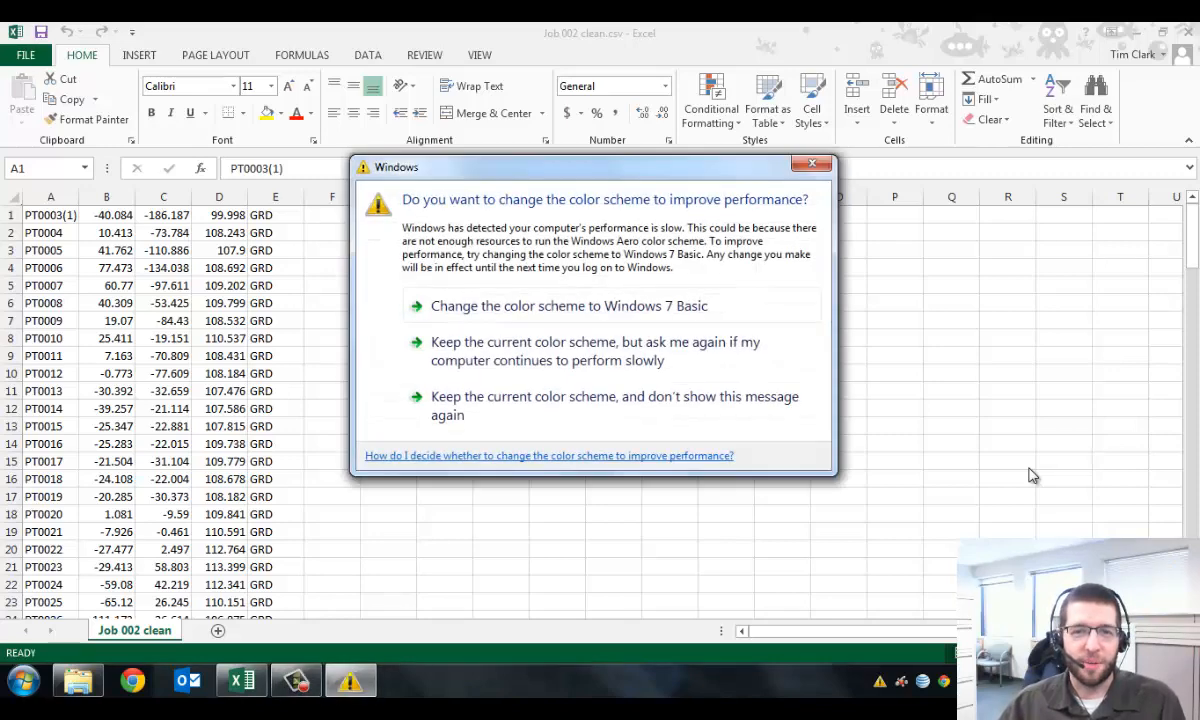
- Keep the current Windows colour scheme, then review point values in column C and GRD codes in column E
left_click(812, 164)
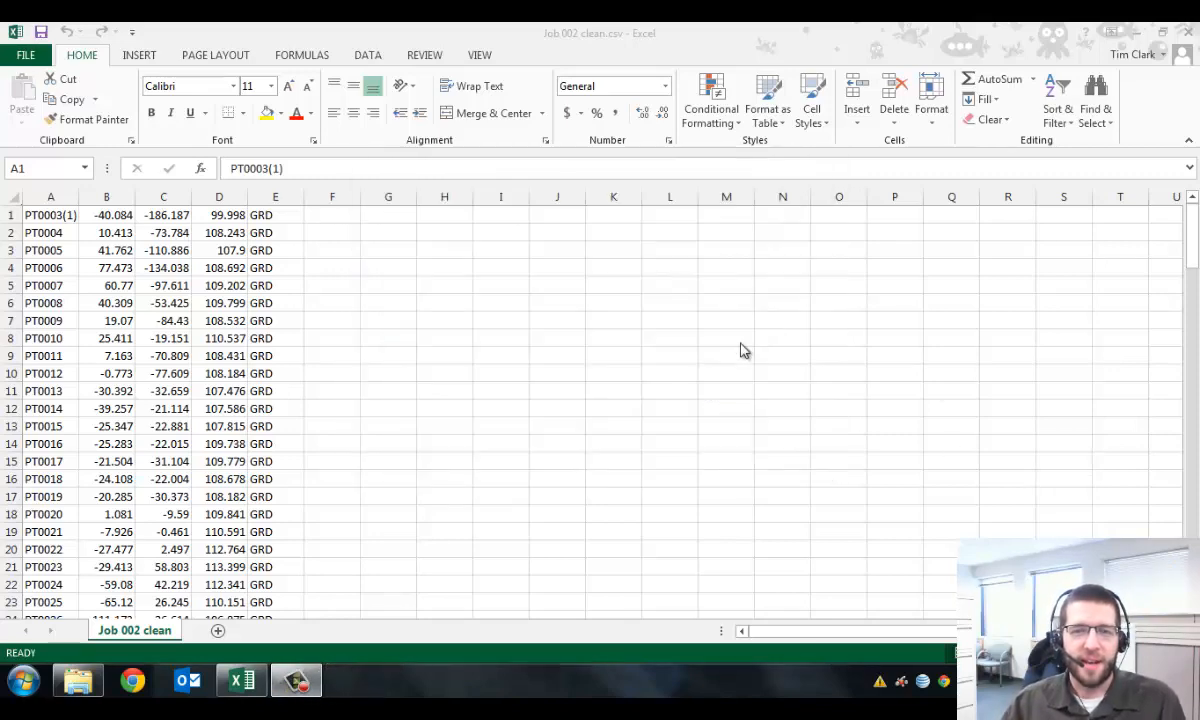
mouse_move(680, 404)
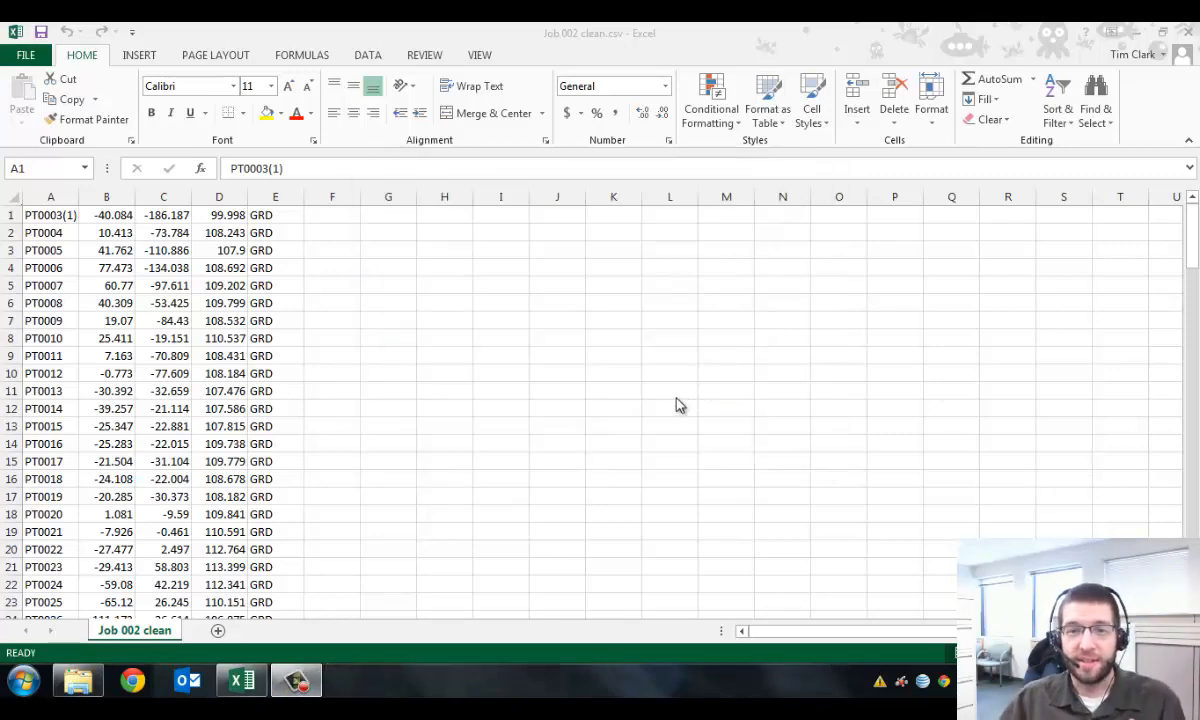
mouse_move(670, 392)
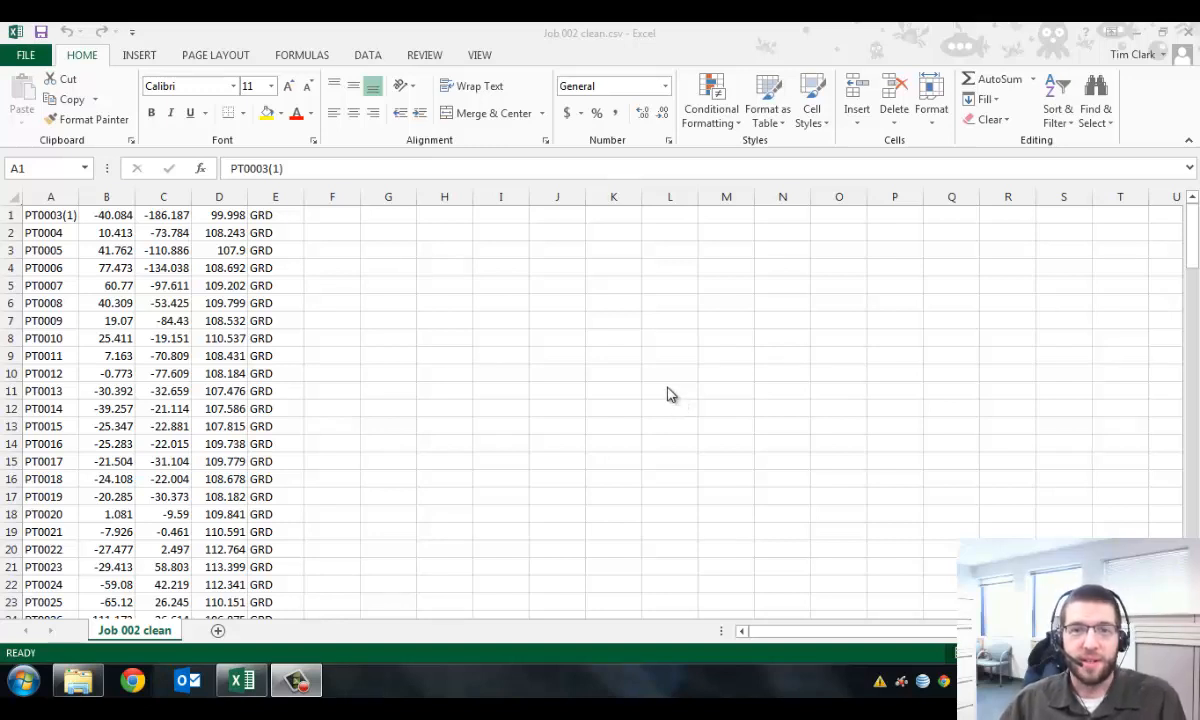
mouse_move(116, 304)
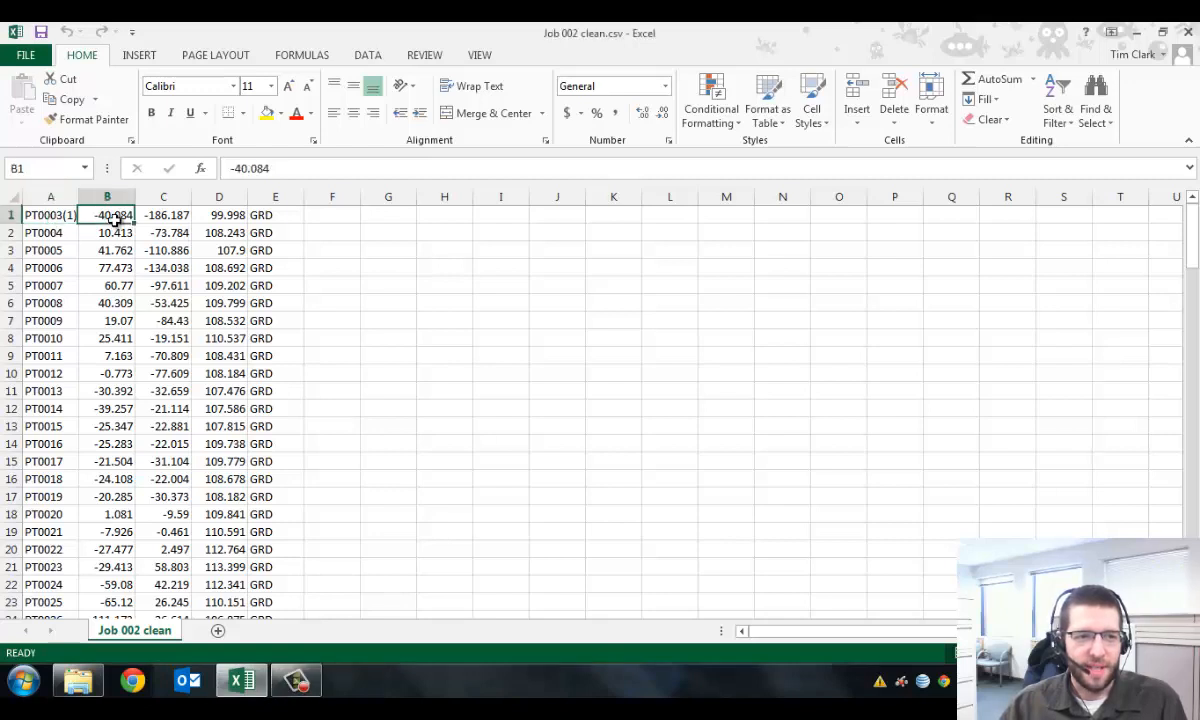
left_click(164, 216)
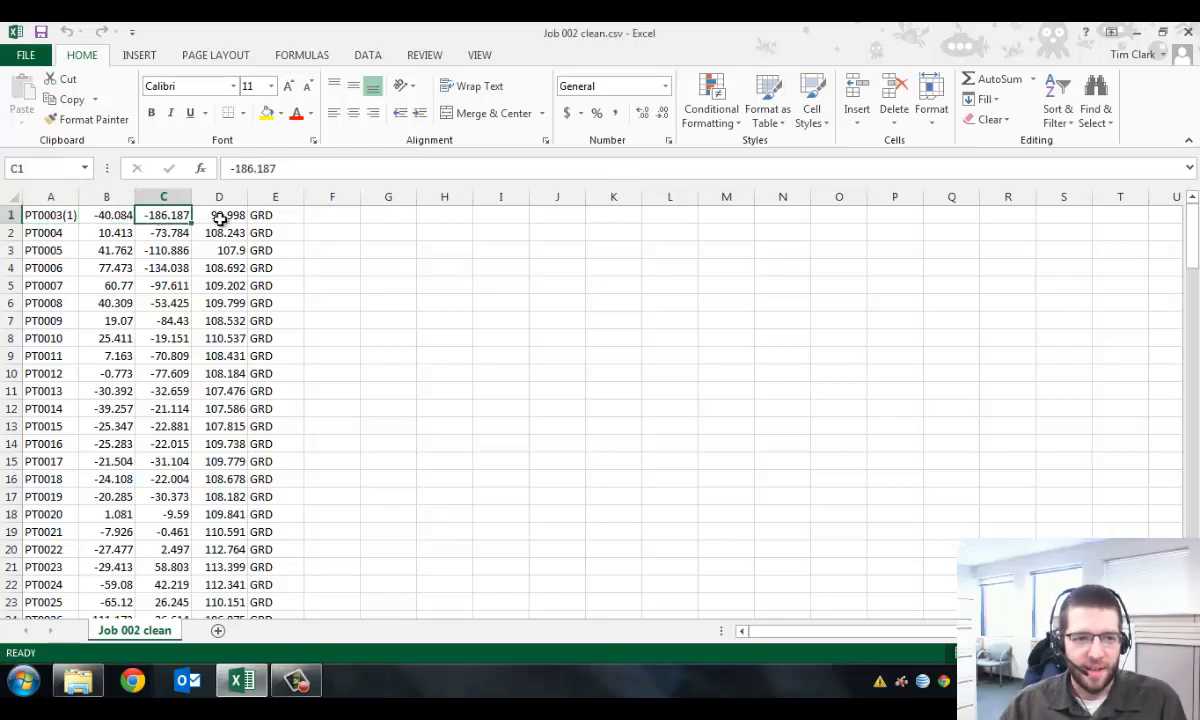
left_click(276, 214)
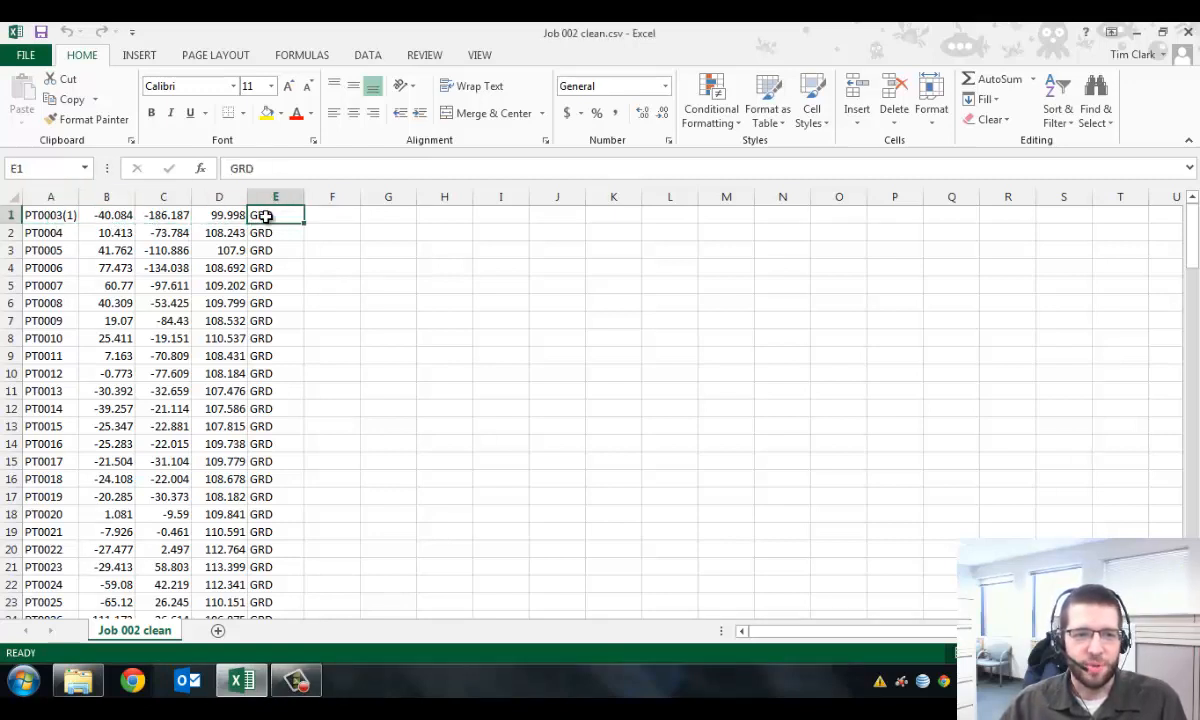
left_click(276, 232)
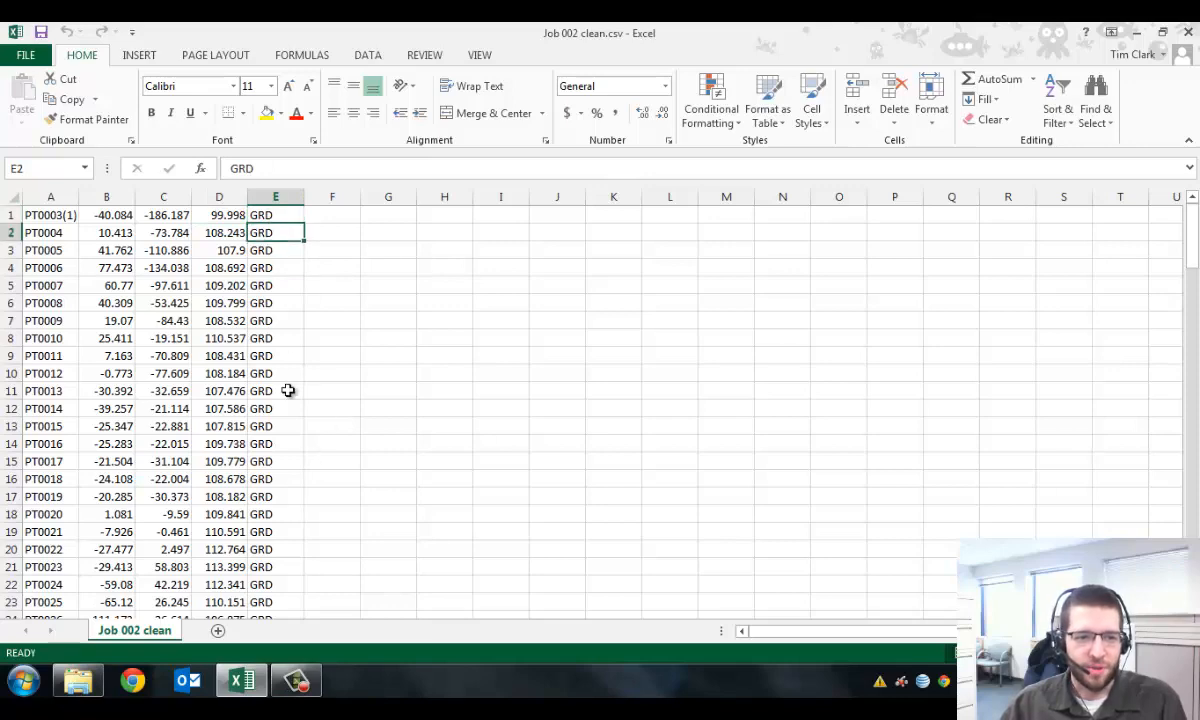
mouse_move(272, 404)
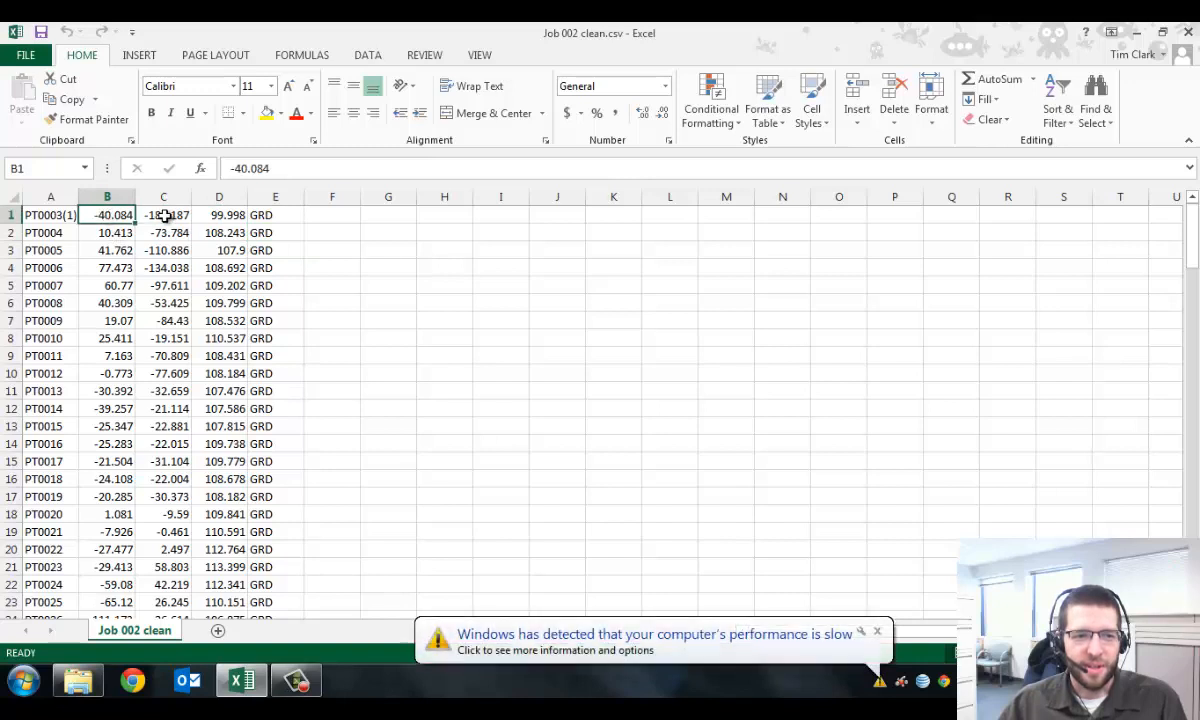
left_click(164, 304)
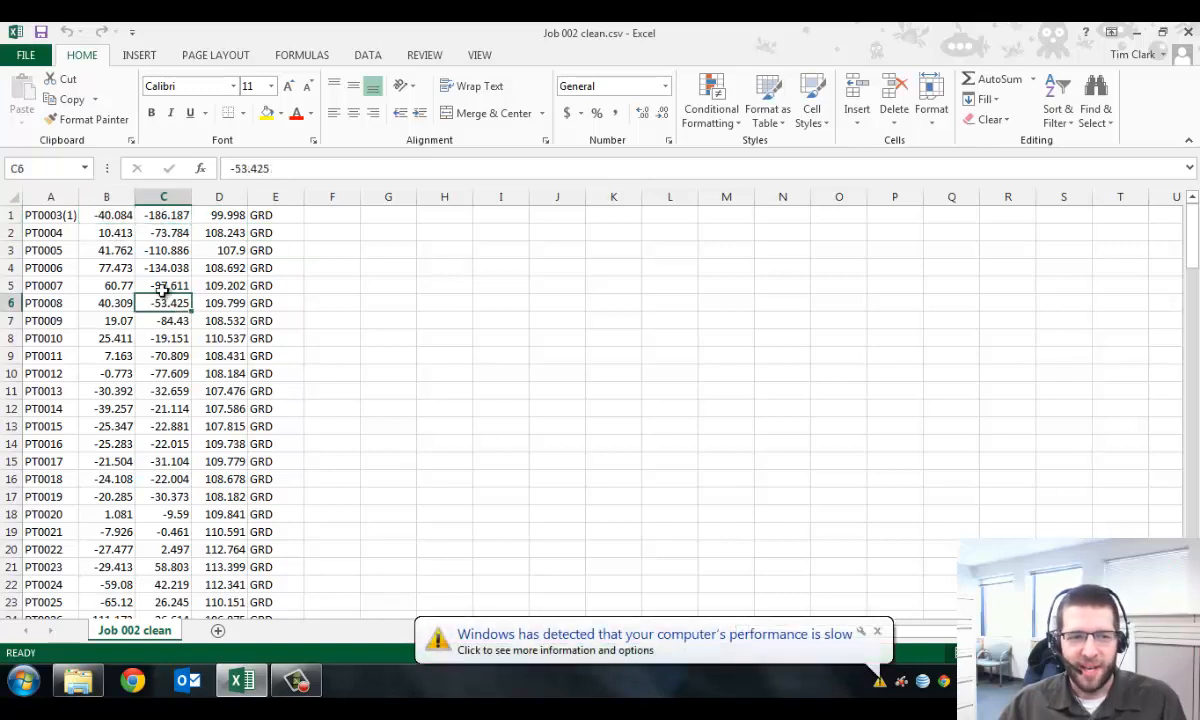
left_click(164, 232)
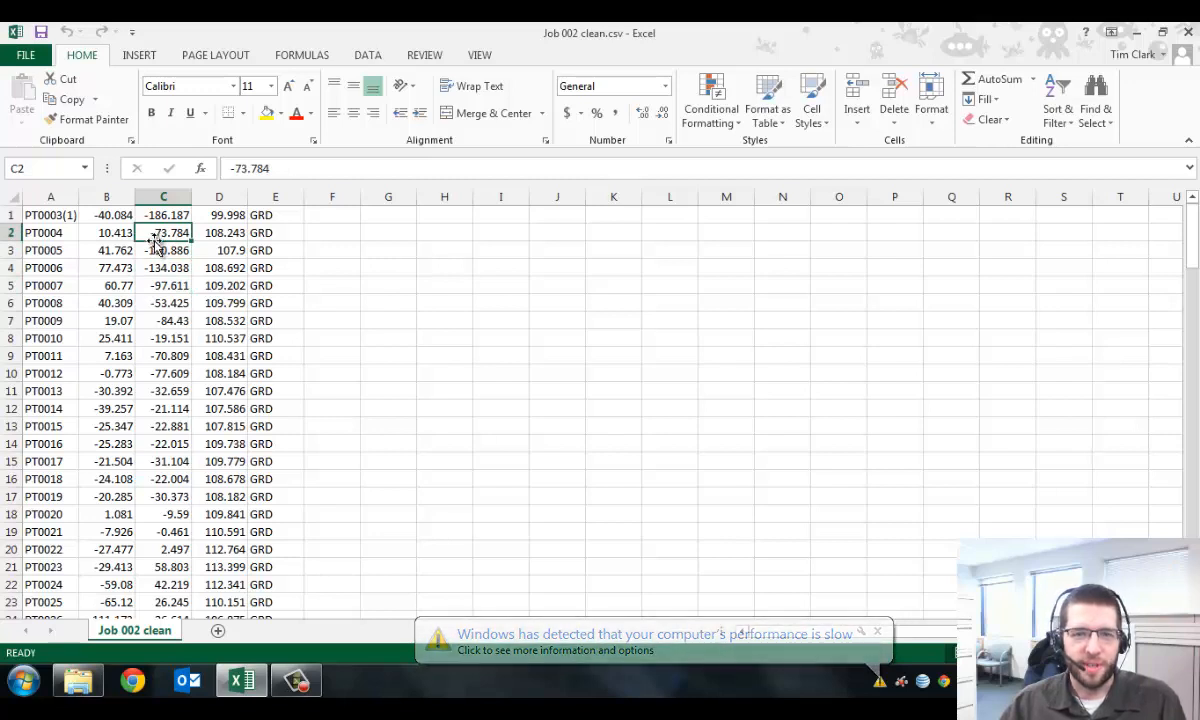
left_click(876, 632)
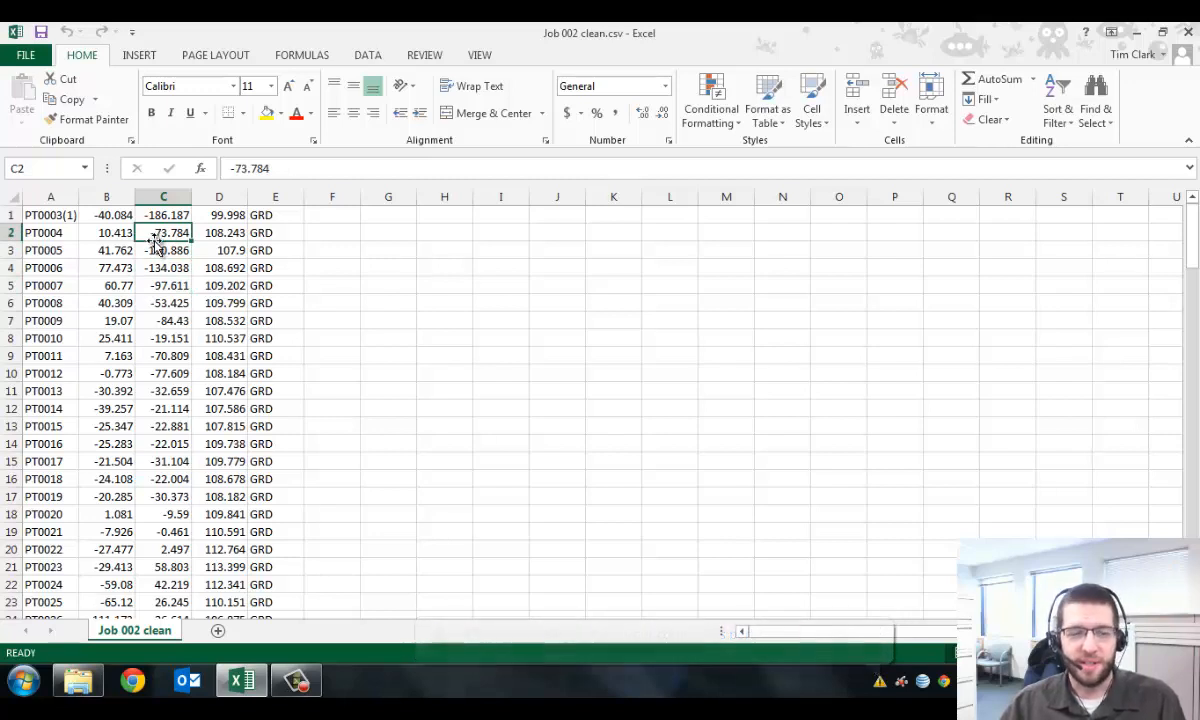
left_click(164, 338)
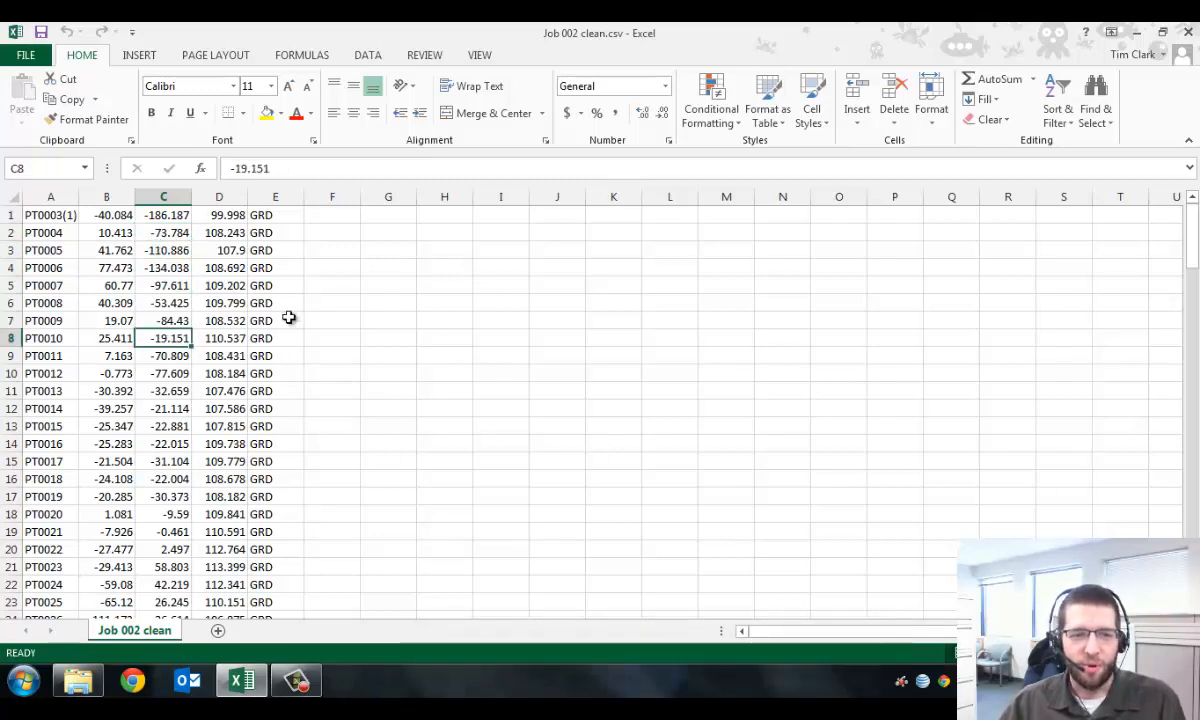
mouse_move(402, 232)
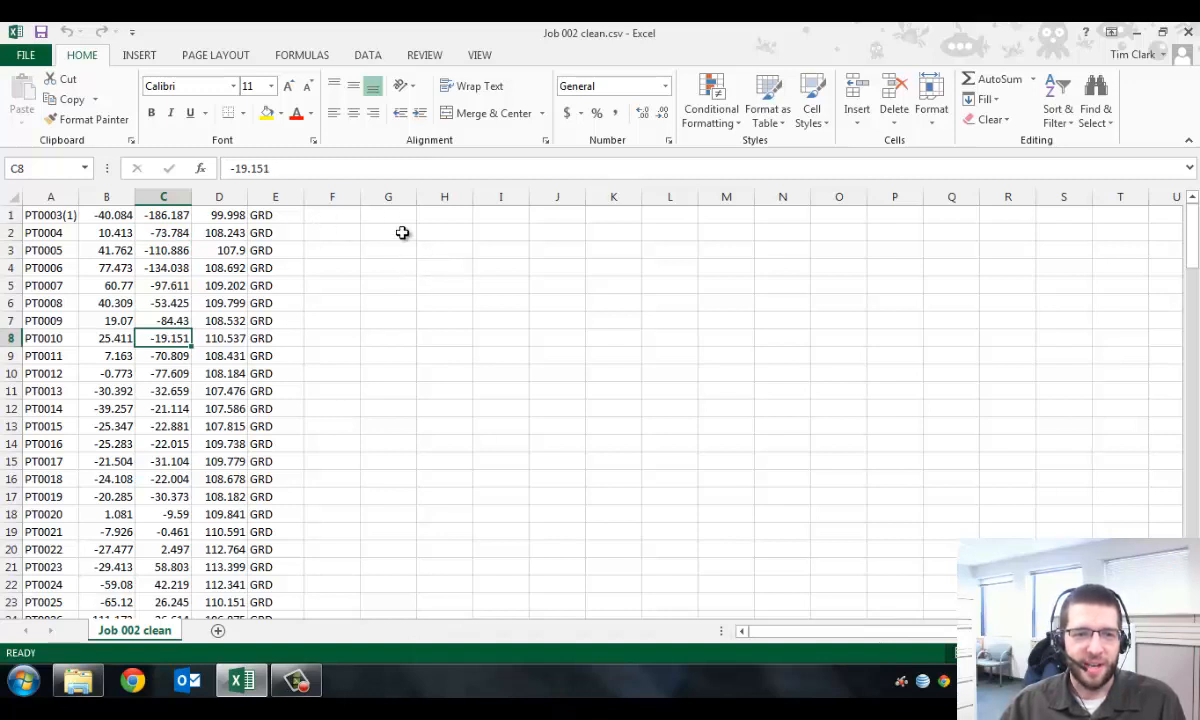
mouse_move(426, 232)
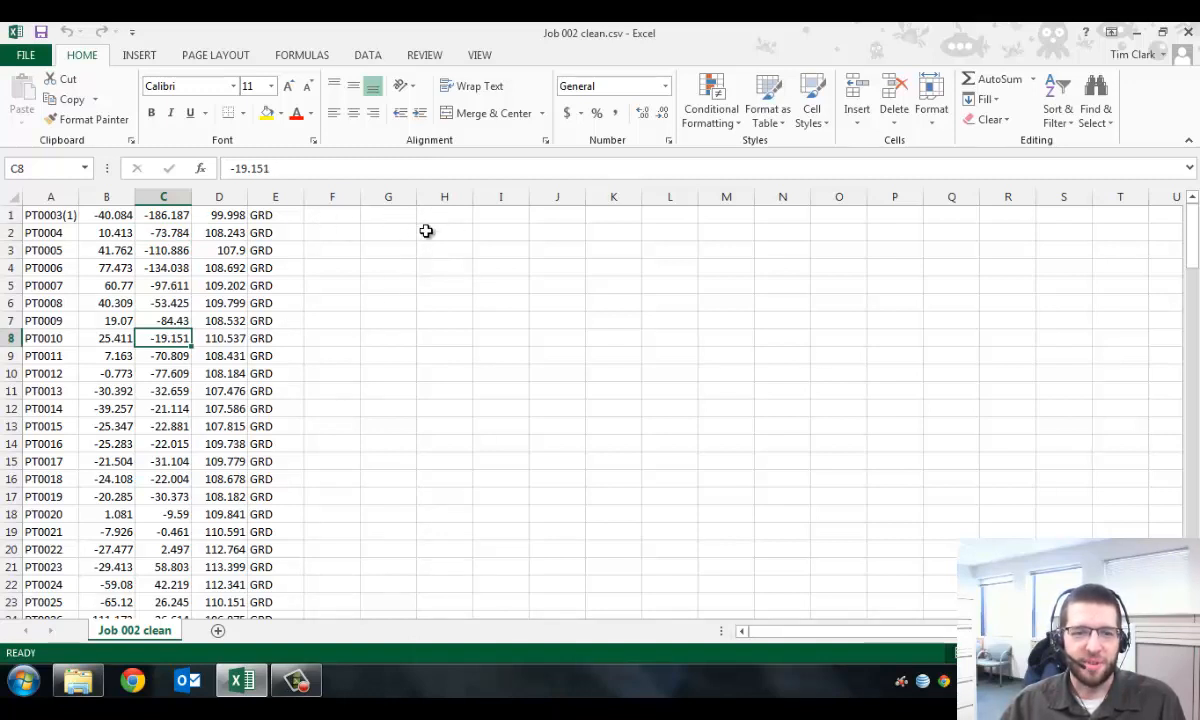
mouse_move(204, 336)
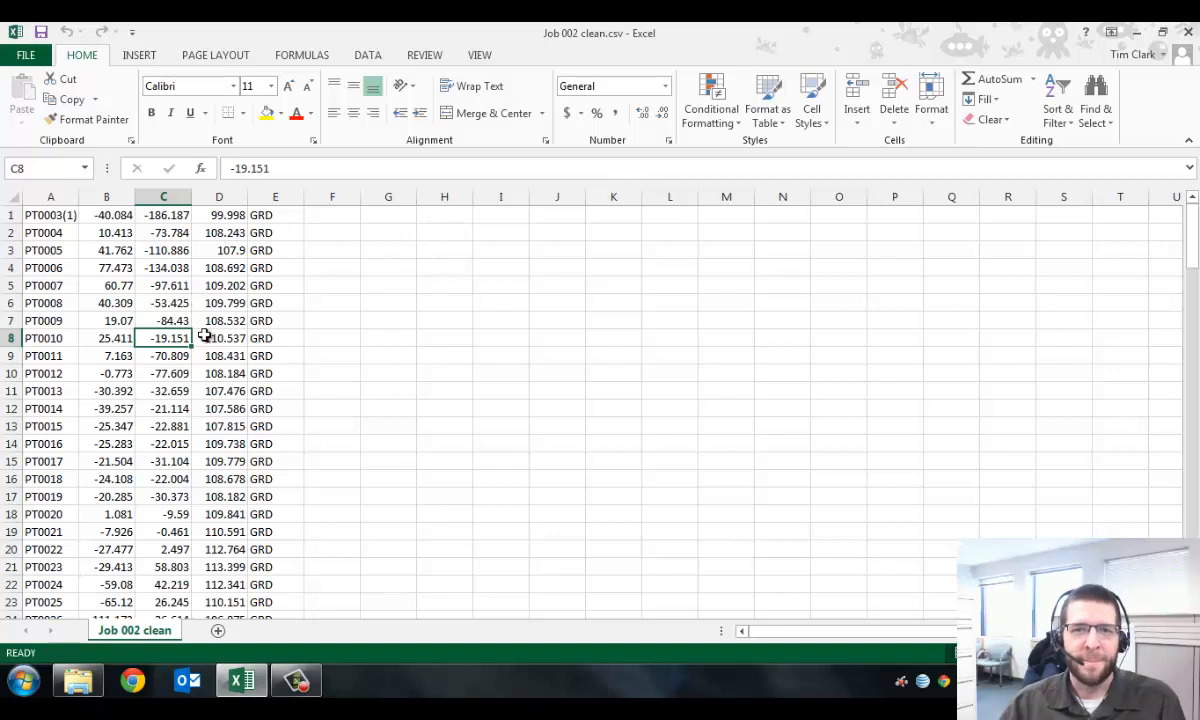
mouse_move(112, 268)
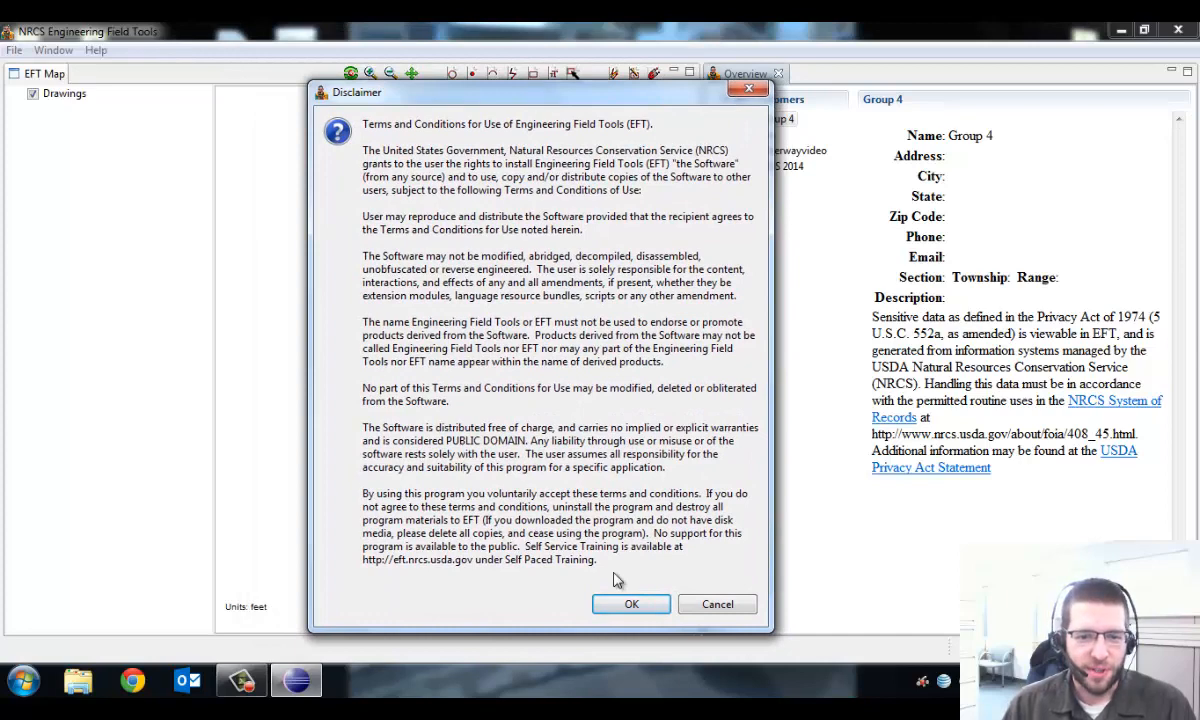
- Accept the terms-of-use disclaimer to reach the Group 4 customer overview and map
left_click(630, 604)
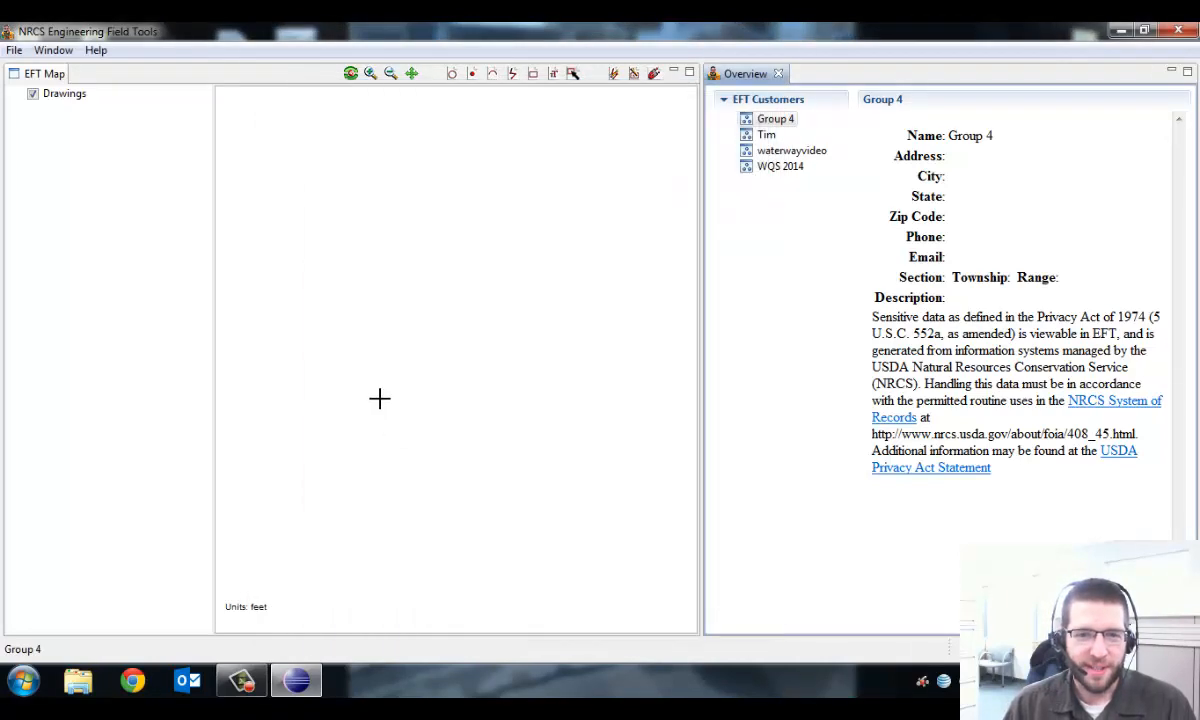
mouse_move(414, 284)
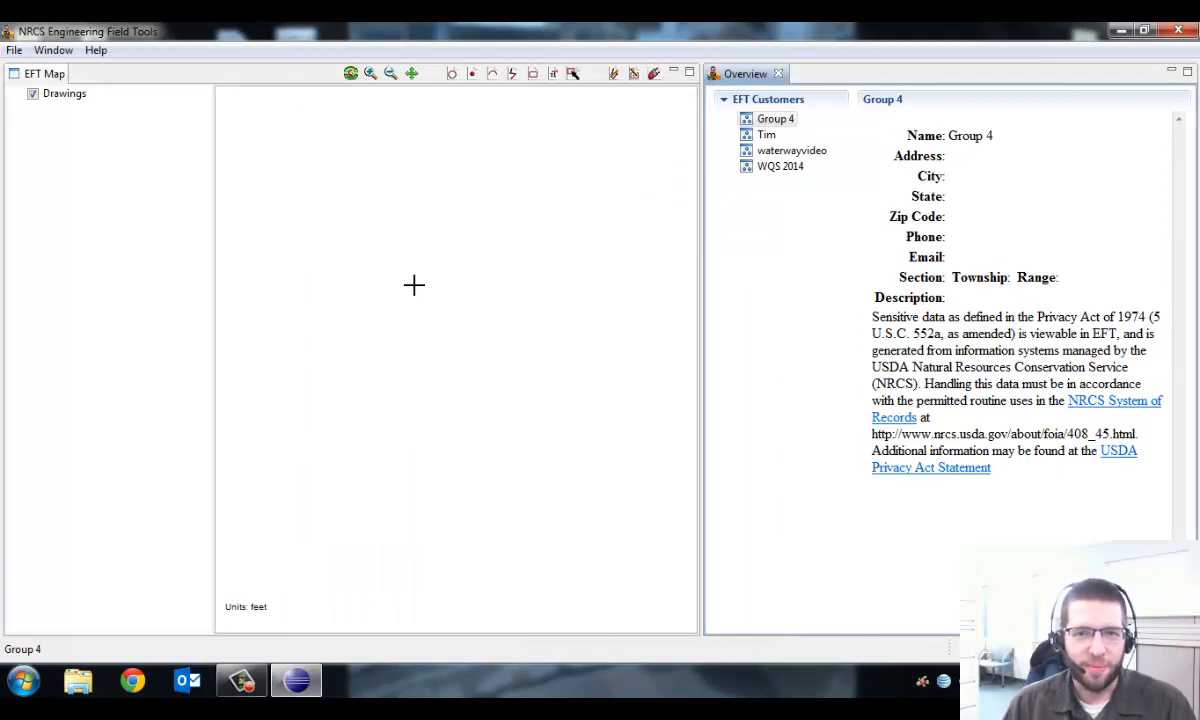
mouse_move(366, 248)
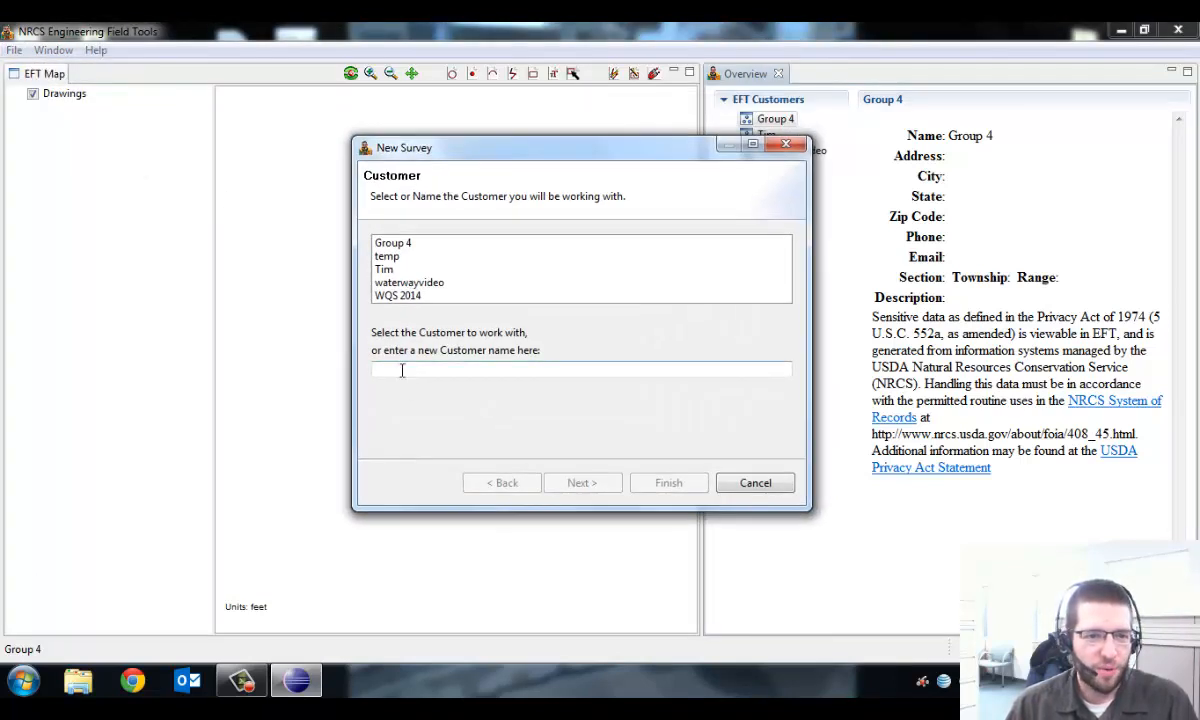
- Enter a new customer name and a new project name 'HUA' in the New Survey wizard
type("cou")
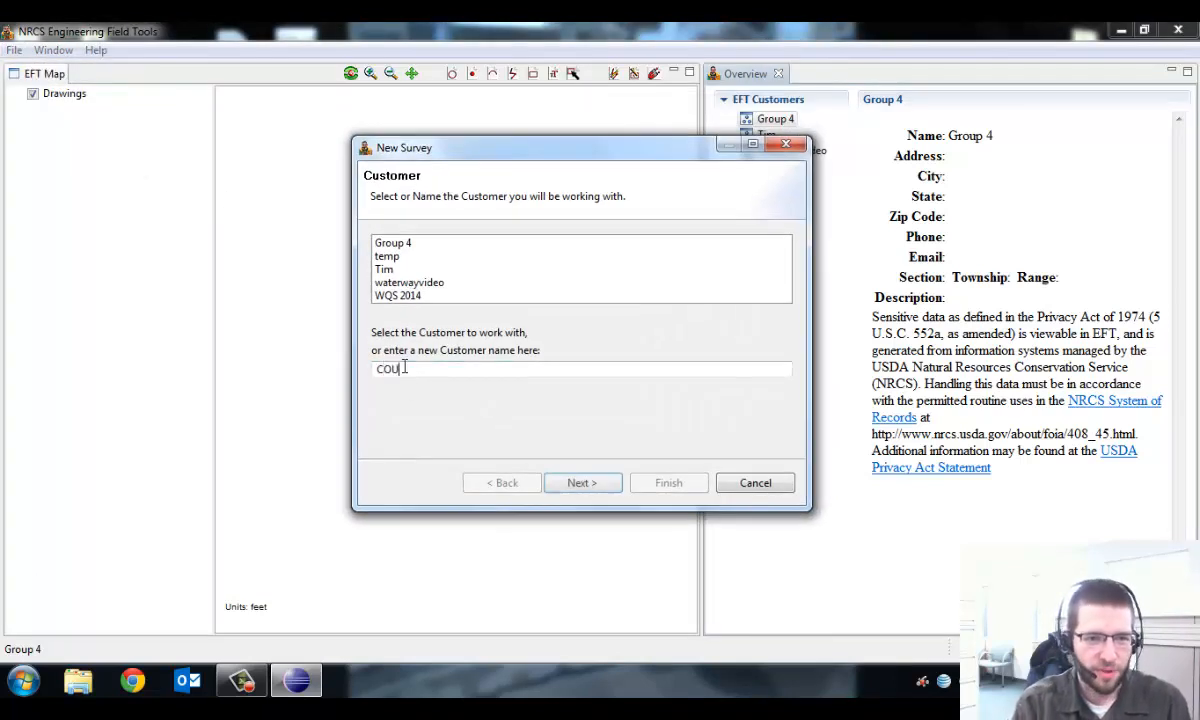
type("RK")
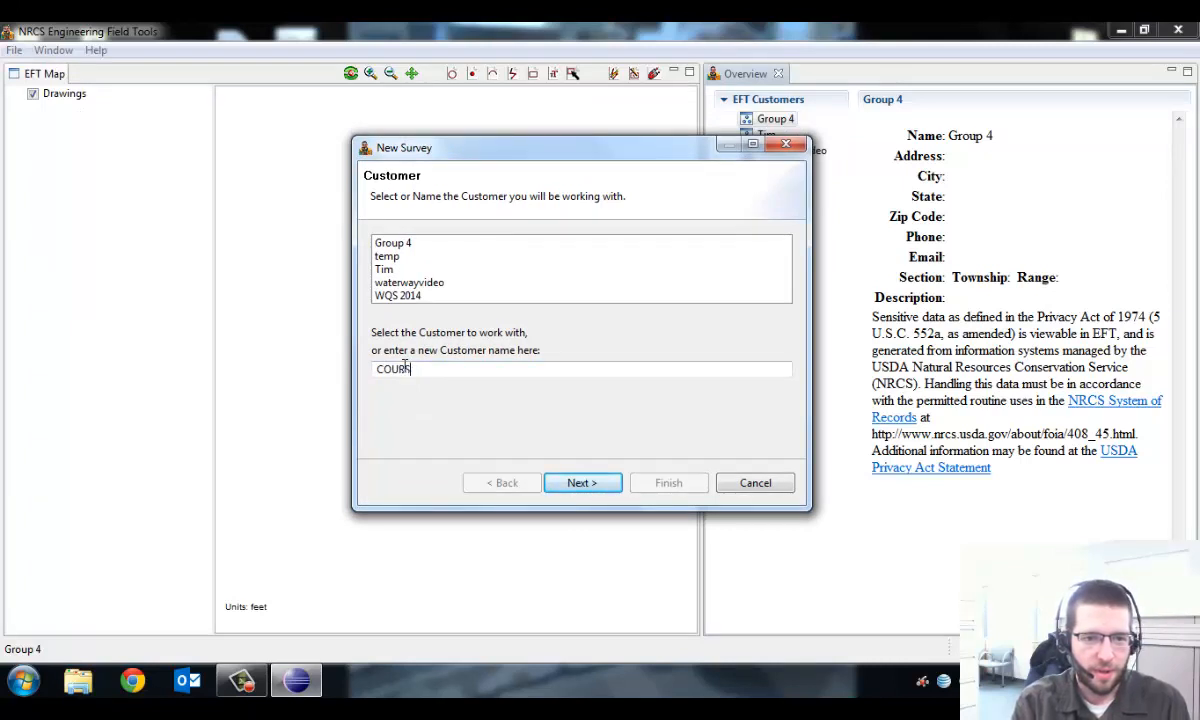
left_click(582, 482)
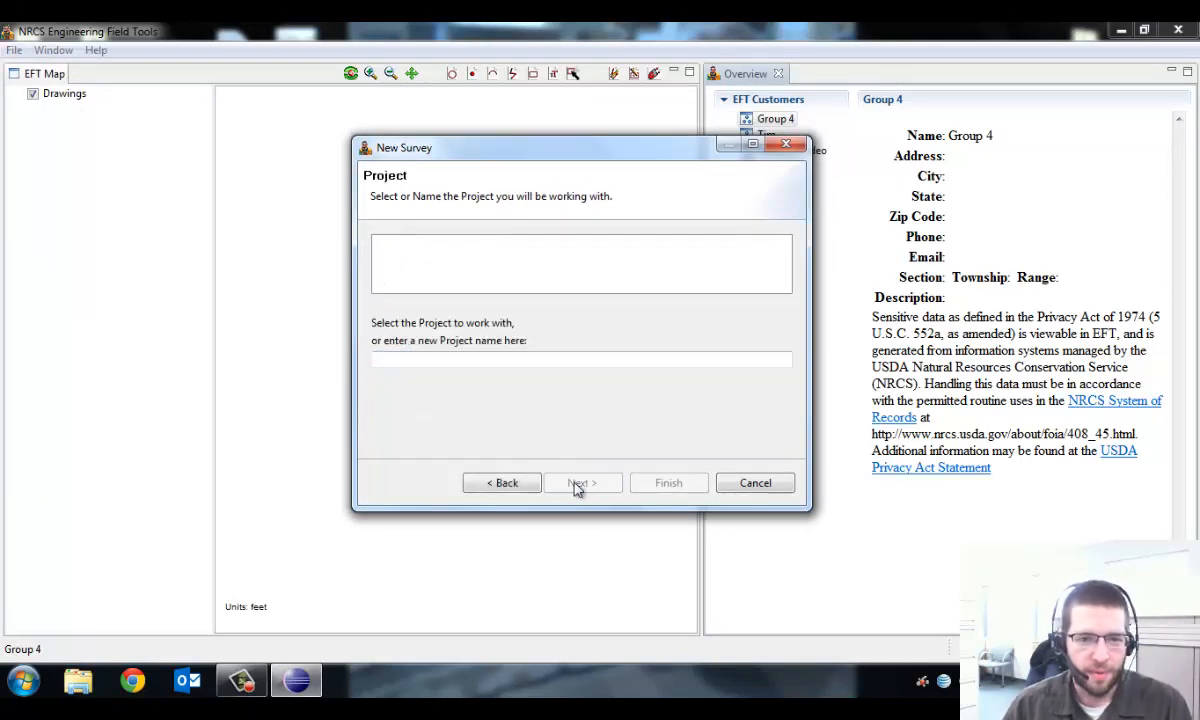
left_click(580, 360)
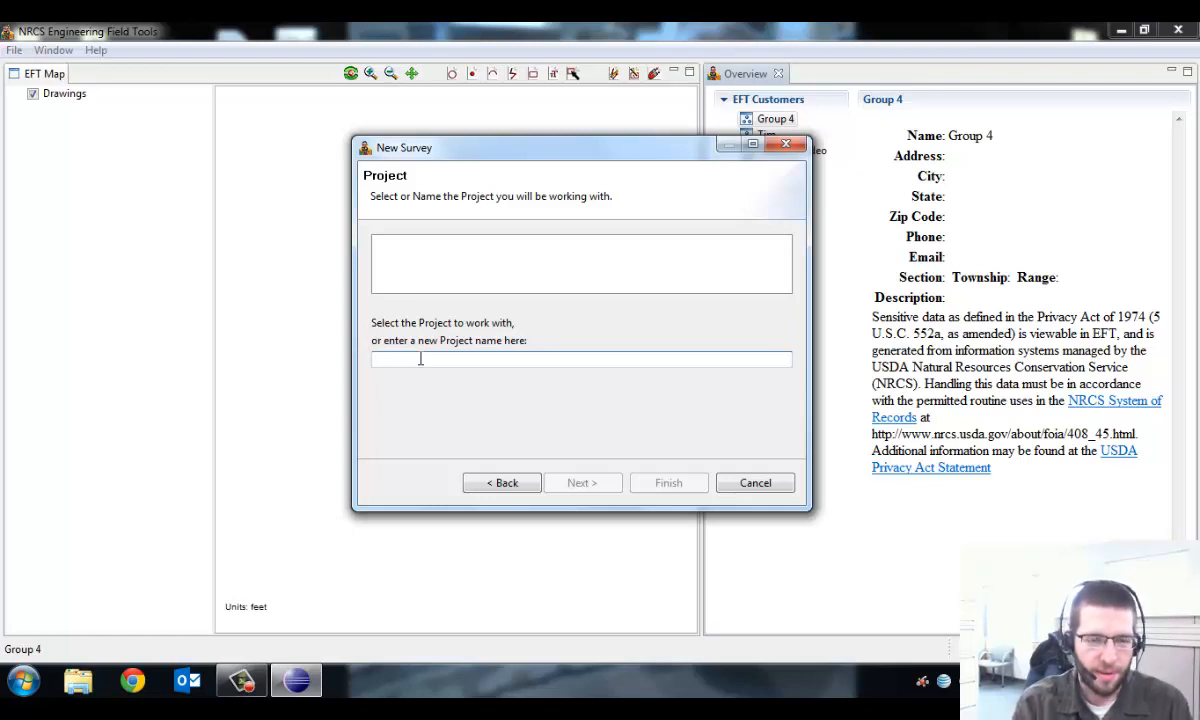
type("HUA")
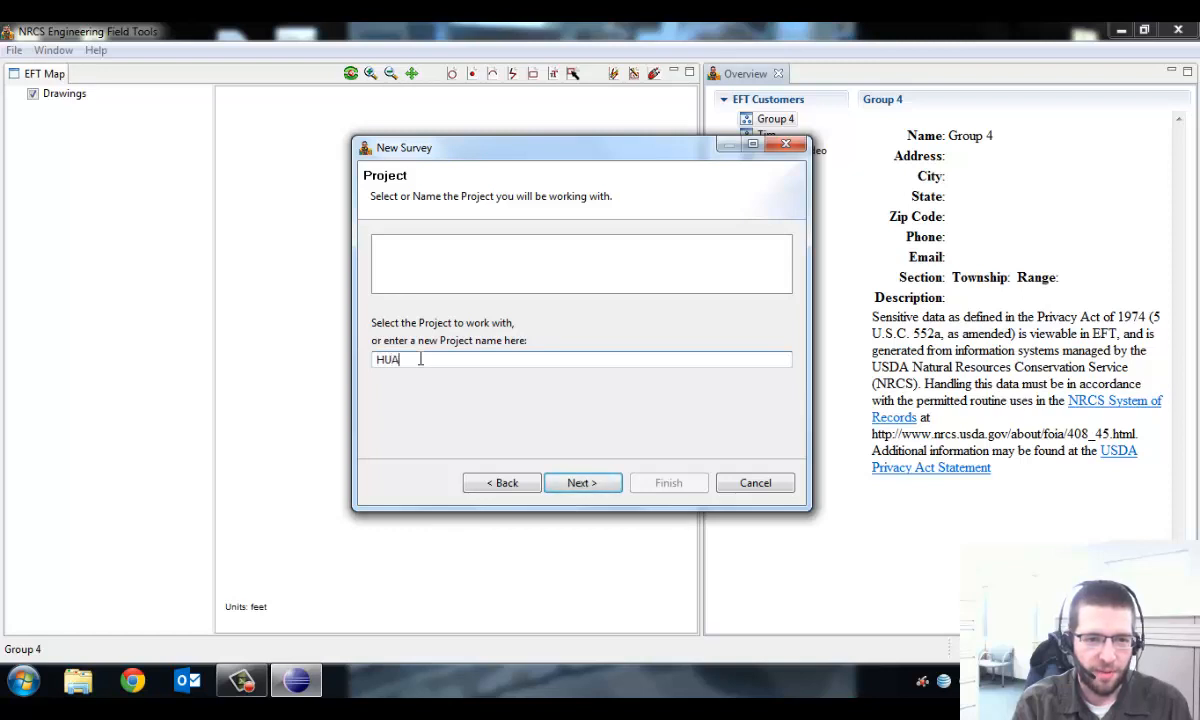
left_click(582, 482)
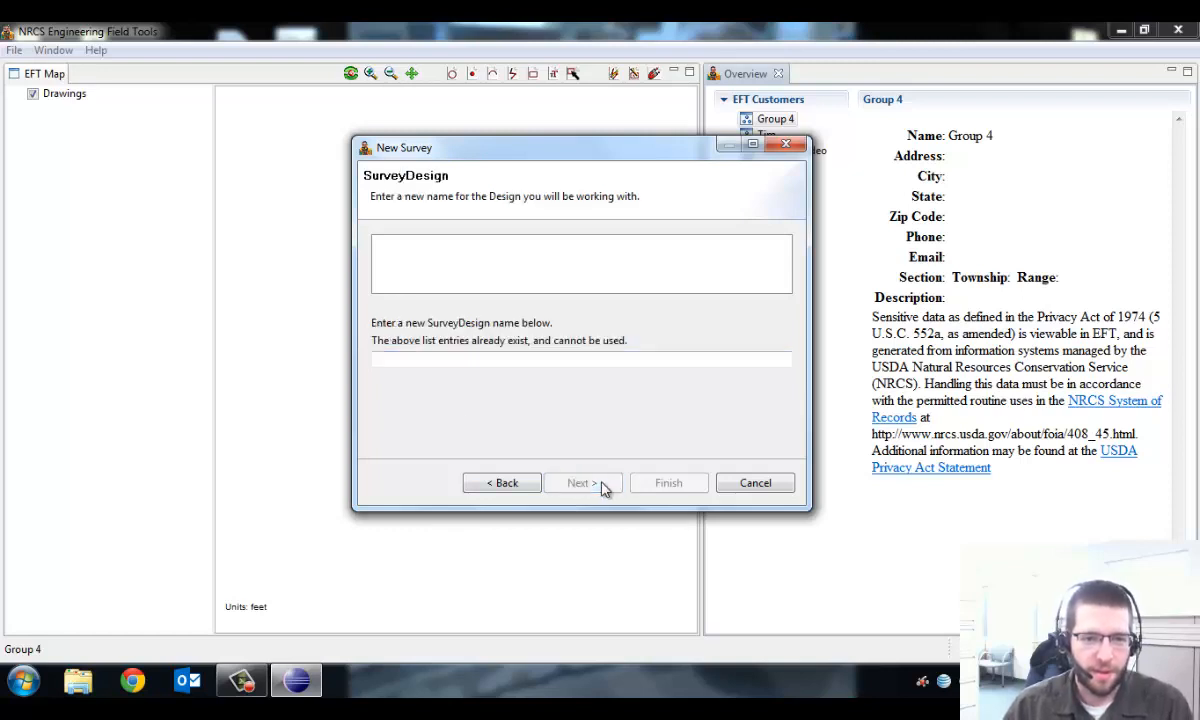
- Name the survey design 'Survey 1' and finish creating the survey
left_click(580, 360)
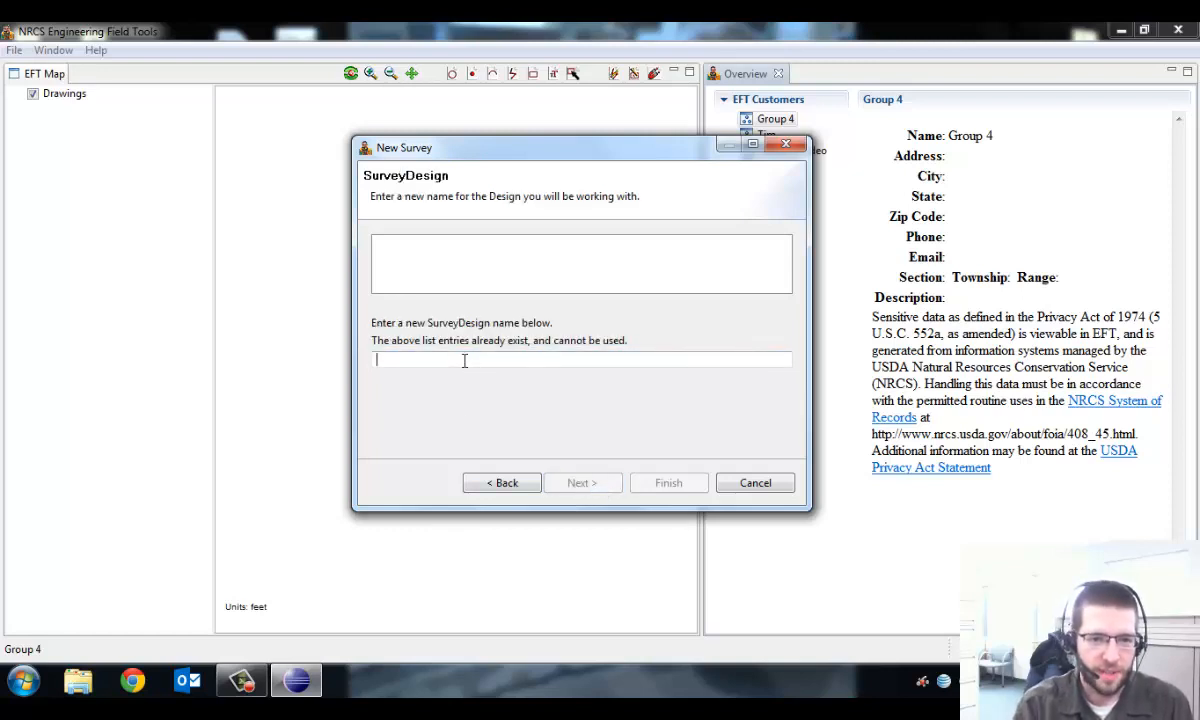
type("Sur")
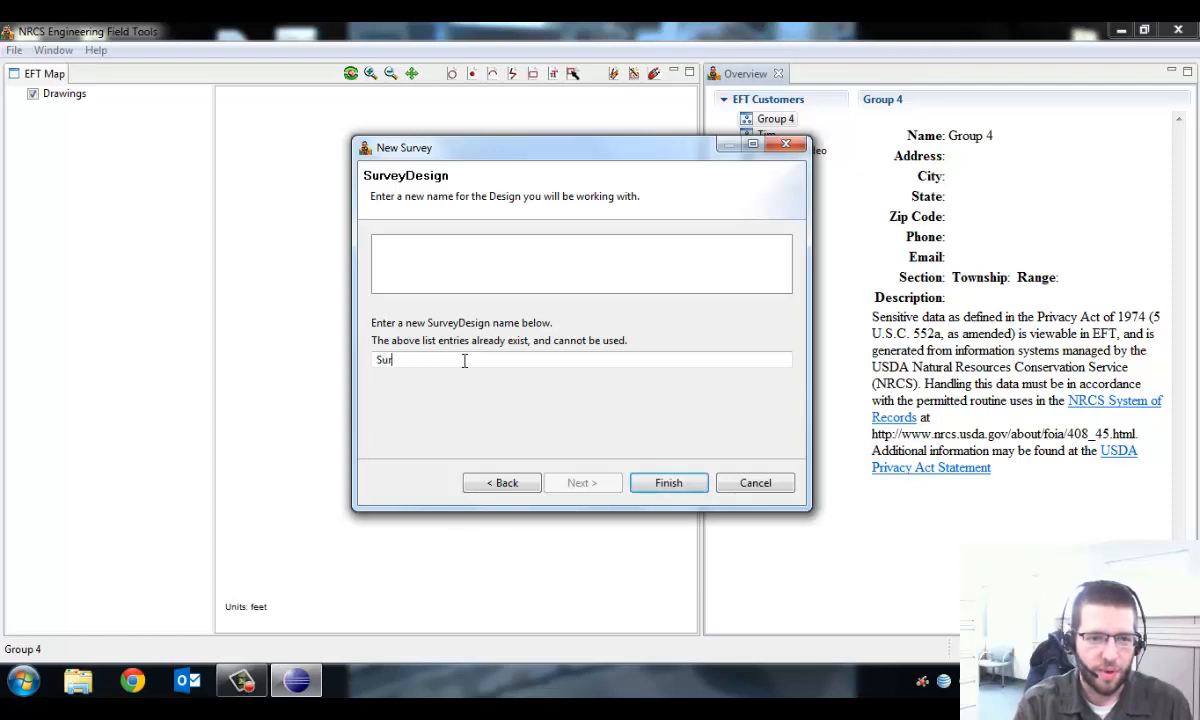
type("vey 1")
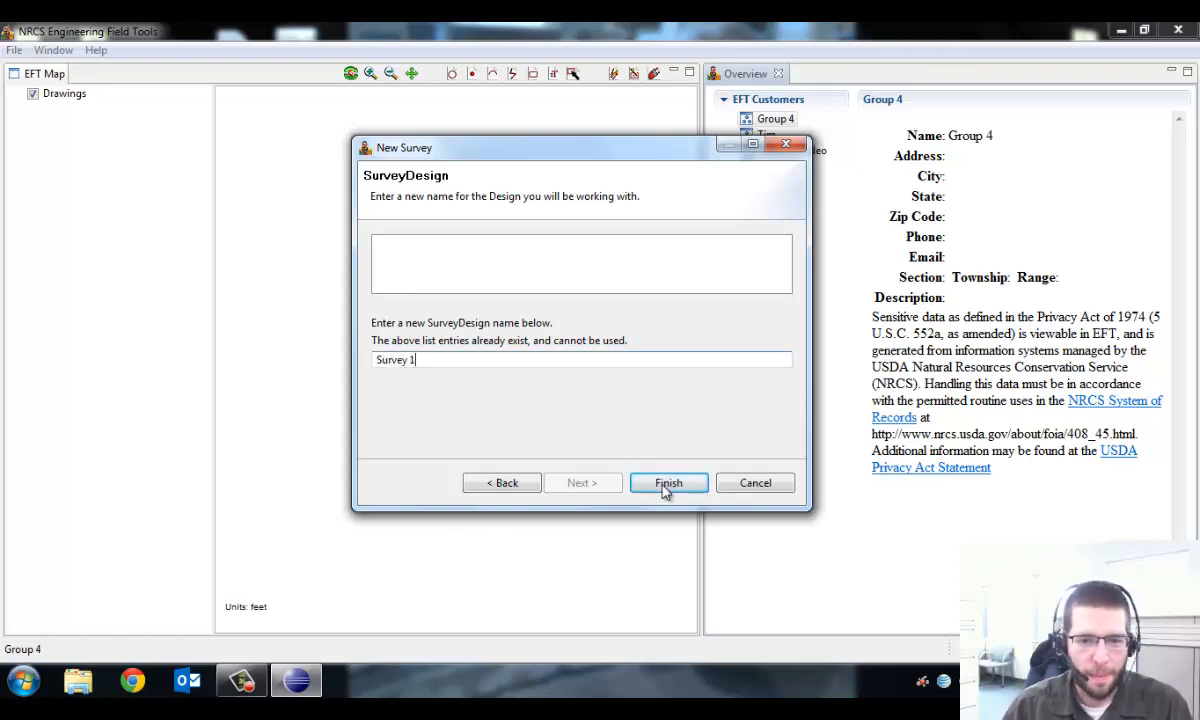
left_click(668, 482)
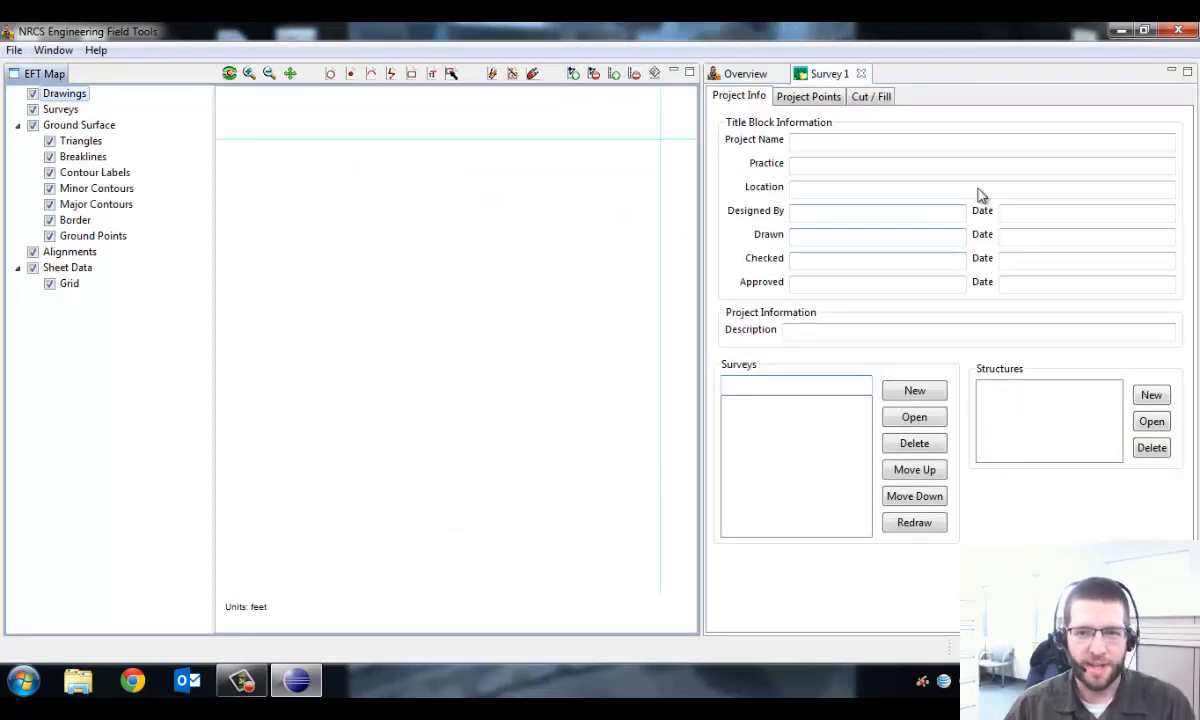
mouse_move(930, 356)
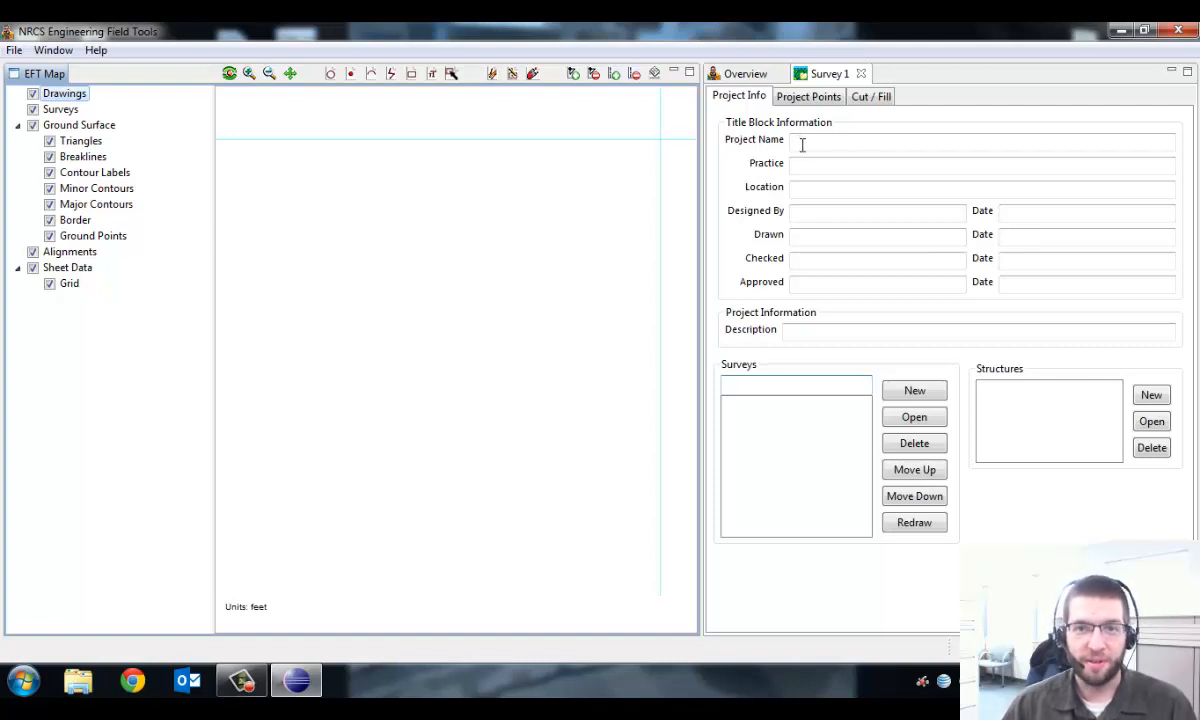
left_click(982, 166)
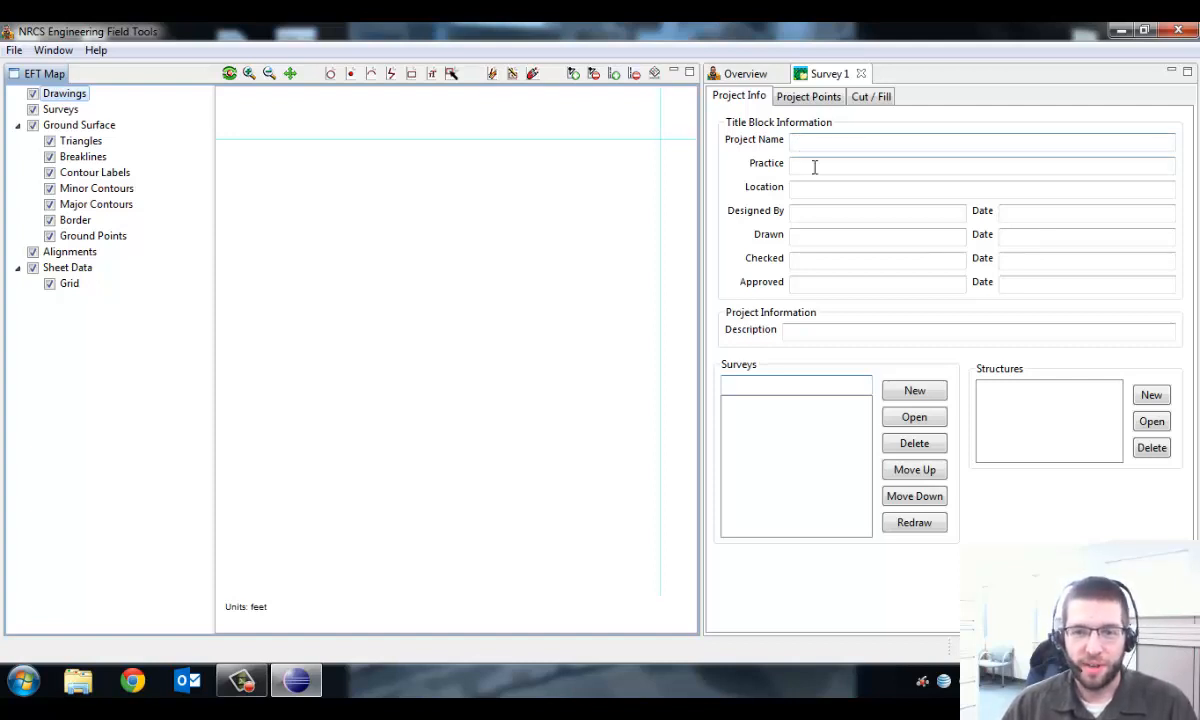
mouse_move(1068, 268)
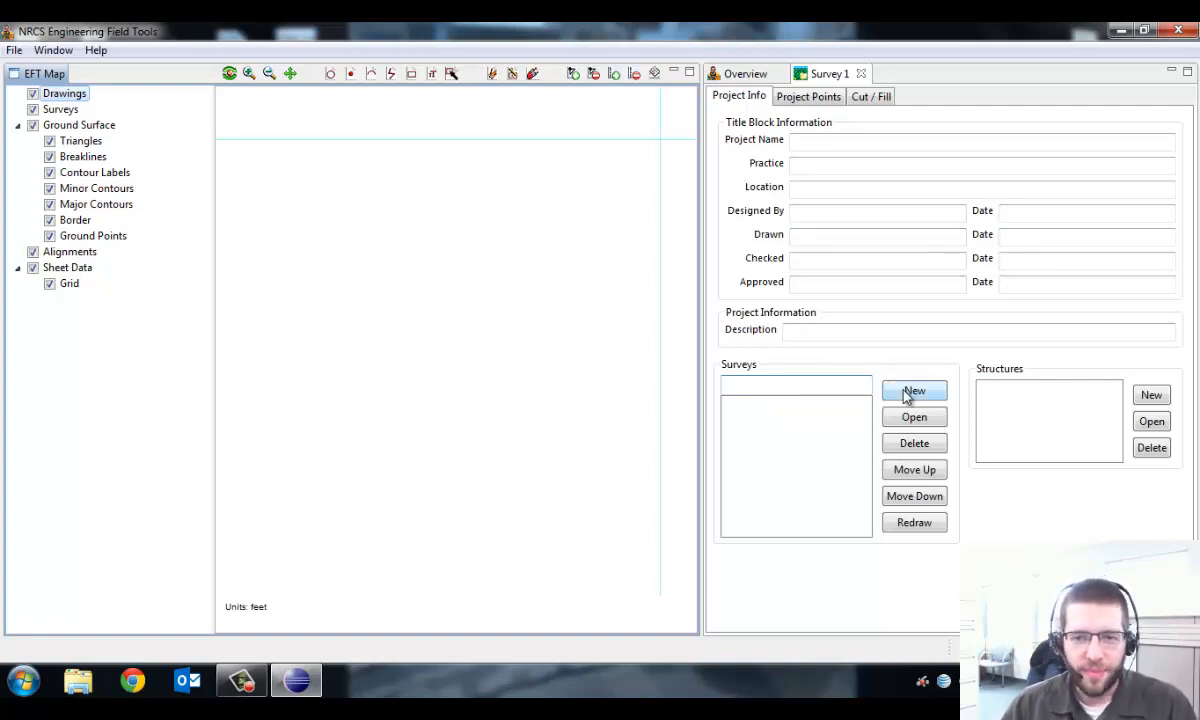
- Create a new survey named 'Survey 1' of type XYZ, opening its empty points table
left_click(912, 390)
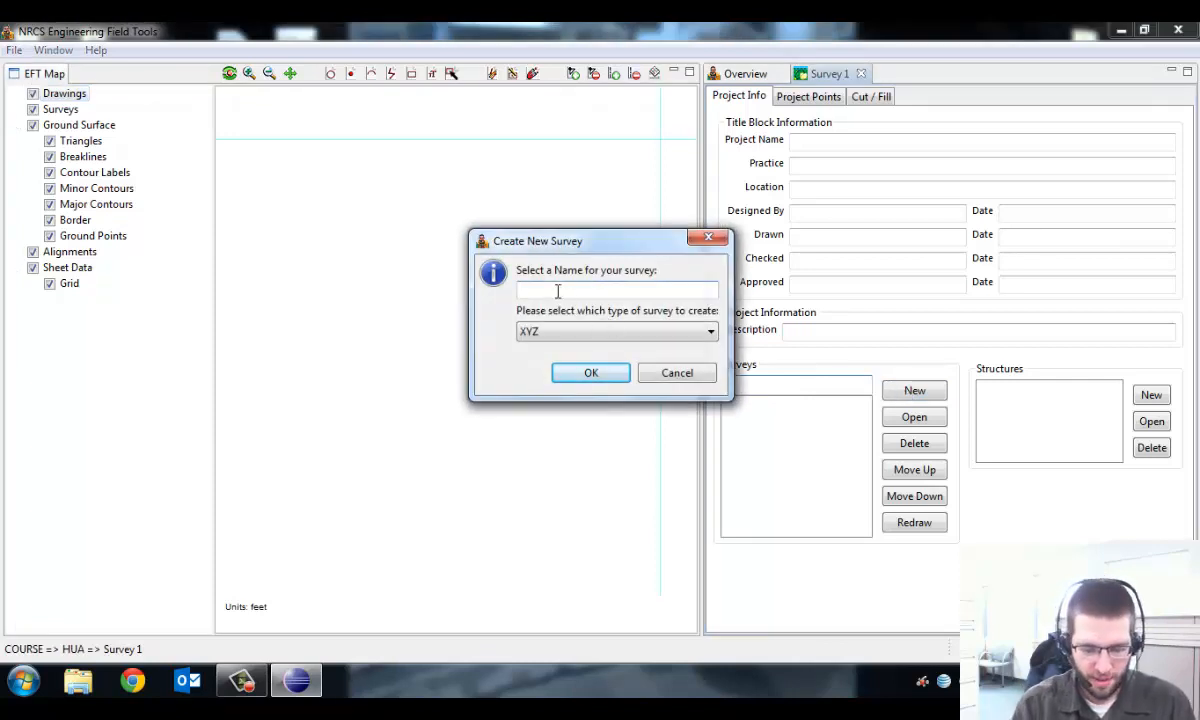
type("Survey 1")
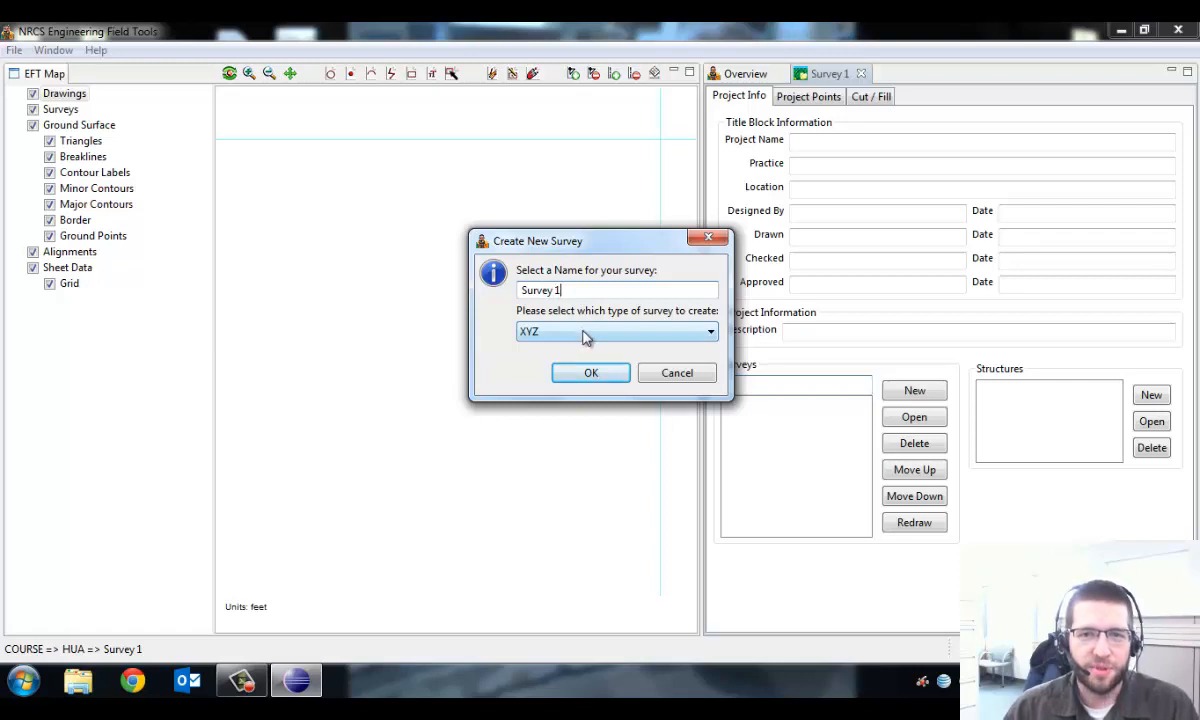
left_click(708, 332)
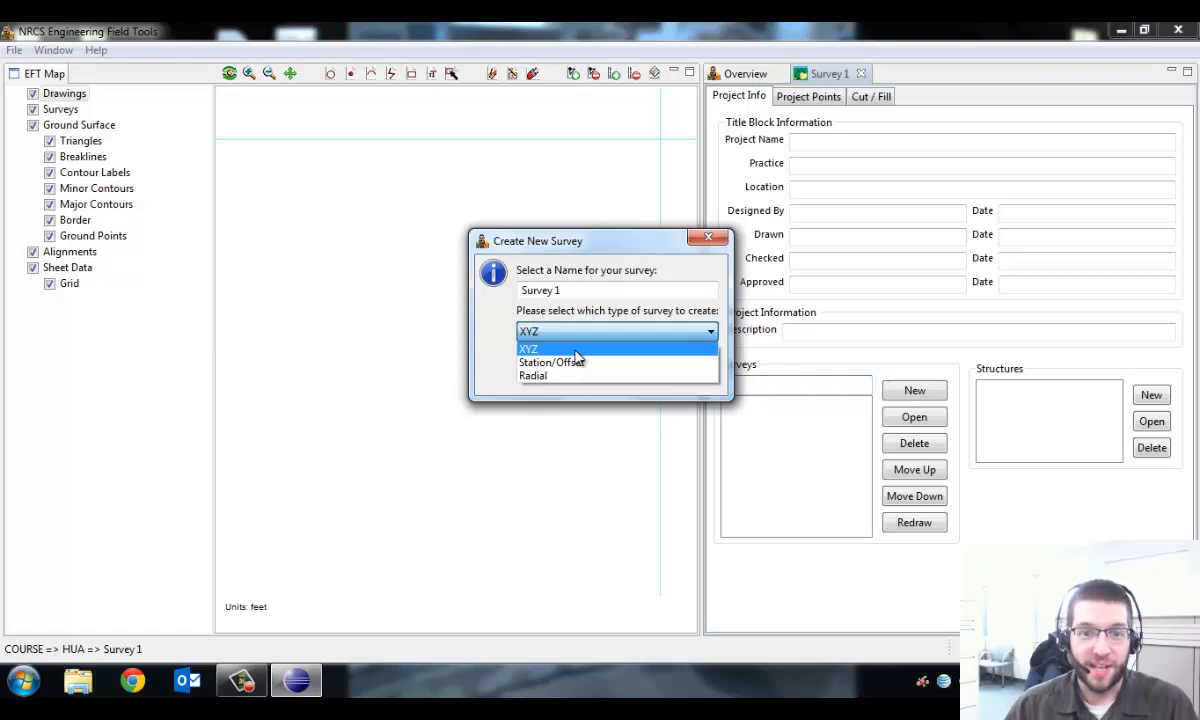
mouse_move(532, 376)
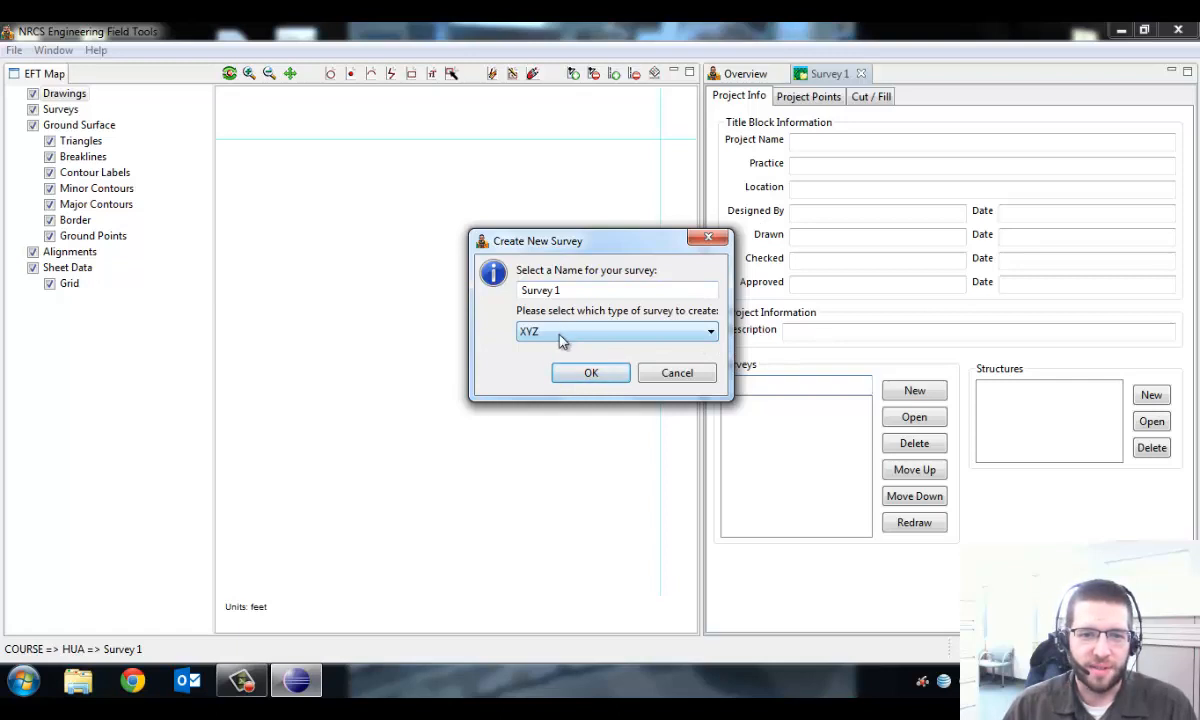
left_click(590, 372)
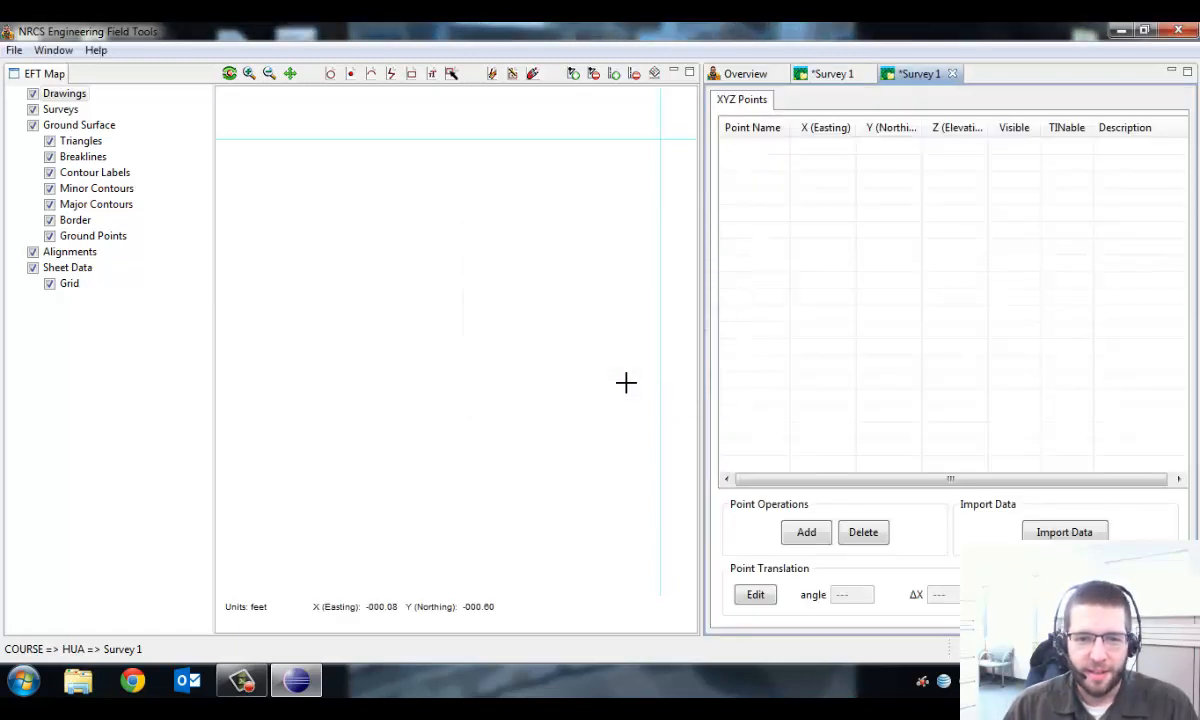
mouse_move(1004, 164)
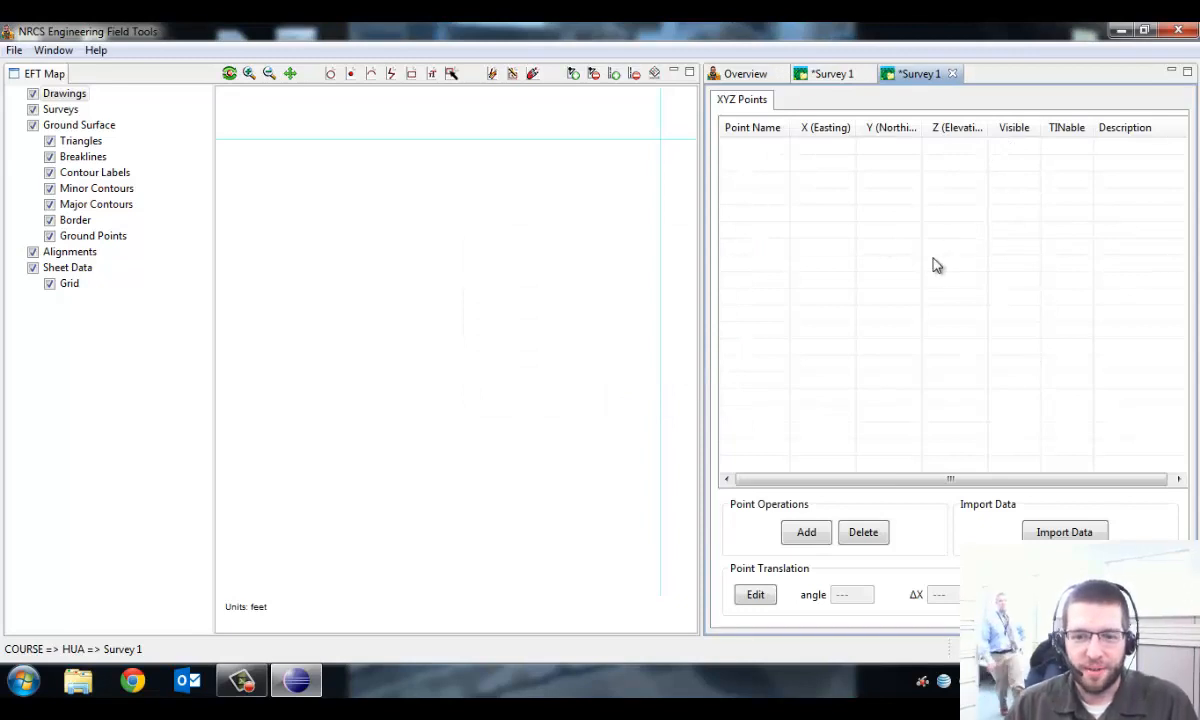
- Start Import Data and select Job 002 clean.csv from the 2014 1_16 Sammons and Rabideau desktop folder
left_click(1064, 532)
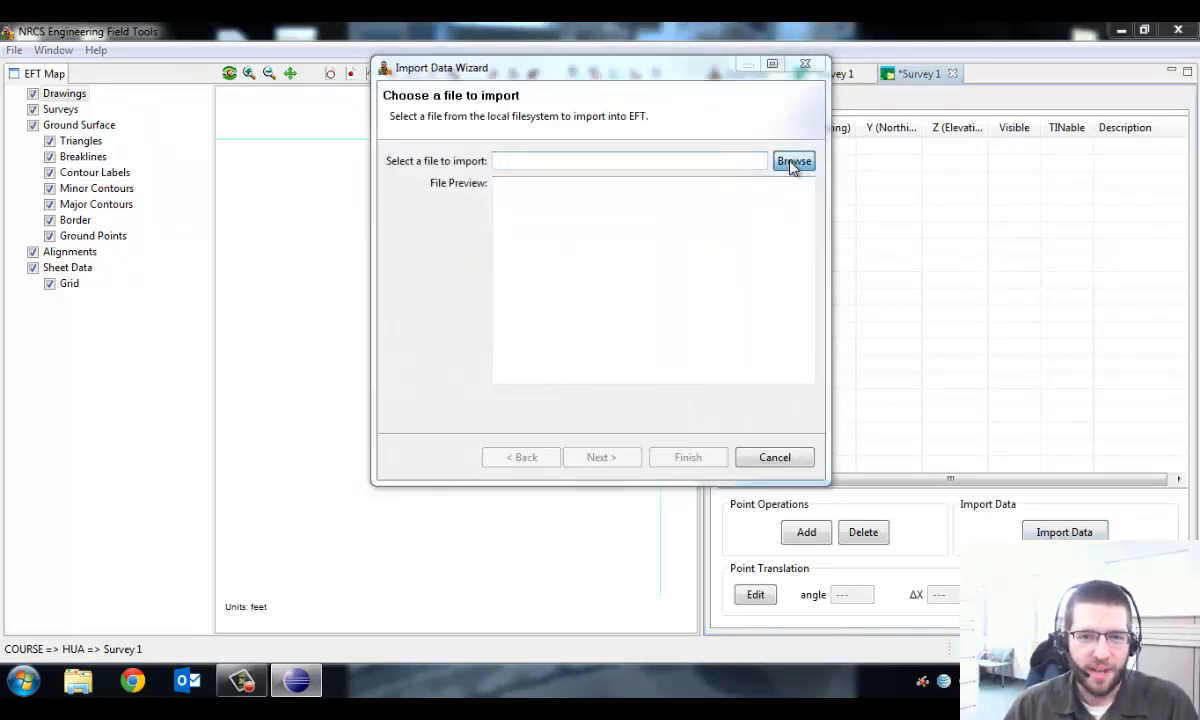
left_click(794, 160)
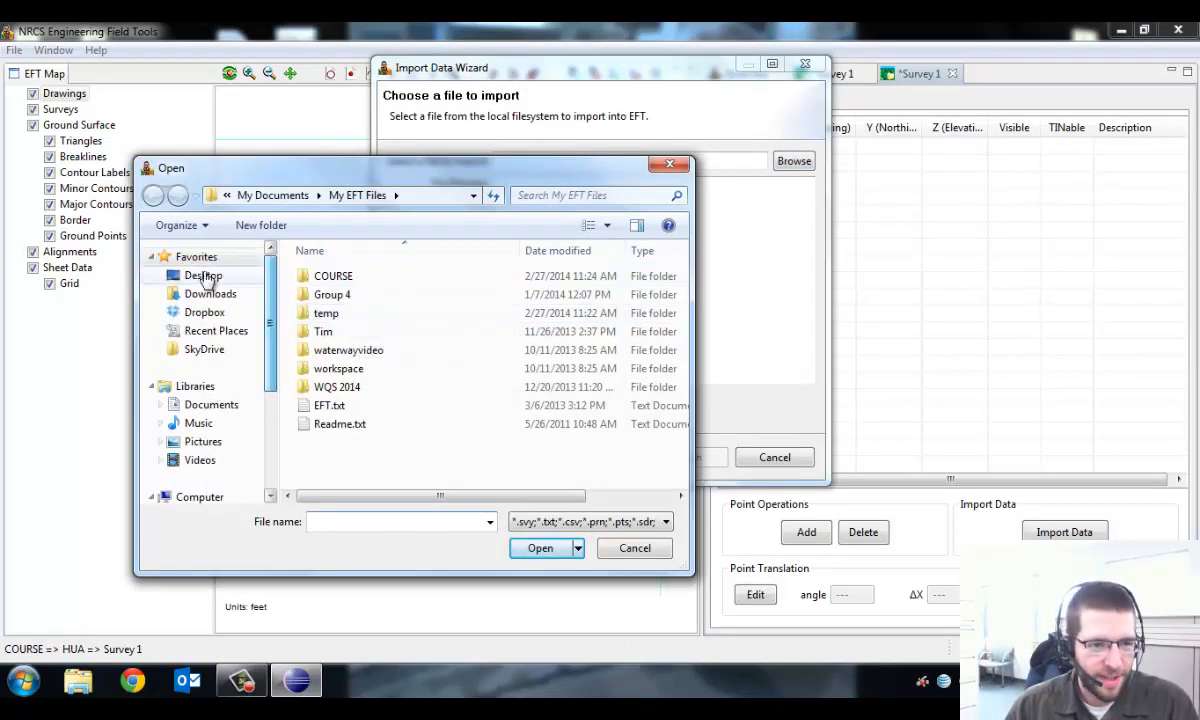
left_click(204, 276)
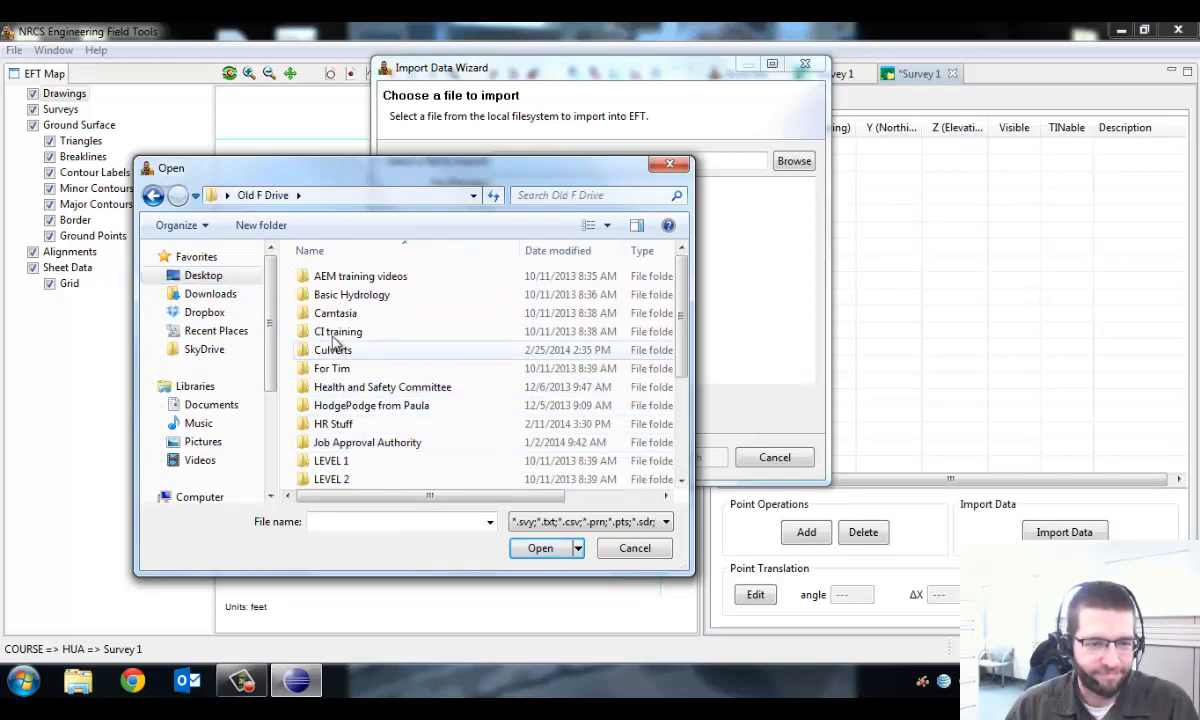
scroll("down", 3)
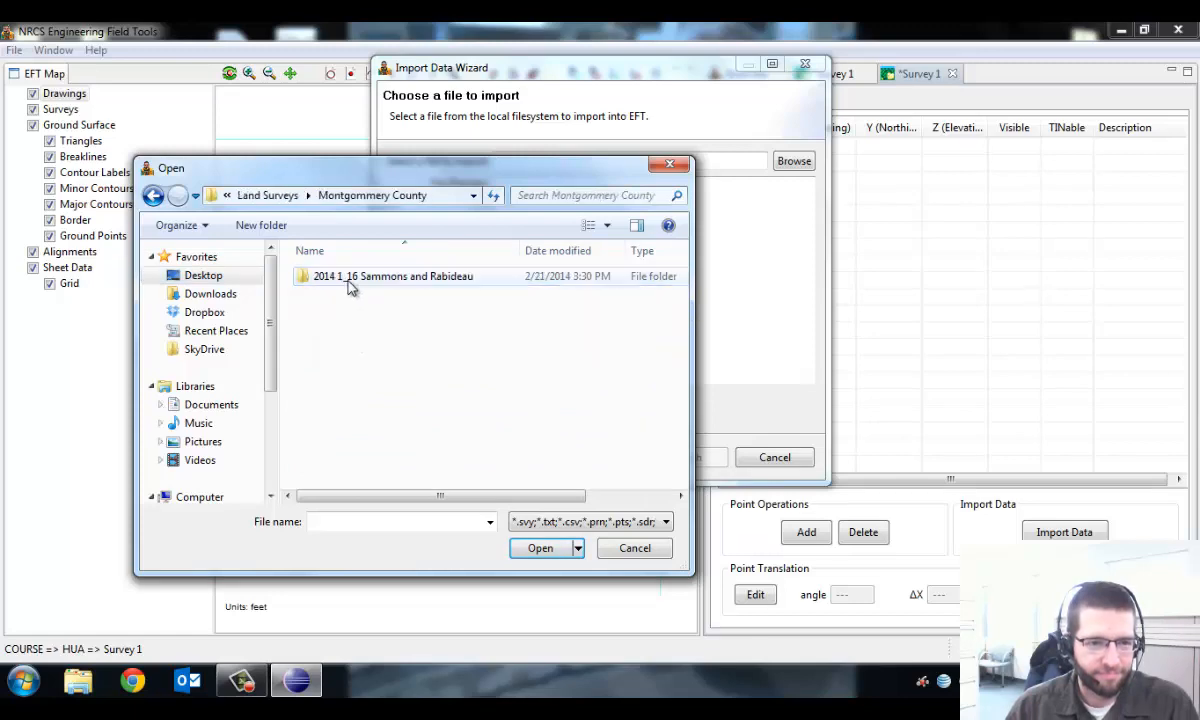
double_click(392, 276)
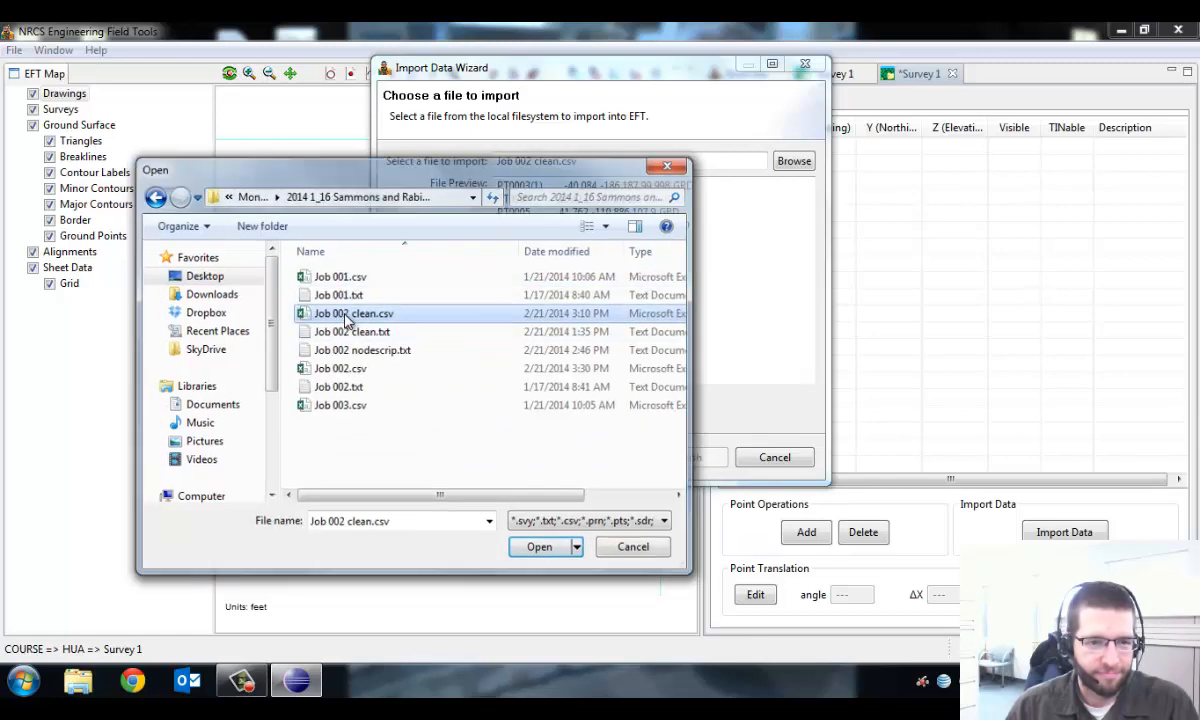
left_click(538, 546)
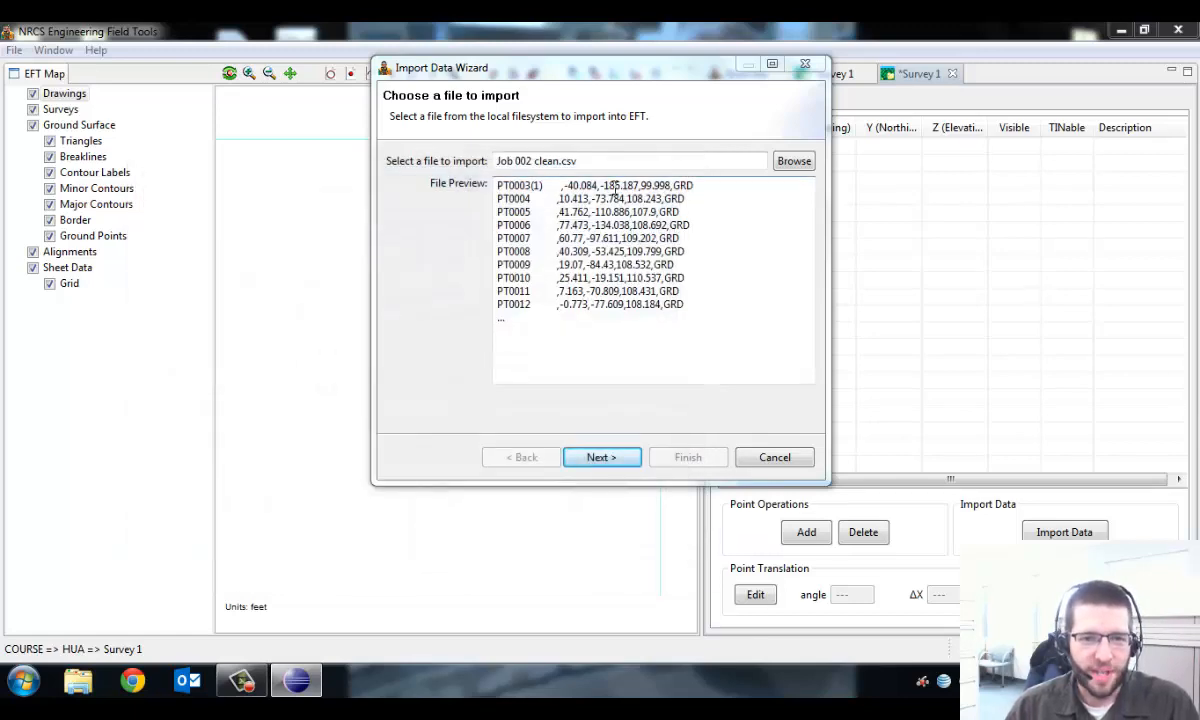
left_click(600, 456)
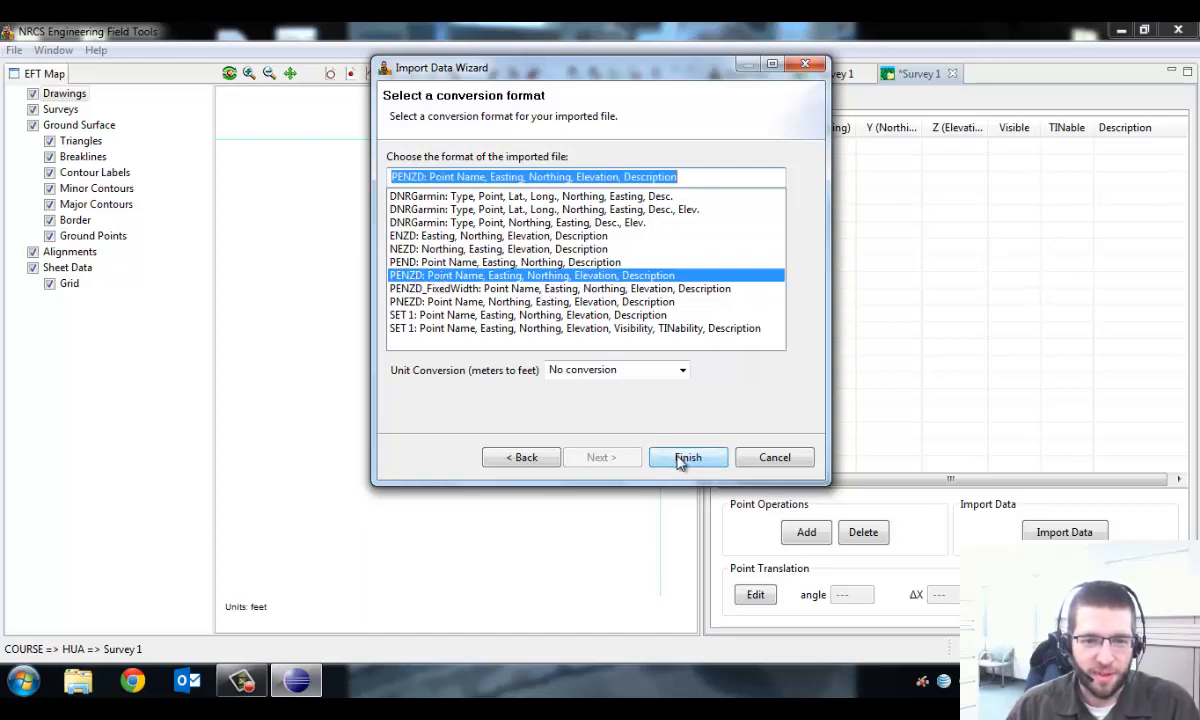
mouse_move(664, 370)
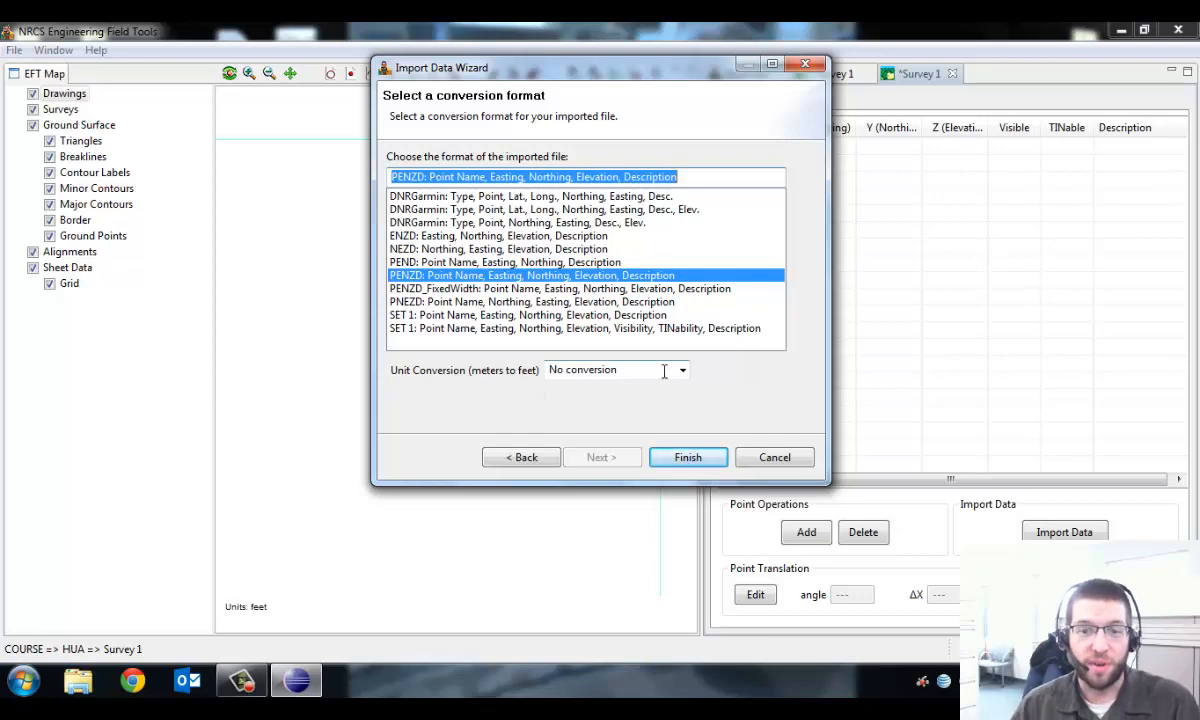
- Finish the import in PENZD format and accept both duplicate-point resolutions
left_click(688, 456)
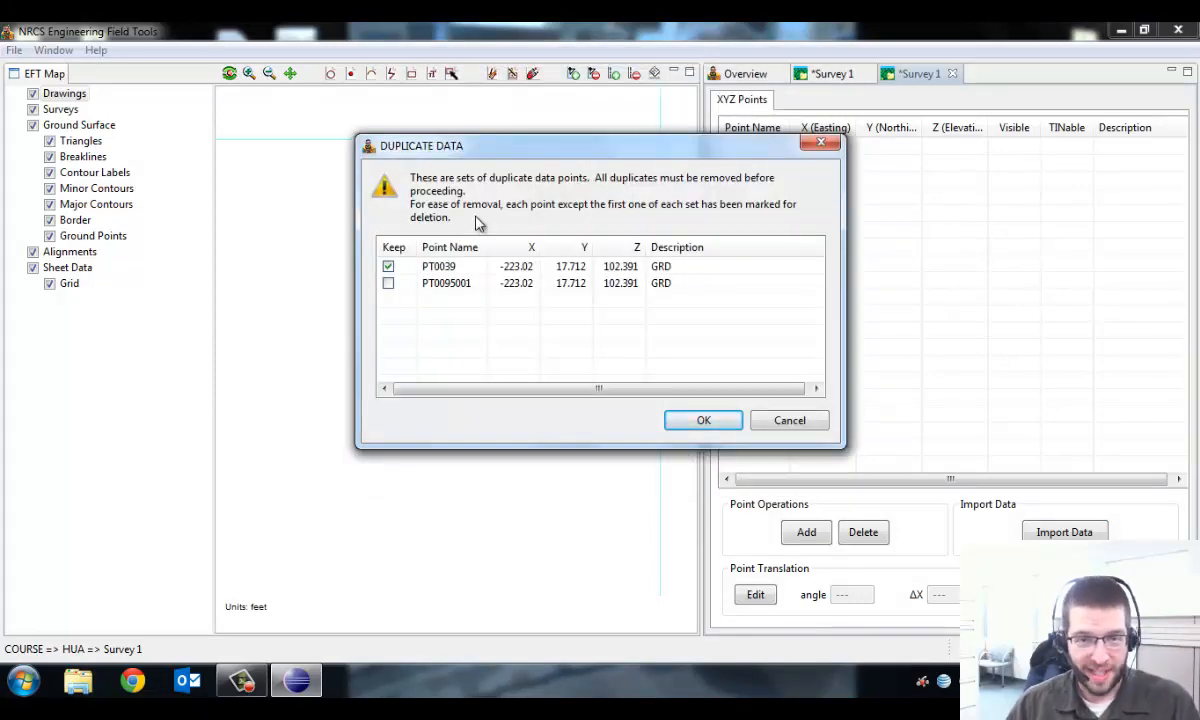
left_click(704, 420)
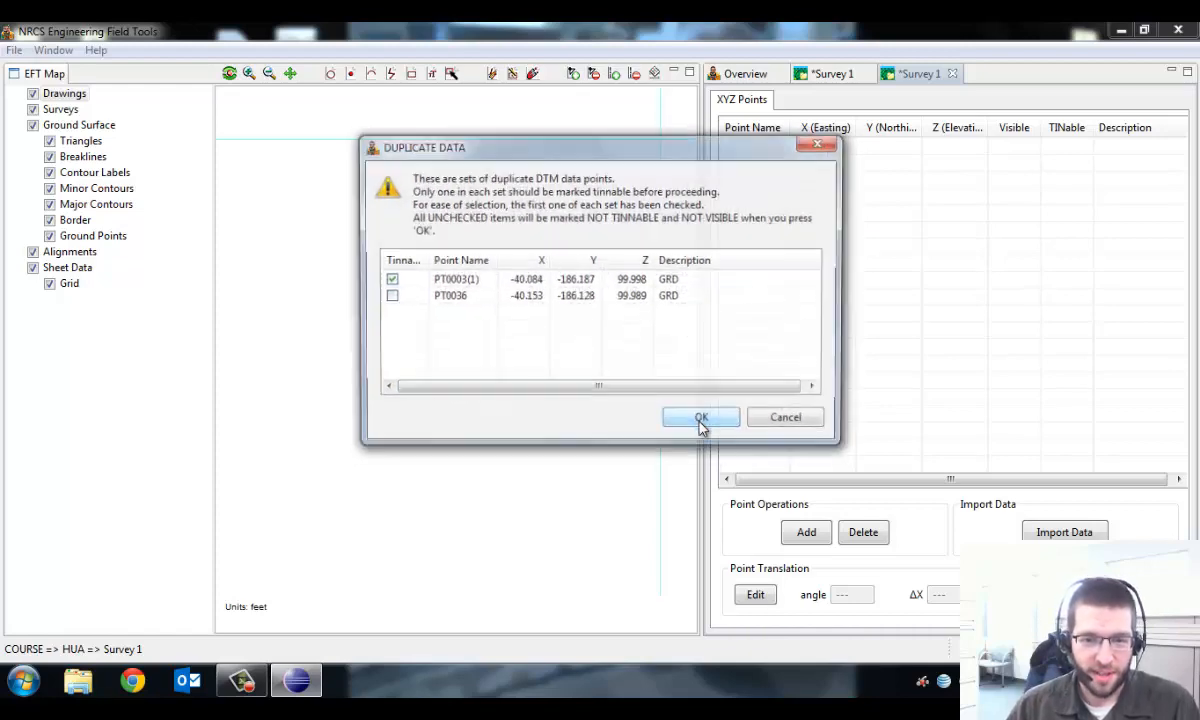
left_click(700, 418)
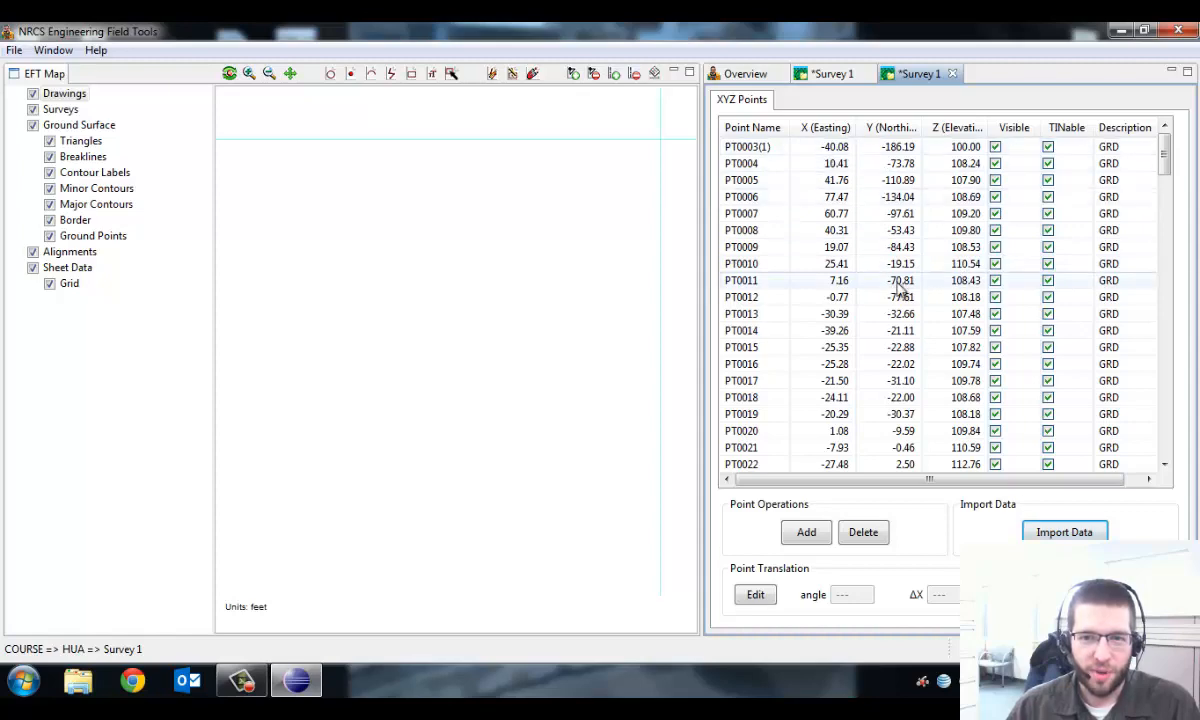
mouse_move(1190, 190)
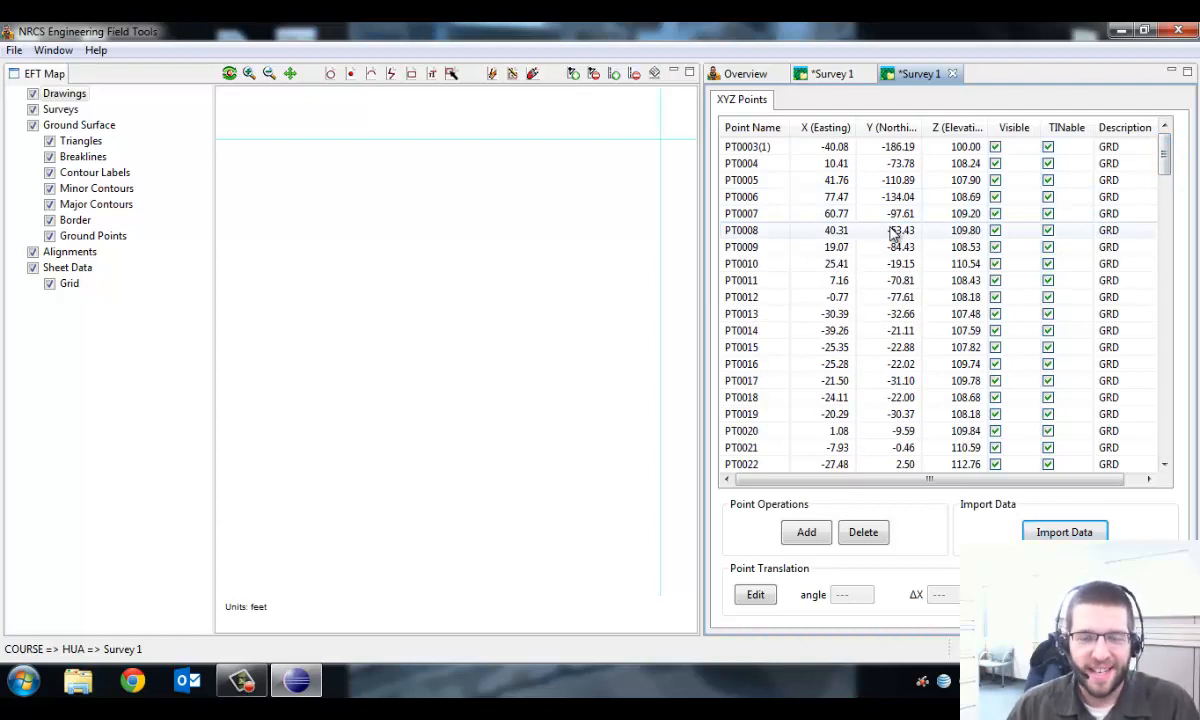
mouse_move(586, 284)
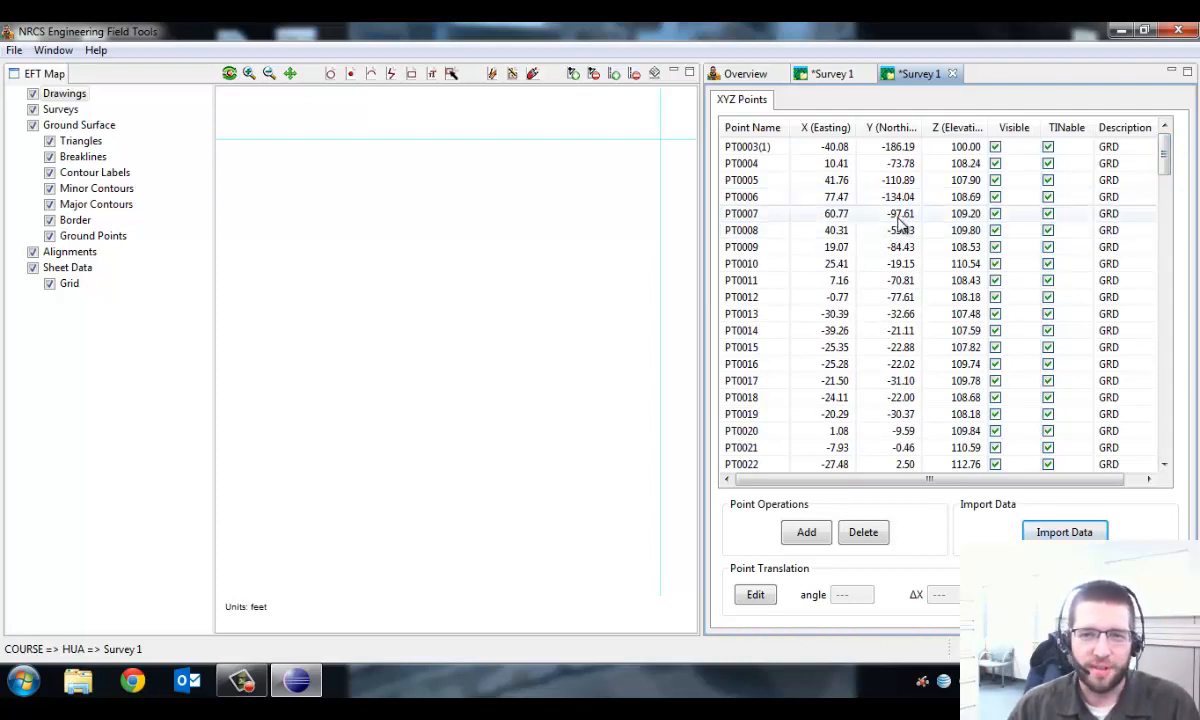
mouse_move(532, 282)
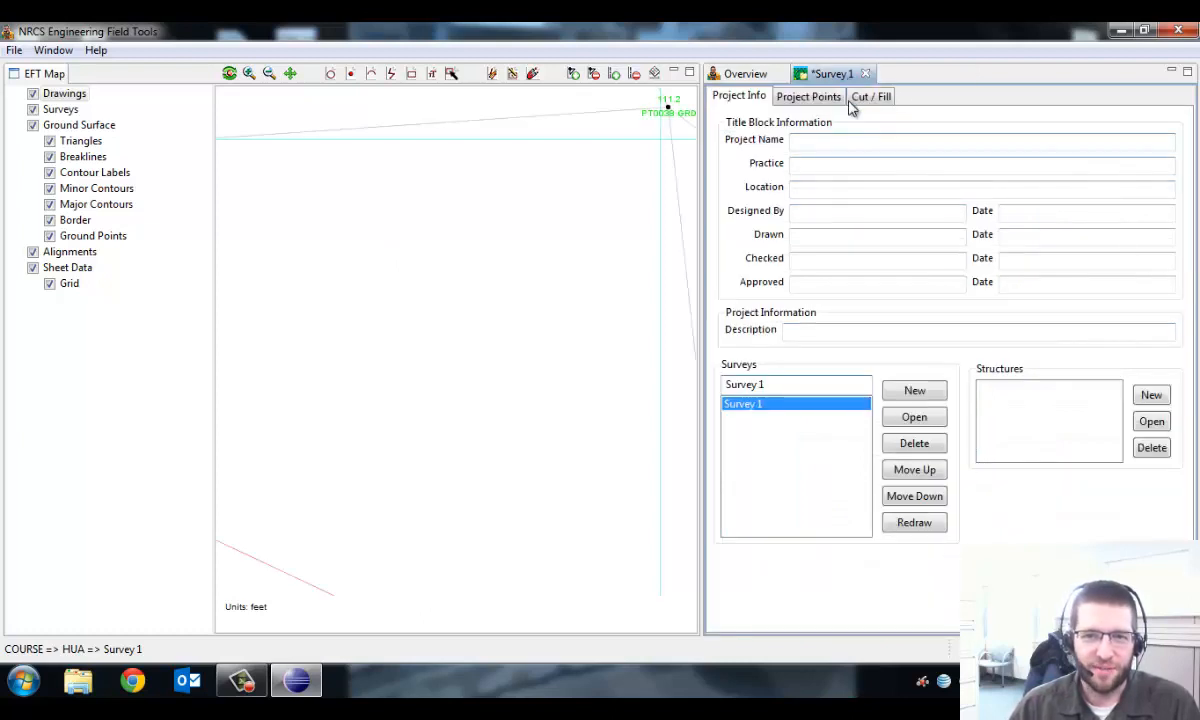
mouse_move(476, 110)
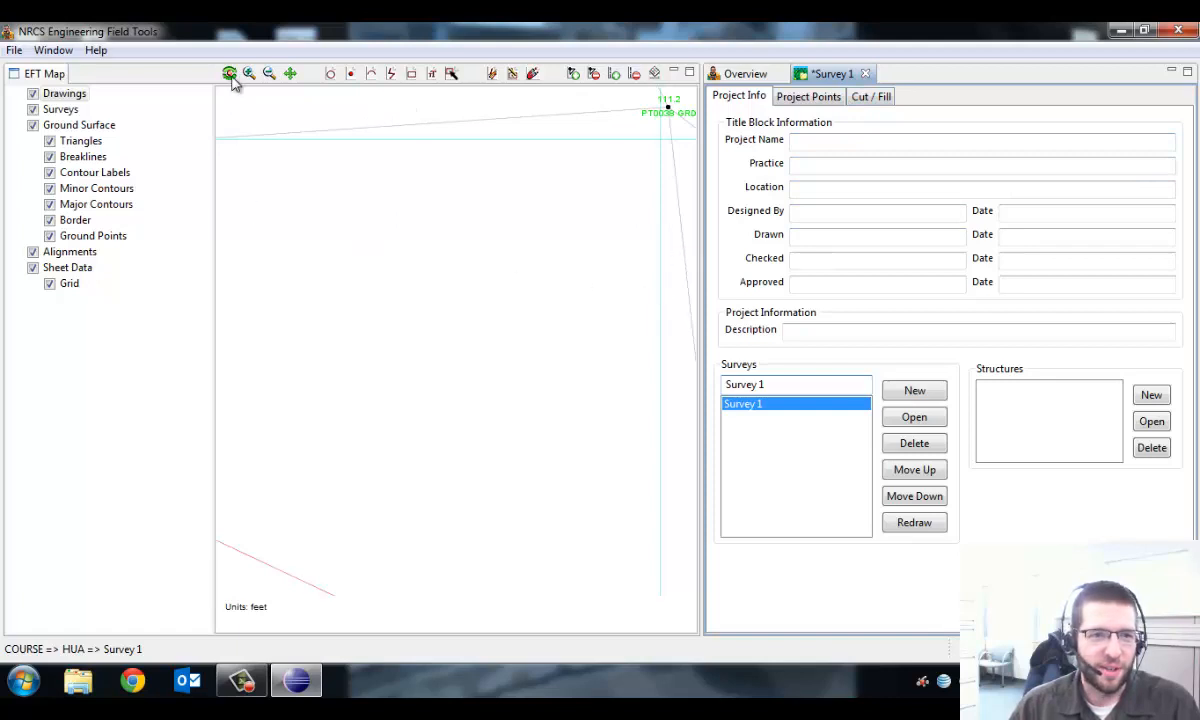
- Zoom to extents so the full Survey 1 surface with triangles, contours and boundary shows
left_click(230, 72)
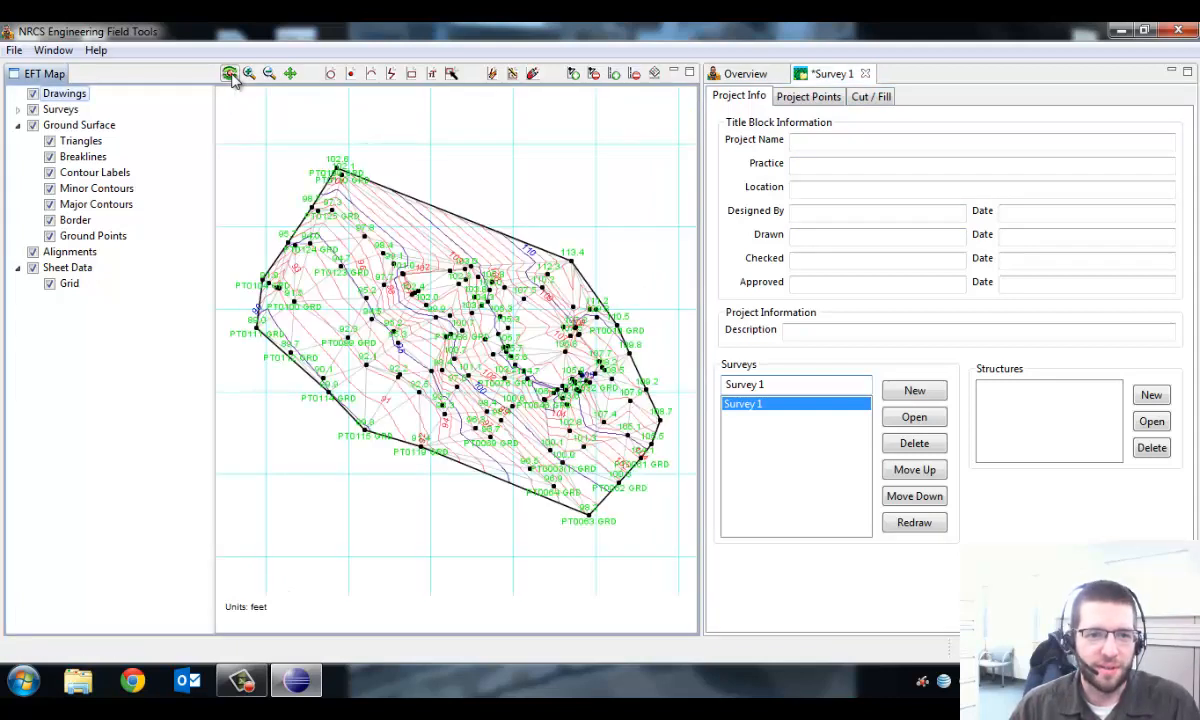
left_click(230, 72)
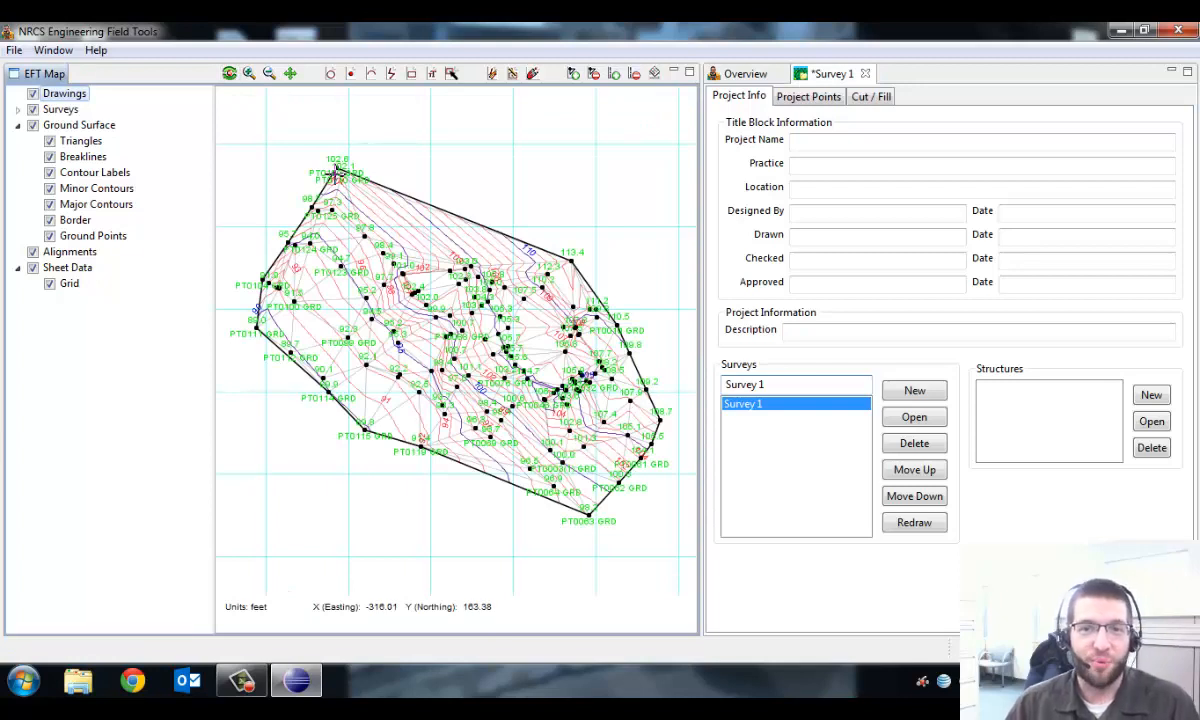
mouse_move(364, 344)
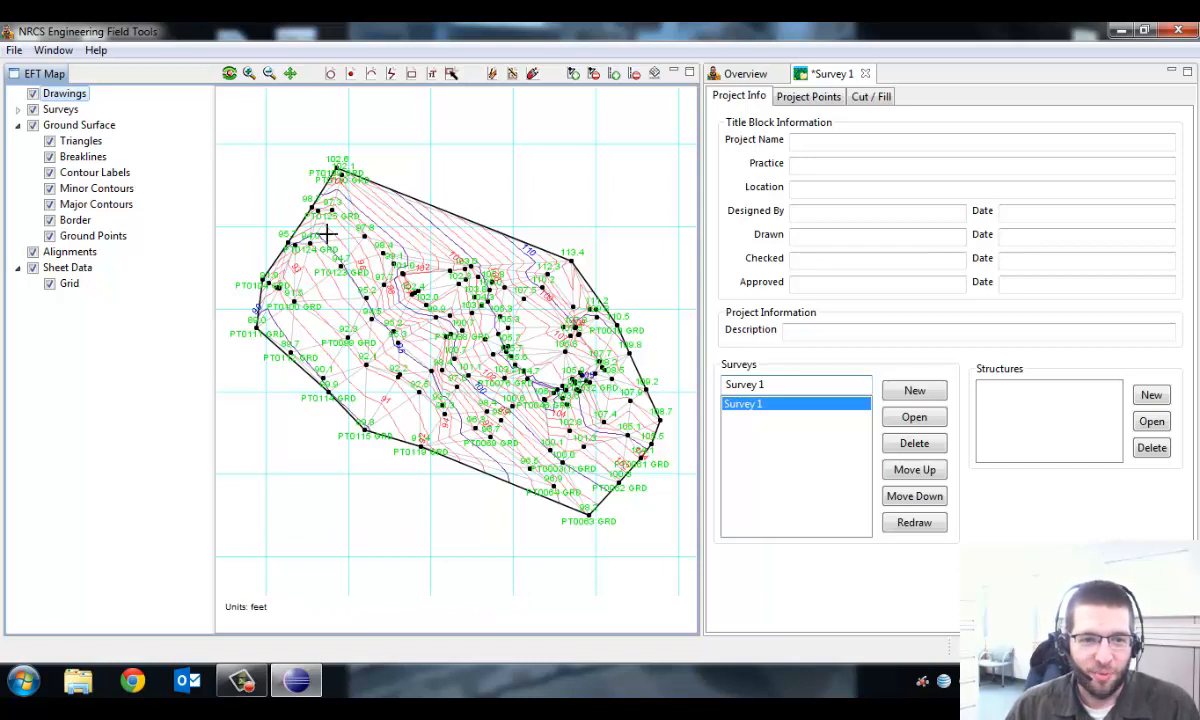
mouse_move(344, 224)
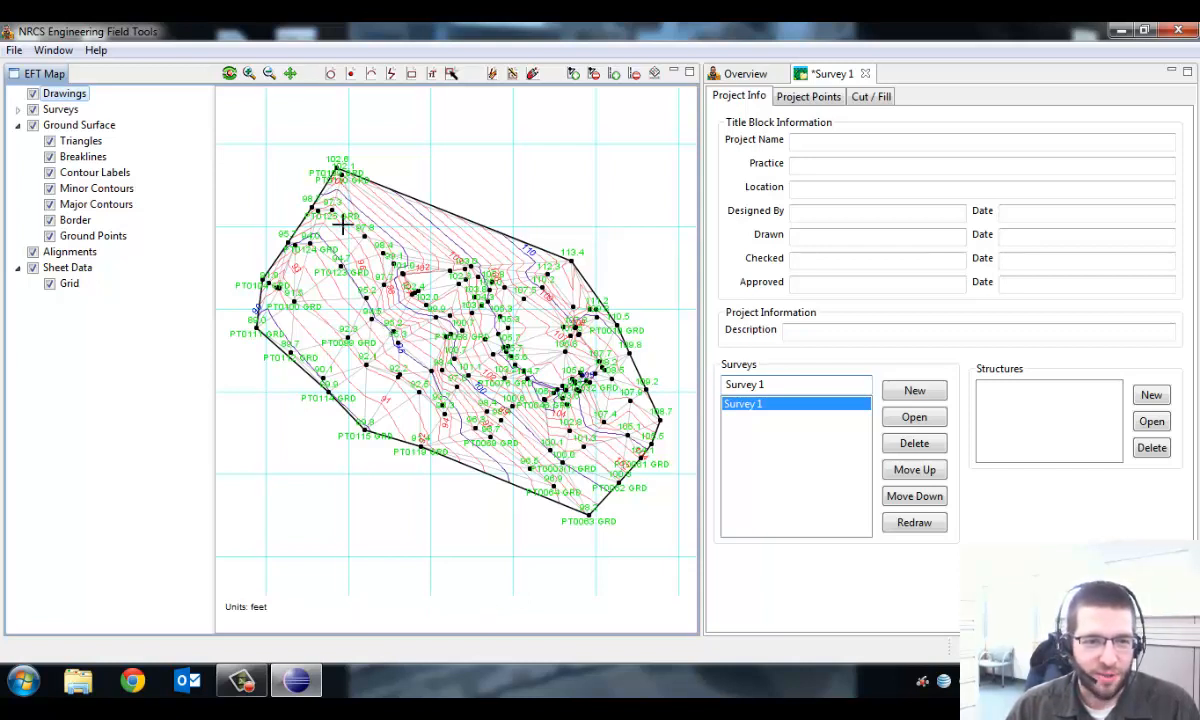
mouse_move(344, 174)
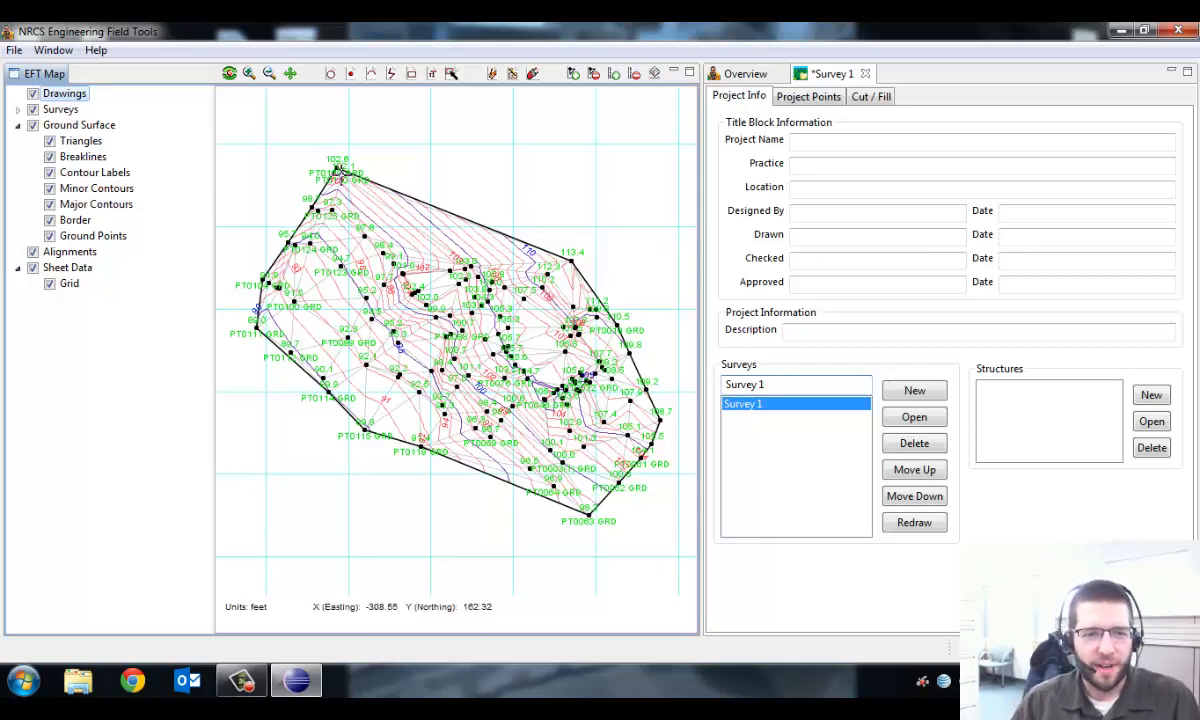
mouse_move(308, 210)
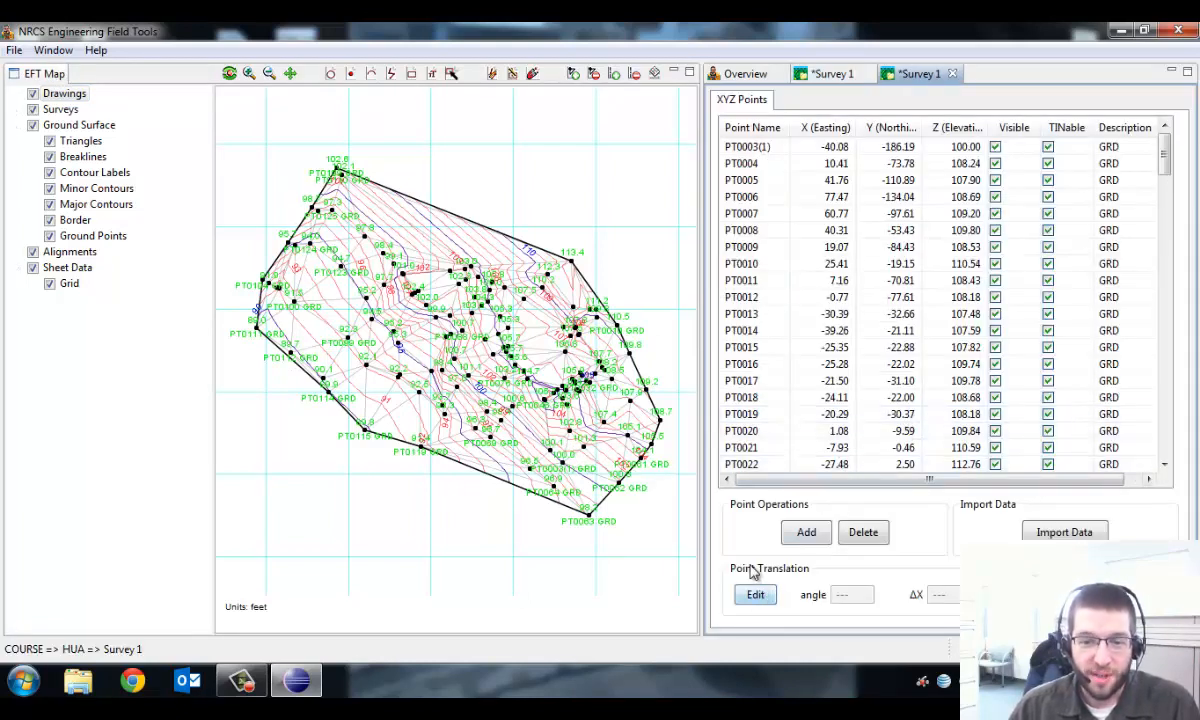
- Translate all points by ΔX 500 and ΔY 500 feet via Translate by ΔCoordinates
left_click(756, 594)
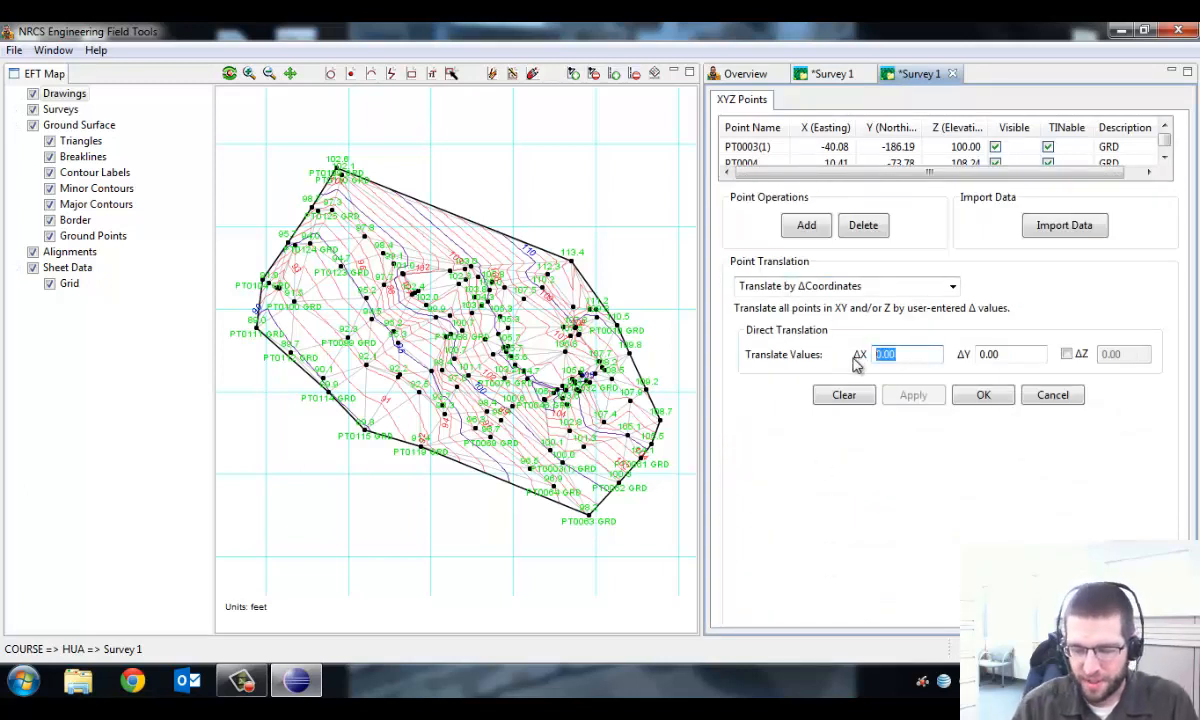
type("500")
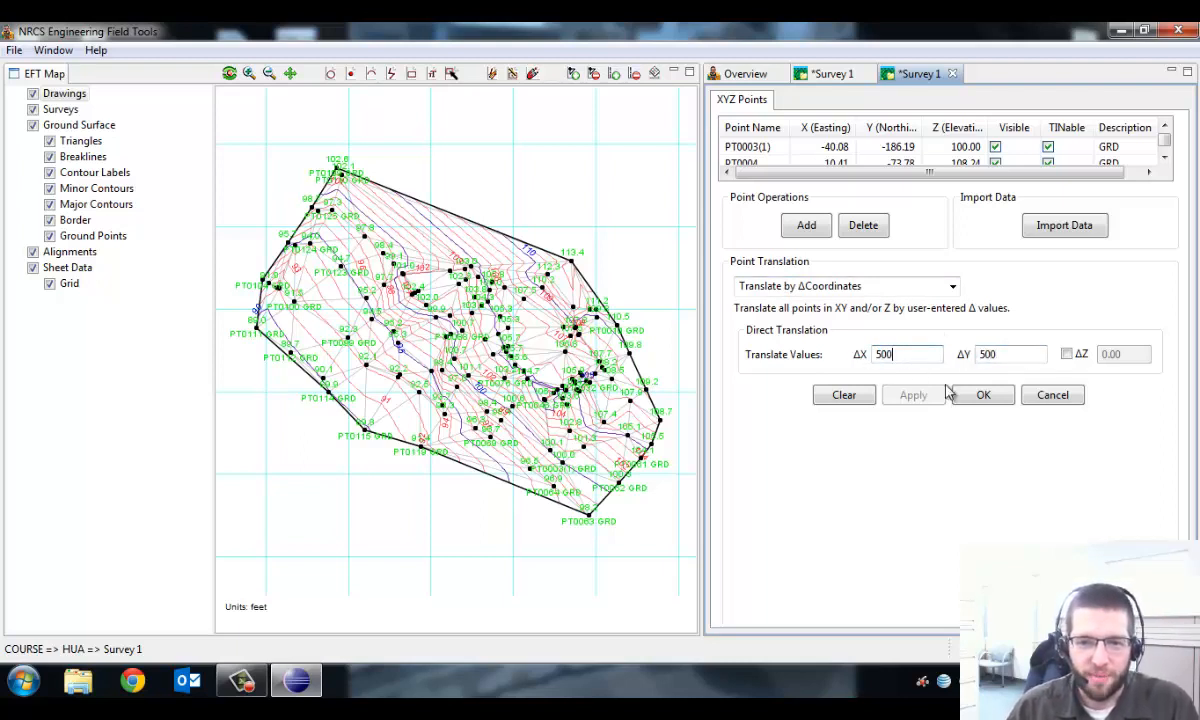
left_click(984, 394)
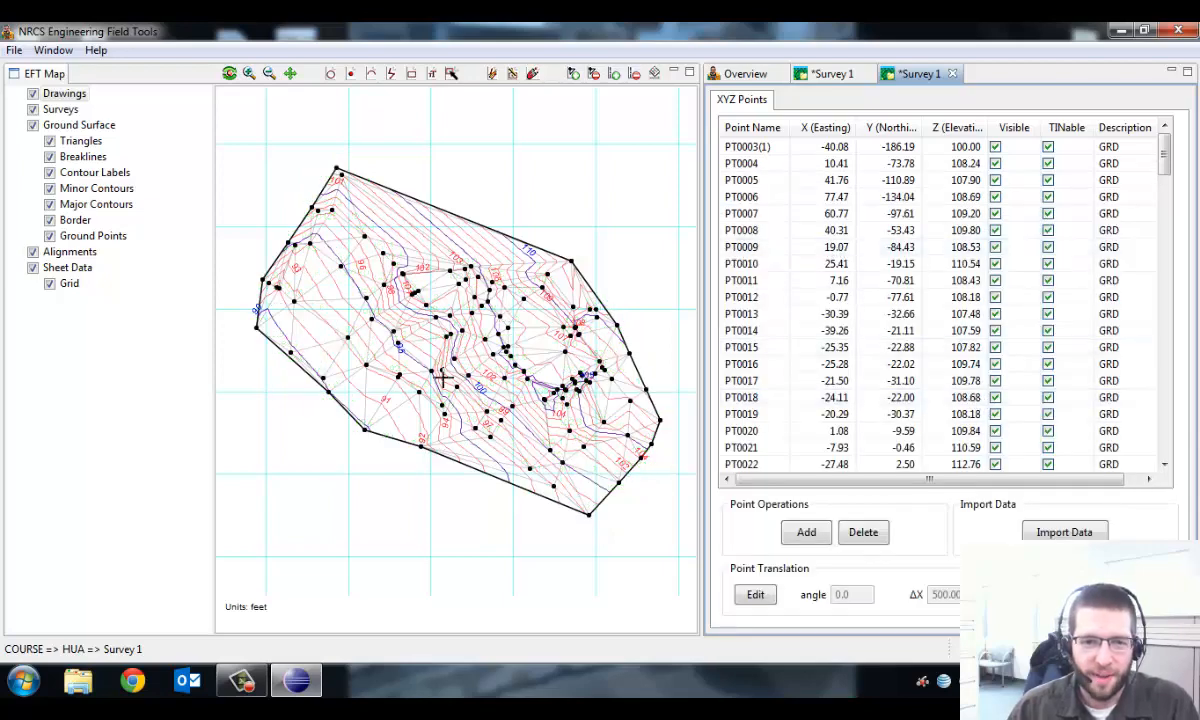
mouse_move(956, 90)
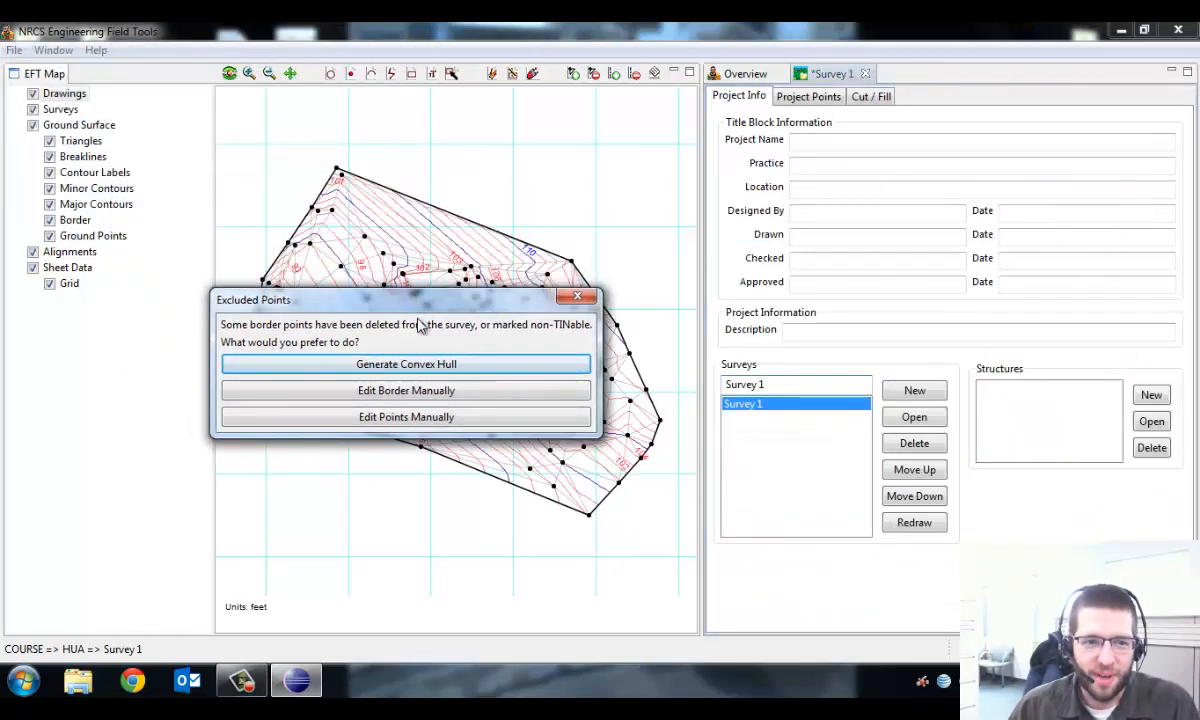
mouse_move(500, 480)
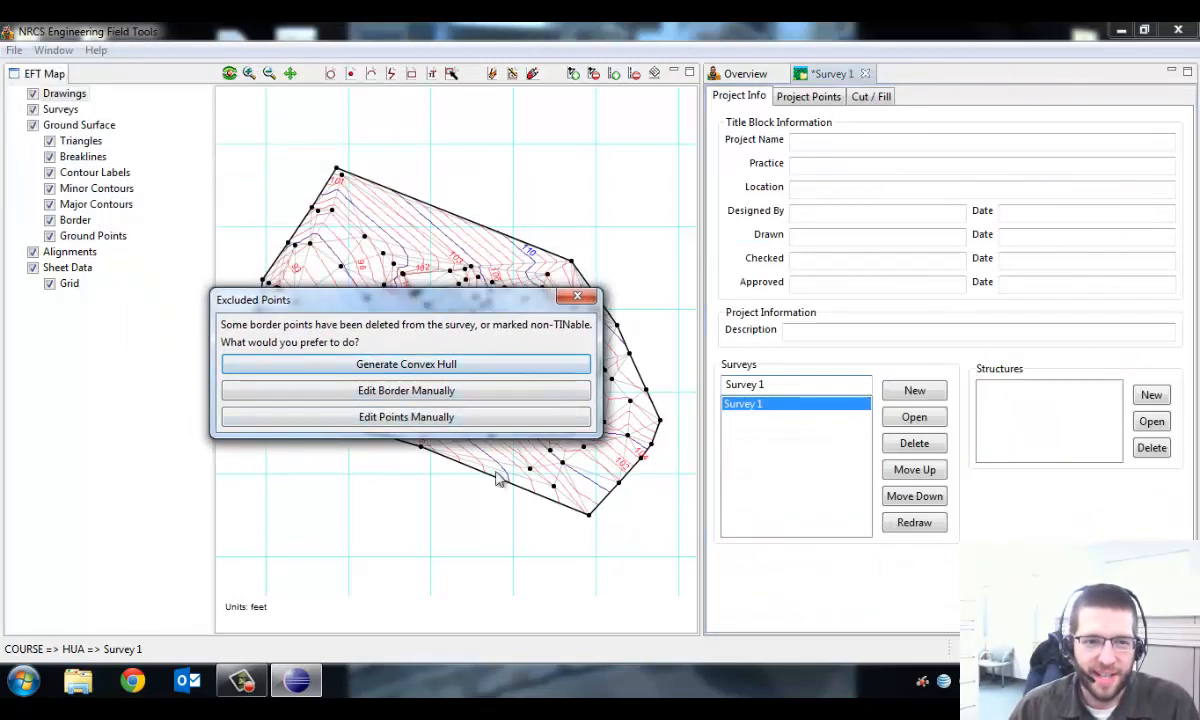
mouse_move(404, 364)
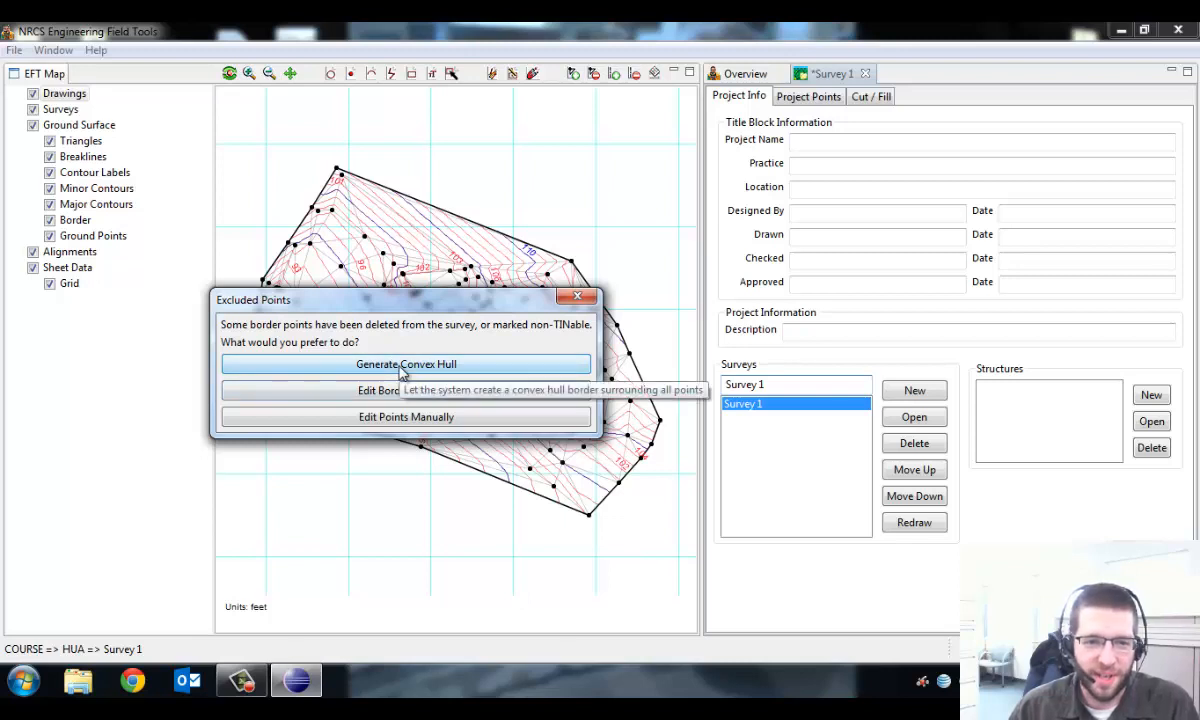
- Generate a convex hull border around all shifted points and zoom back to the full survey
left_click(406, 364)
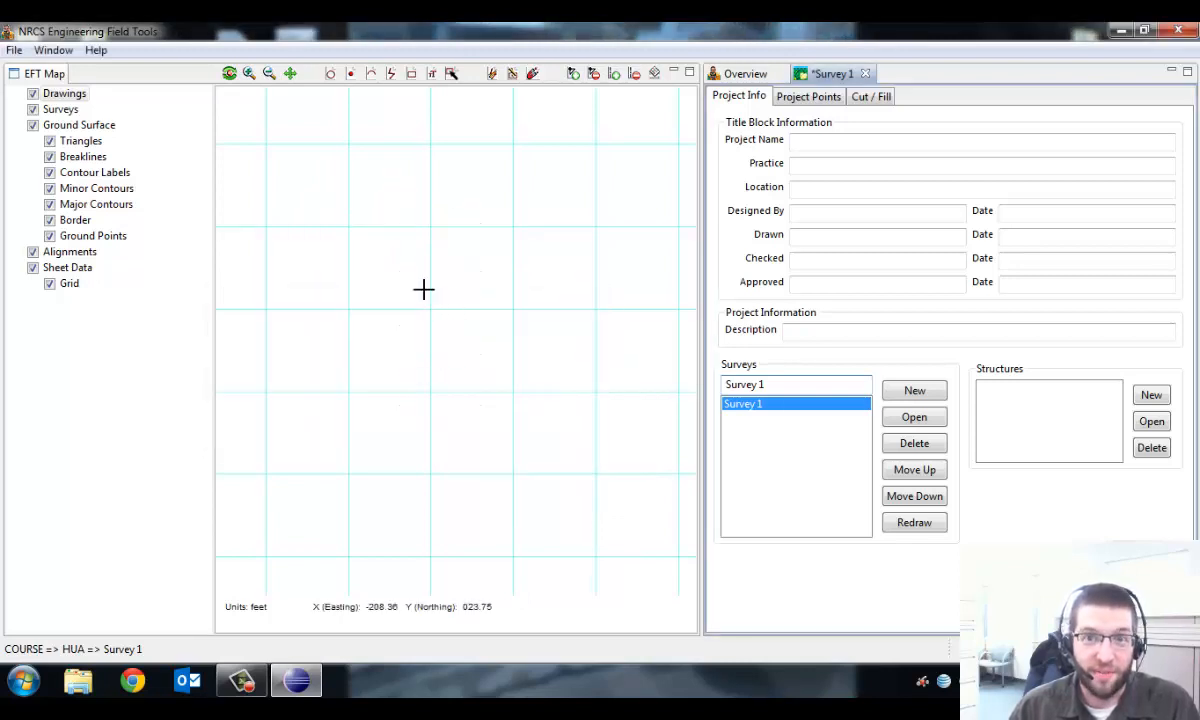
mouse_move(498, 322)
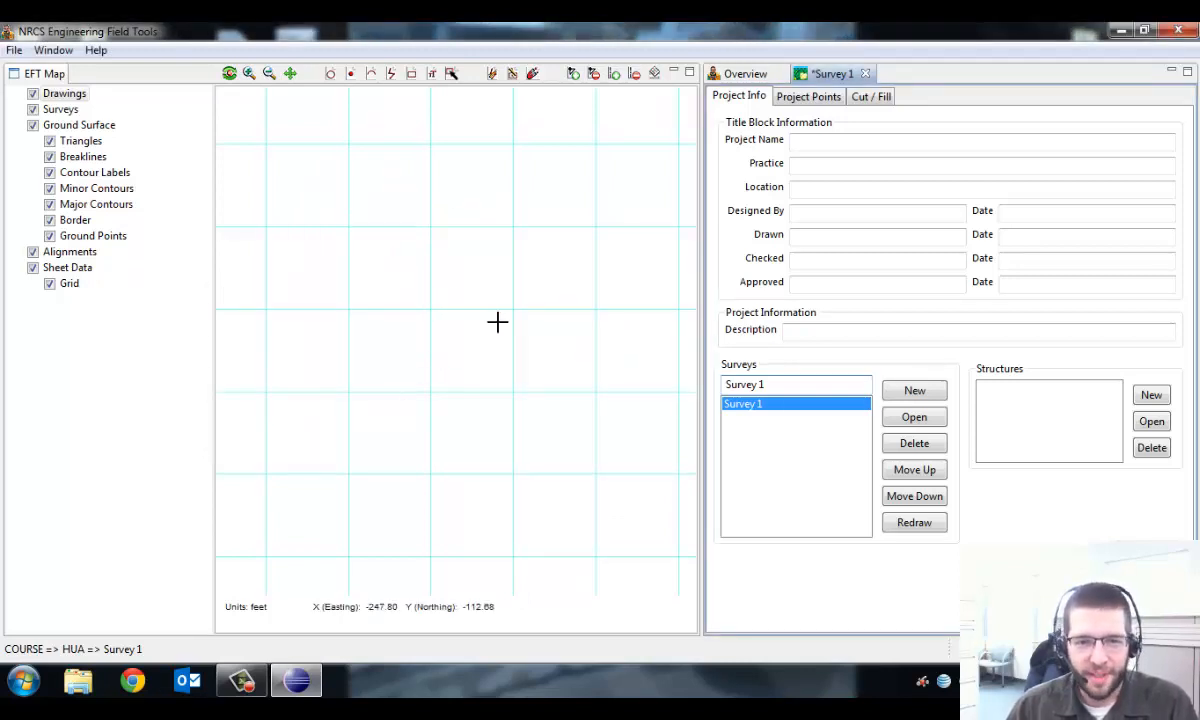
left_click(228, 72)
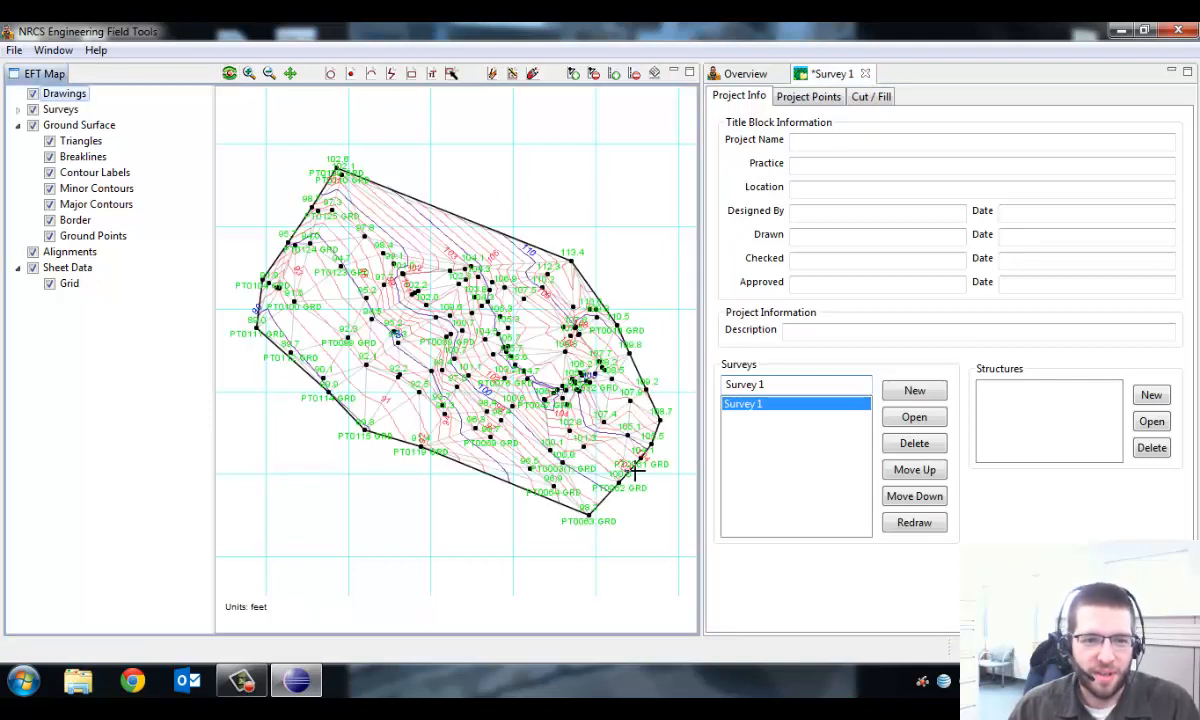
mouse_move(550, 490)
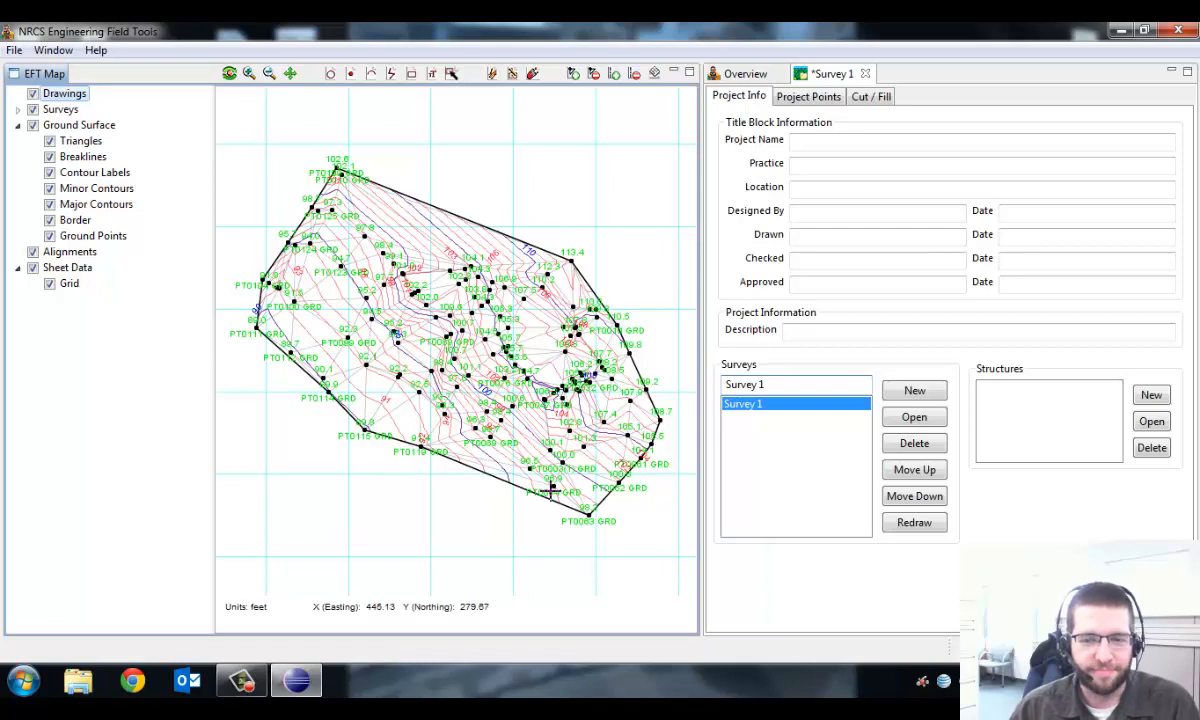
mouse_move(318, 204)
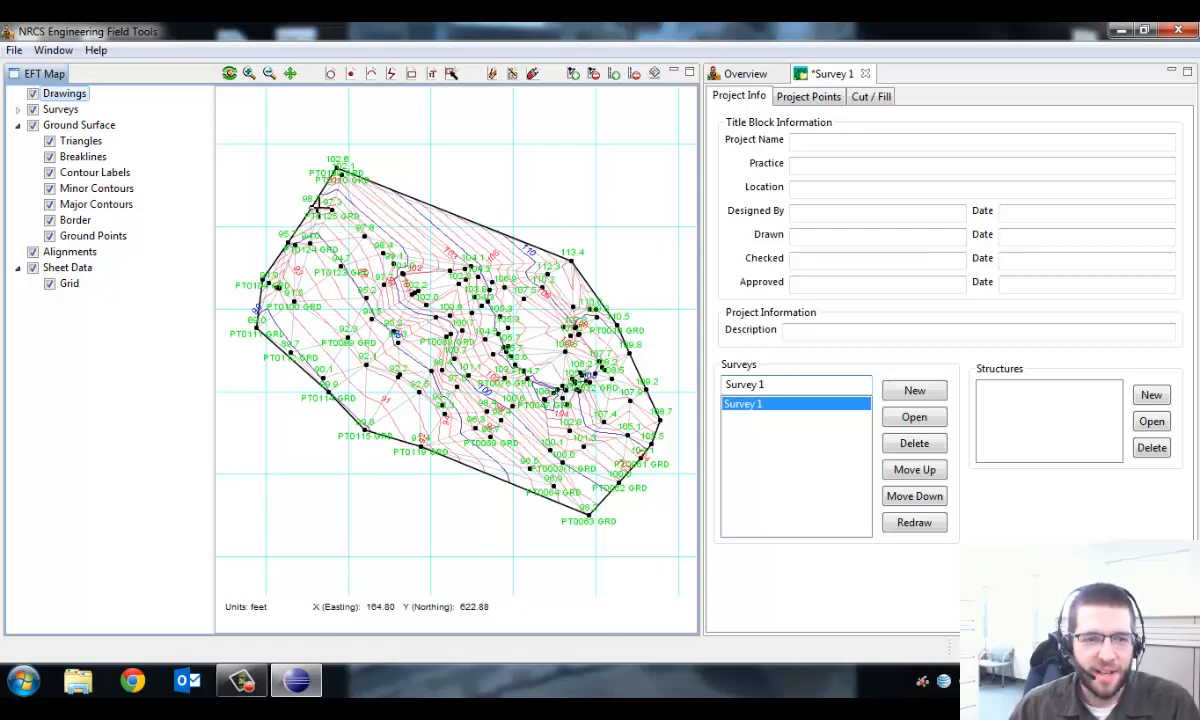
mouse_move(628, 368)
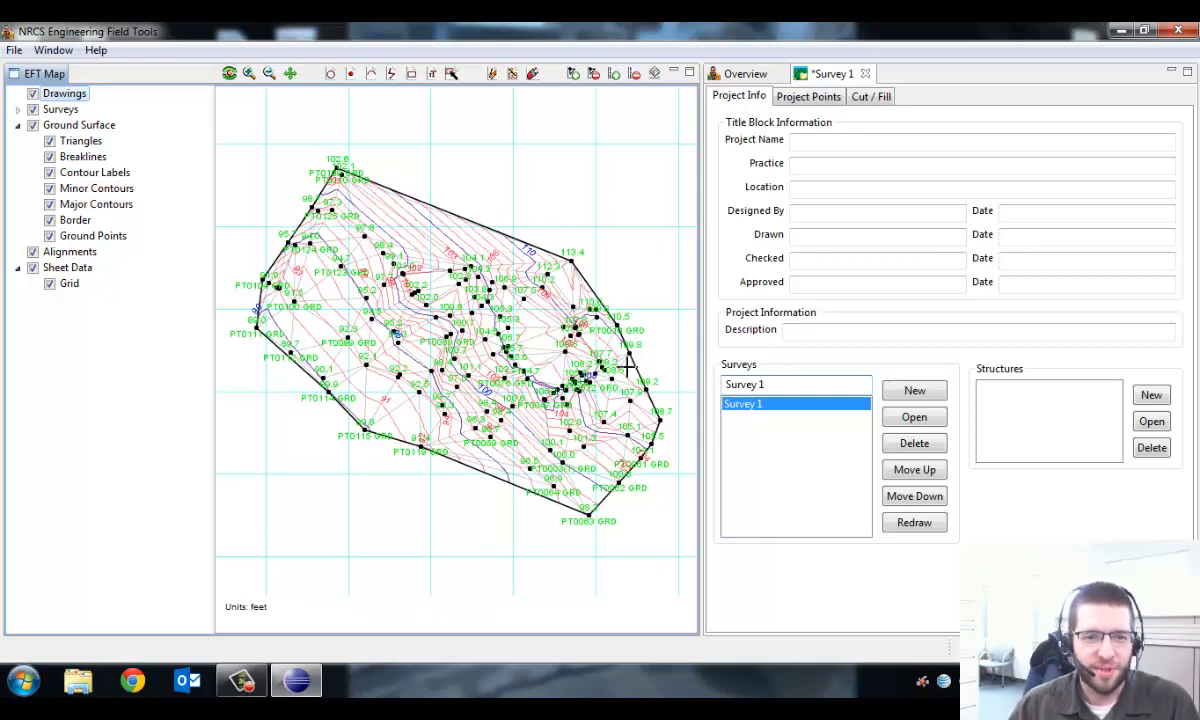
mouse_move(316, 218)
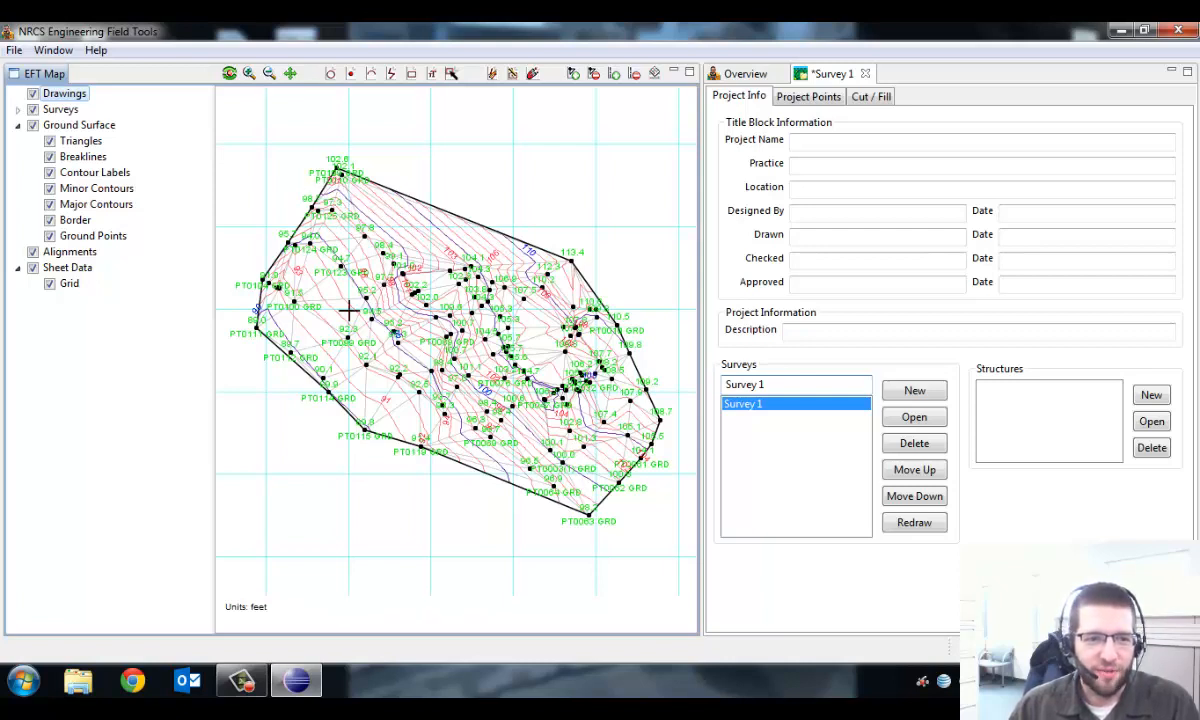
mouse_move(416, 230)
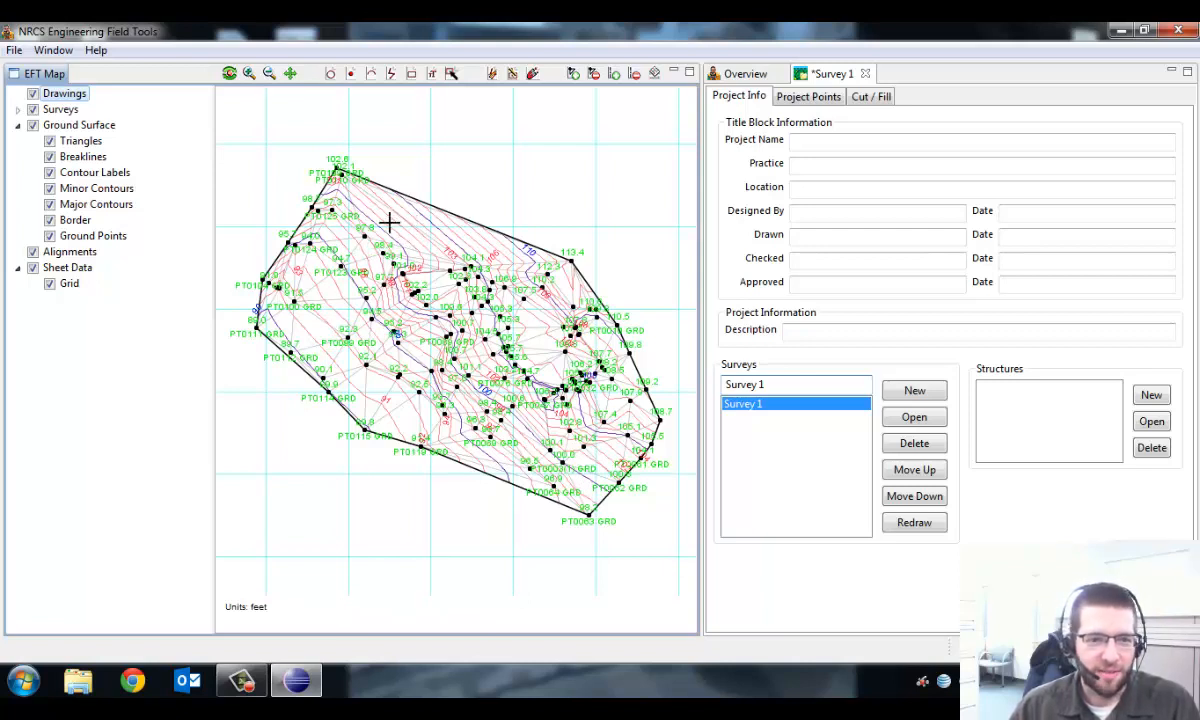
mouse_move(372, 244)
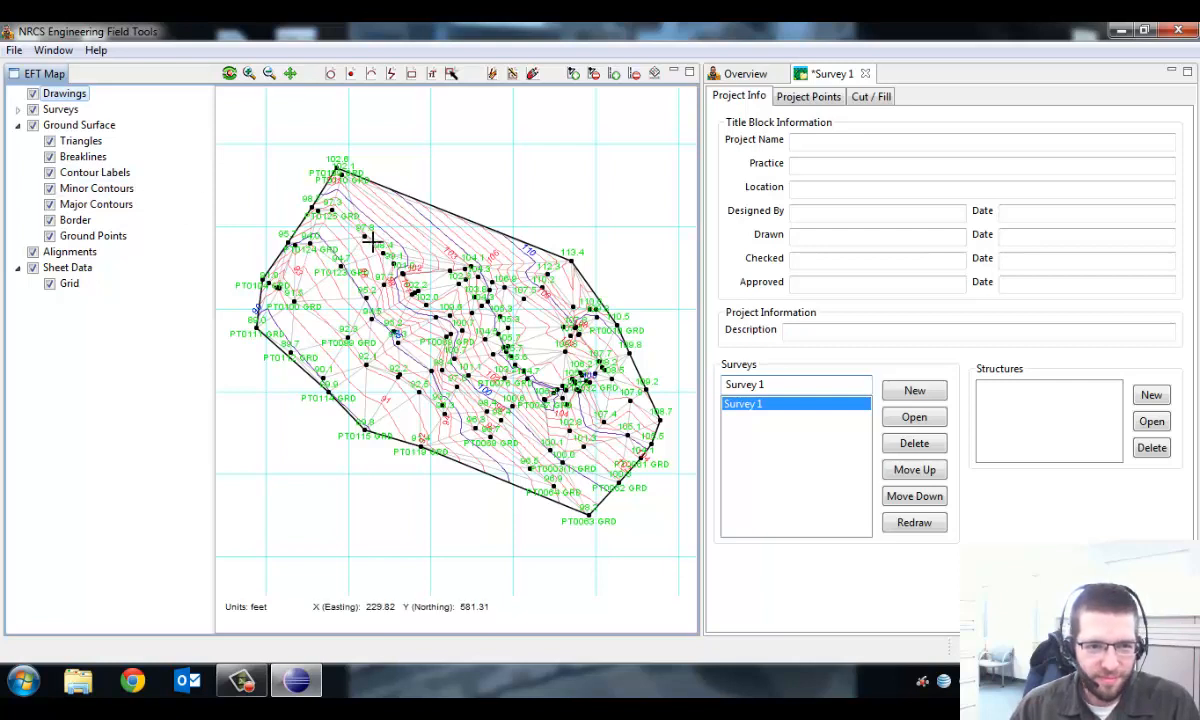
- Uncheck Survey 1 points and labels, Ground Points and Border in the EFT Map layer tree
left_click(34, 108)
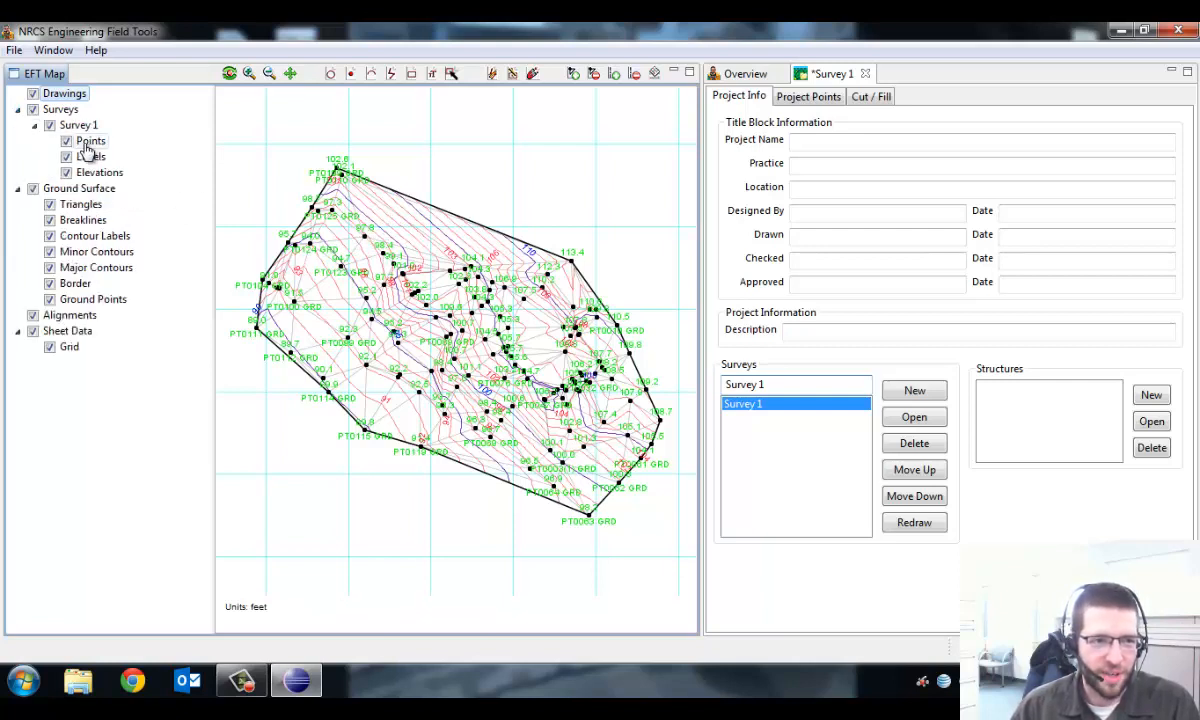
left_click(66, 140)
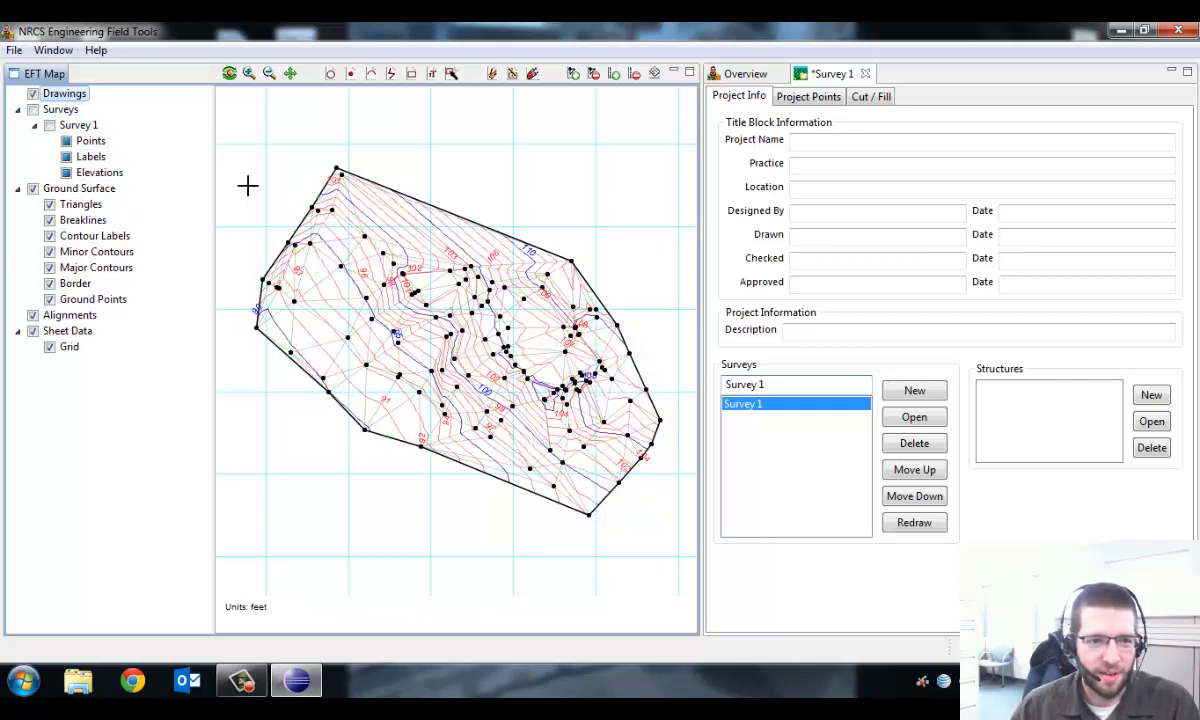
left_click(48, 298)
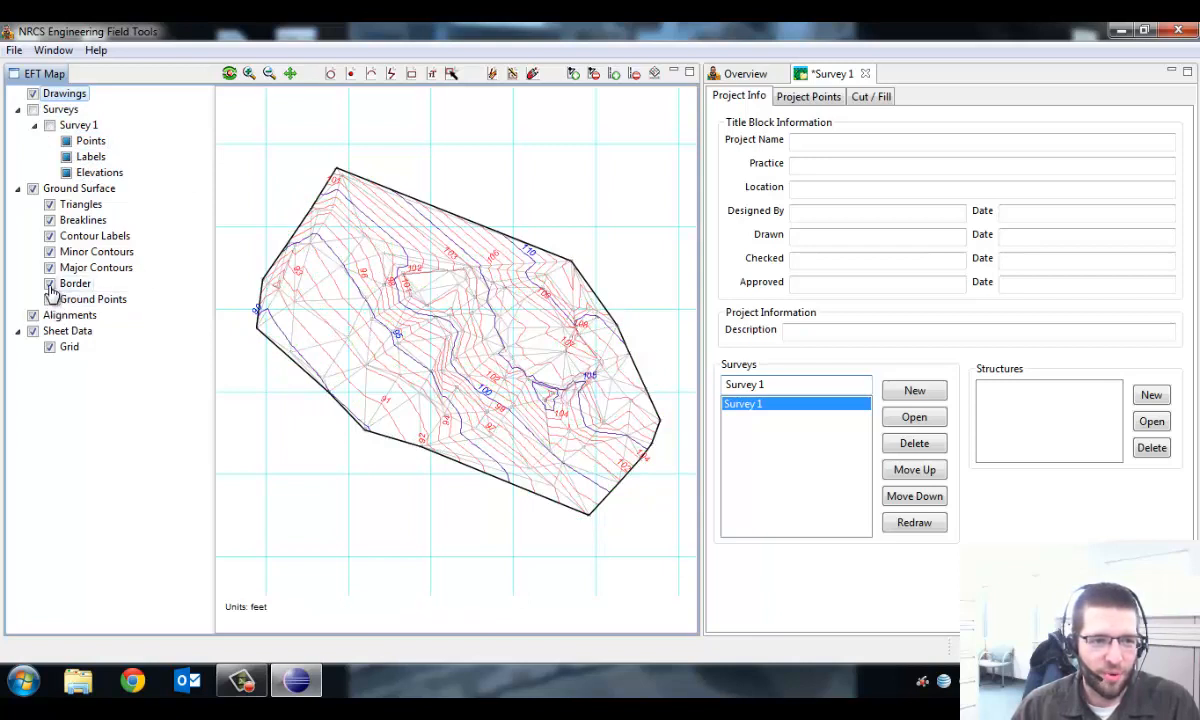
left_click(48, 284)
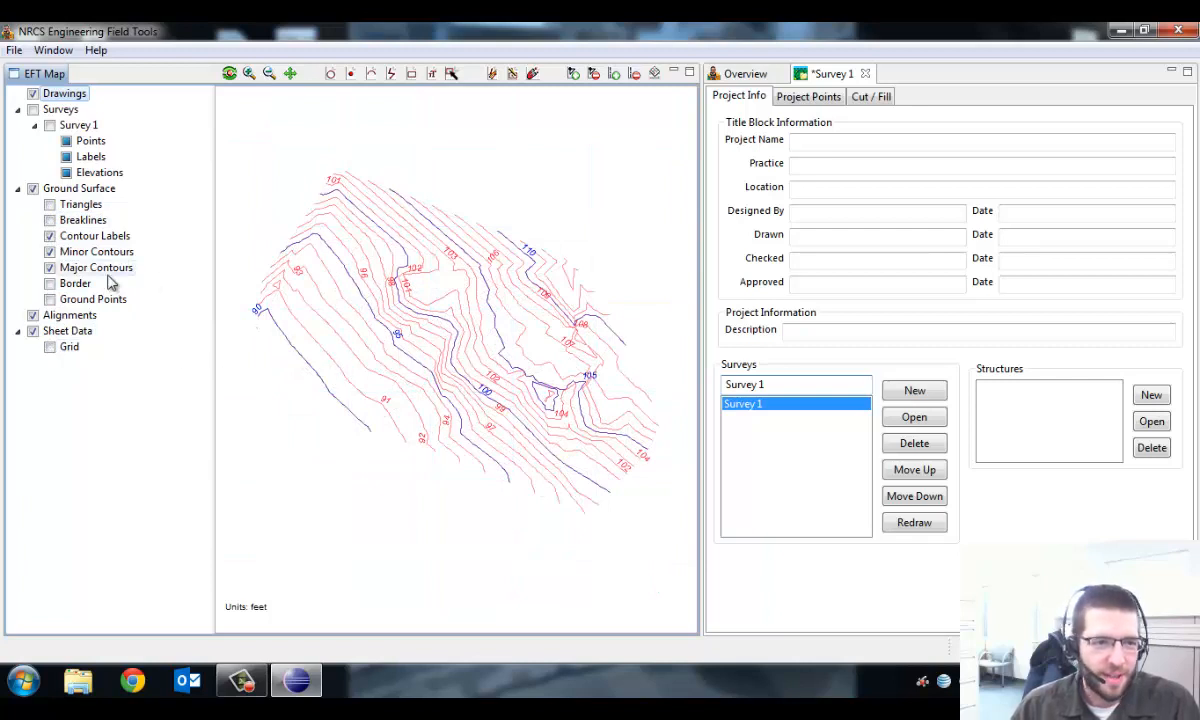
- Set the Contour Labels layer colour to Black in its Layer Properties
right_click(96, 236)
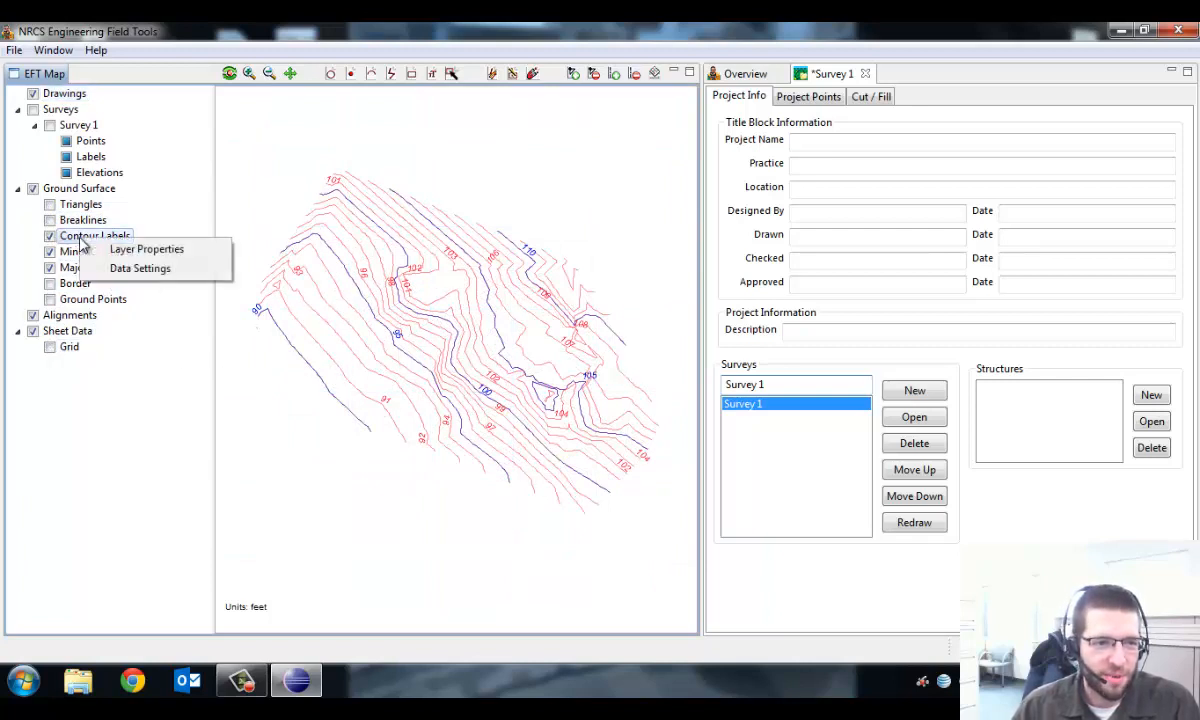
left_click(146, 248)
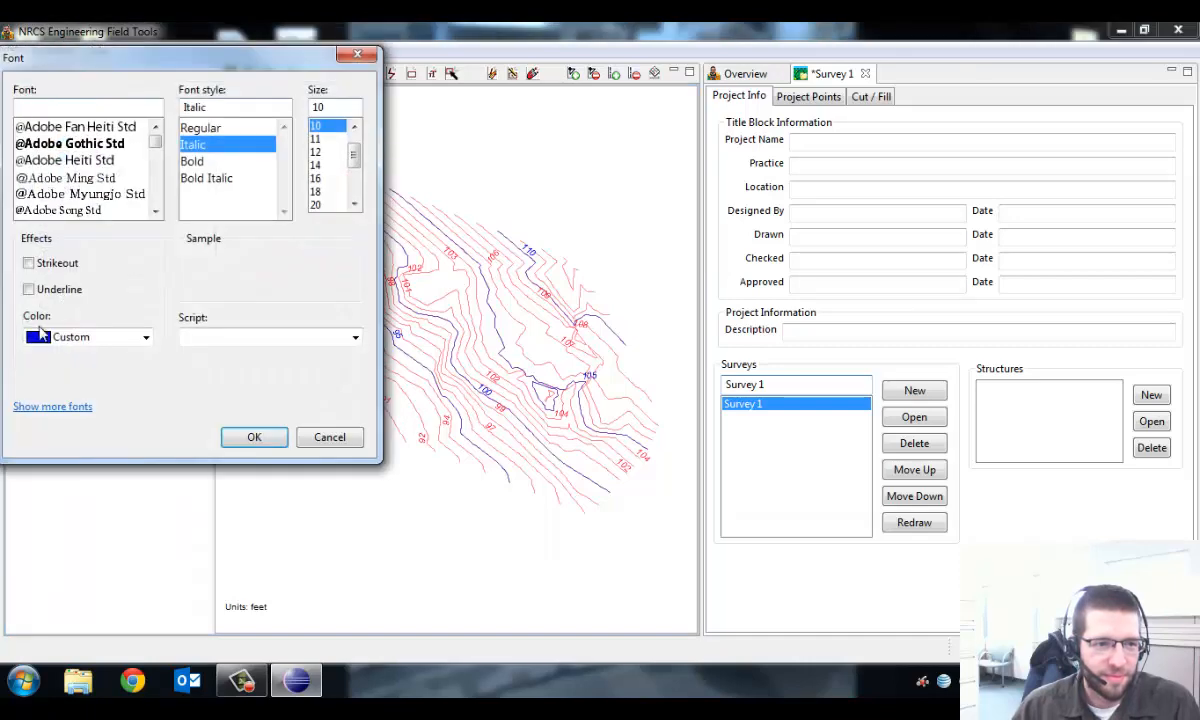
left_click(84, 336)
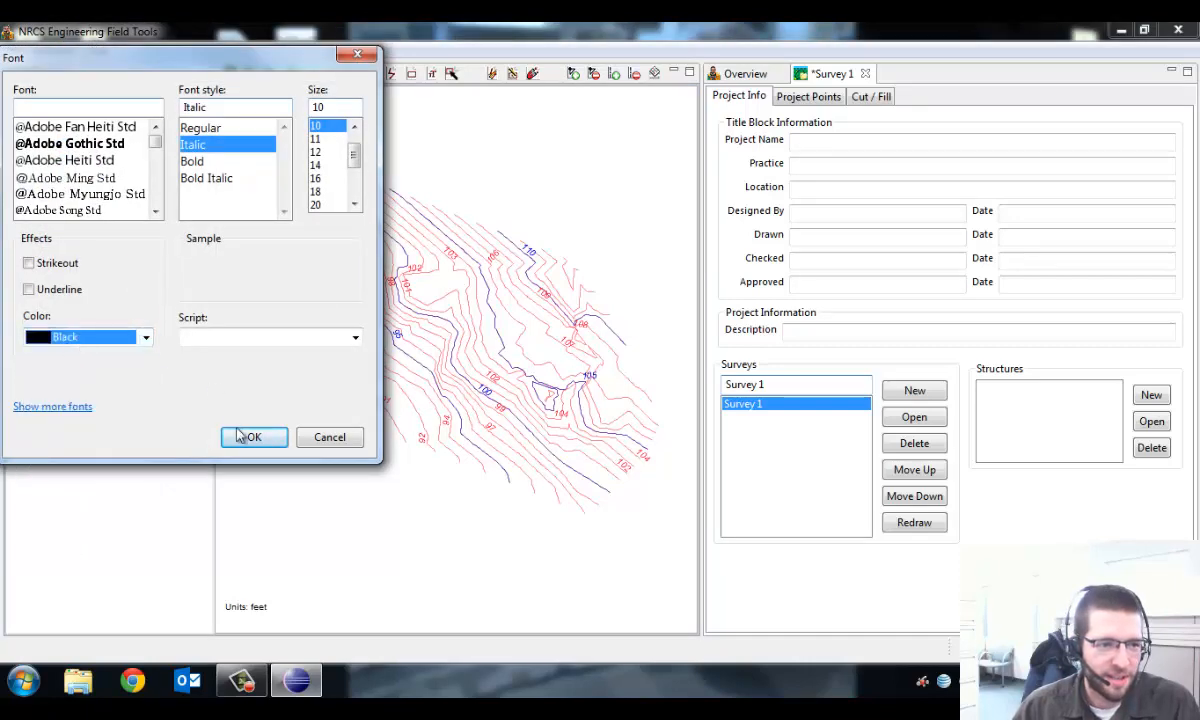
left_click(252, 436)
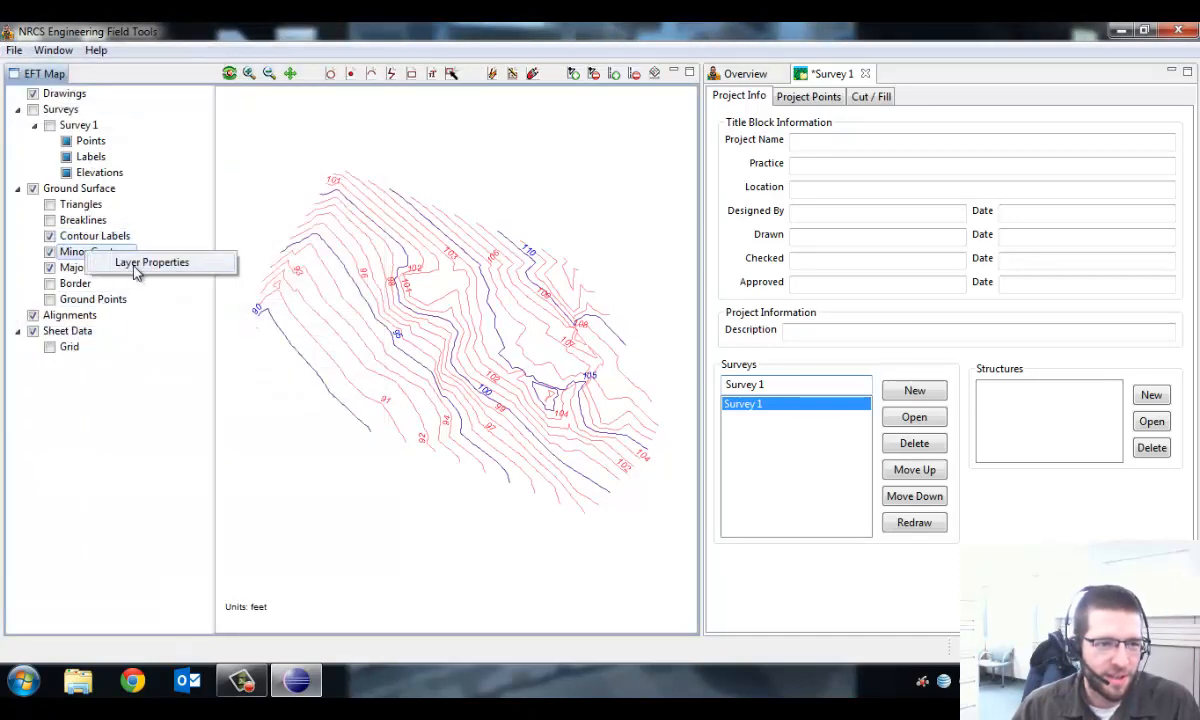
- Set the Minor Contours and Major Contours line colour to Black
left_click(152, 262)
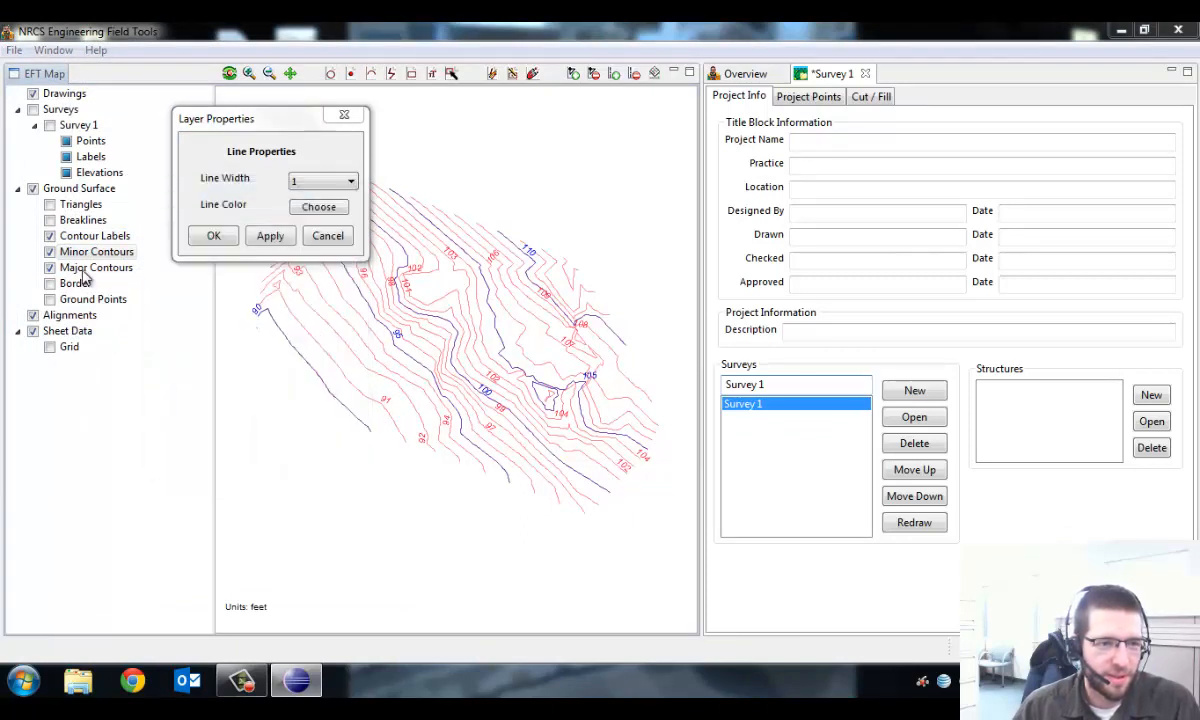
right_click(96, 268)
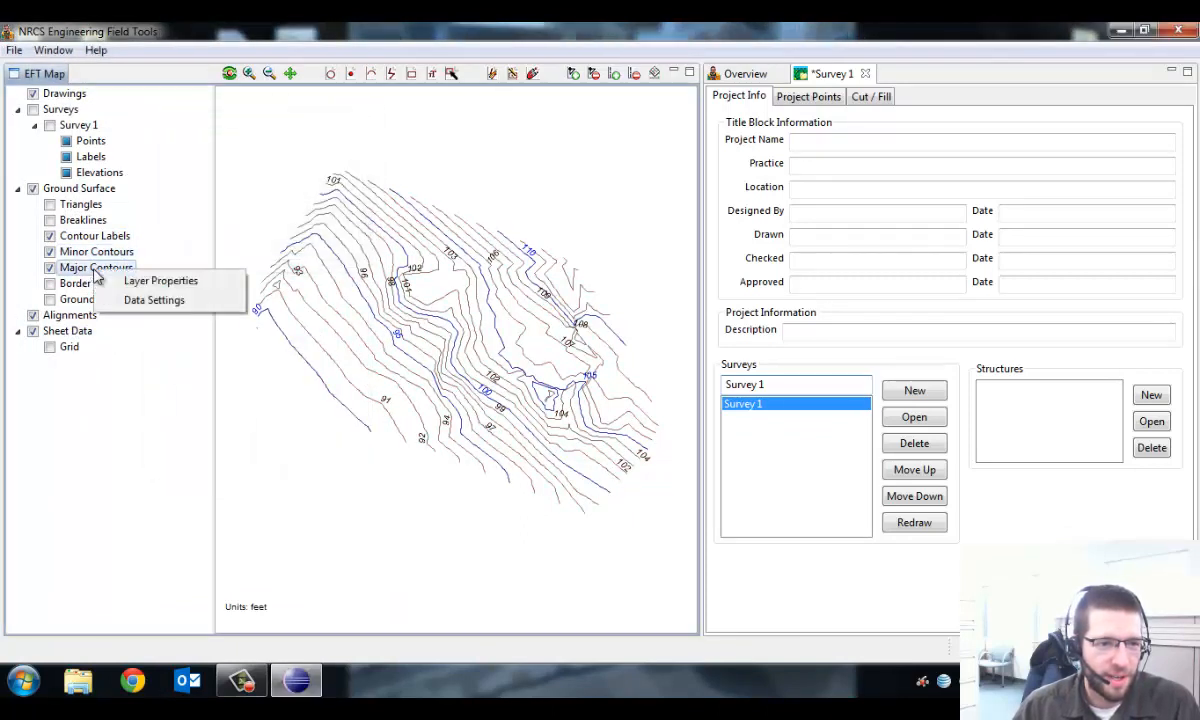
left_click(160, 280)
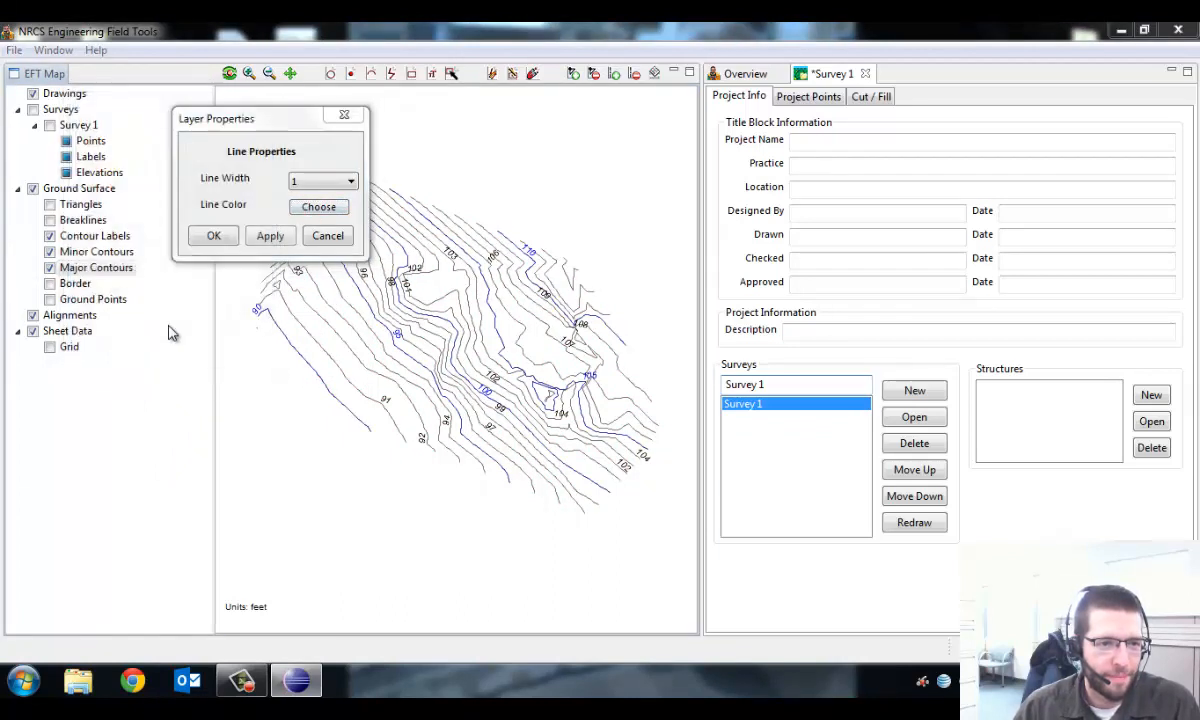
left_click(212, 236)
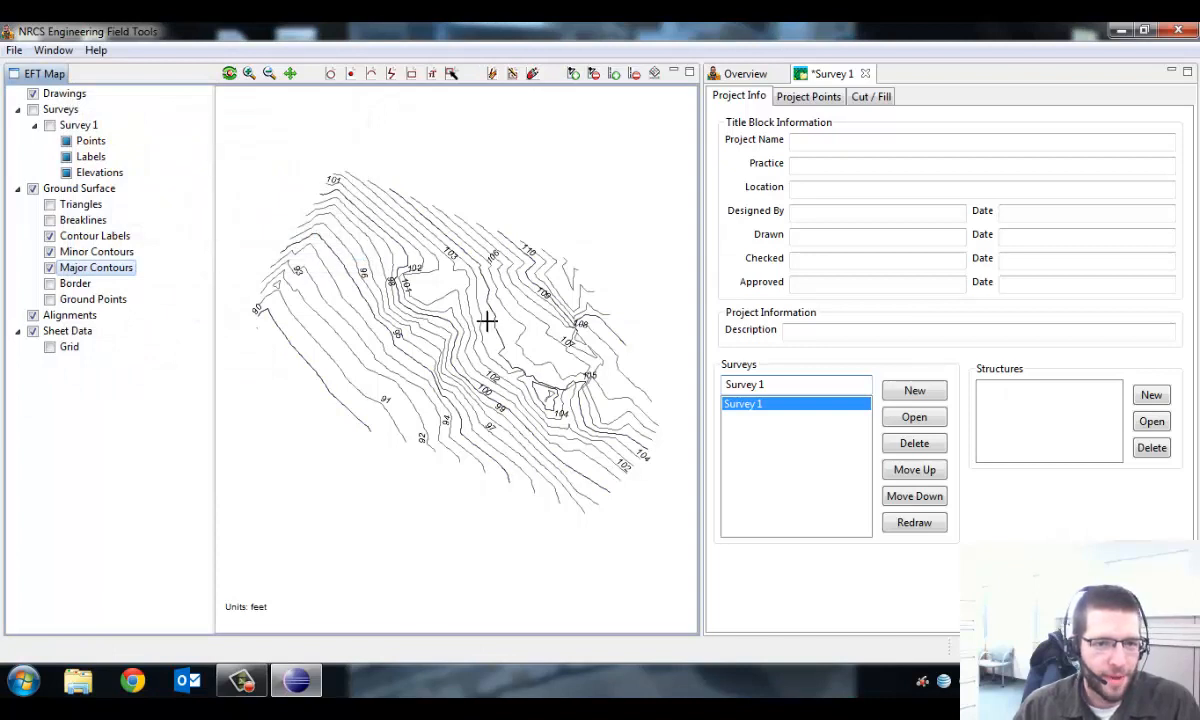
mouse_move(498, 258)
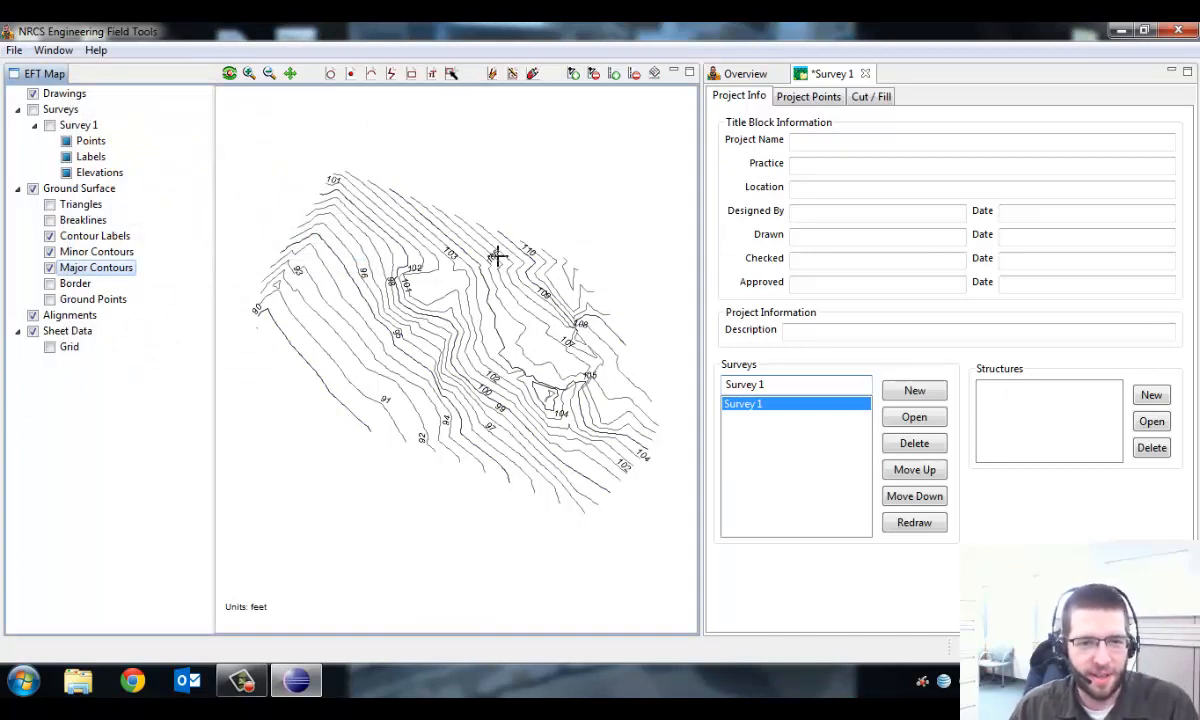
mouse_move(436, 302)
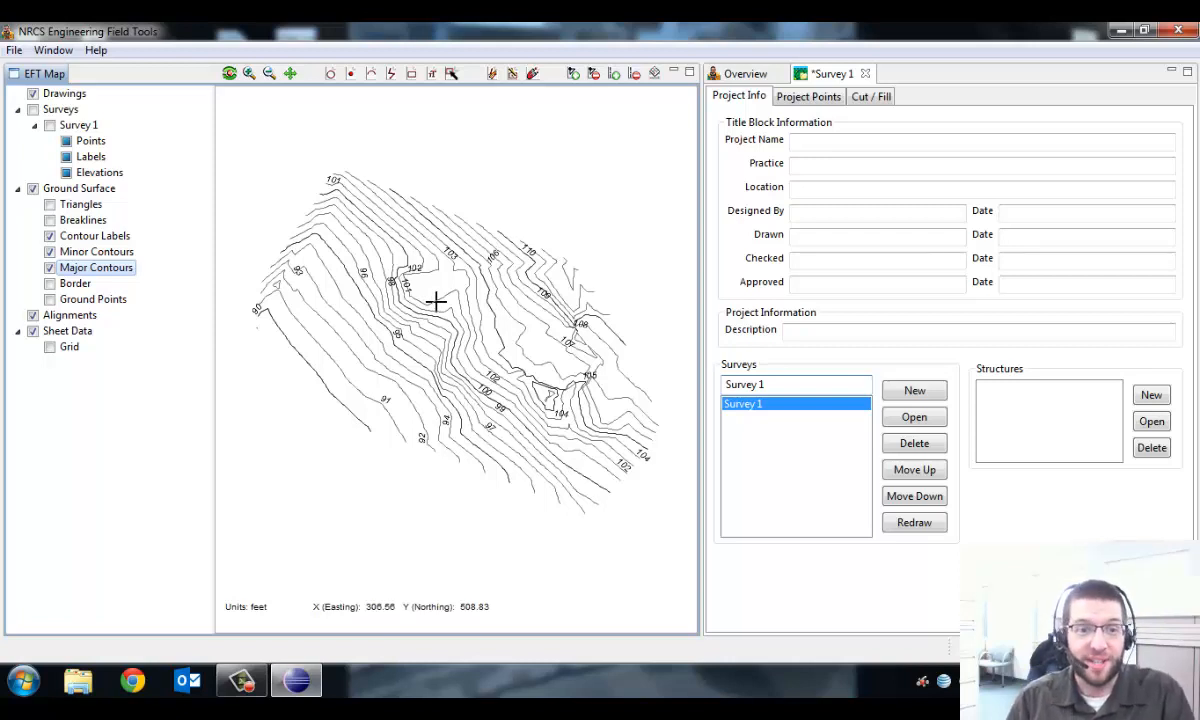
mouse_move(164, 348)
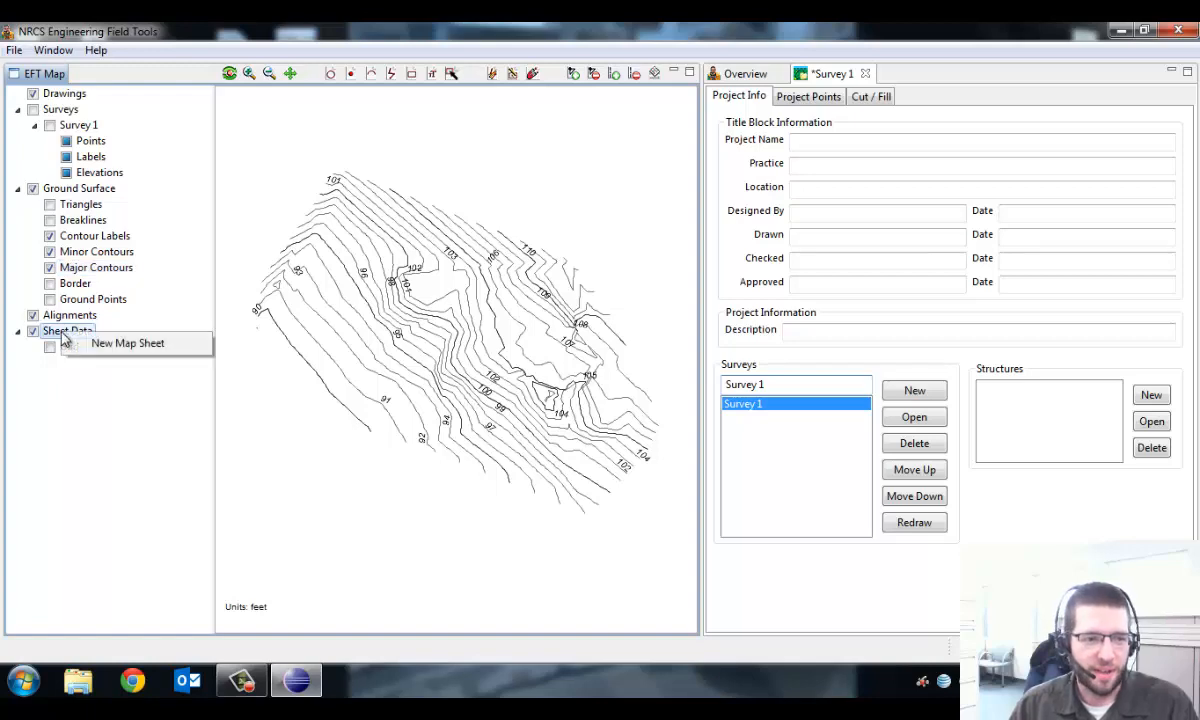
- Name the new sheet Plan 1, title Plan View, size D, print scale 20, and confirm
left_click(128, 342)
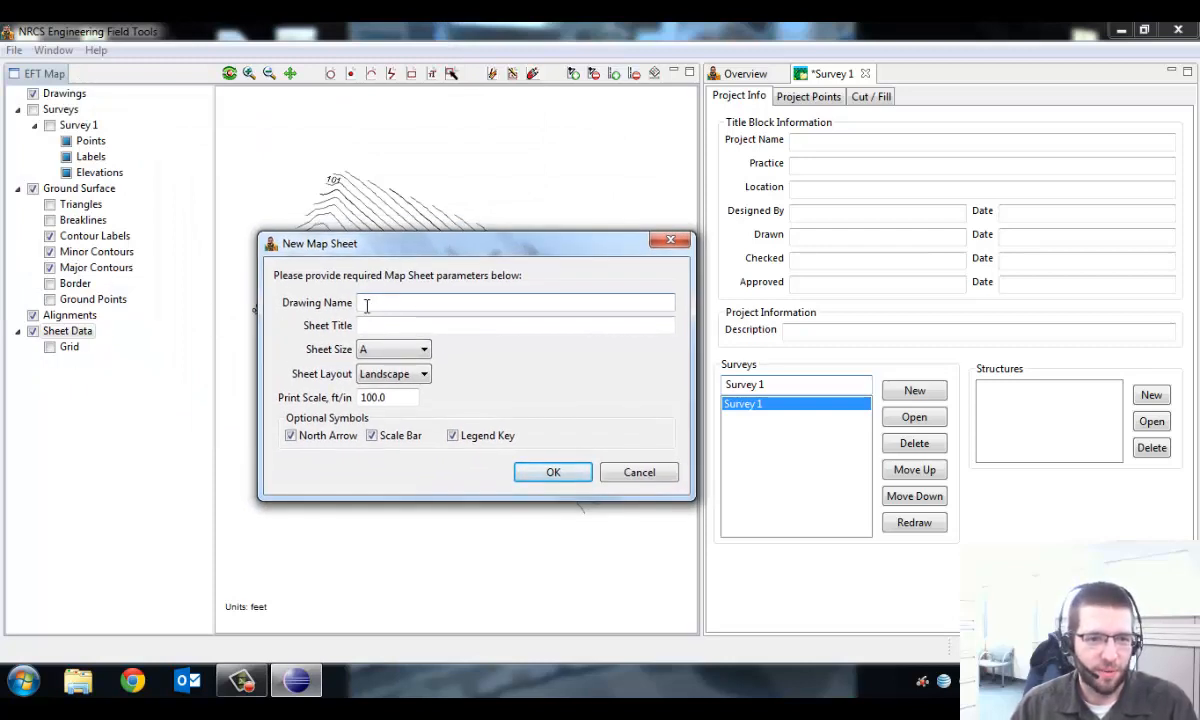
type("Plan 1")
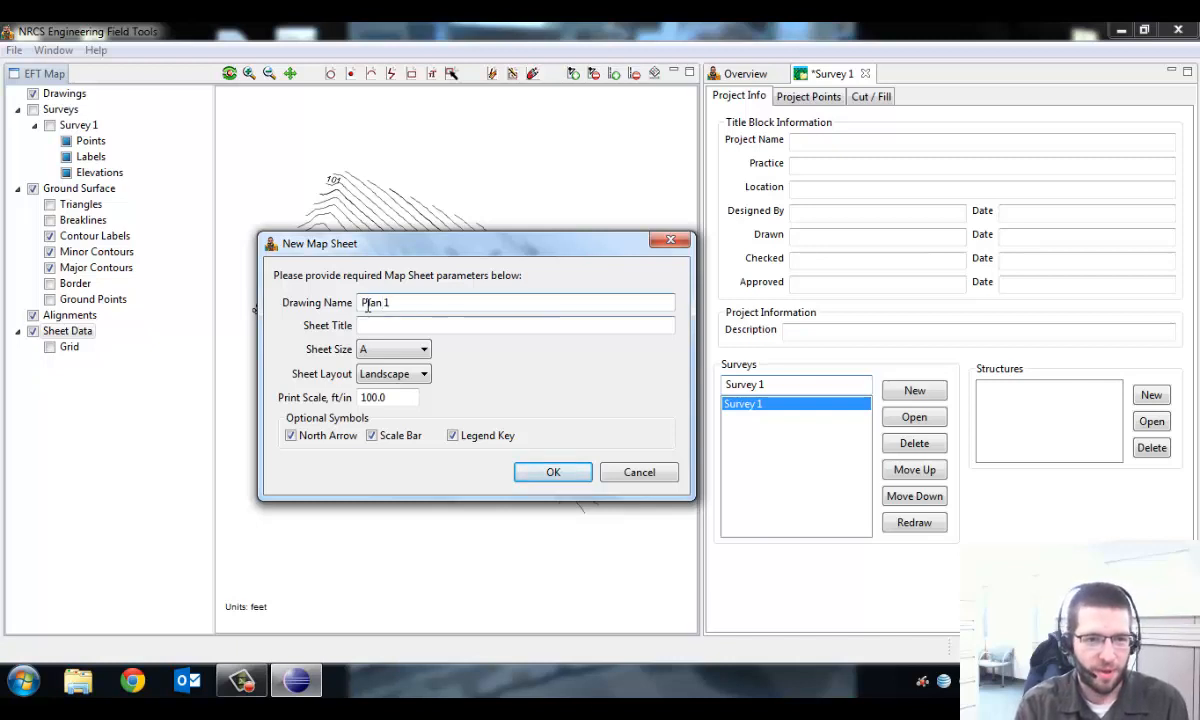
type("Plan V")
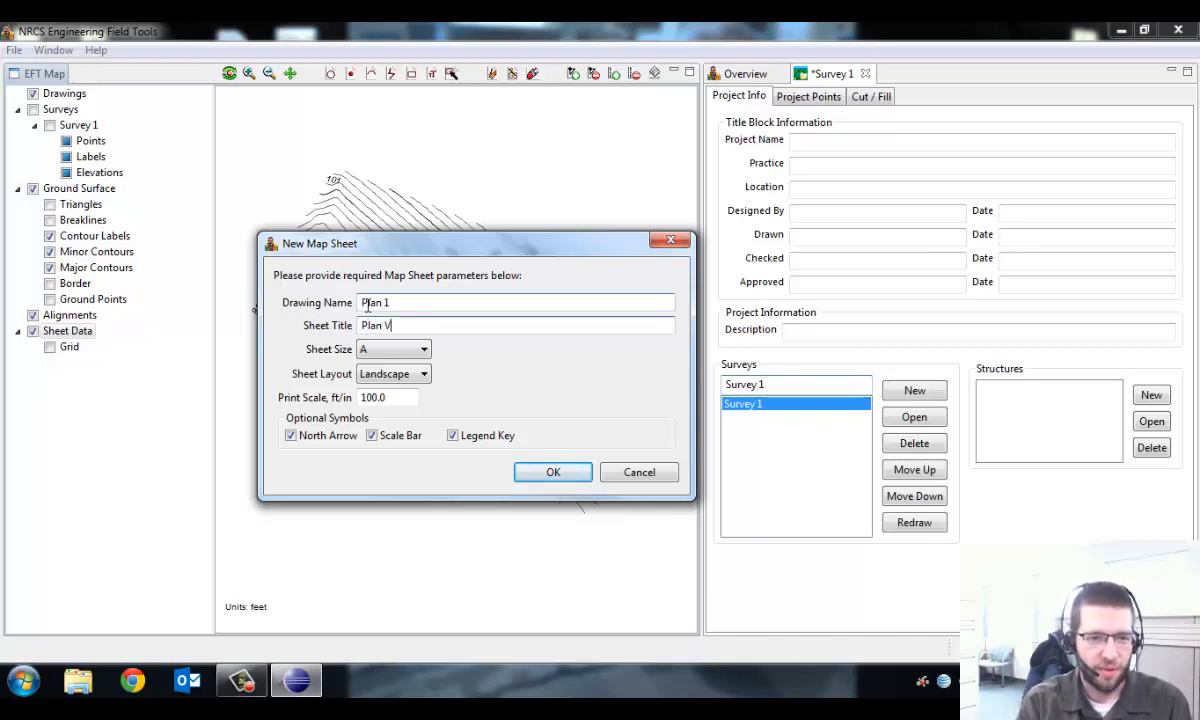
left_click(424, 348)
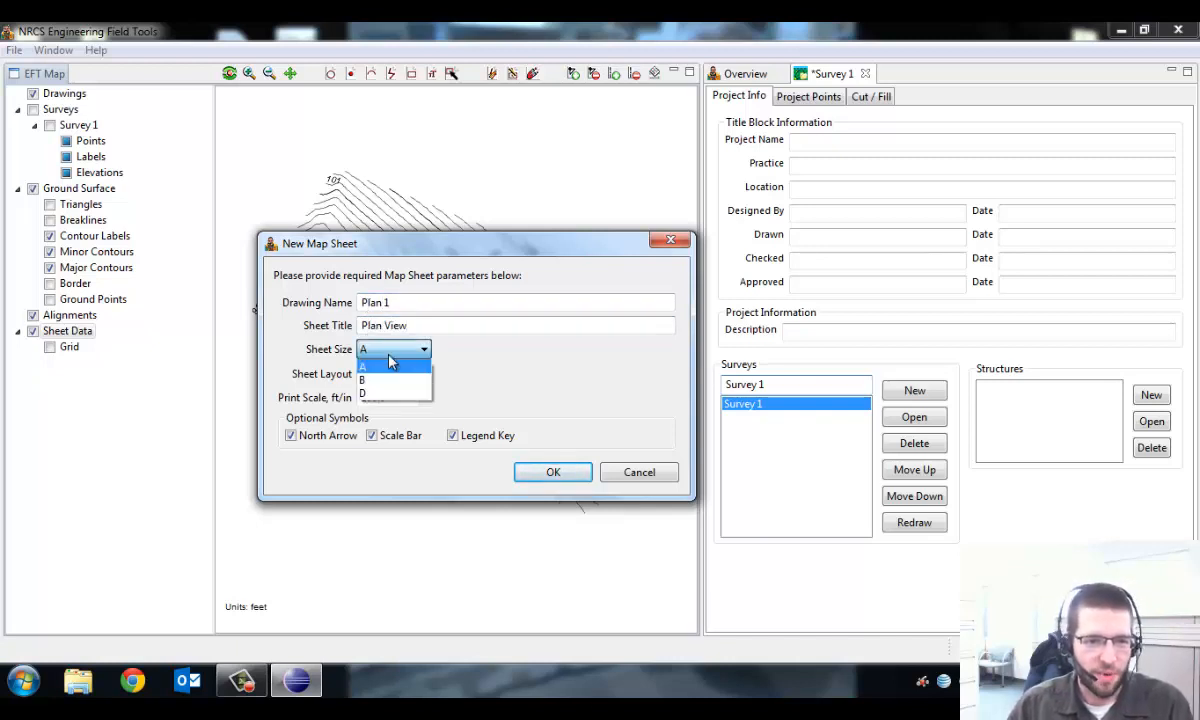
left_click(392, 392)
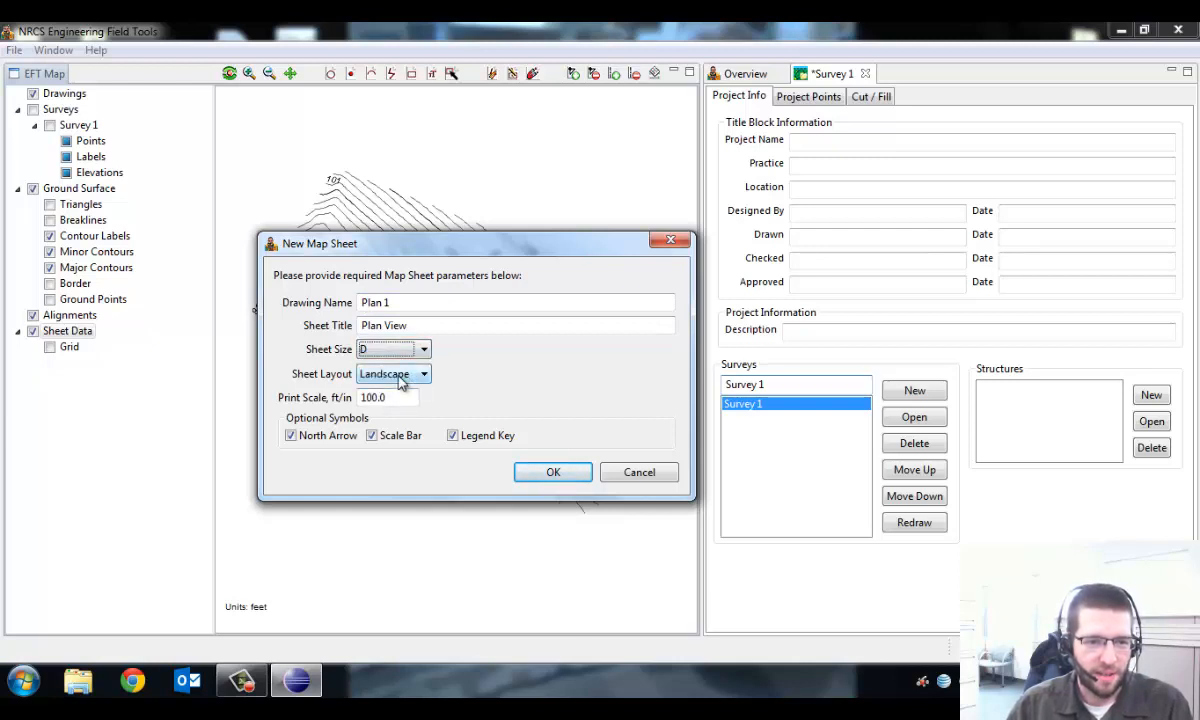
triple_click(388, 396)
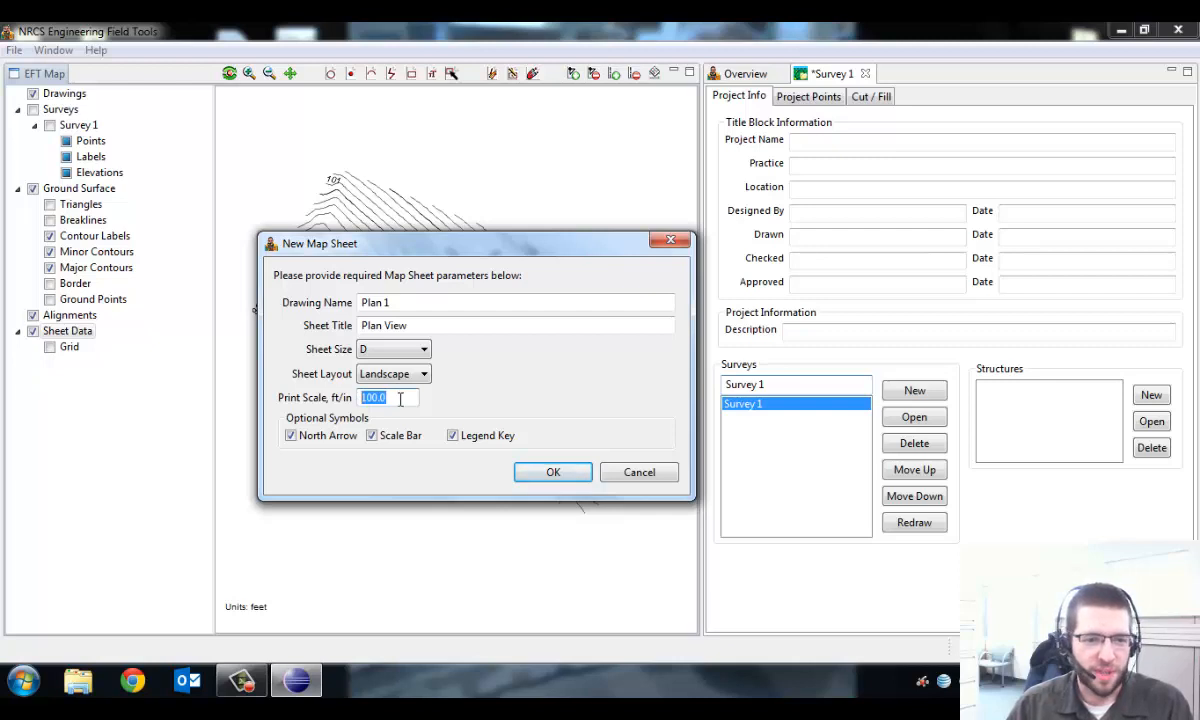
type("20")
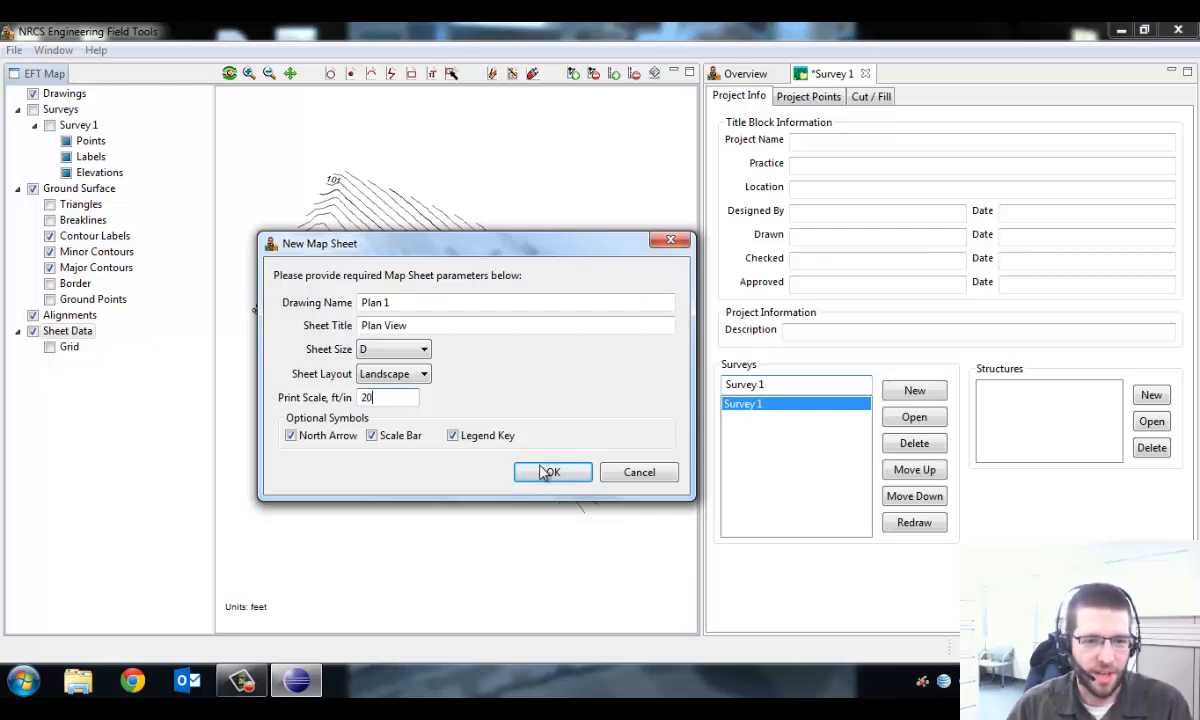
left_click(552, 472)
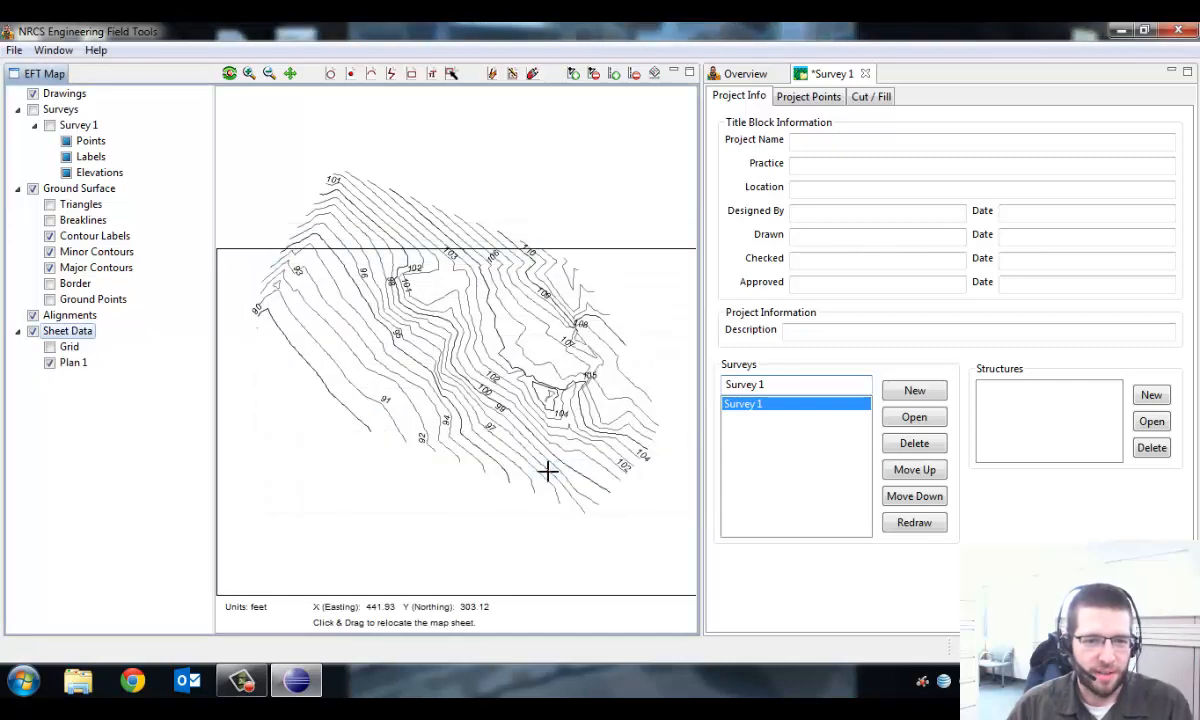
mouse_move(528, 538)
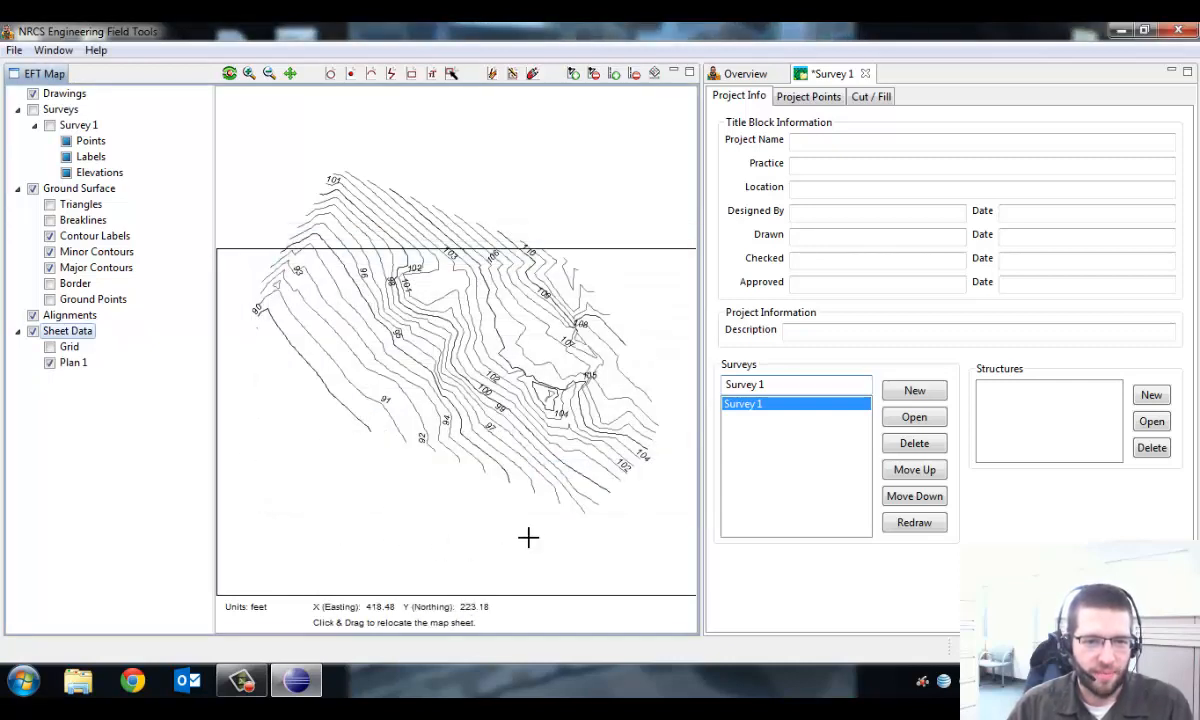
mouse_move(390, 500)
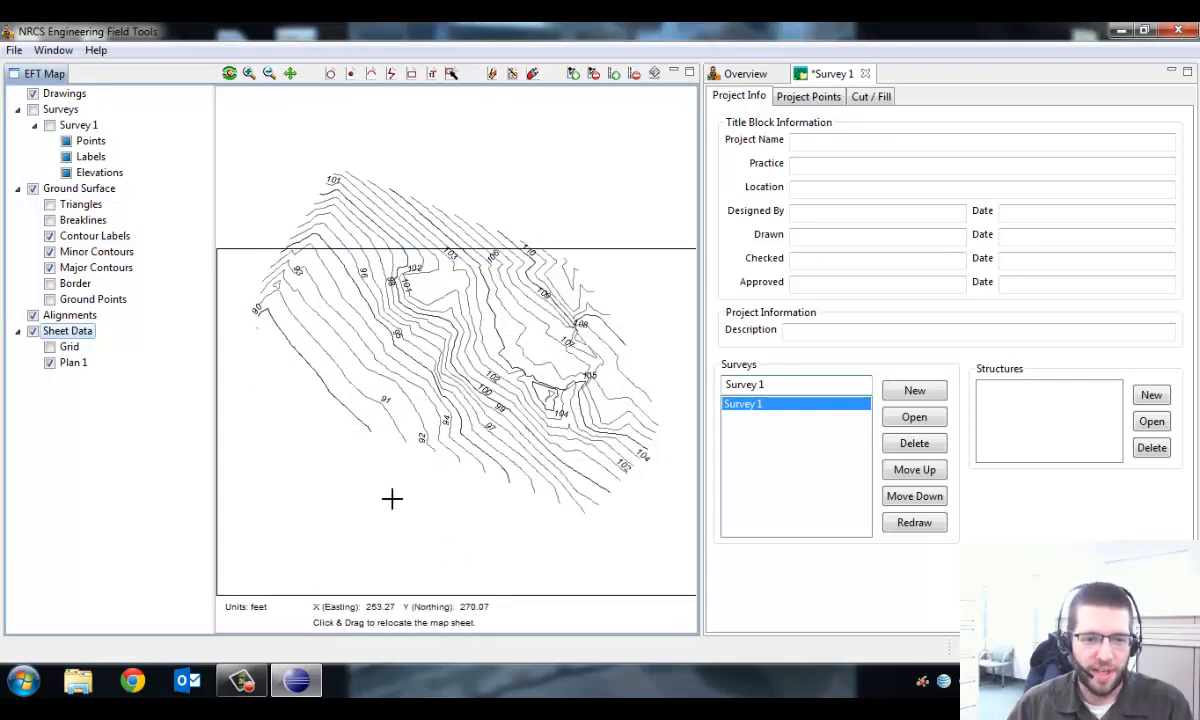
mouse_move(452, 496)
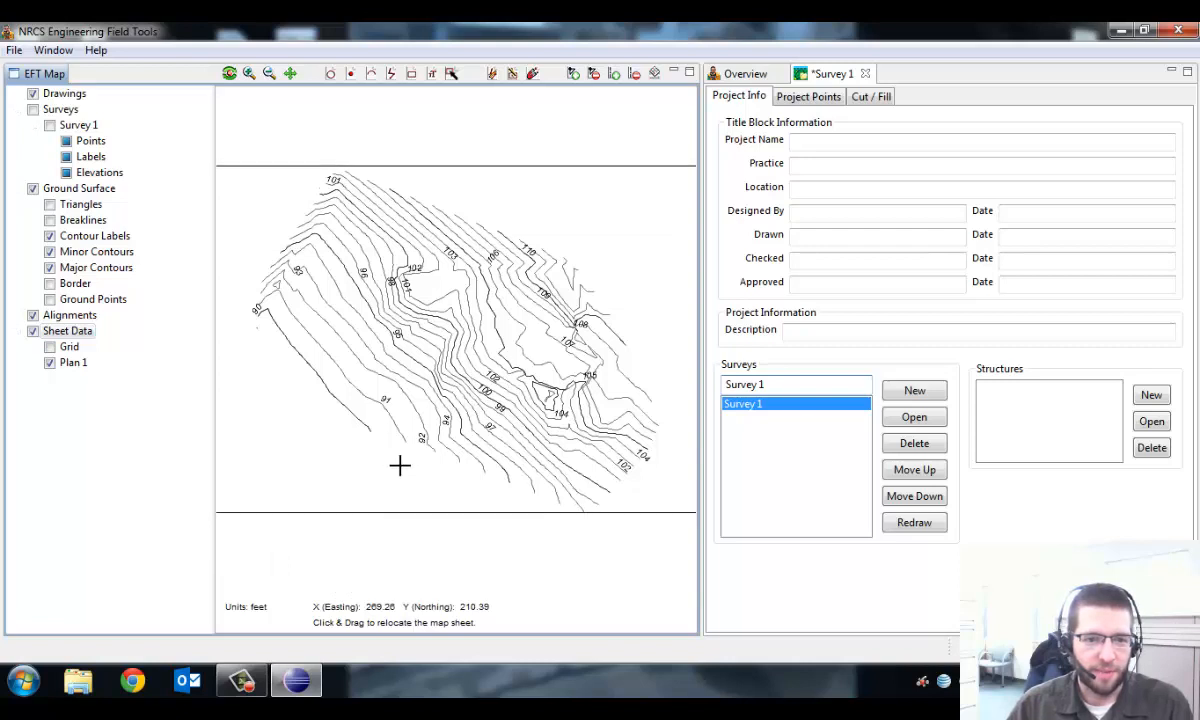
mouse_move(344, 430)
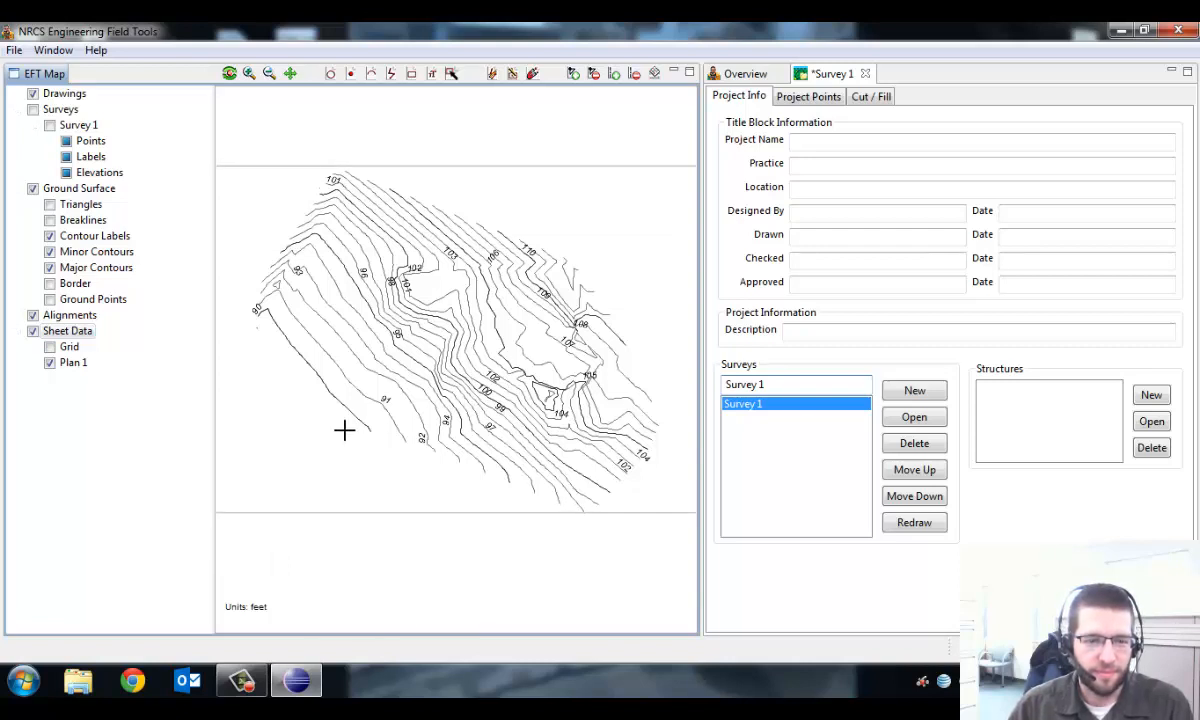
mouse_move(244, 222)
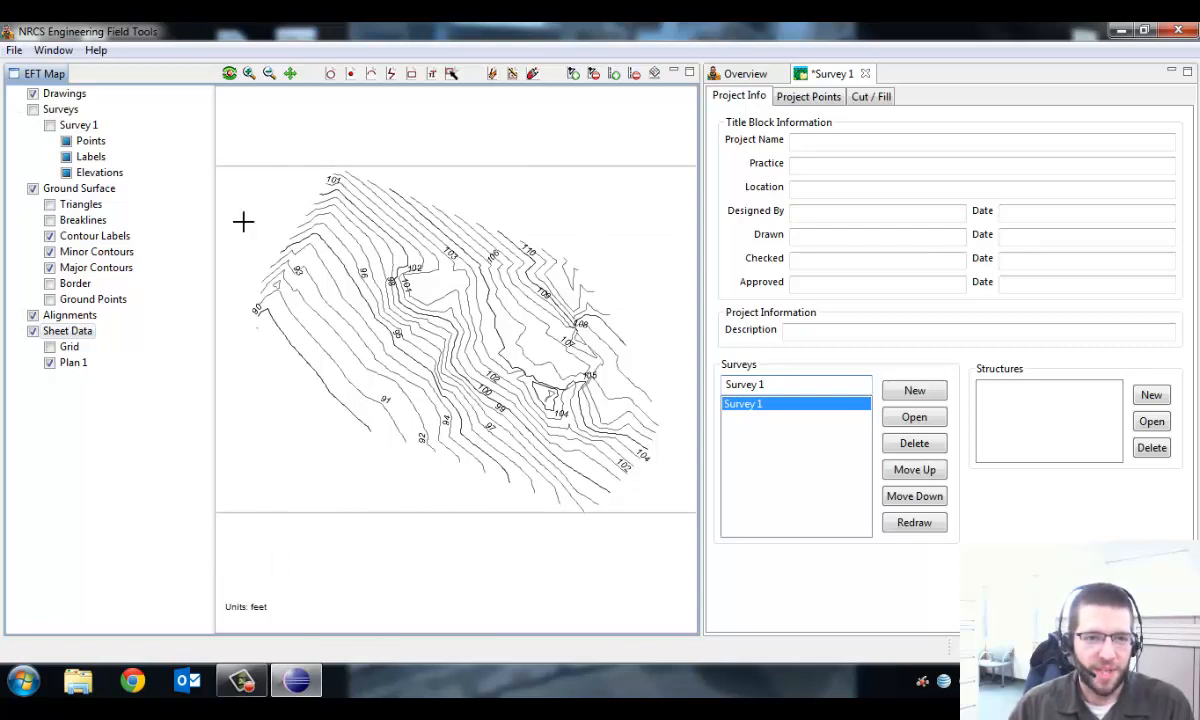
mouse_move(424, 210)
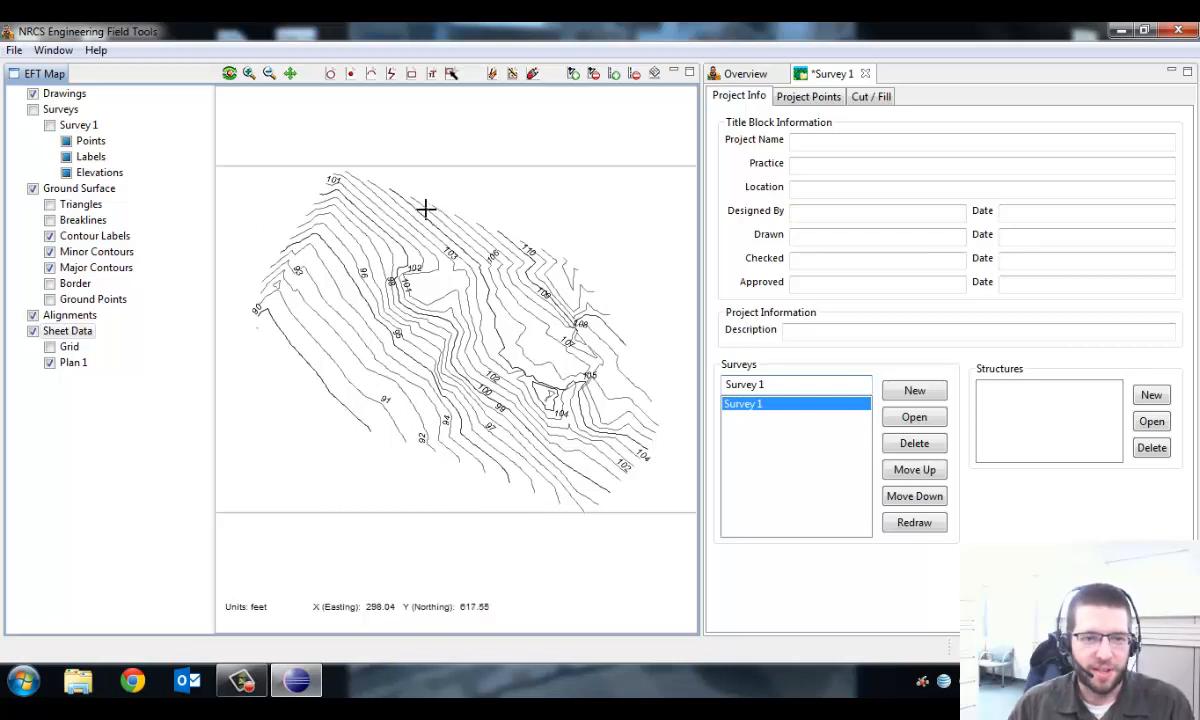
mouse_move(272, 272)
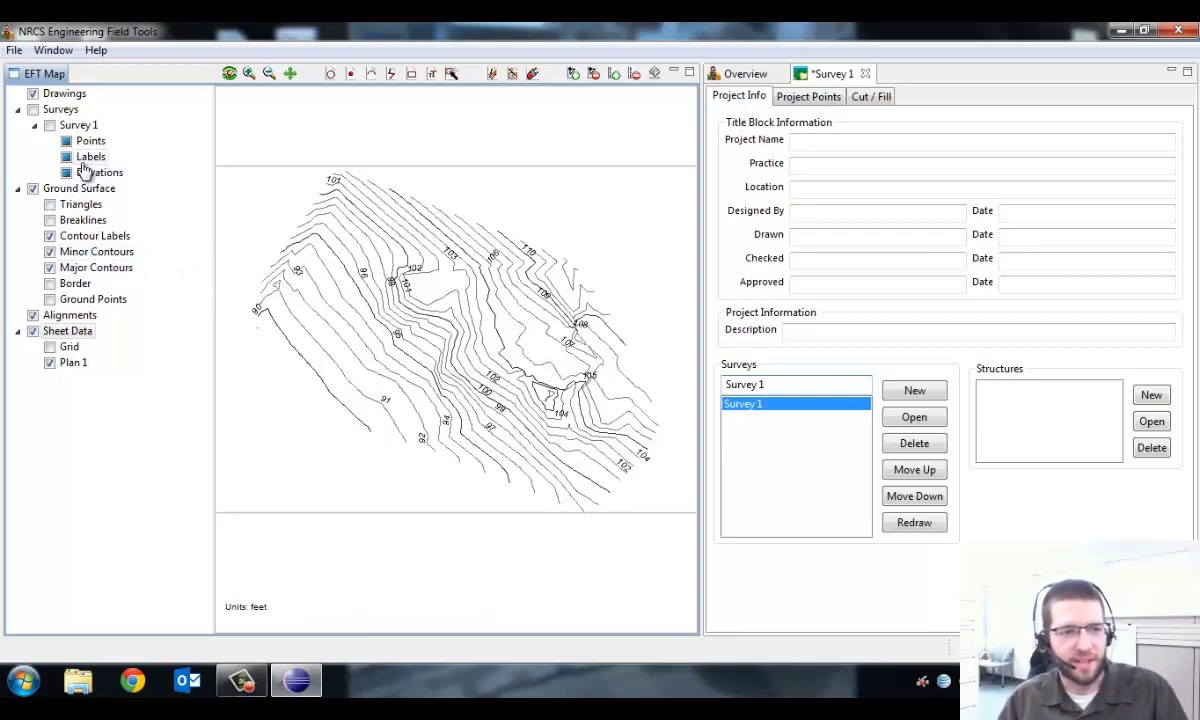
mouse_move(144, 222)
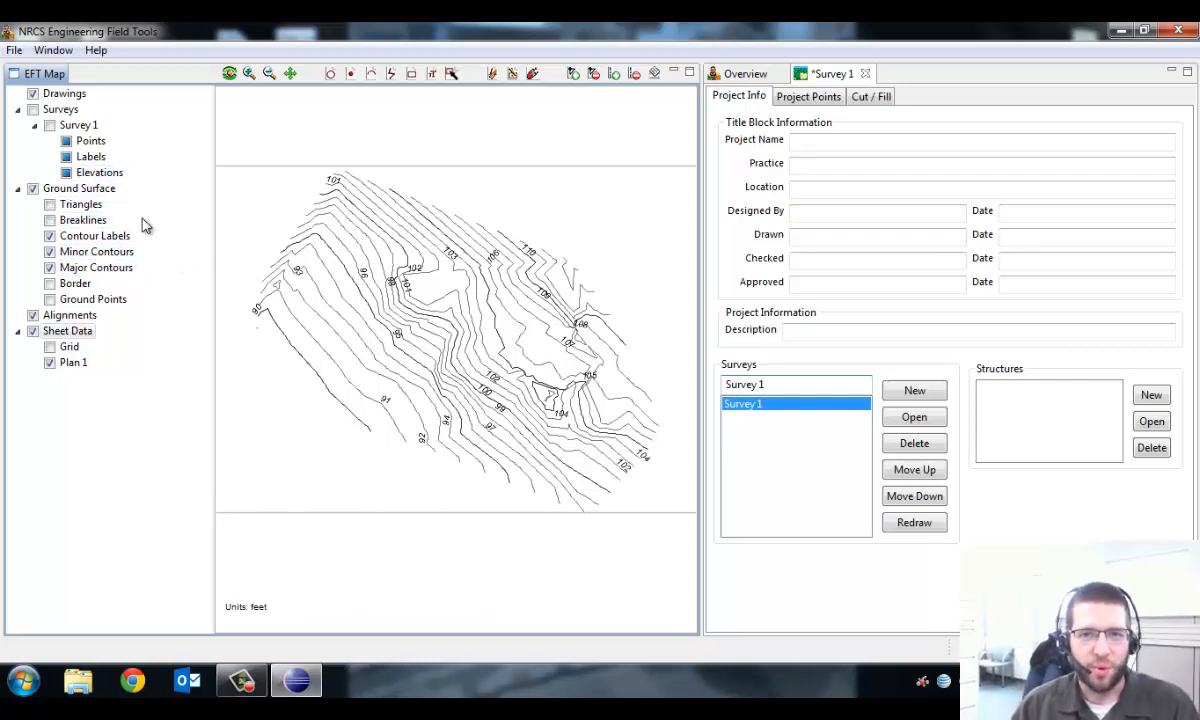
mouse_move(178, 348)
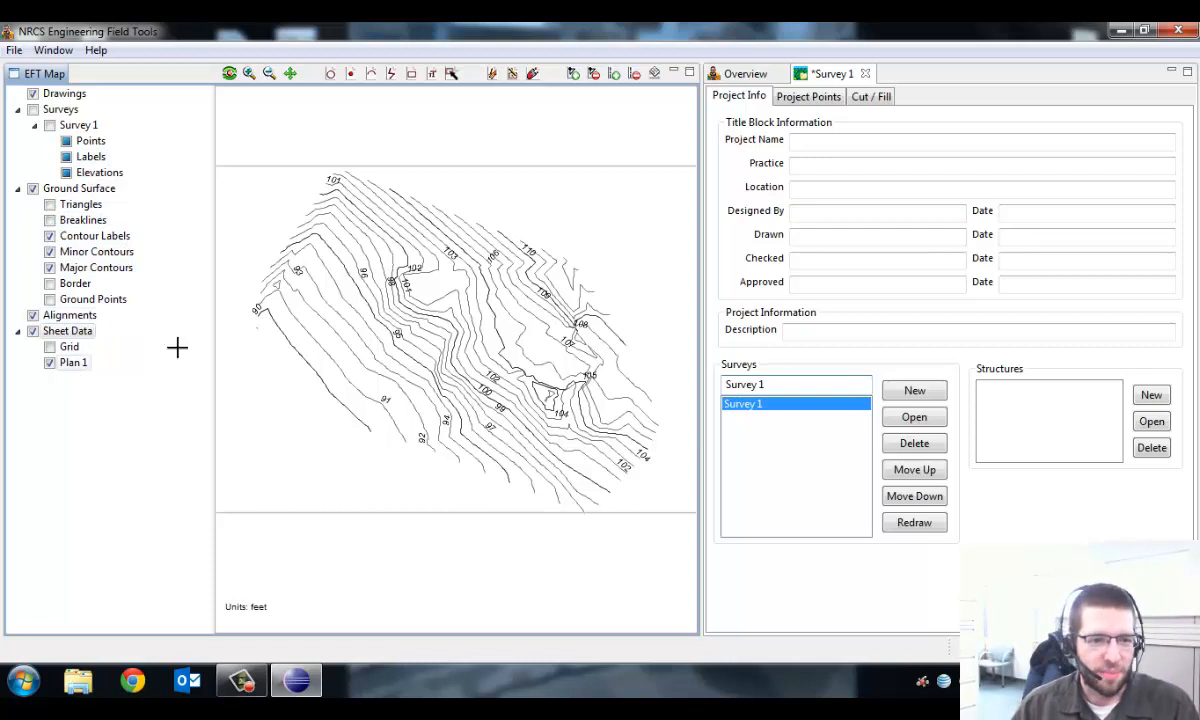
right_click(72, 362)
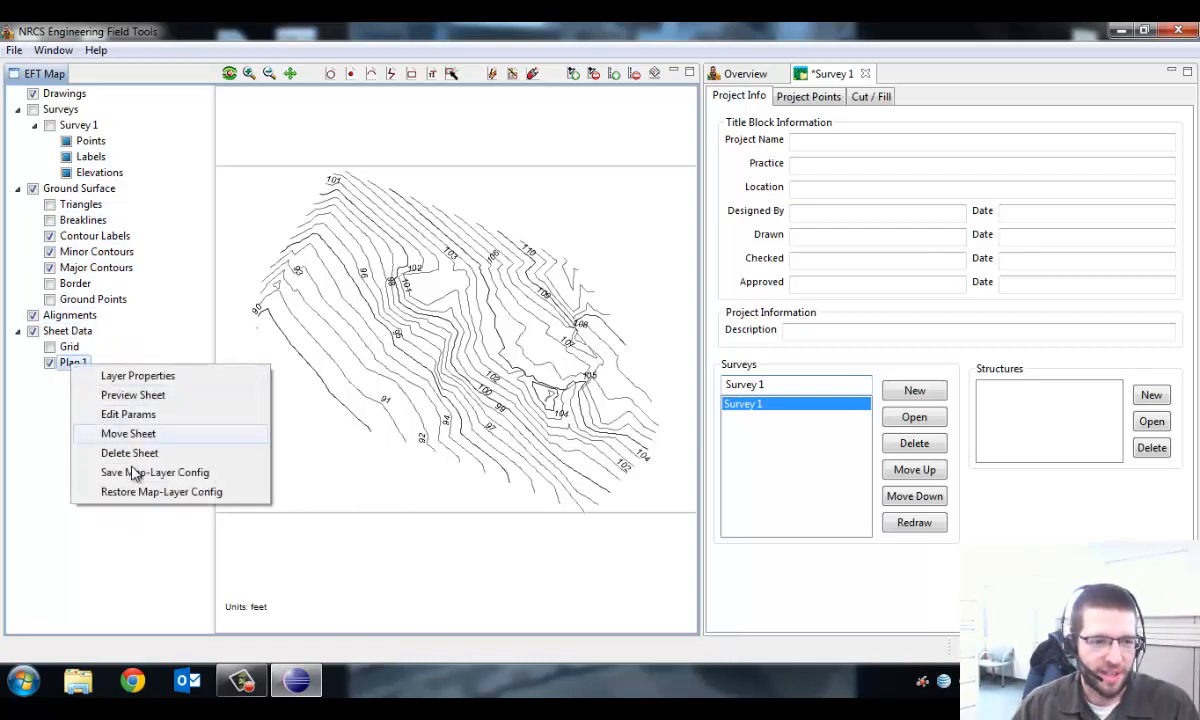
mouse_move(136, 472)
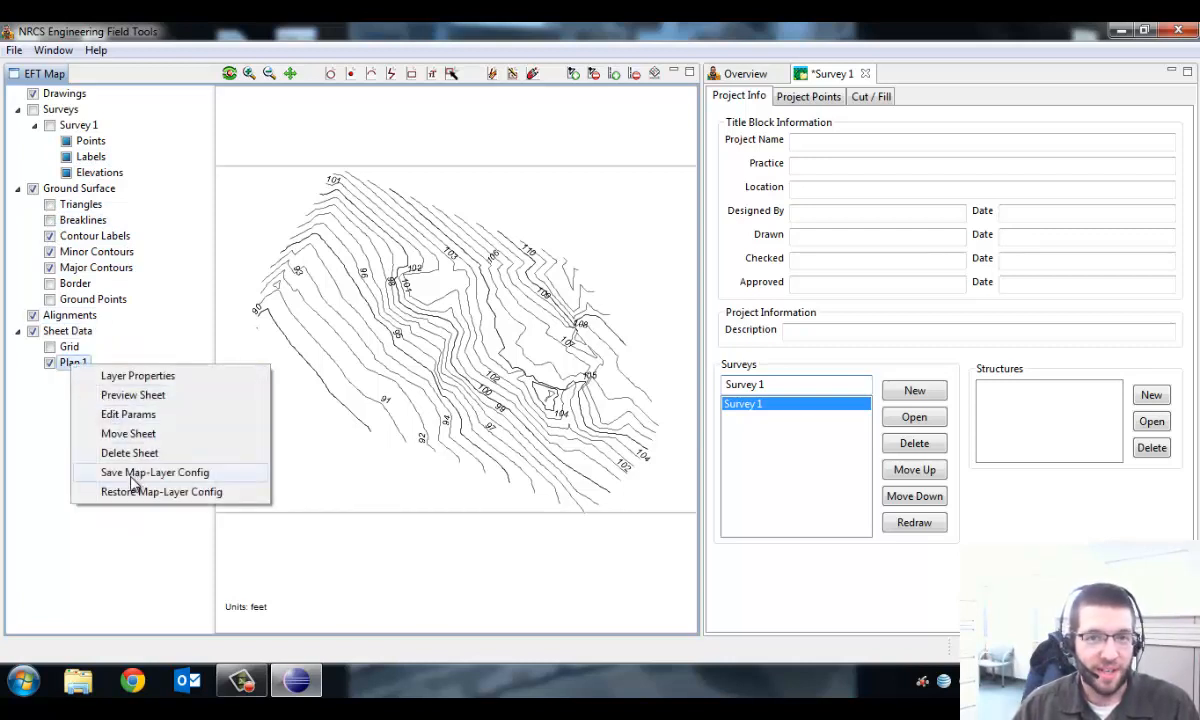
mouse_move(108, 470)
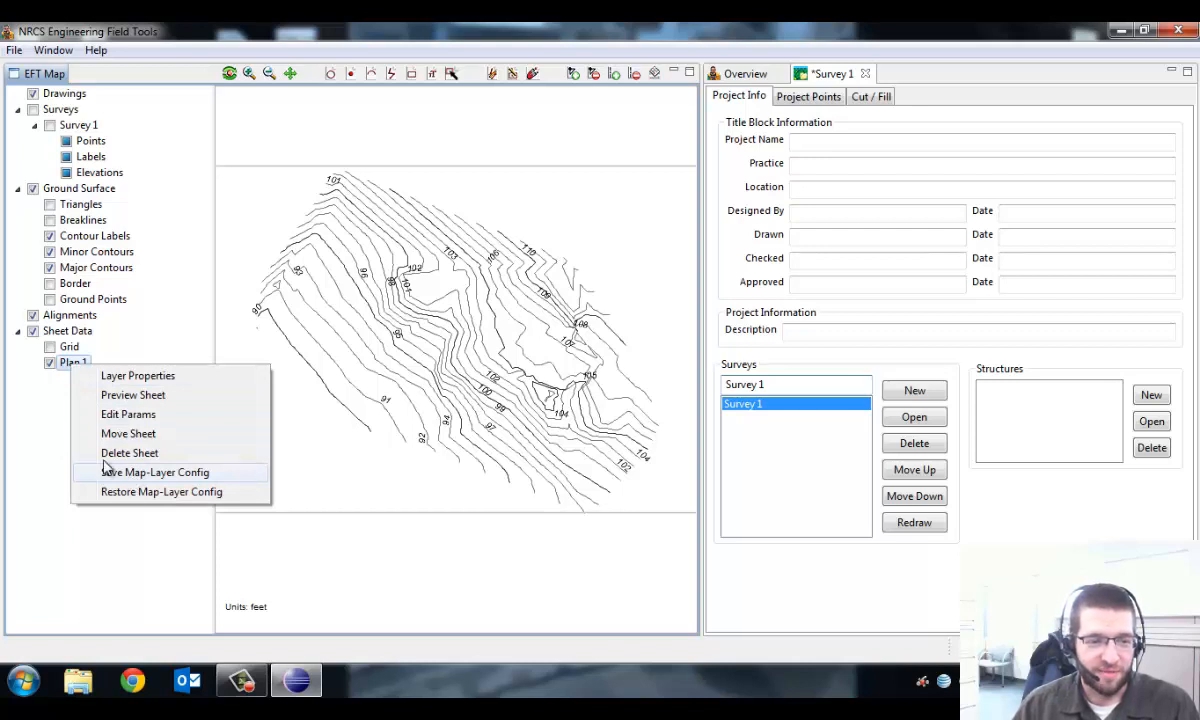
mouse_move(128, 452)
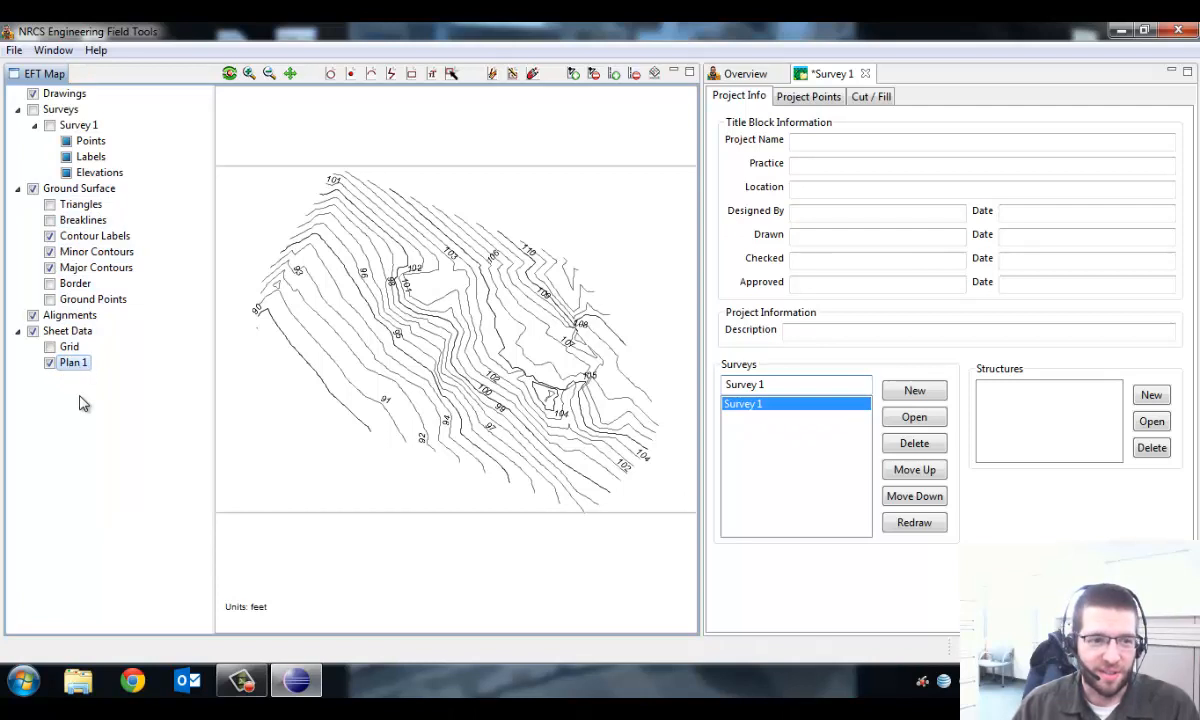
mouse_move(92, 430)
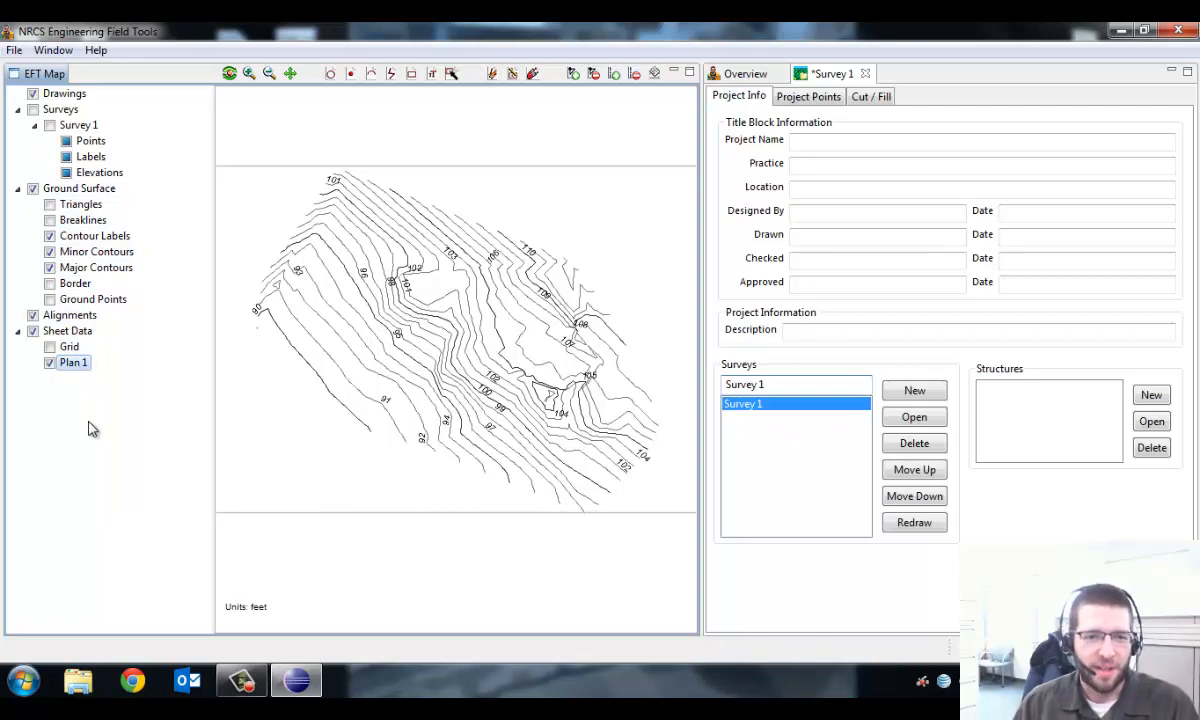
- Request a preview of Plan 1 from its context menu, saving the survey as Survey 1.xml first
right_click(72, 362)
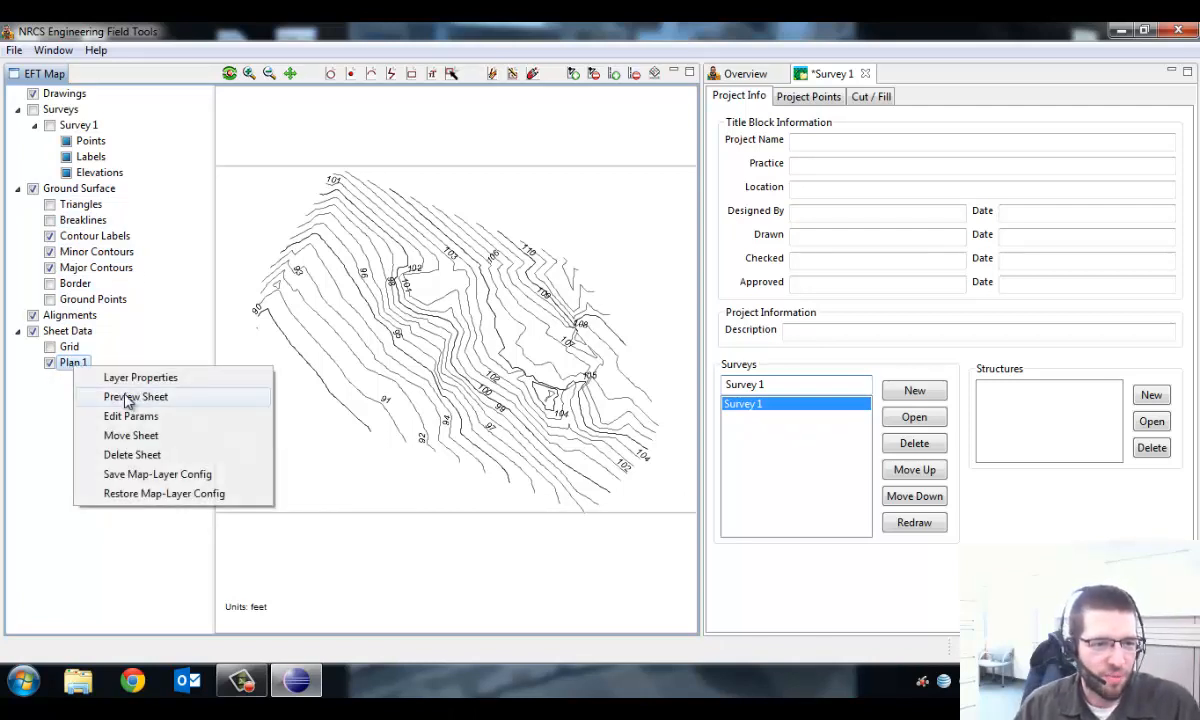
left_click(136, 396)
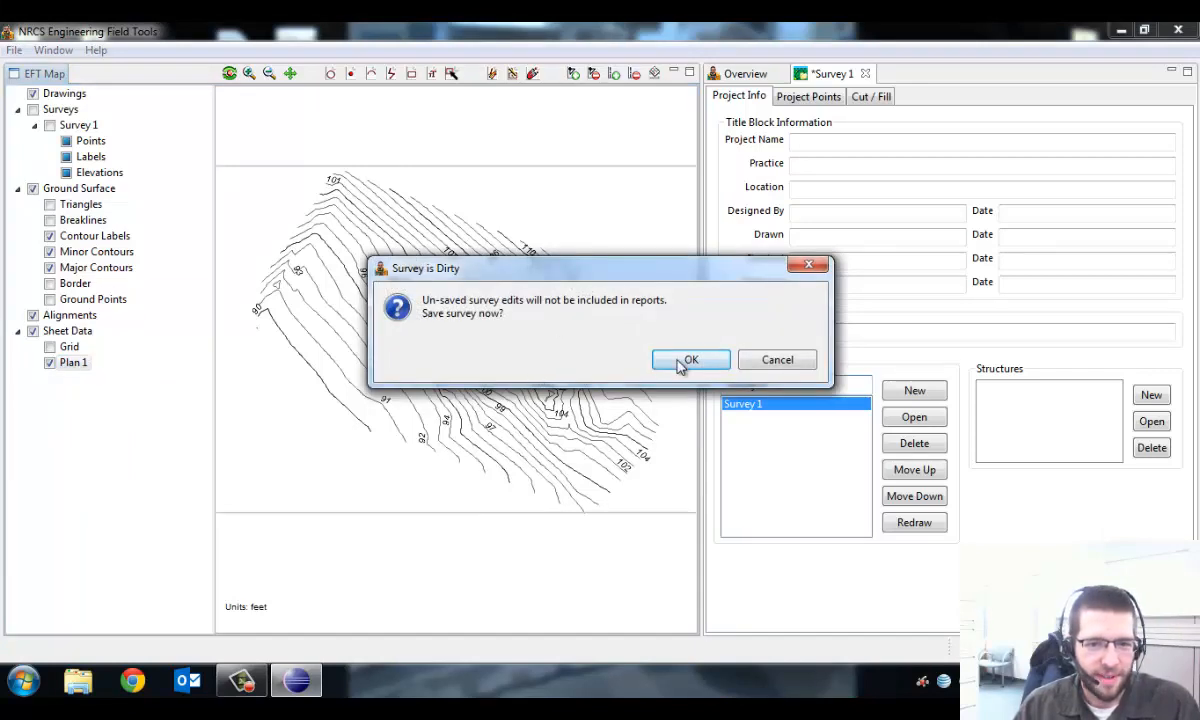
left_click(690, 360)
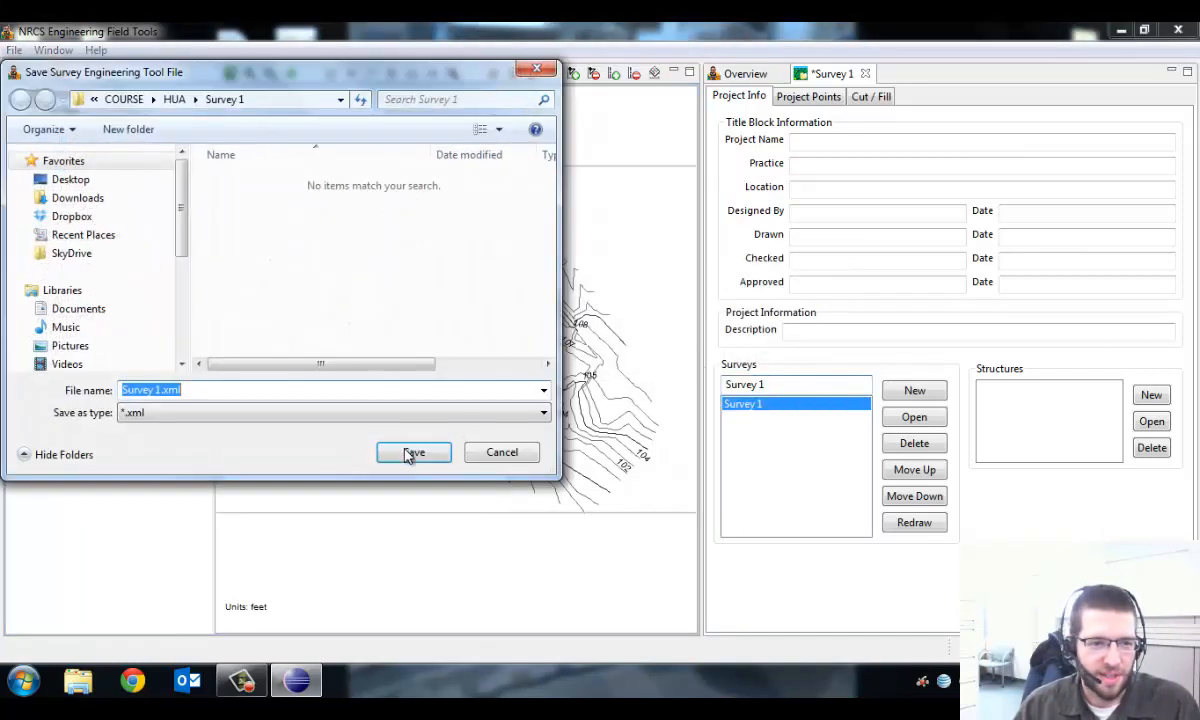
left_click(412, 452)
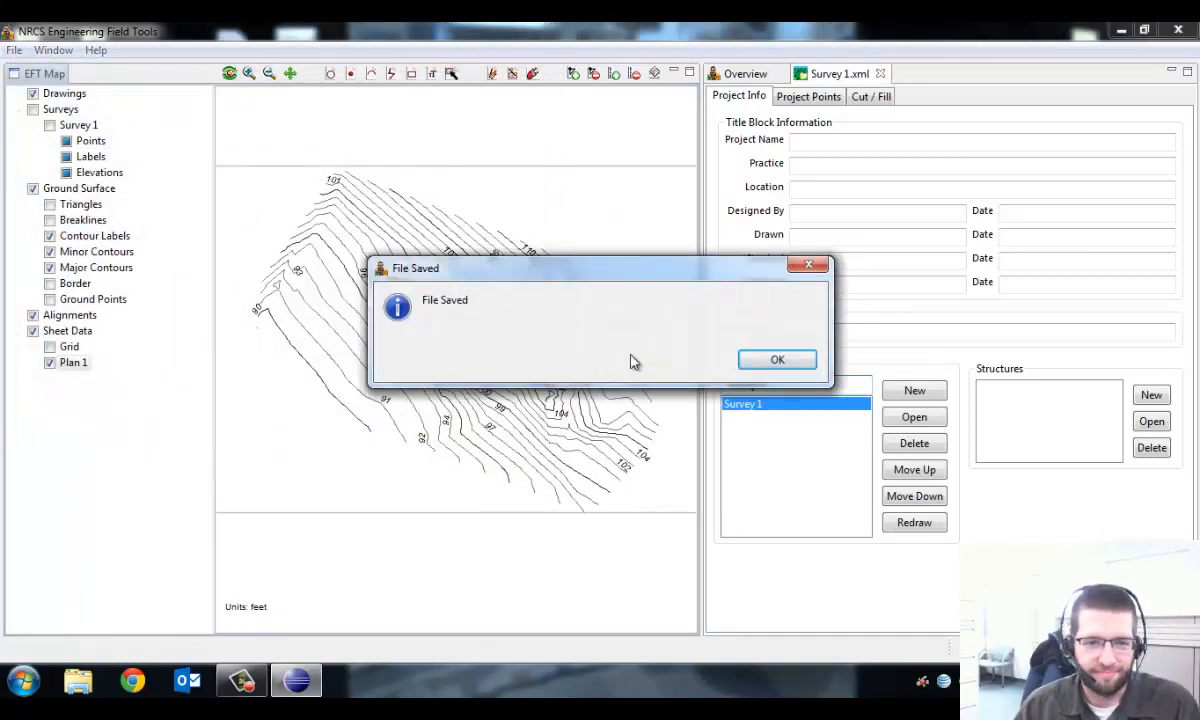
left_click(776, 360)
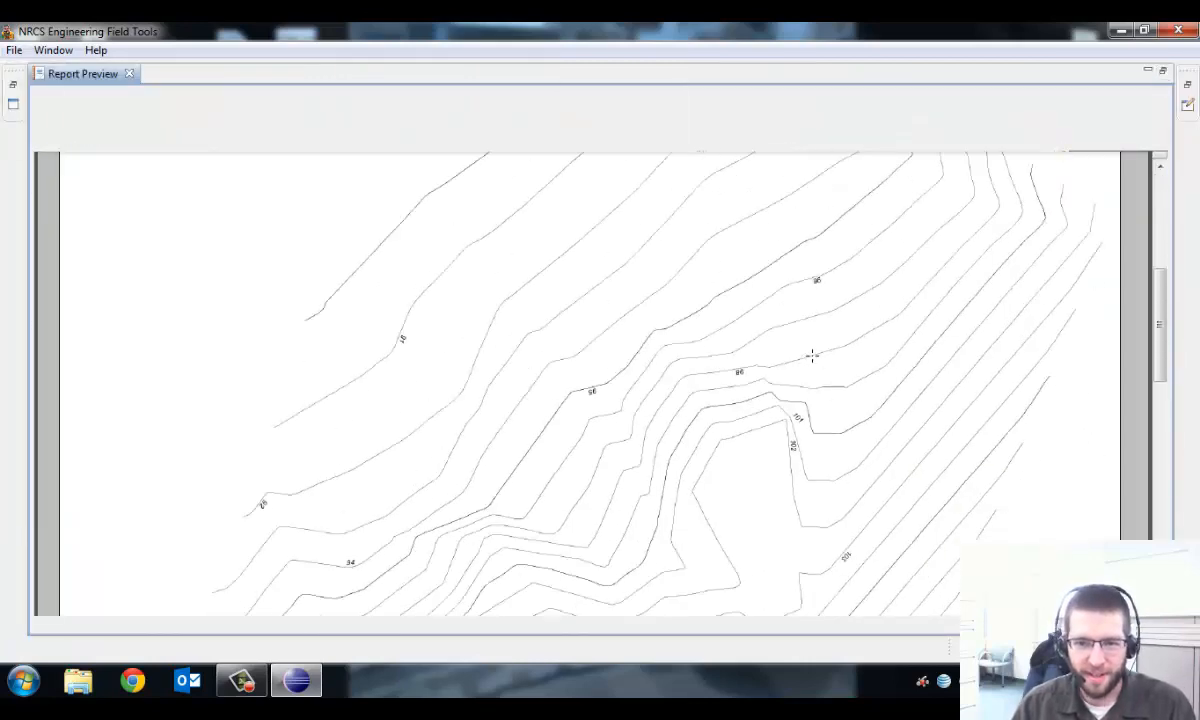
- Scroll down the report preview to view the full contour sheet with title block and legend
scroll("down", 3)
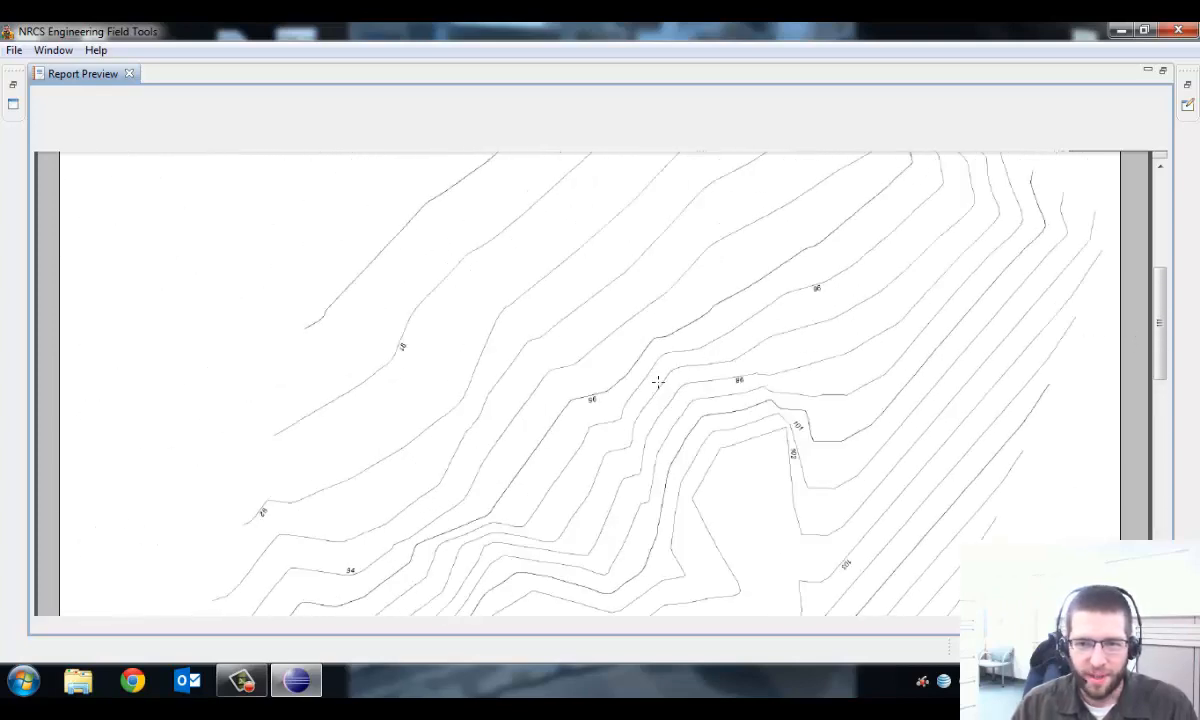
scroll("down", 3)
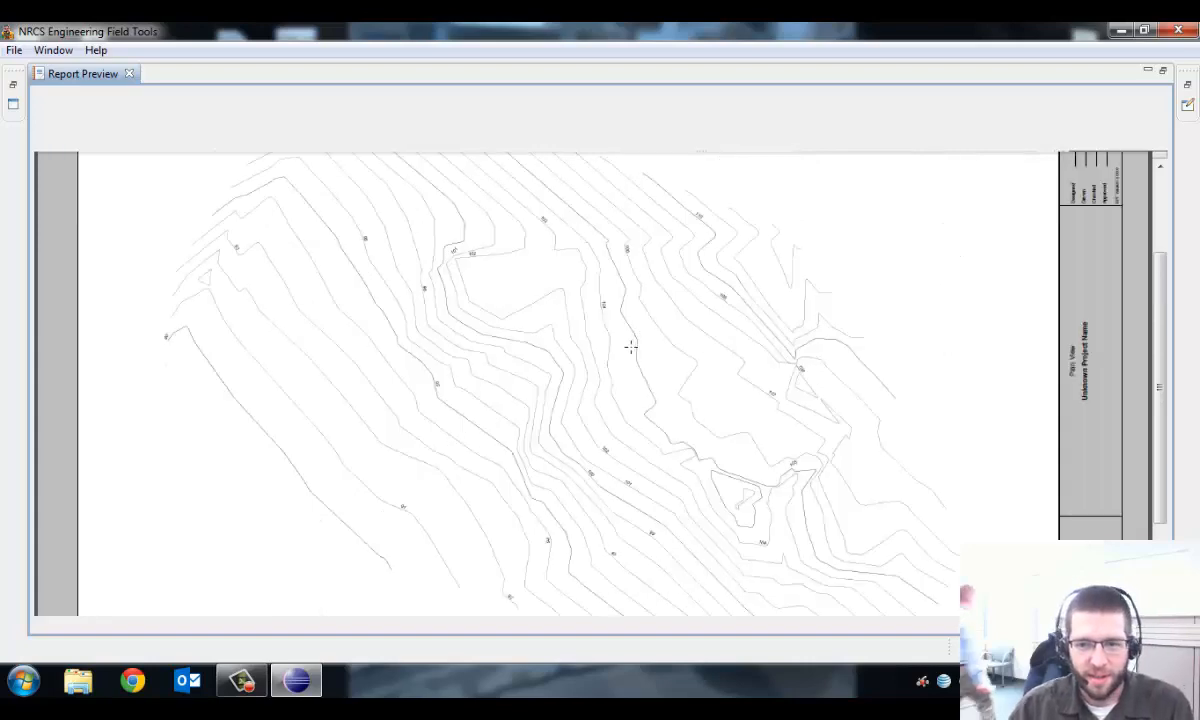
scroll("down", 3)
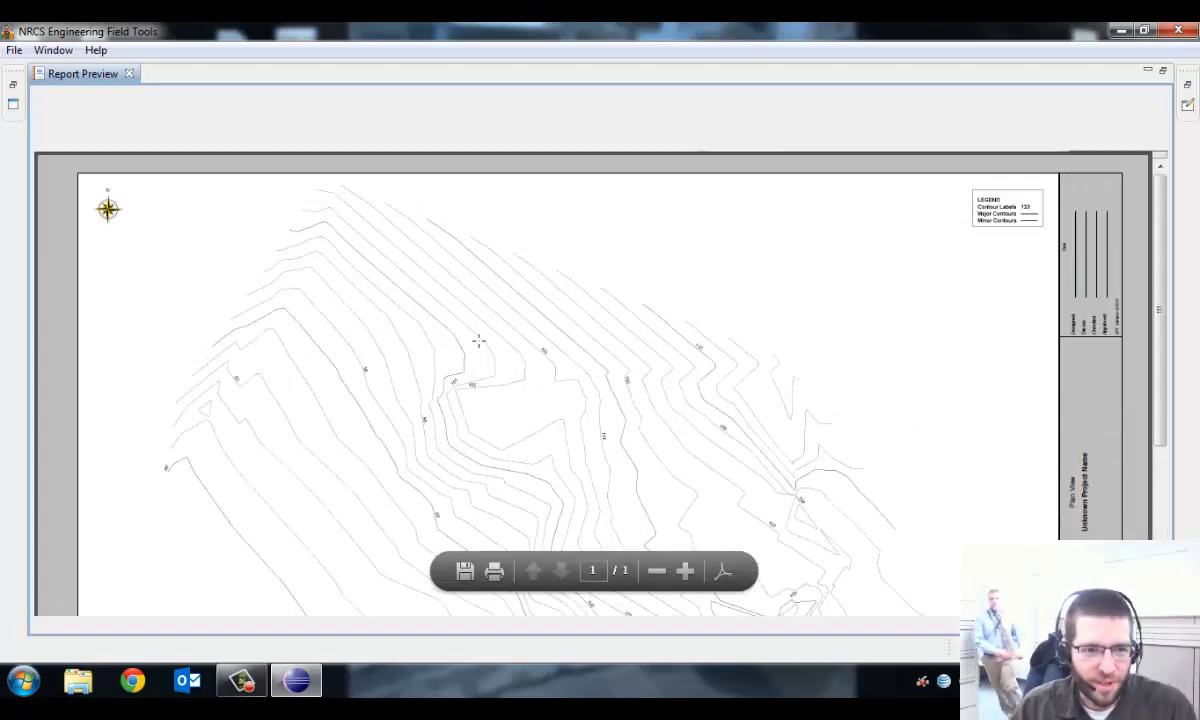
scroll("down", 3)
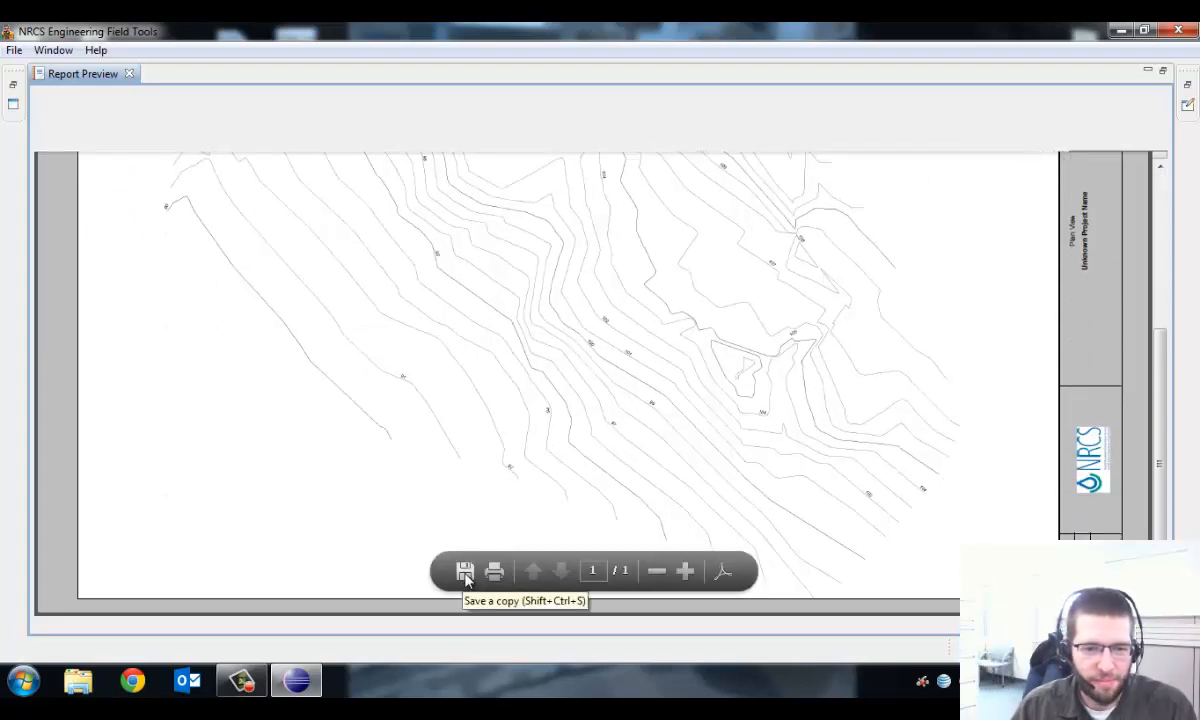
- Save a copy of the report PDF as samplecontour.pdf in C:\CADD
left_click(464, 572)
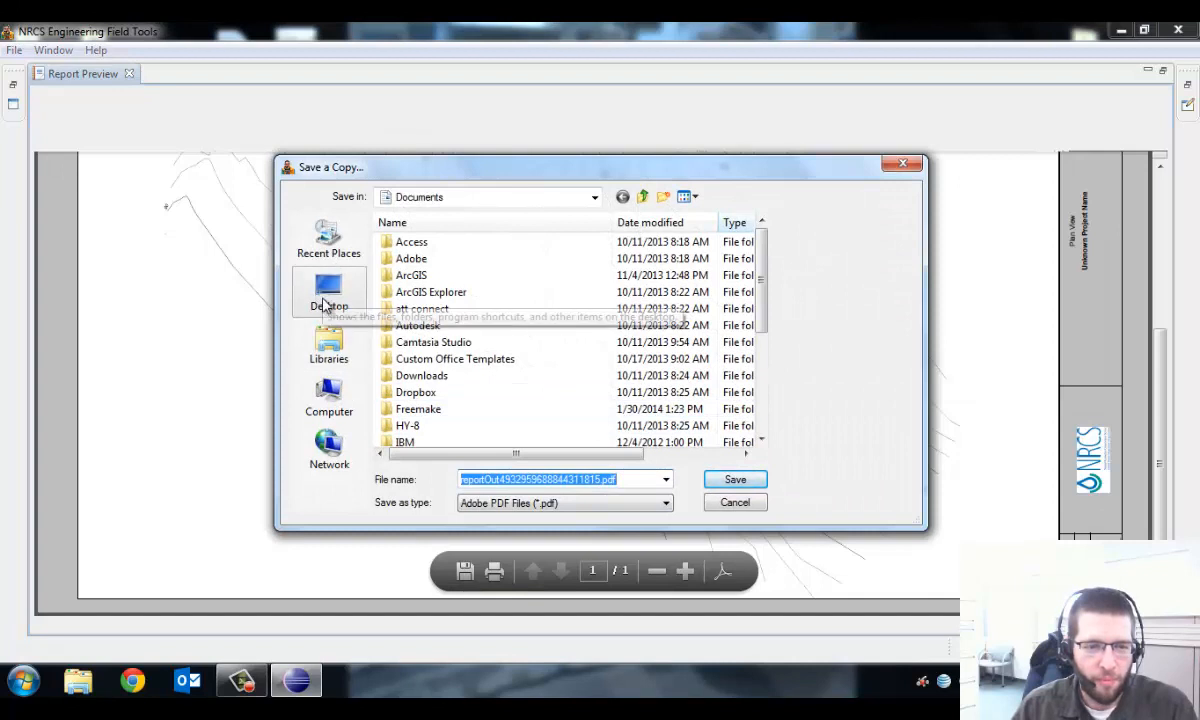
left_click(328, 290)
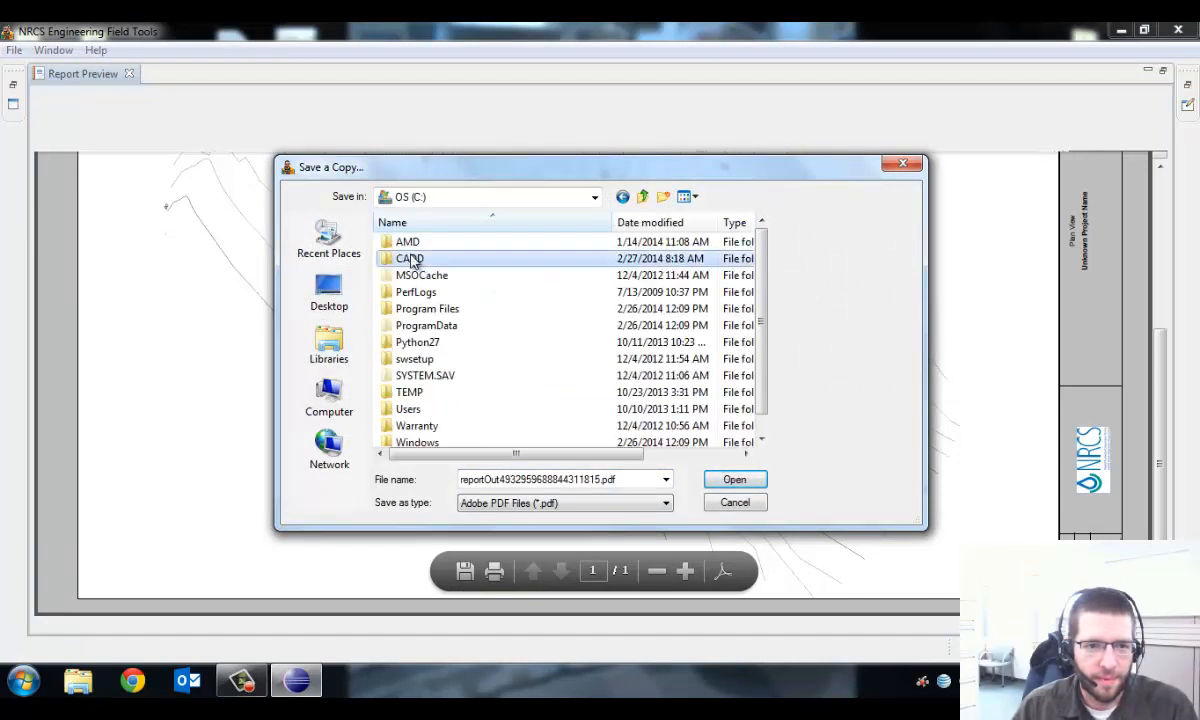
double_click(410, 258)
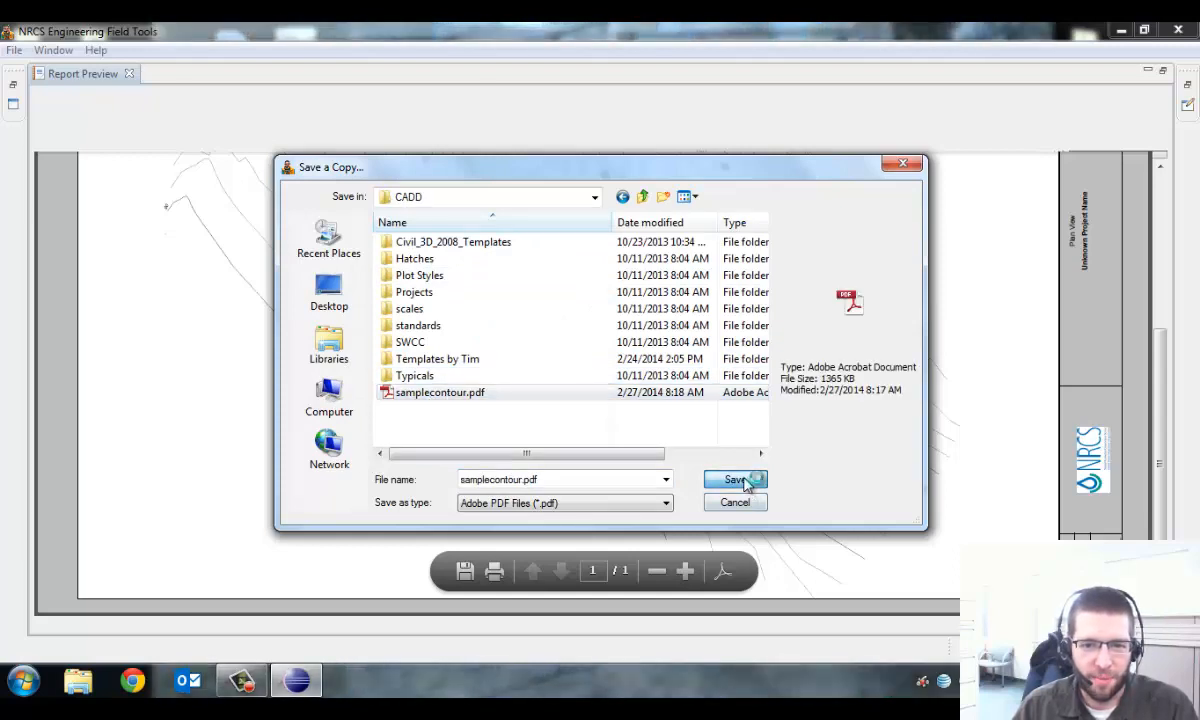
left_click(734, 480)
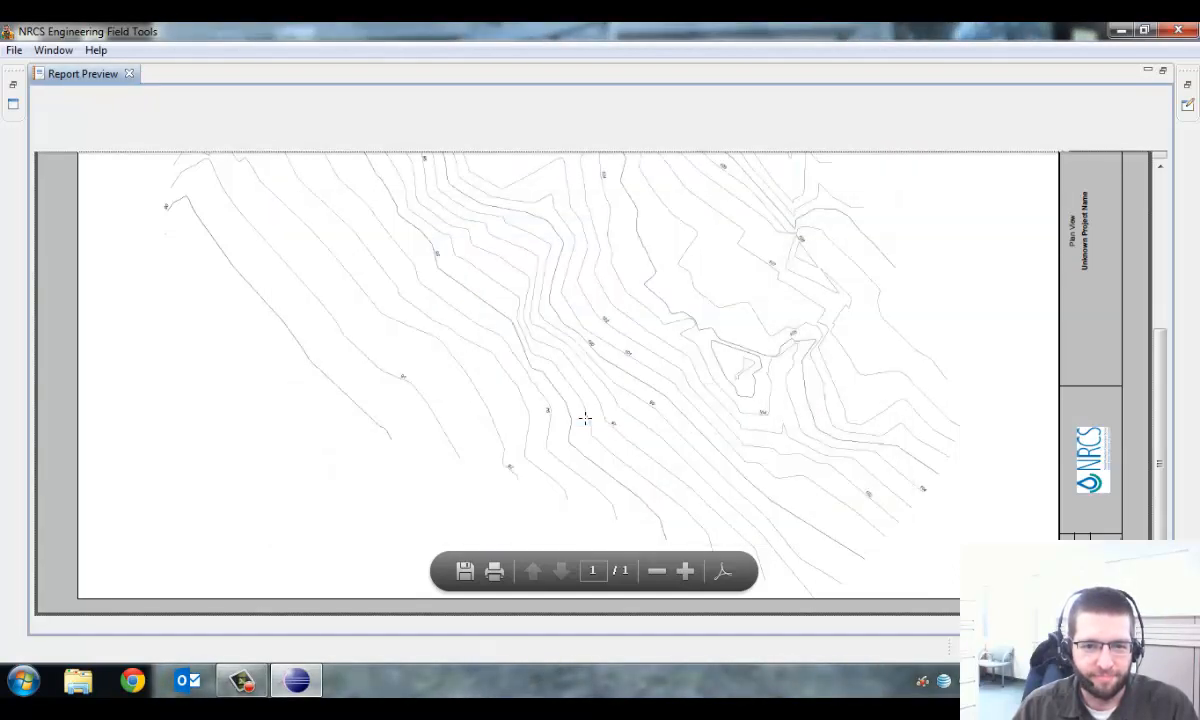
mouse_move(462, 278)
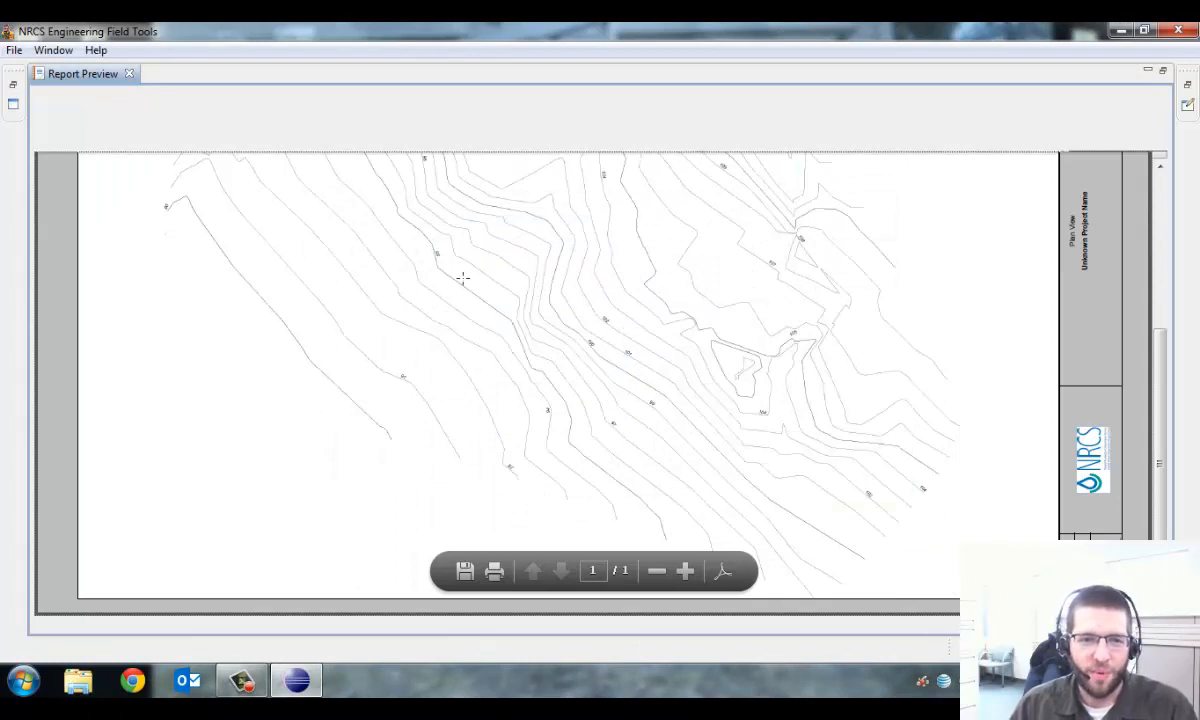
mouse_move(680, 318)
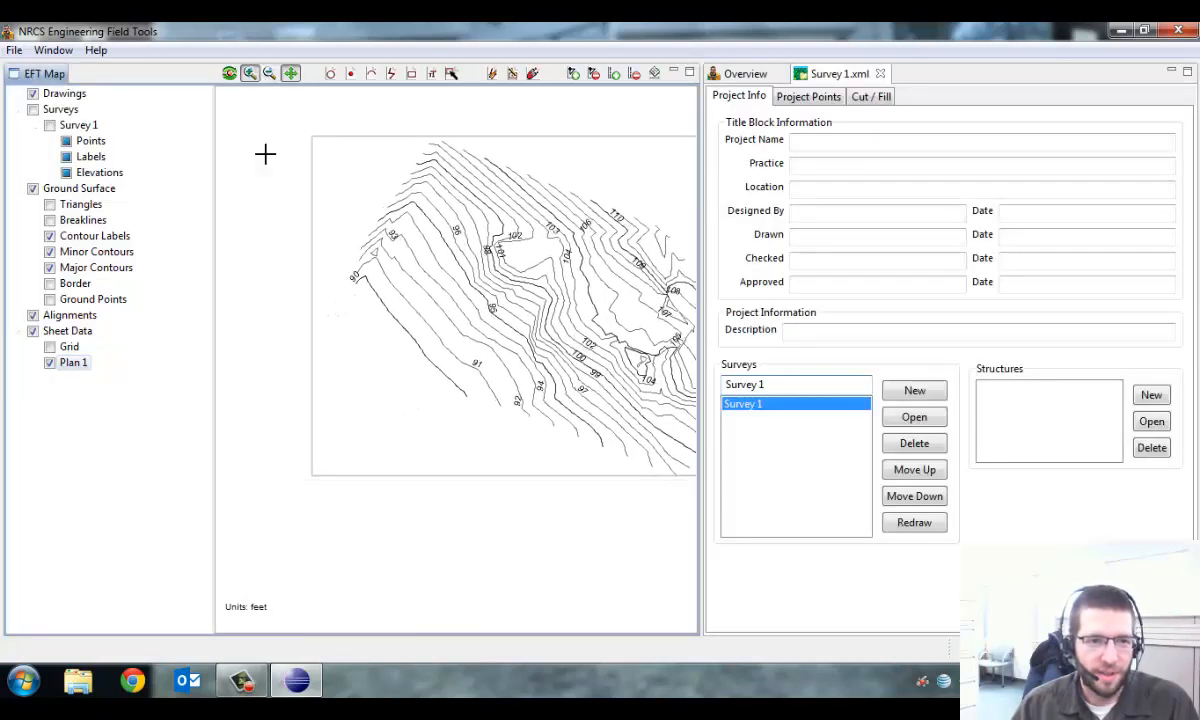
- Start the Zoom In tool to magnify a sheet corner and read its easting/northing
left_click(248, 72)
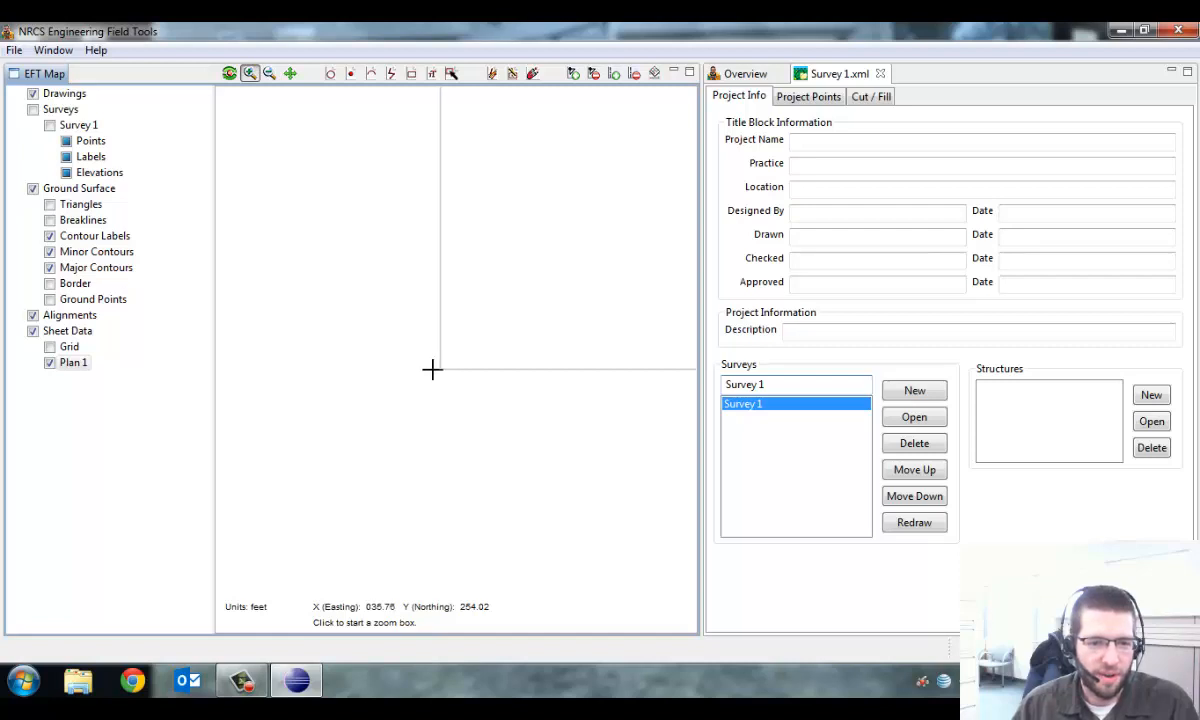
mouse_move(440, 370)
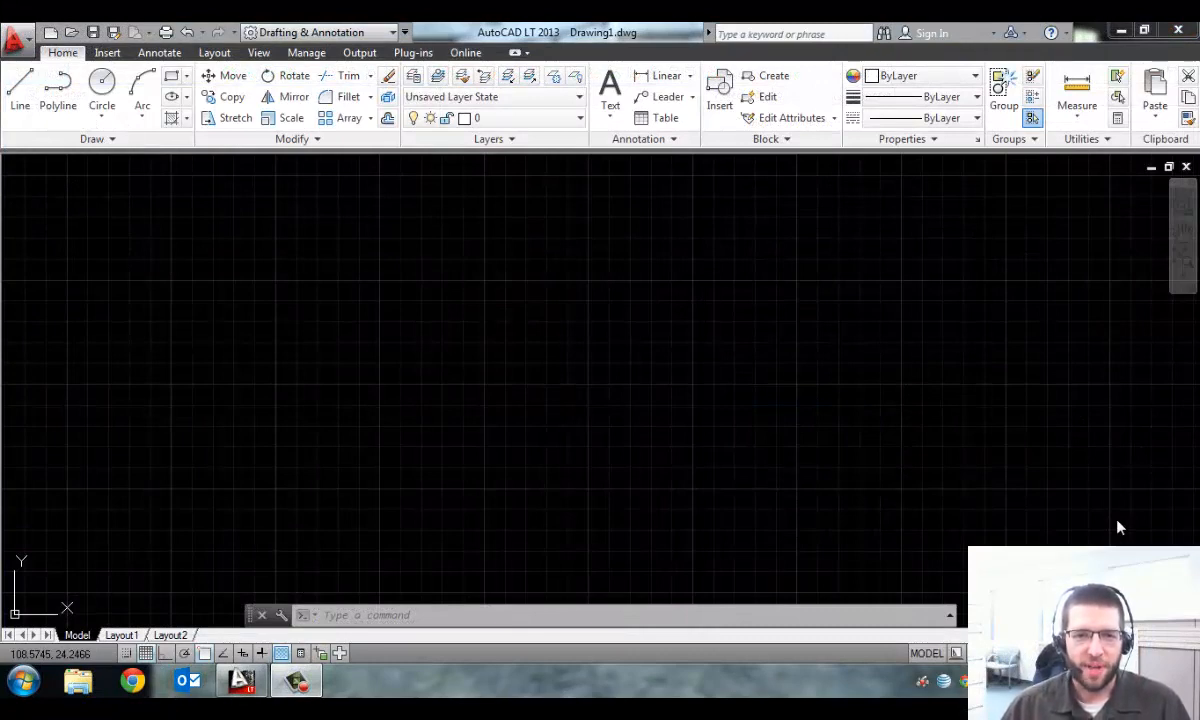
mouse_move(848, 452)
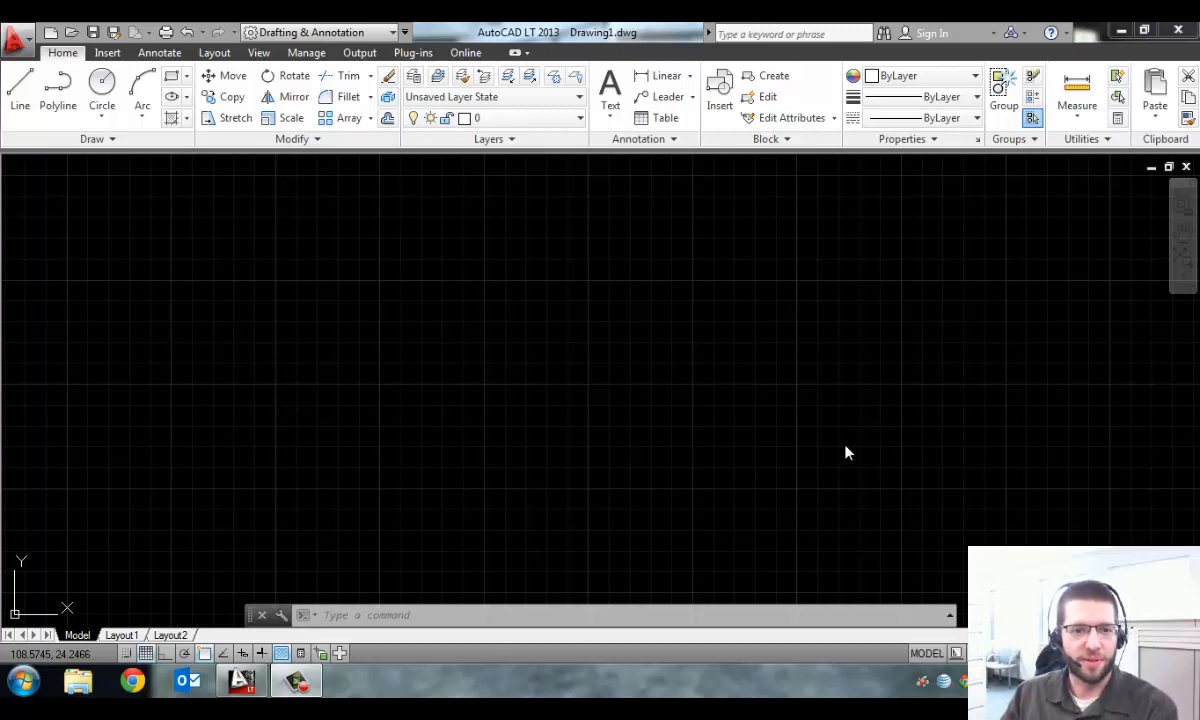
mouse_move(620, 420)
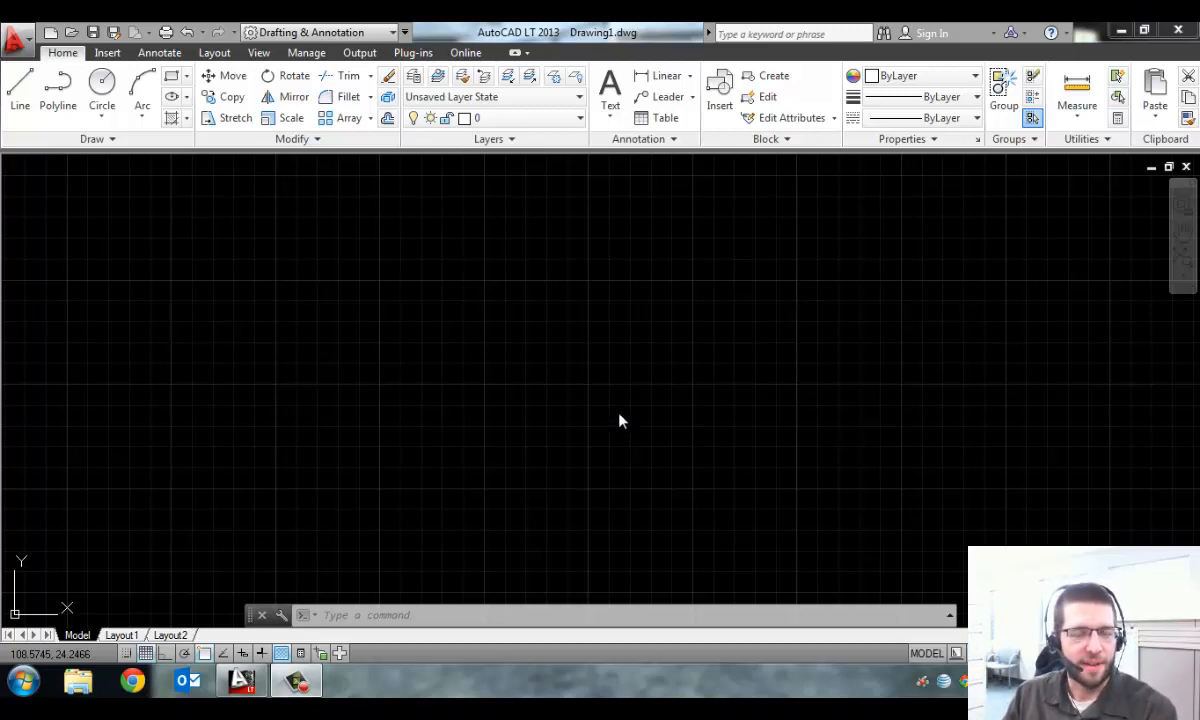
mouse_move(556, 364)
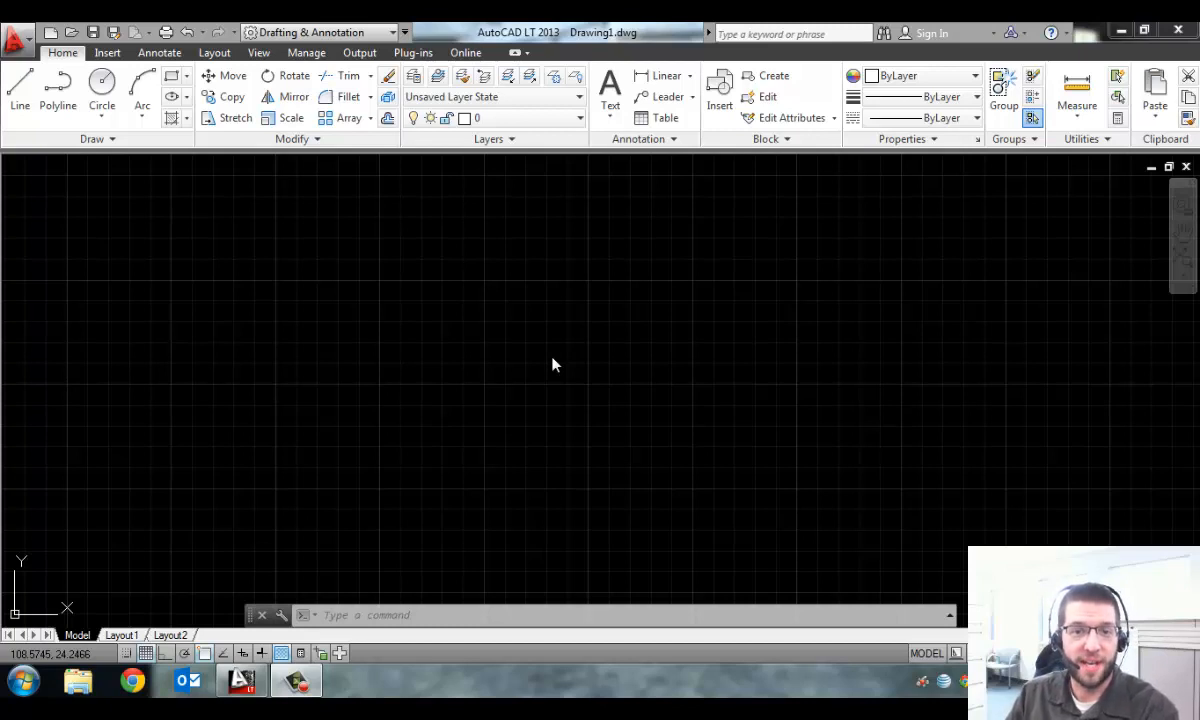
mouse_move(546, 346)
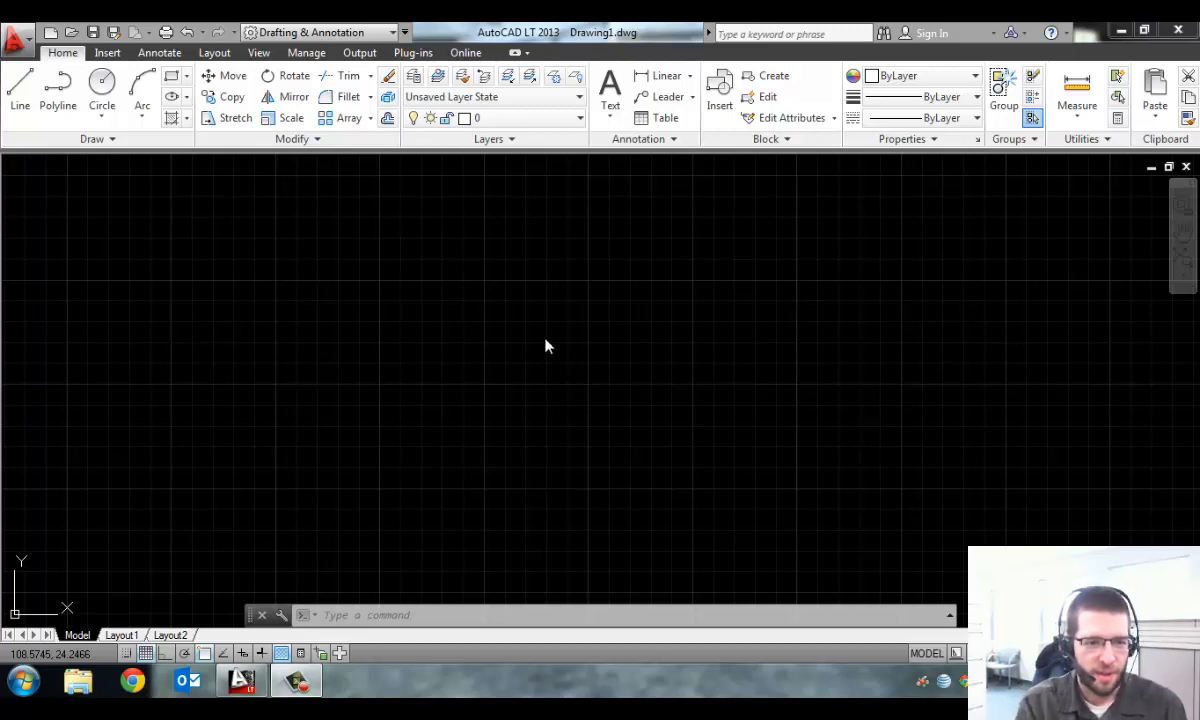
mouse_move(596, 432)
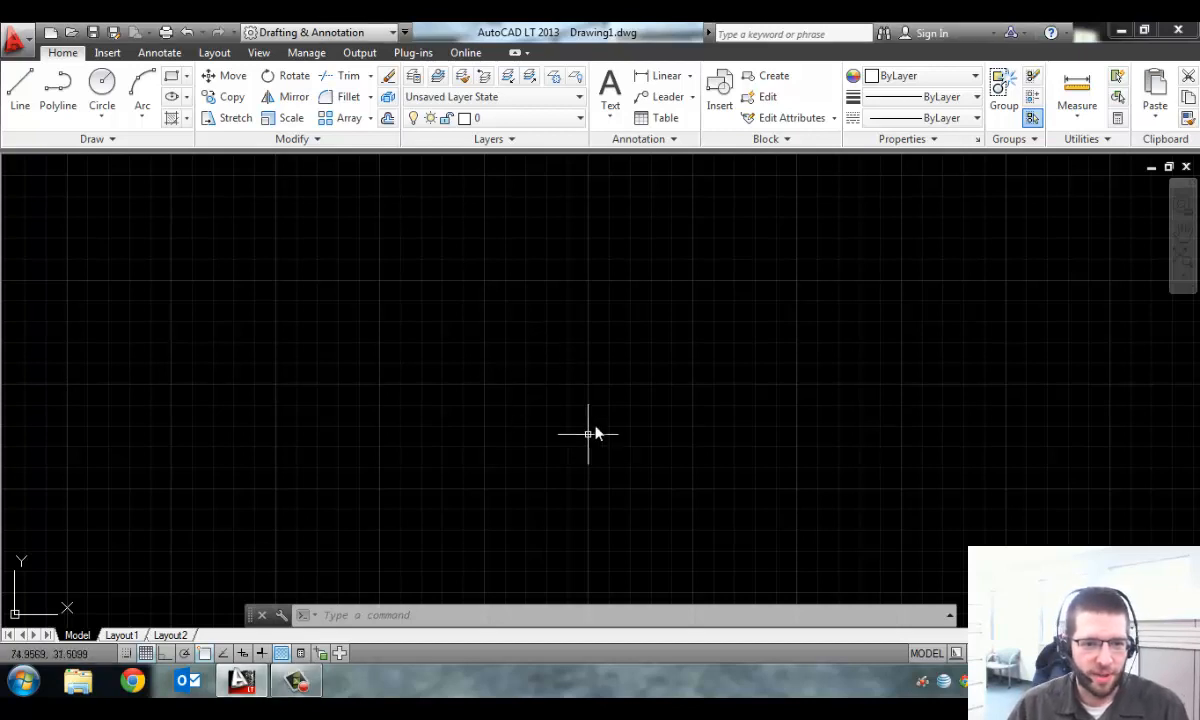
- Enter XR in blank Drawing1 to bring up the External References palette
type("XR")
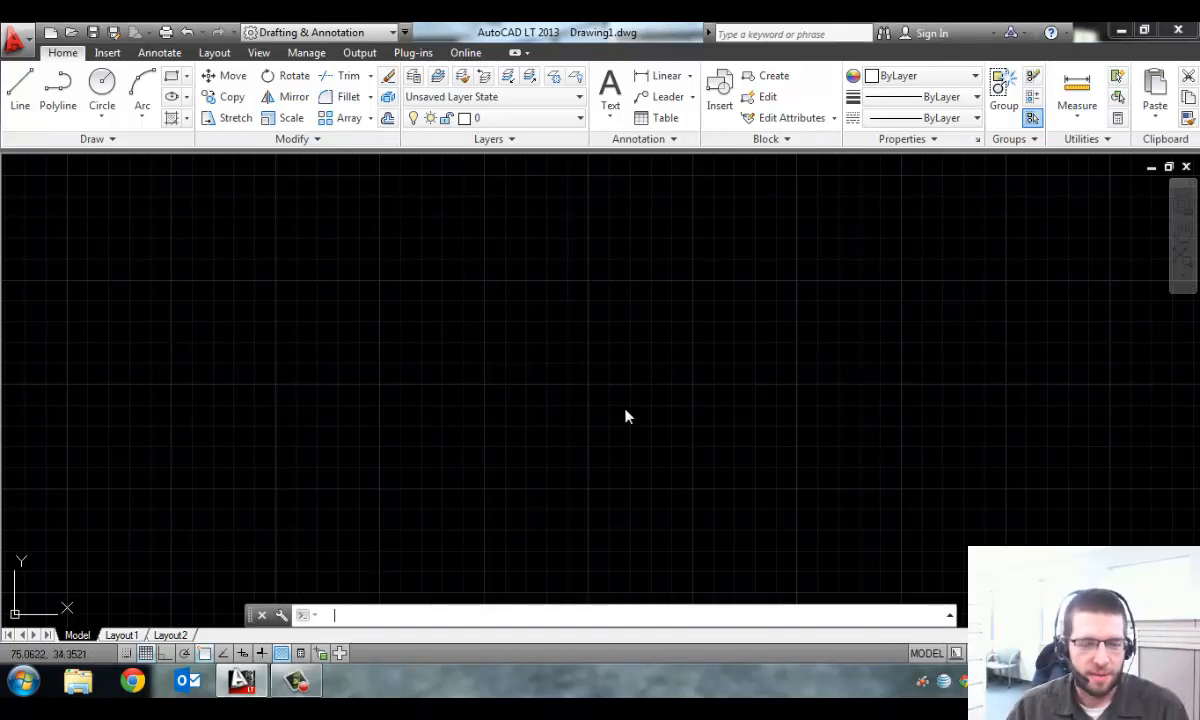
mouse_move(558, 352)
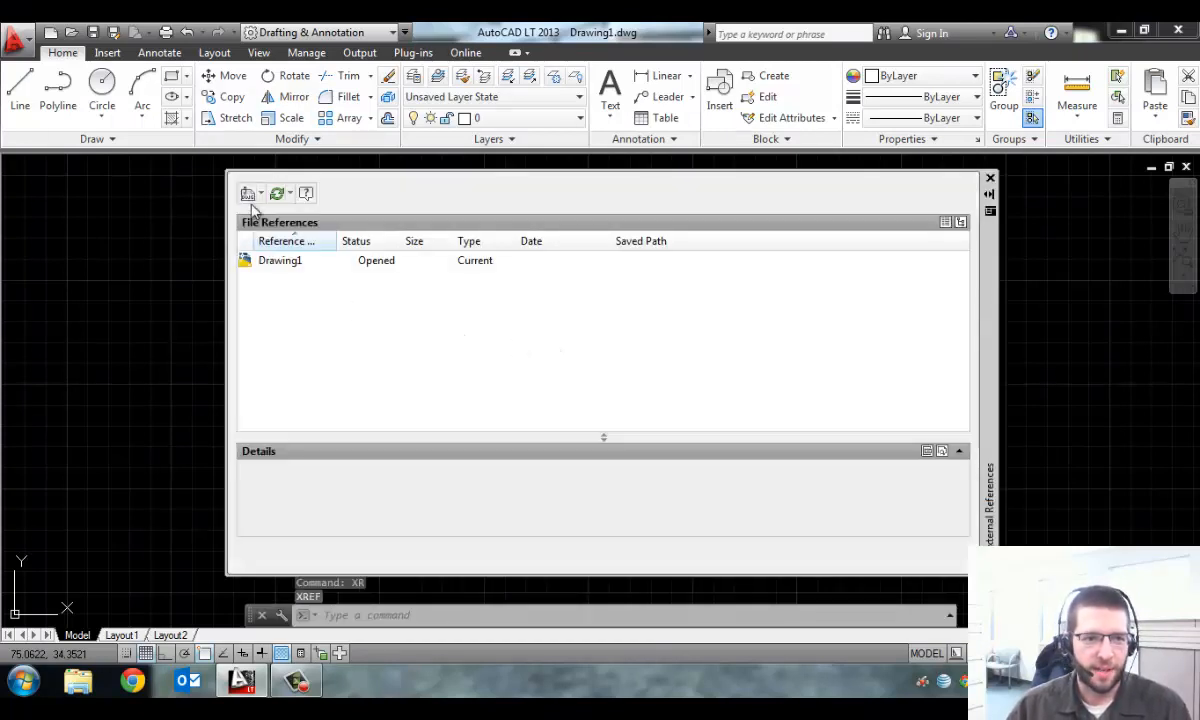
- Choose Attach PDF and select samplecontour.pdf from the CADD folder
left_click(248, 192)
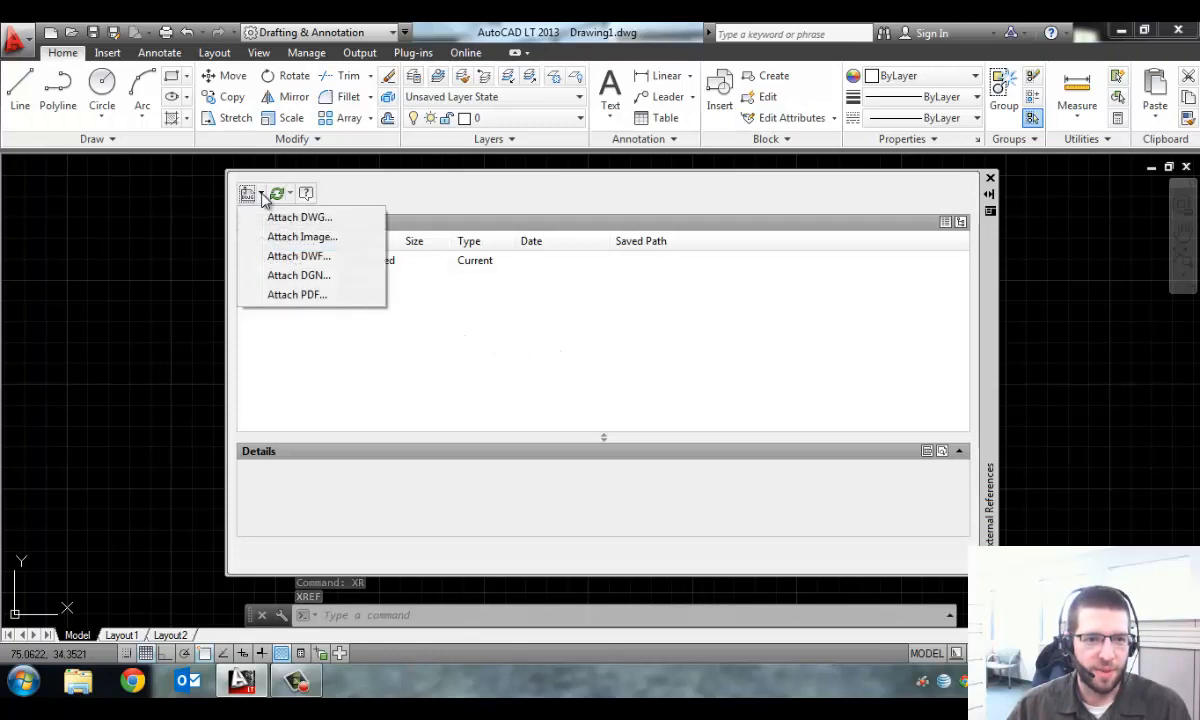
mouse_move(304, 294)
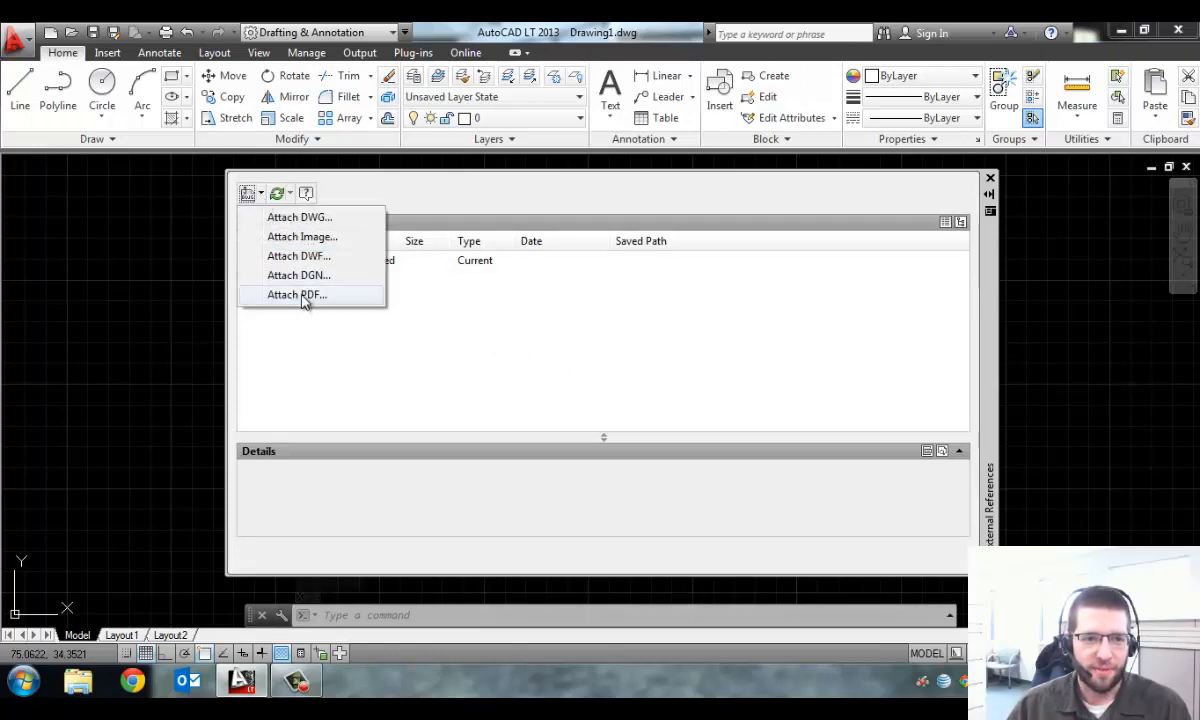
left_click(296, 294)
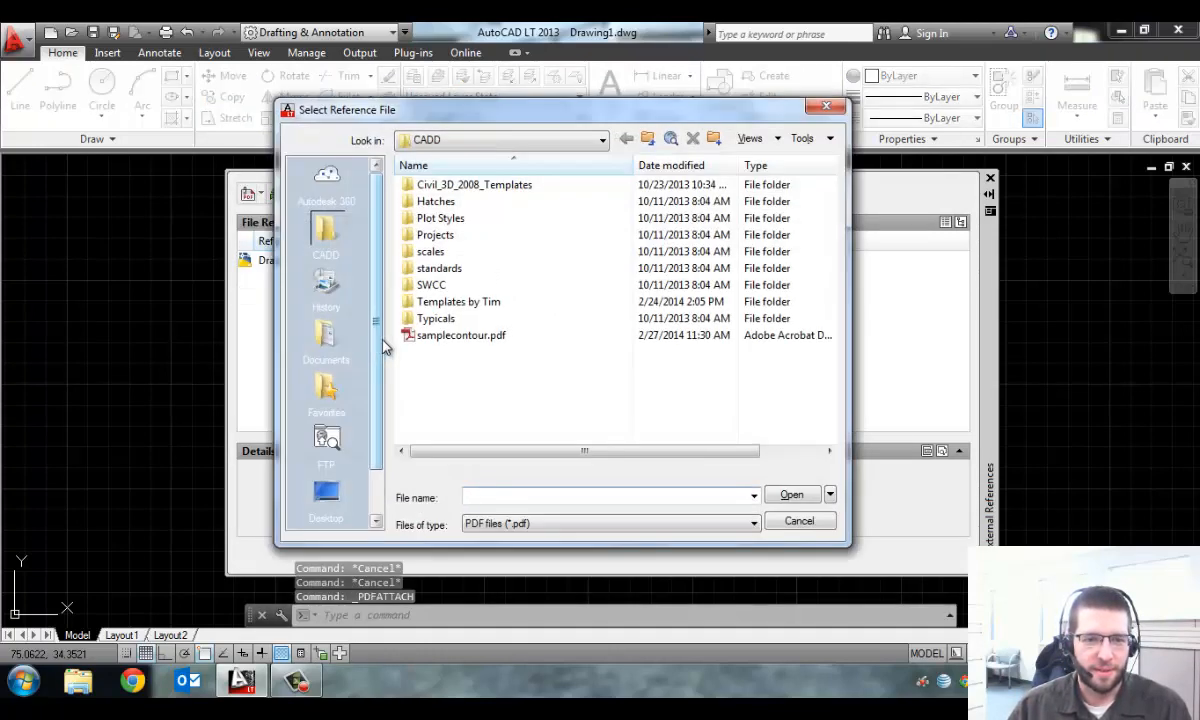
mouse_move(460, 336)
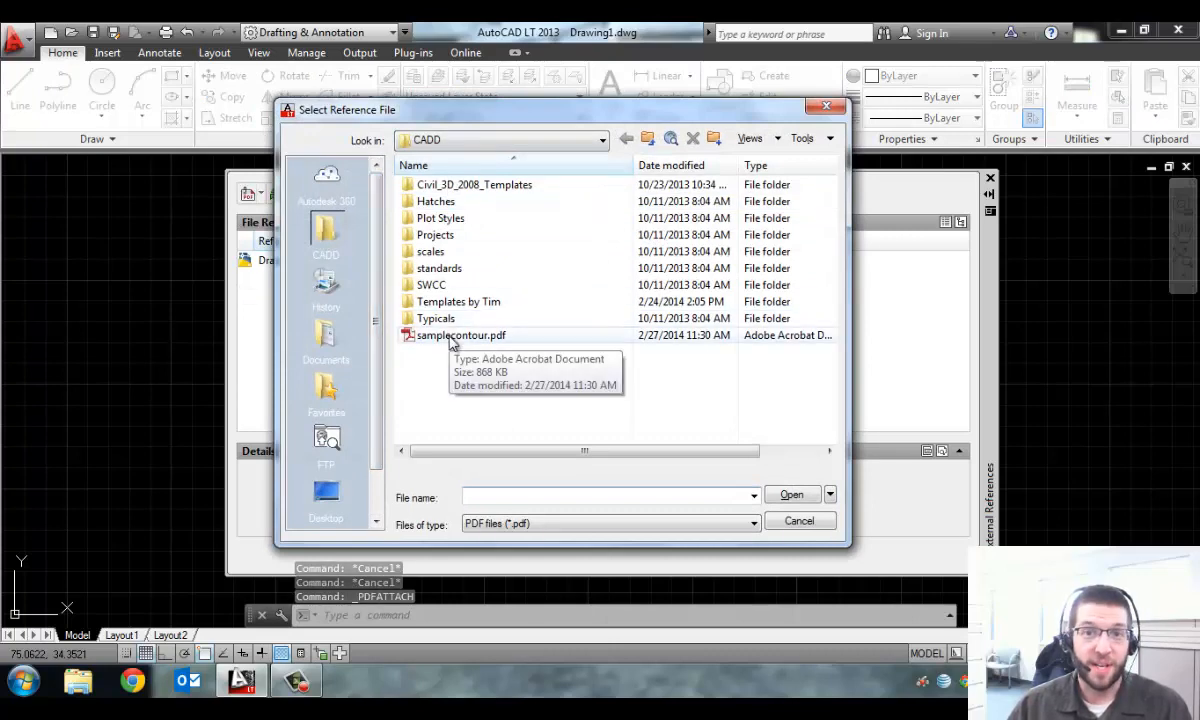
left_click(460, 336)
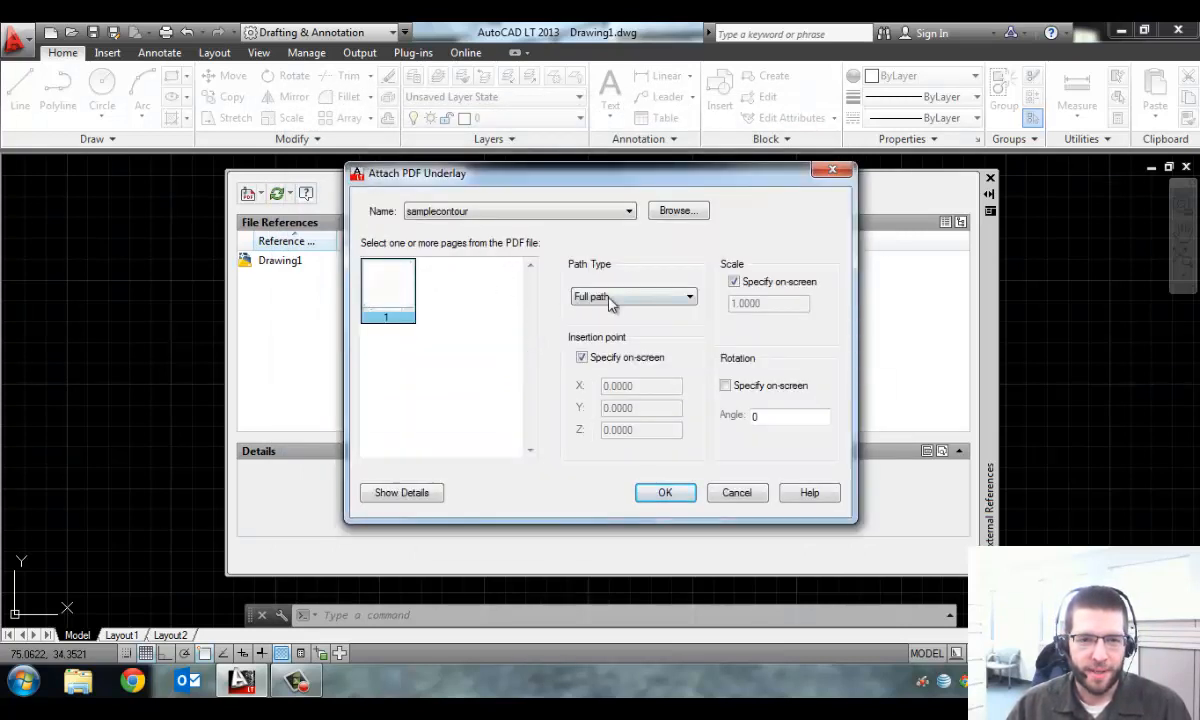
- Set the underlay scale to 20, insertion point 0,0,0, rotation 0, and attach it
left_click(734, 280)
type("20.0000")
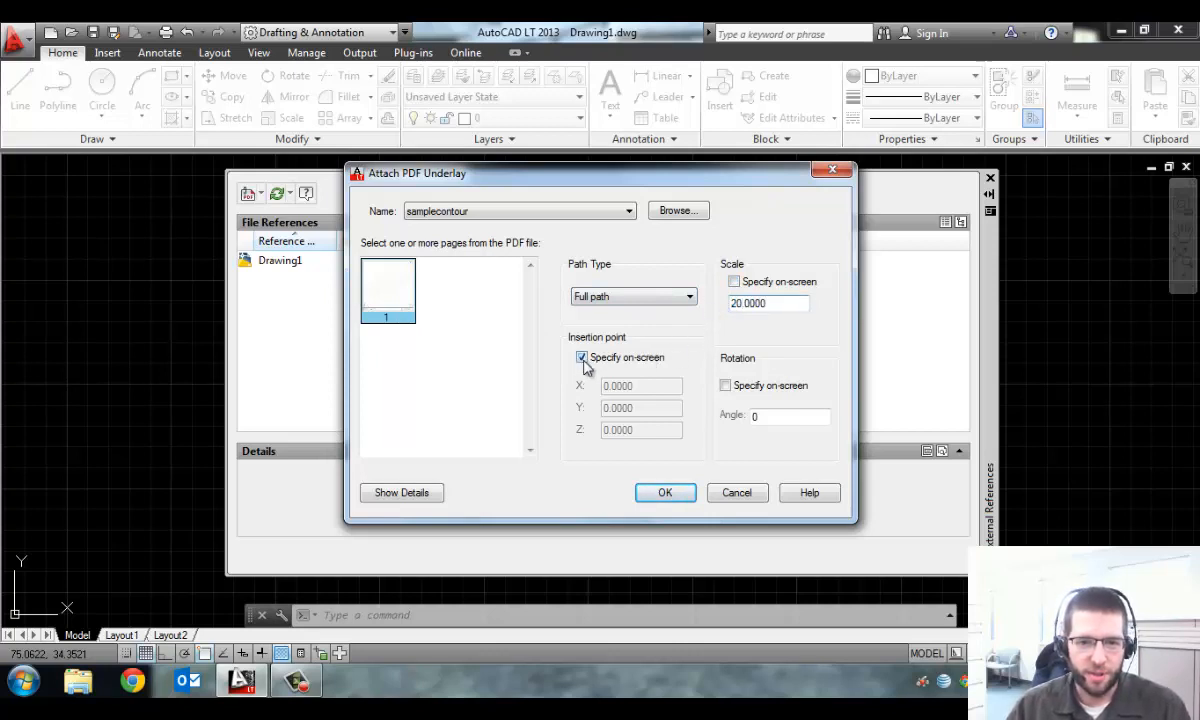
left_click(582, 356)
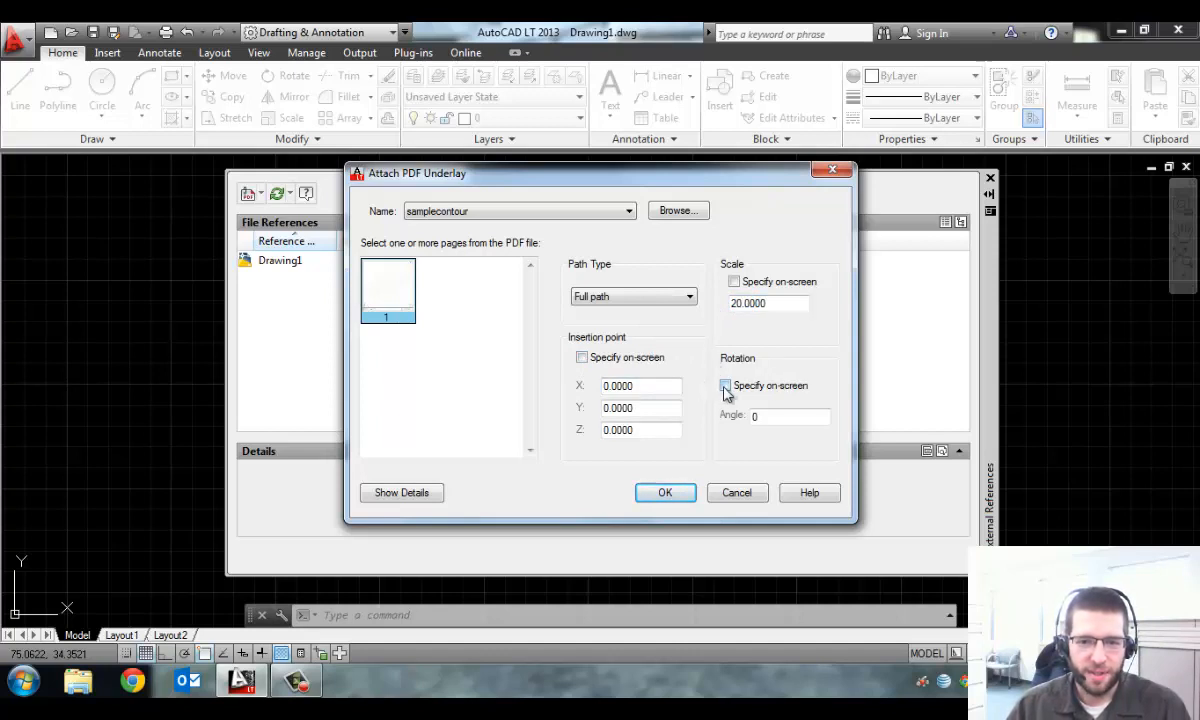
left_click(724, 384)
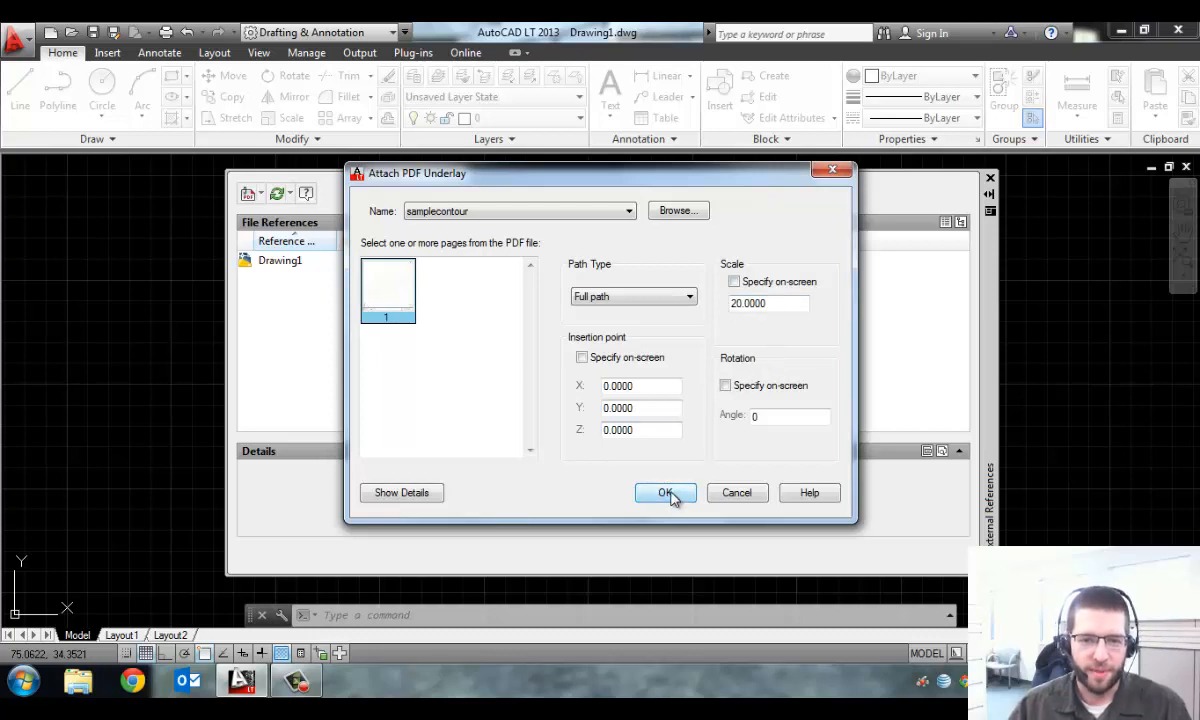
left_click(664, 492)
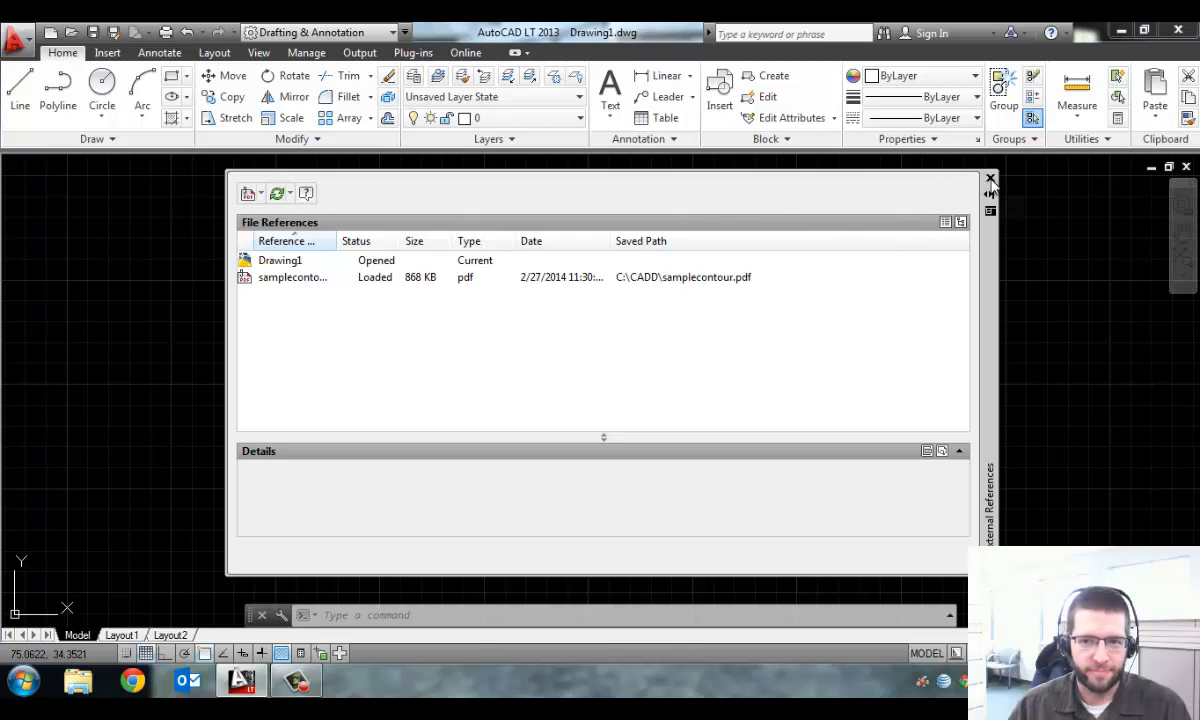
- Close the references palette and rotate the underlay 90 degrees about its lower-left corner
left_click(990, 180)
type("e")
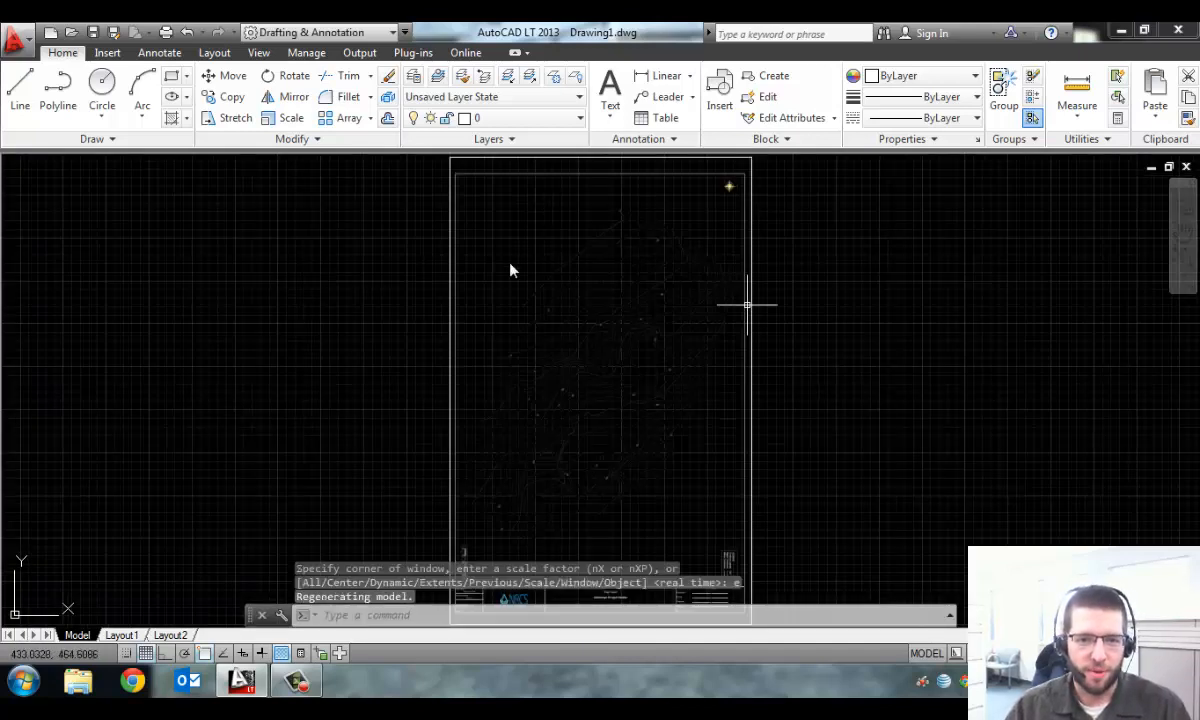
mouse_move(638, 240)
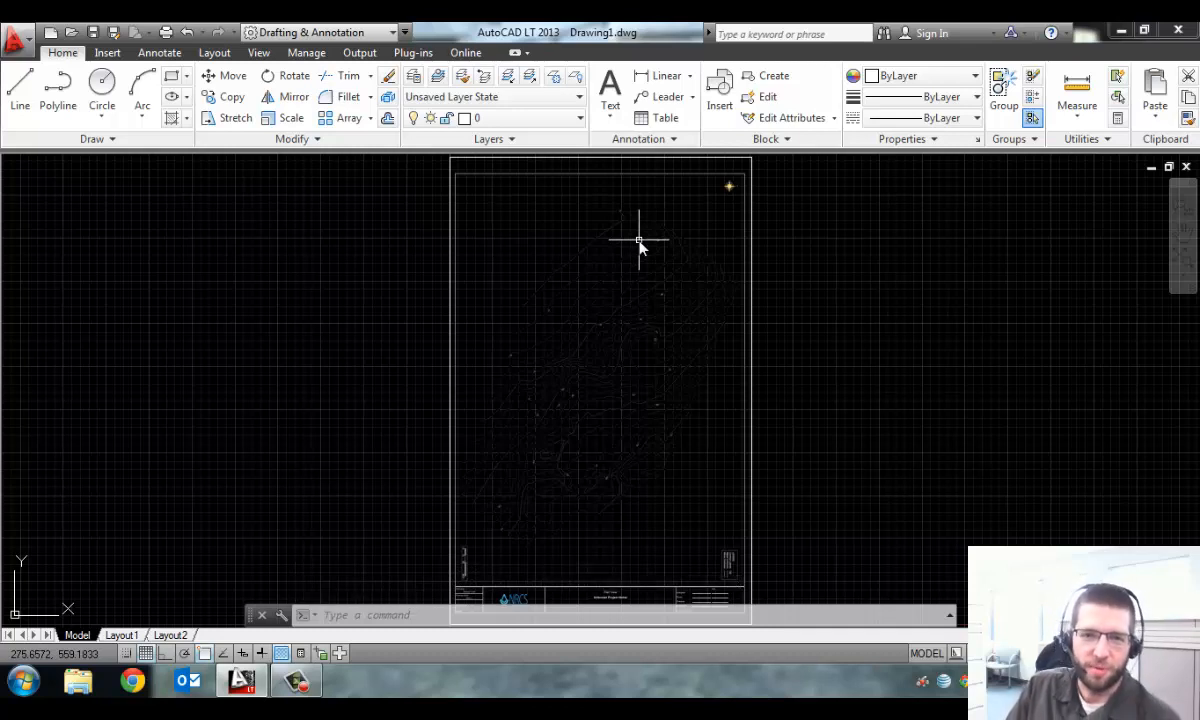
mouse_move(664, 456)
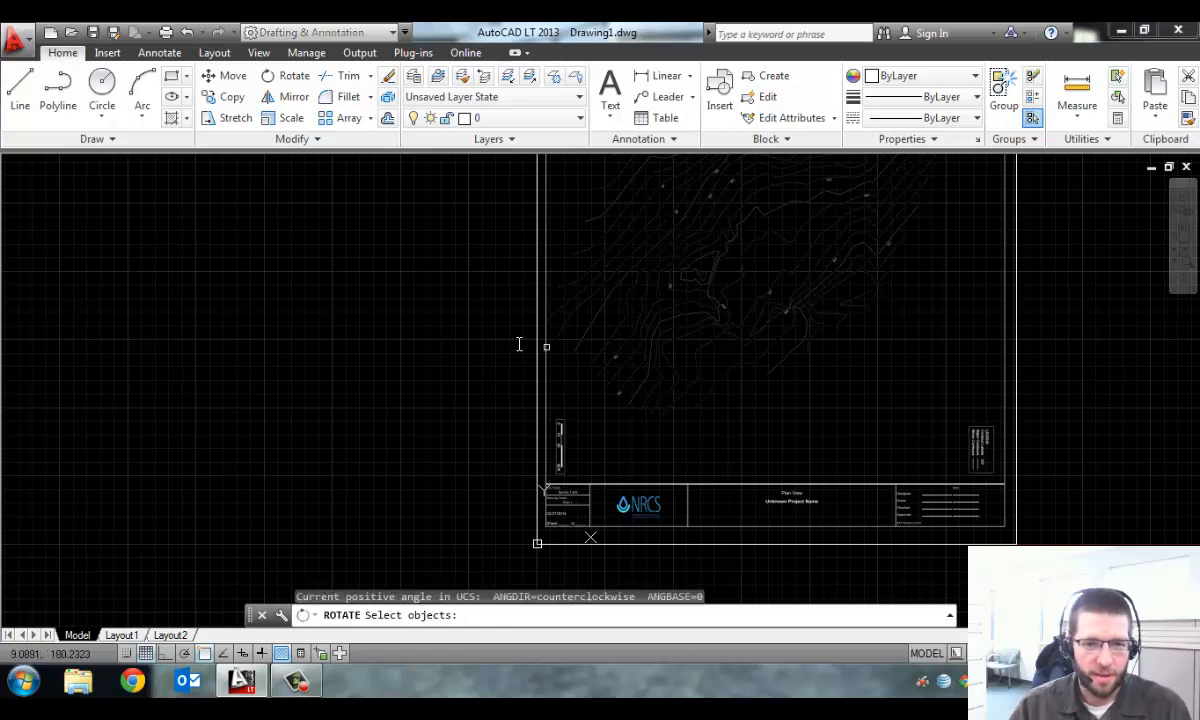
left_click(548, 346)
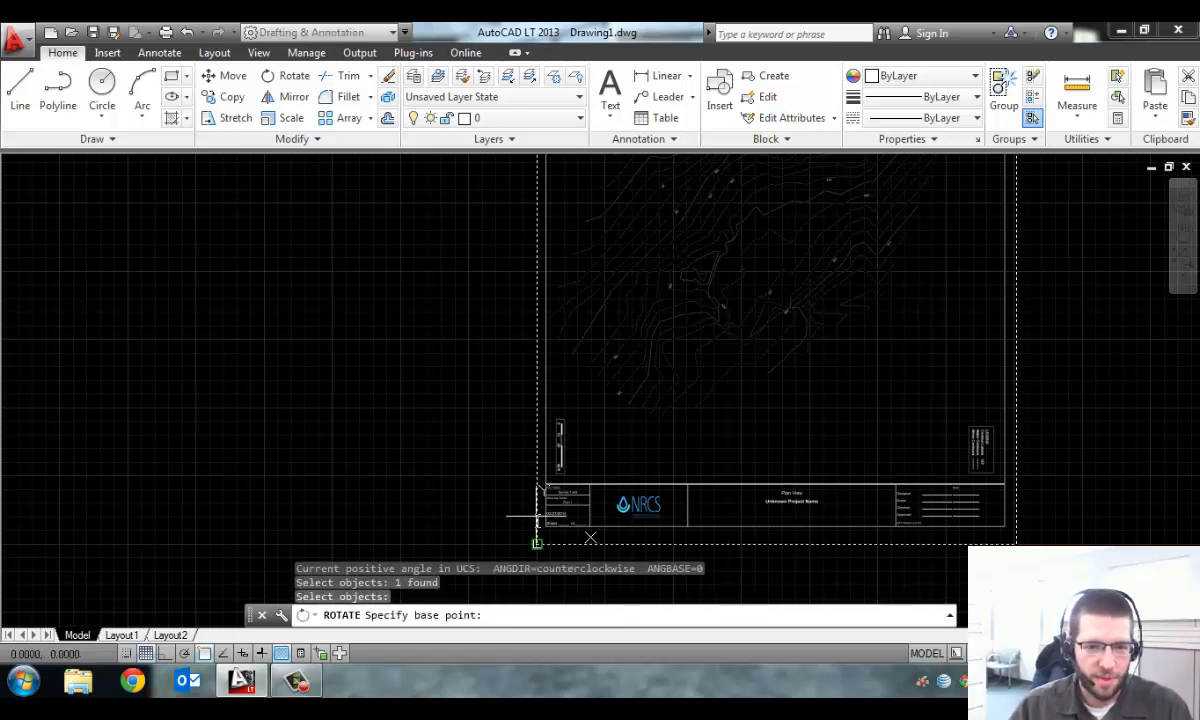
left_click(538, 542)
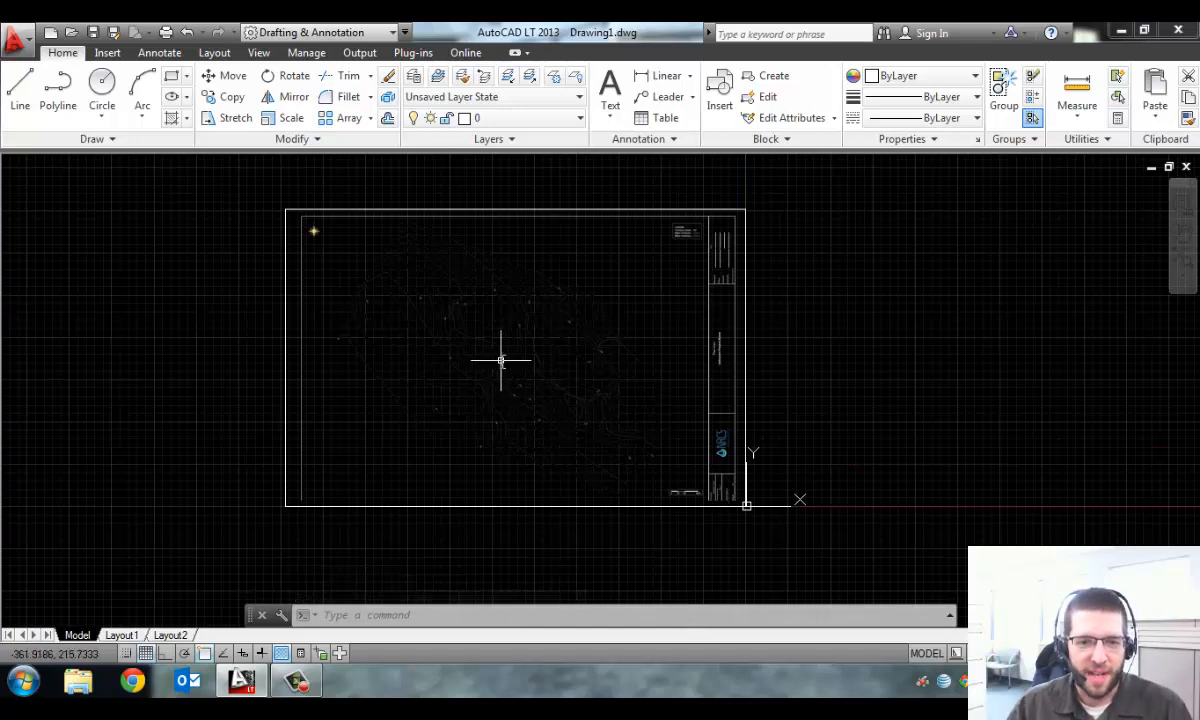
mouse_move(462, 414)
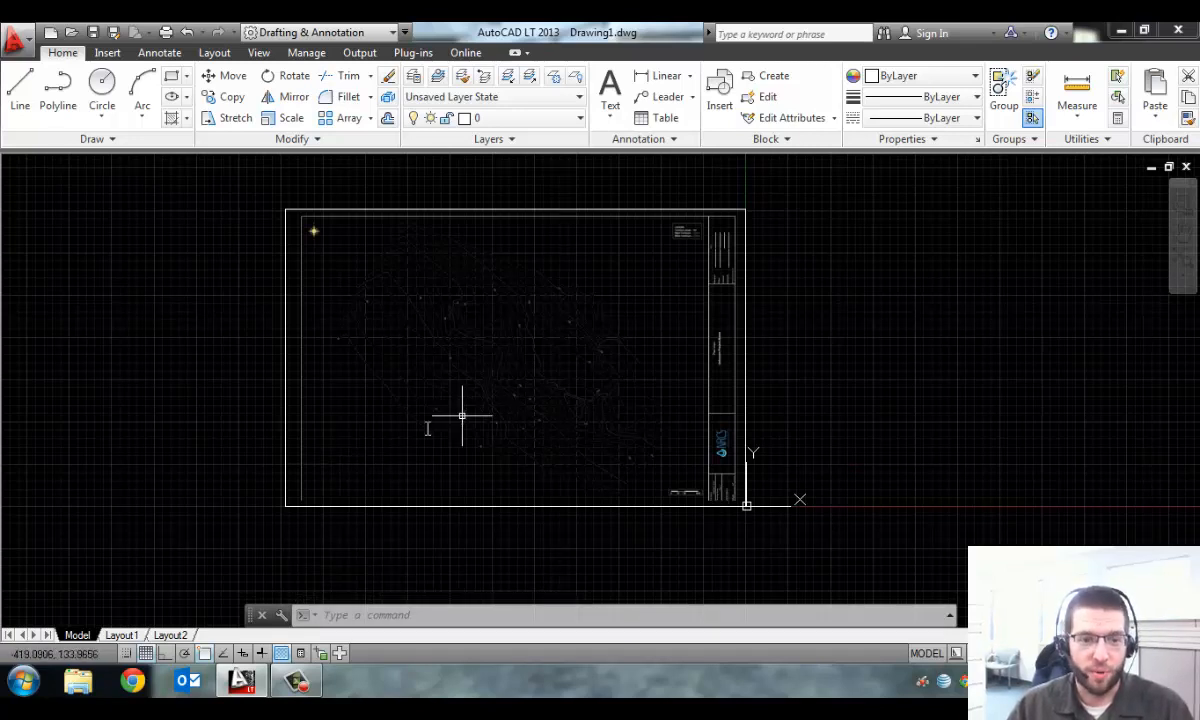
mouse_move(484, 444)
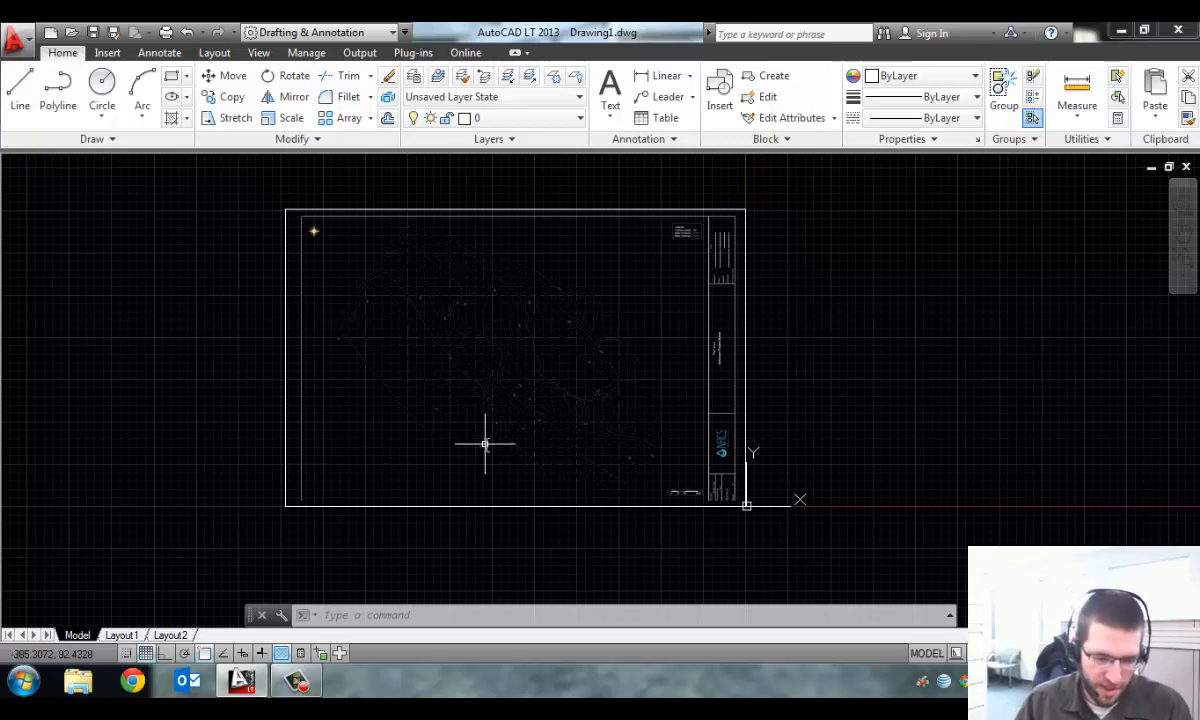
mouse_move(300, 500)
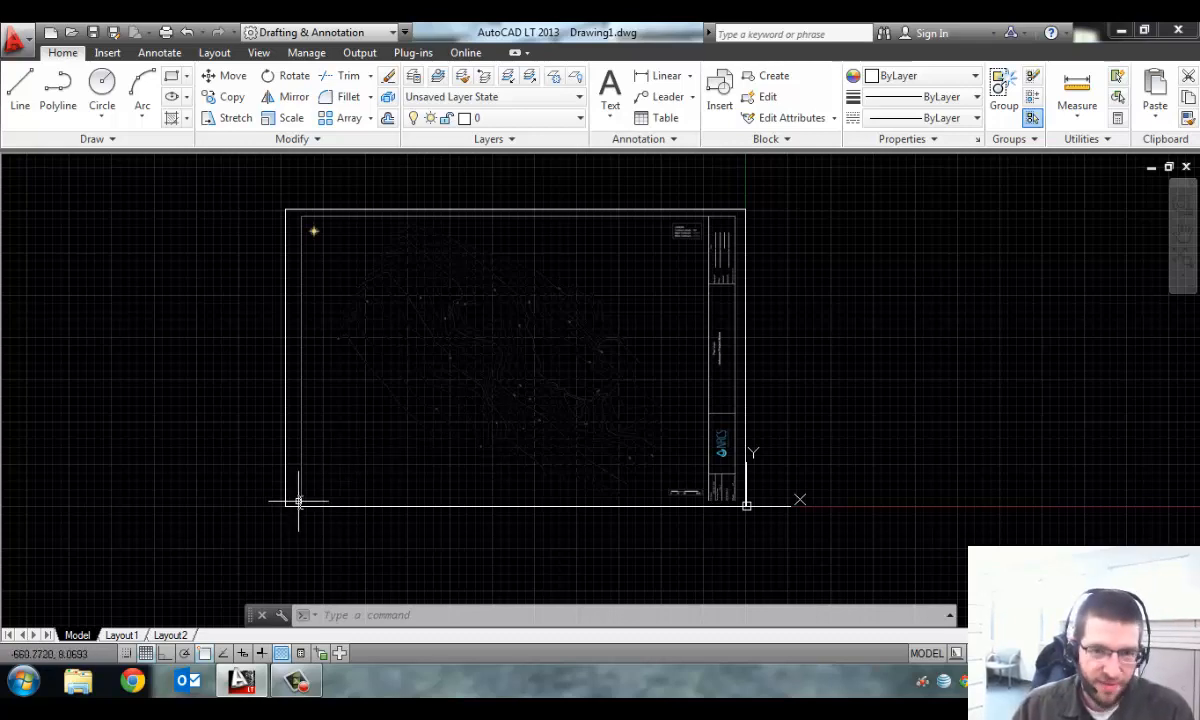
mouse_move(304, 498)
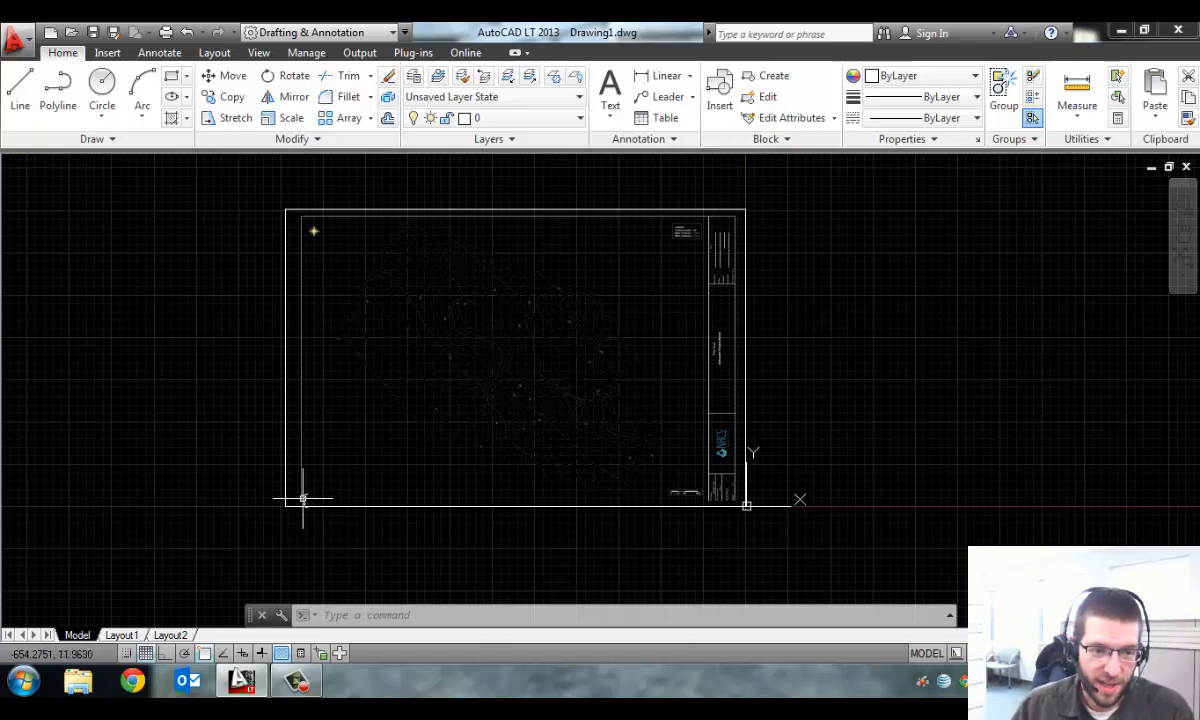
mouse_move(304, 500)
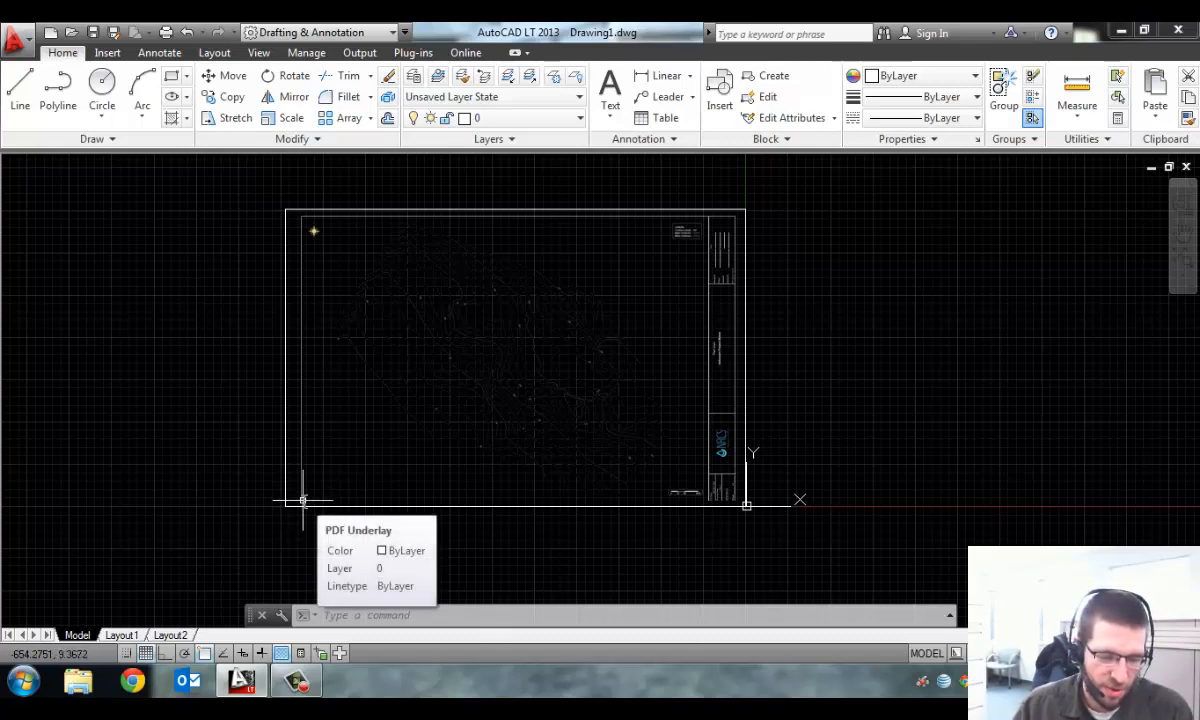
mouse_move(512, 396)
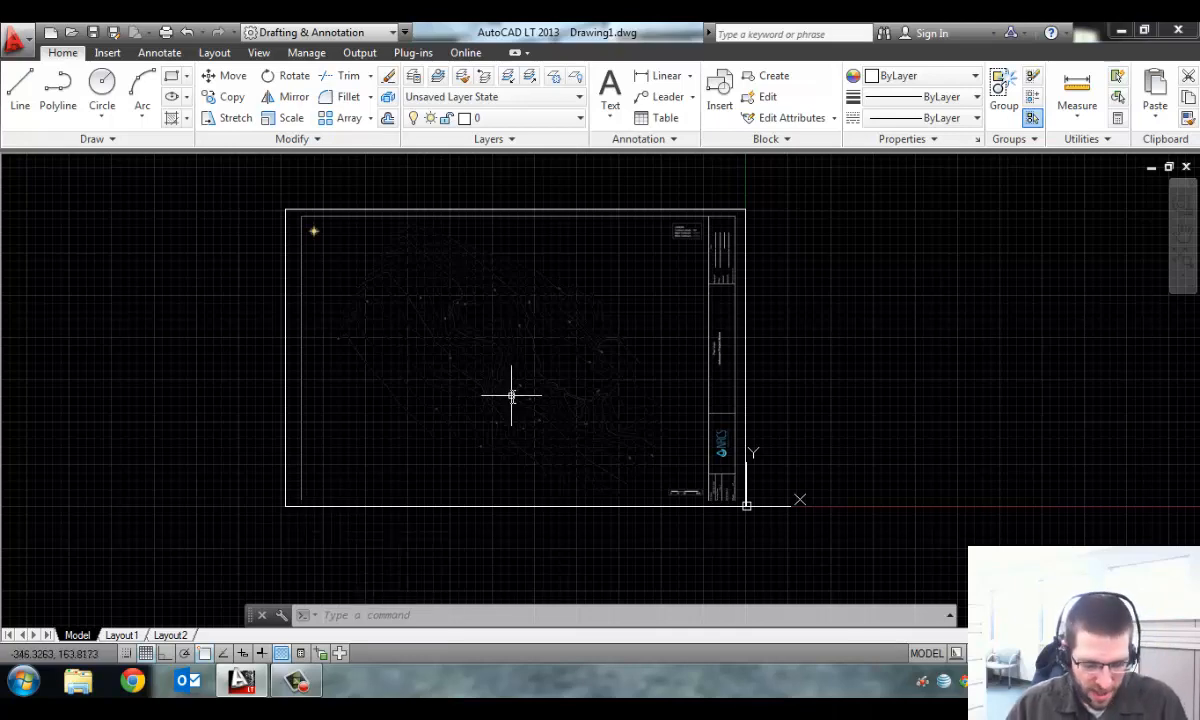
mouse_move(784, 392)
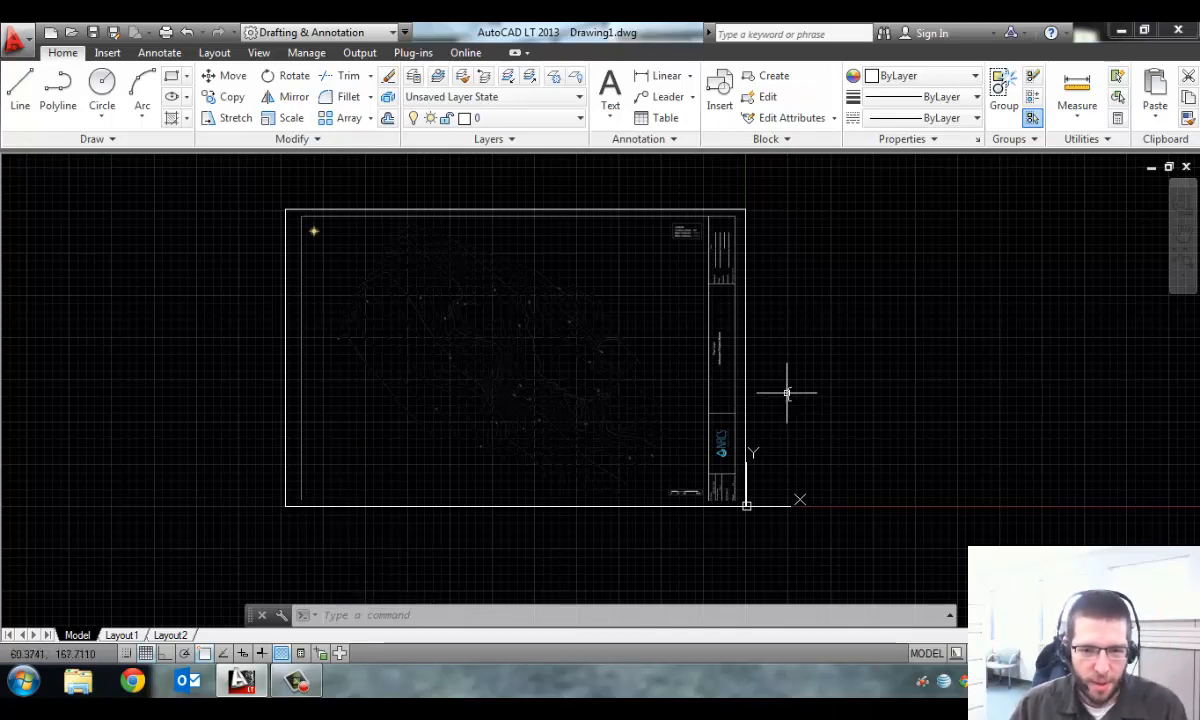
- Draw a line from 35.77,254 up-left to a point above the underlay and finish
left_click(20, 92)
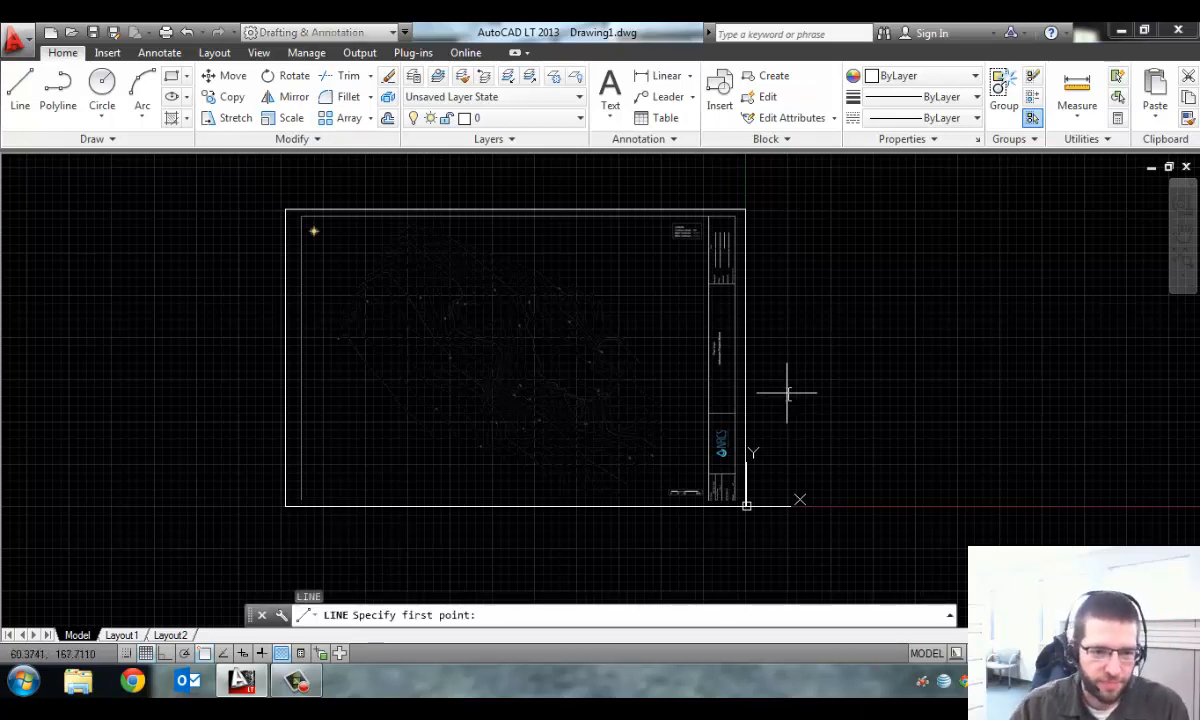
mouse_move(764, 404)
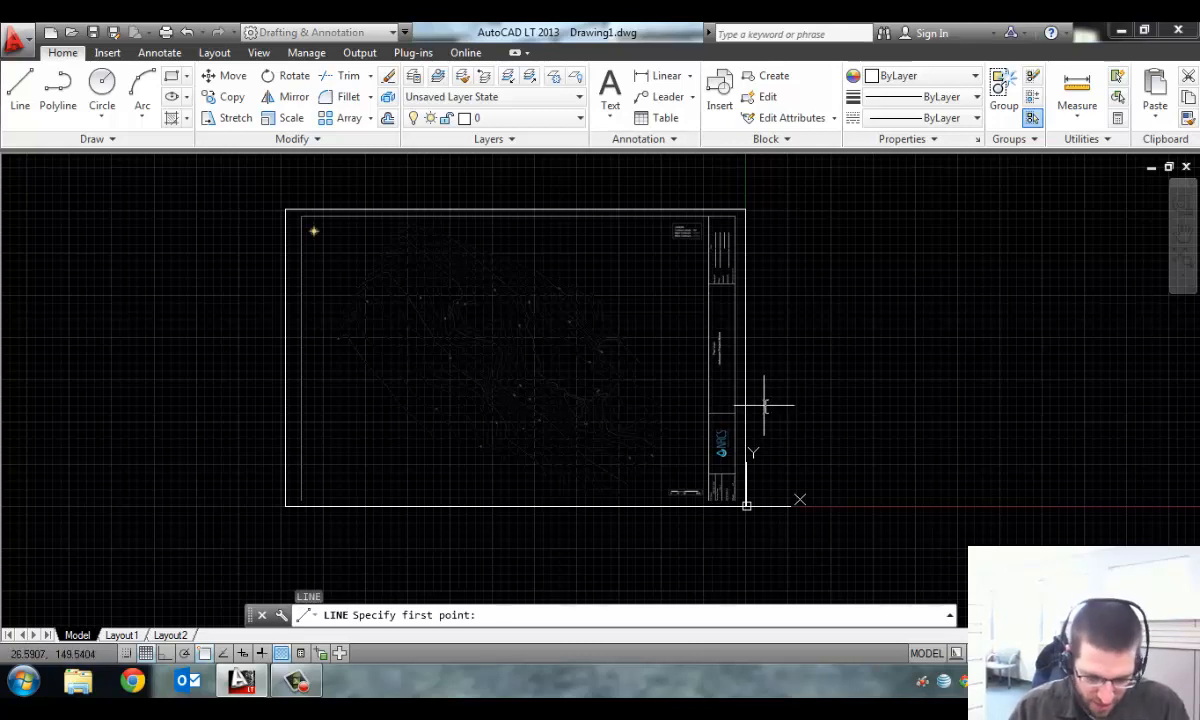
type("35.")
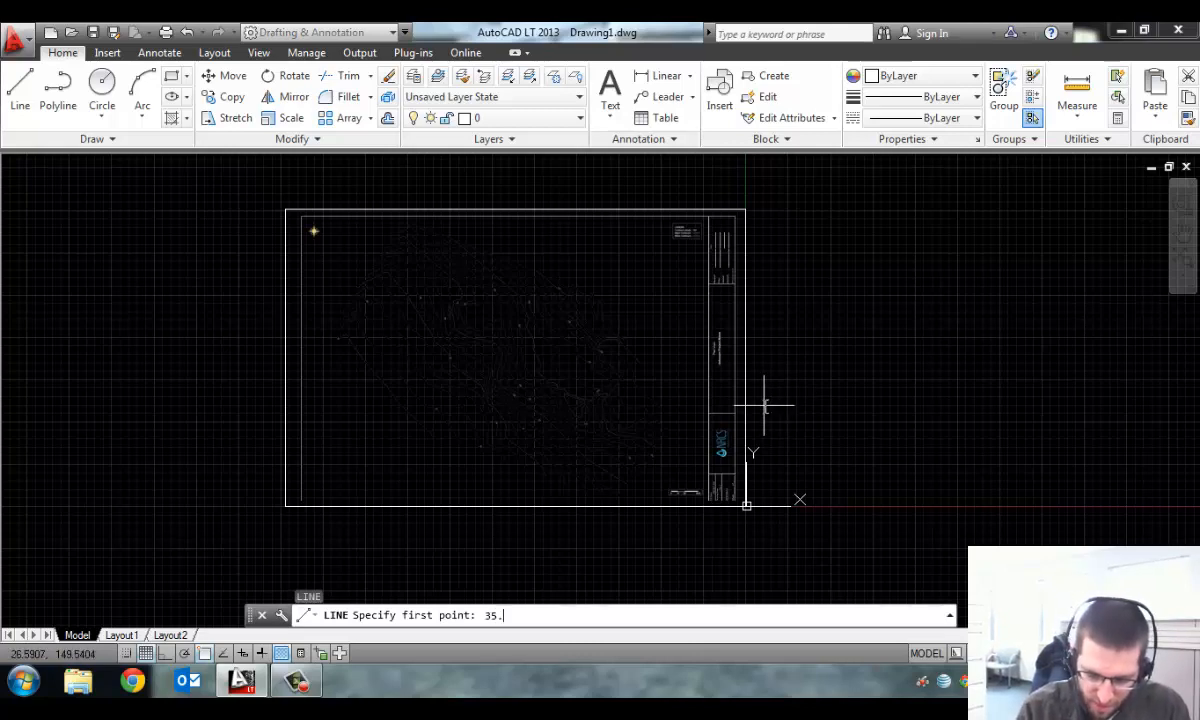
type("77,")
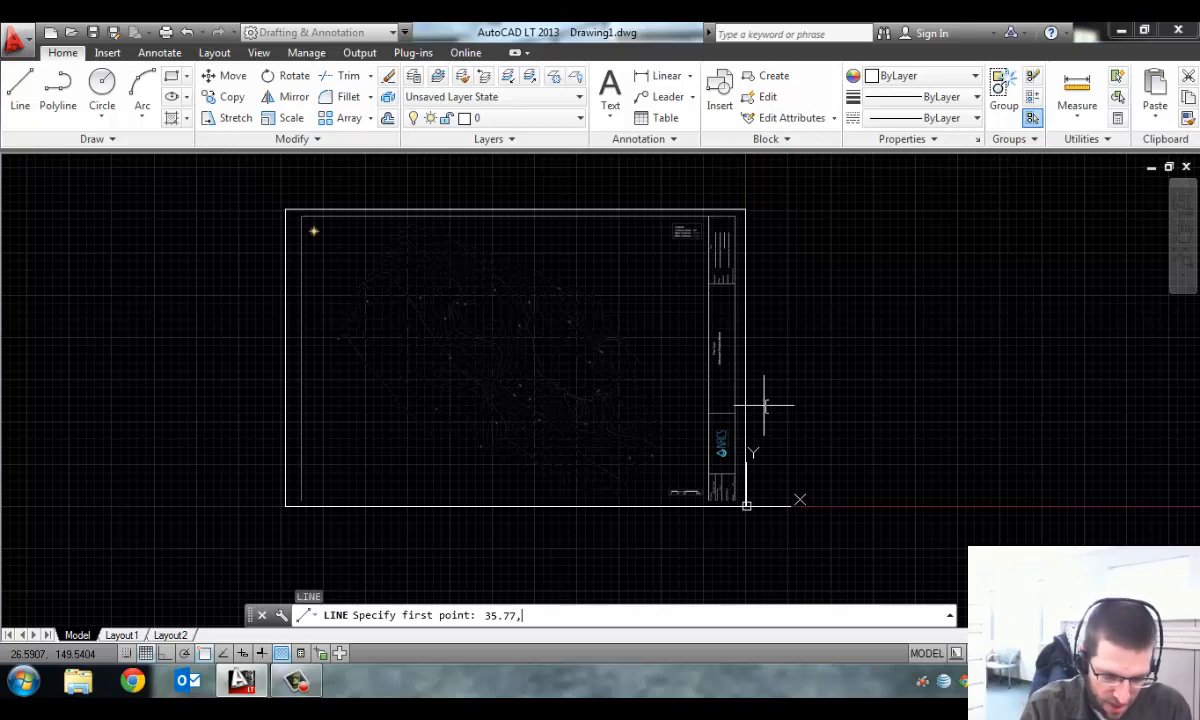
type("254")
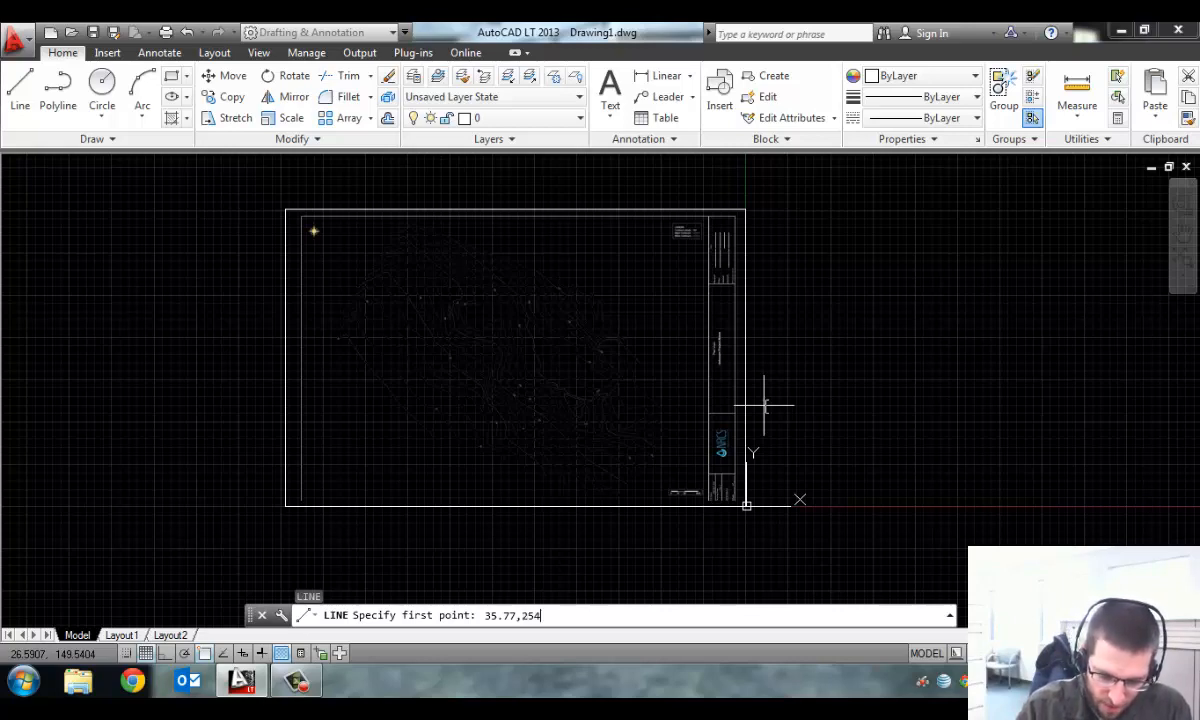
left_click(764, 408)
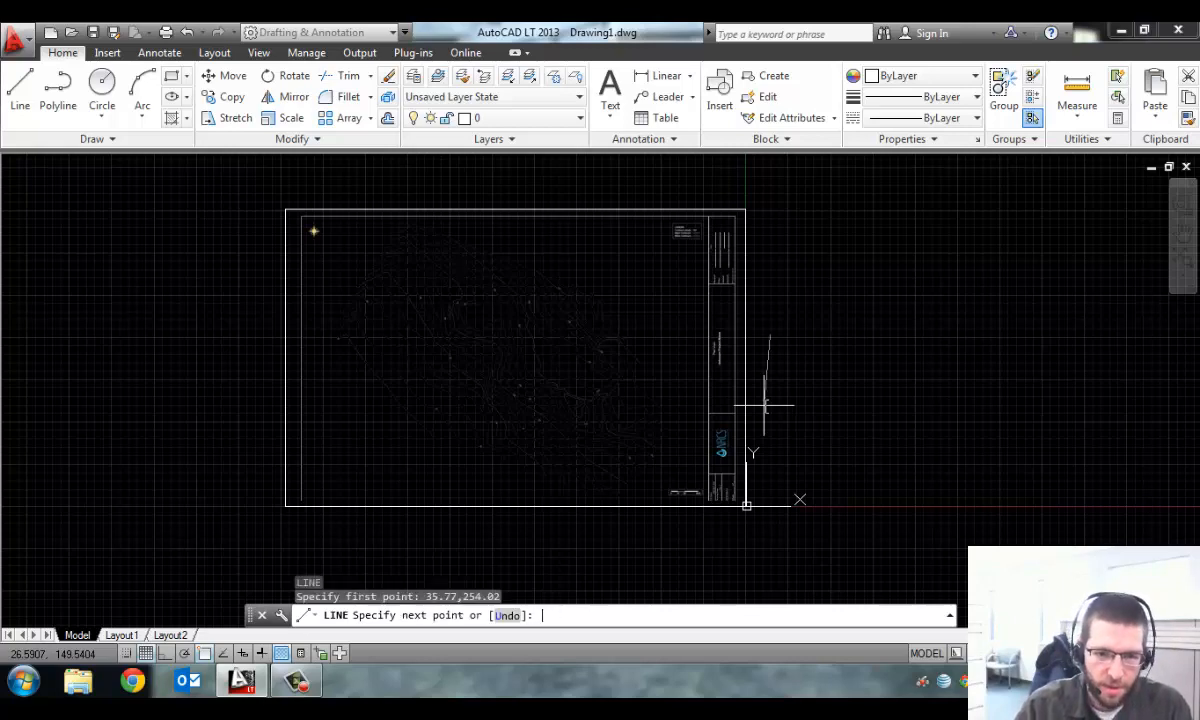
mouse_move(764, 328)
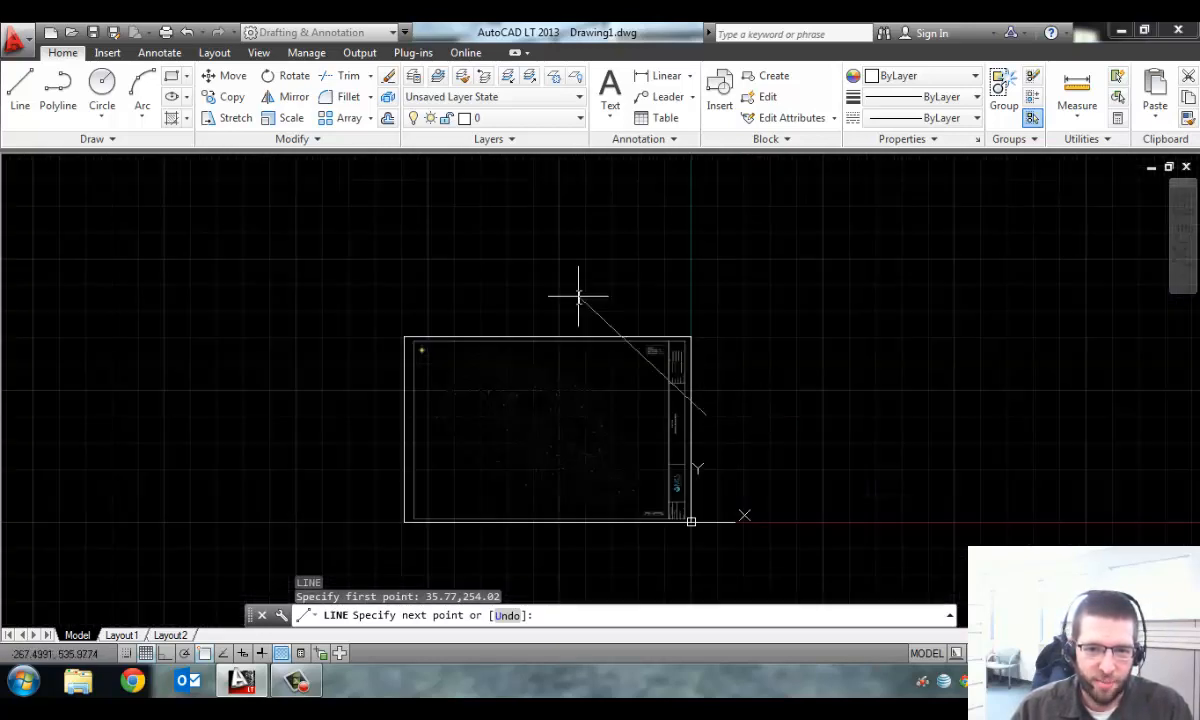
left_click(578, 298)
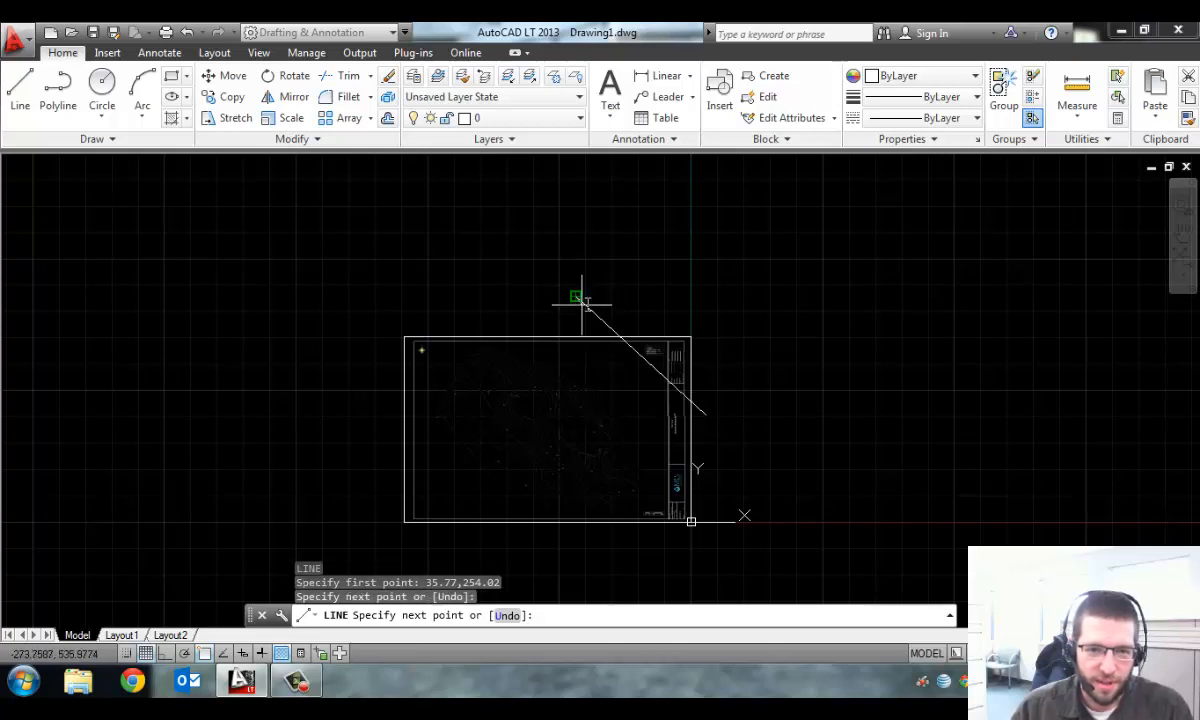
left_click(578, 298)
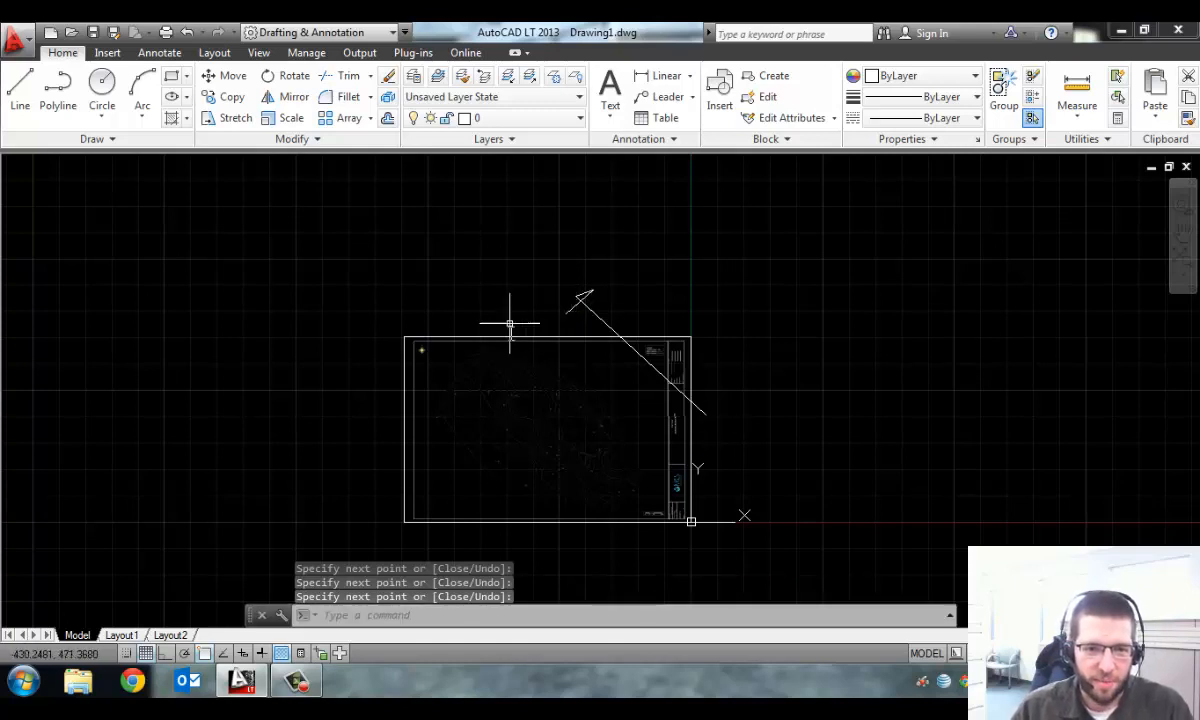
mouse_move(464, 338)
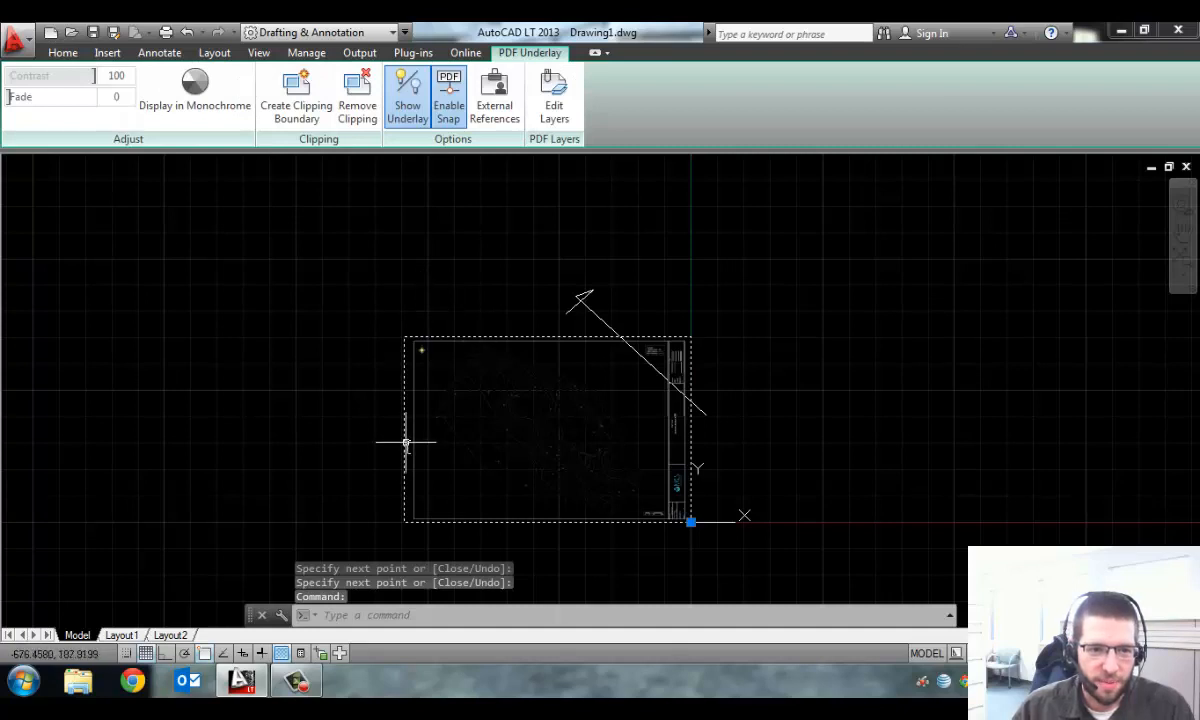
mouse_move(668, 430)
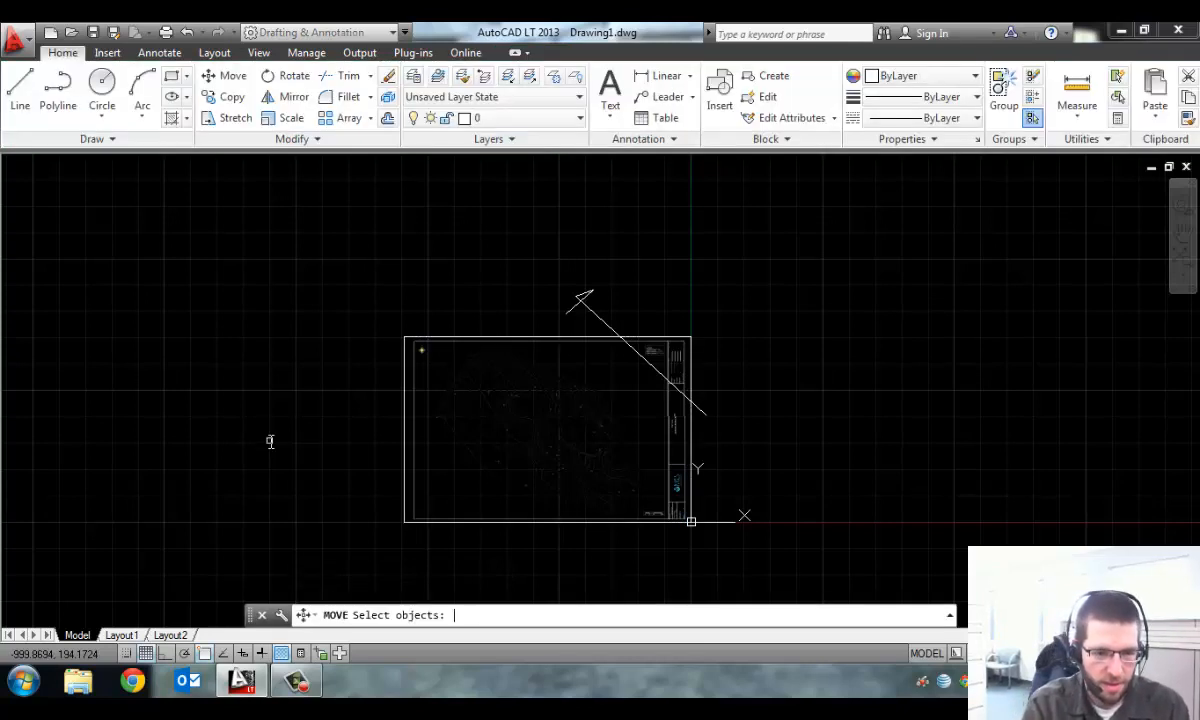
- Move the contour underlay by its lower-left corner onto the reference line's start point
left_click(548, 430)
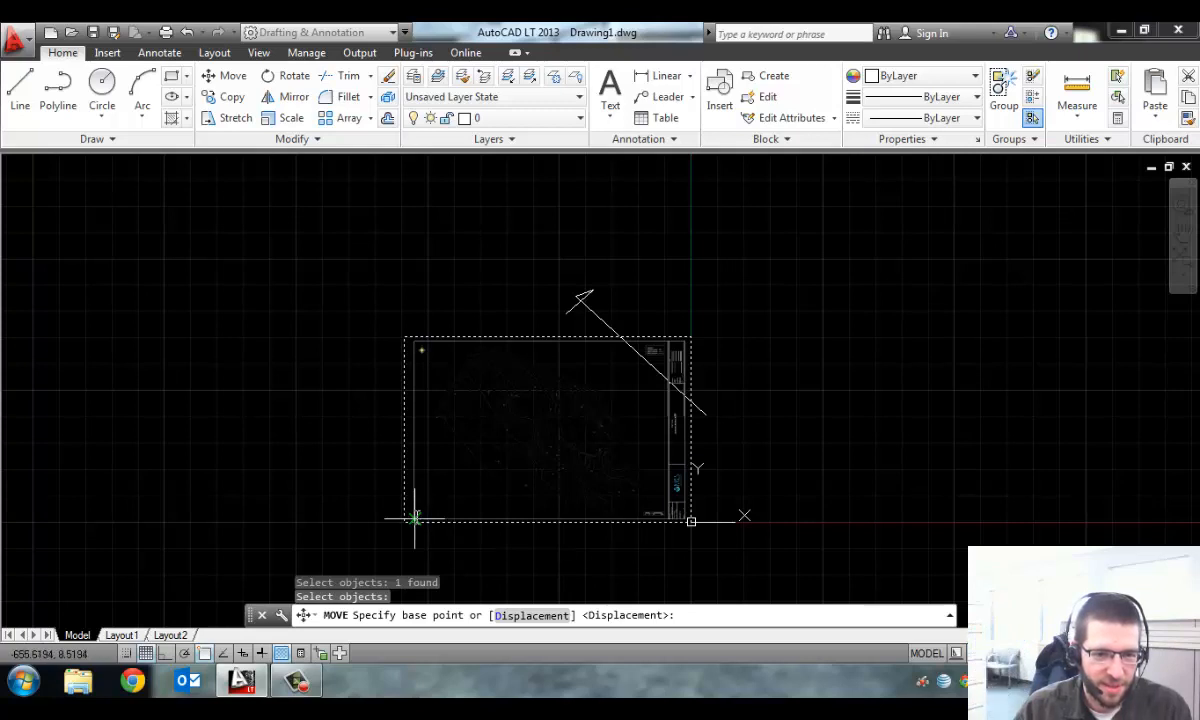
left_click(412, 516)
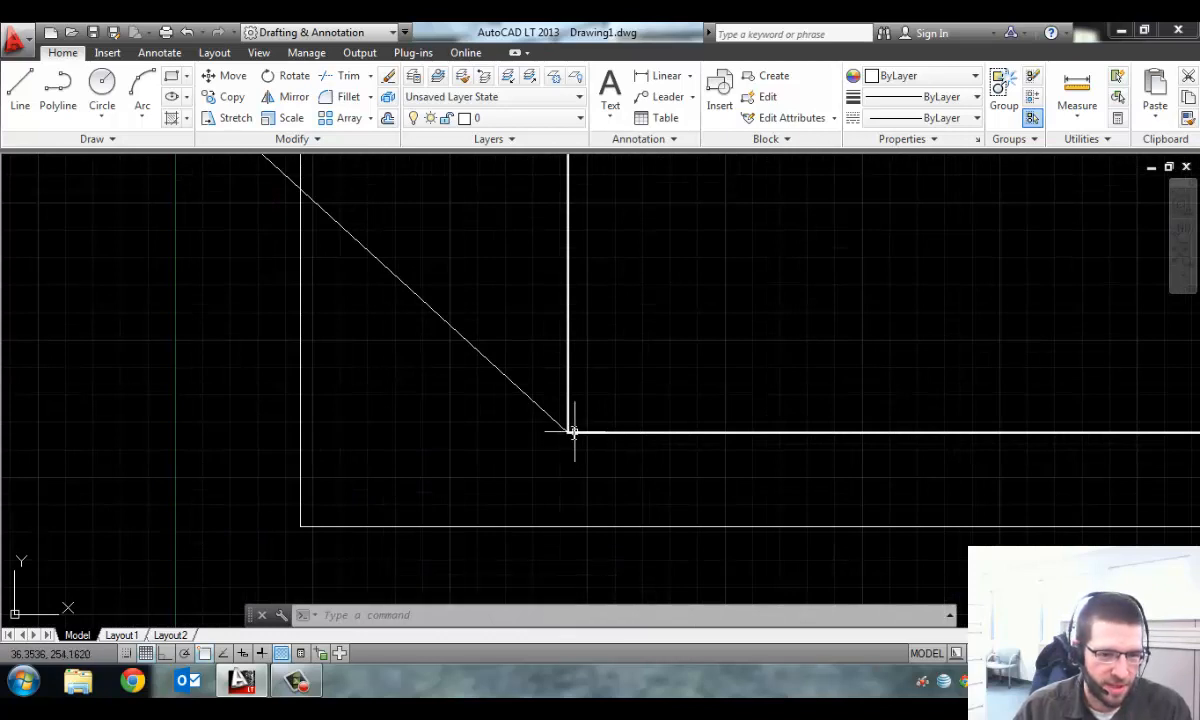
mouse_move(570, 432)
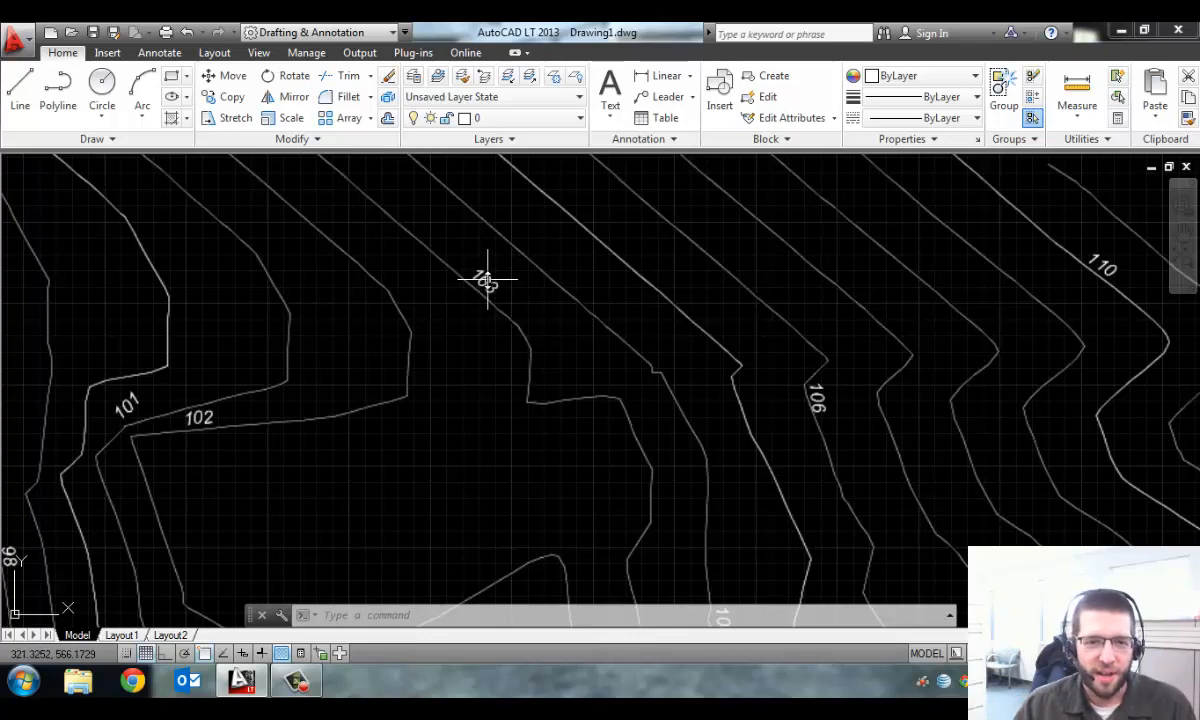
scroll("down", 3)
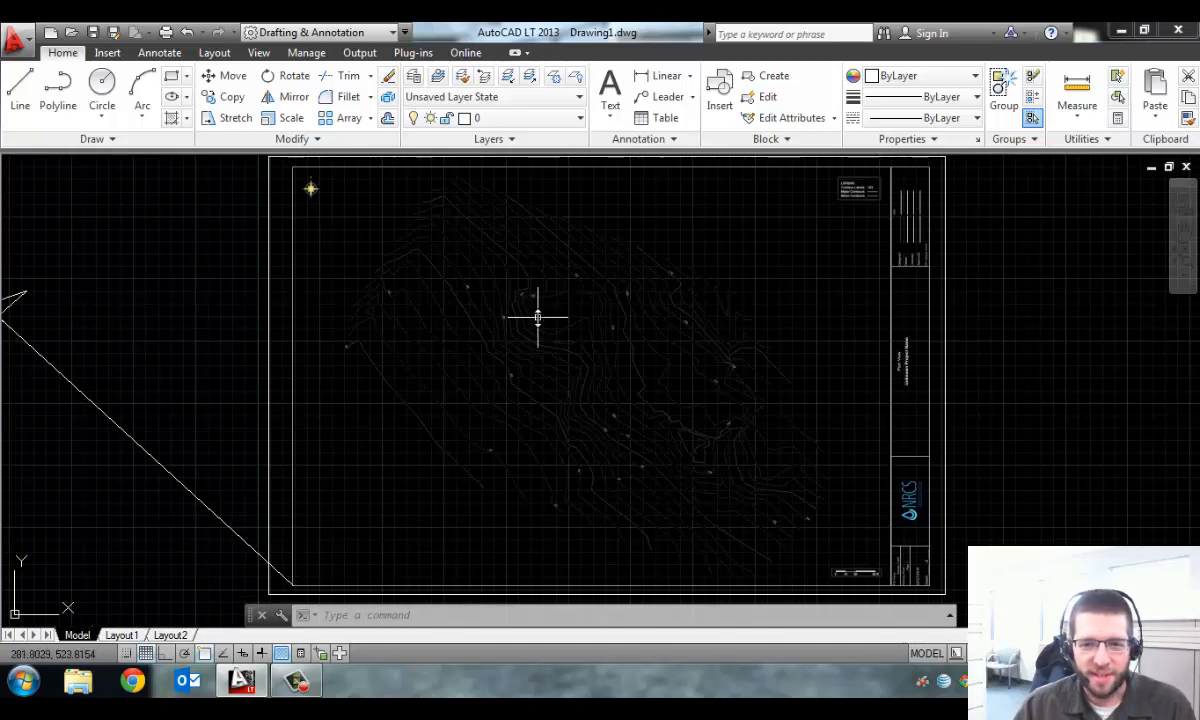
mouse_move(532, 322)
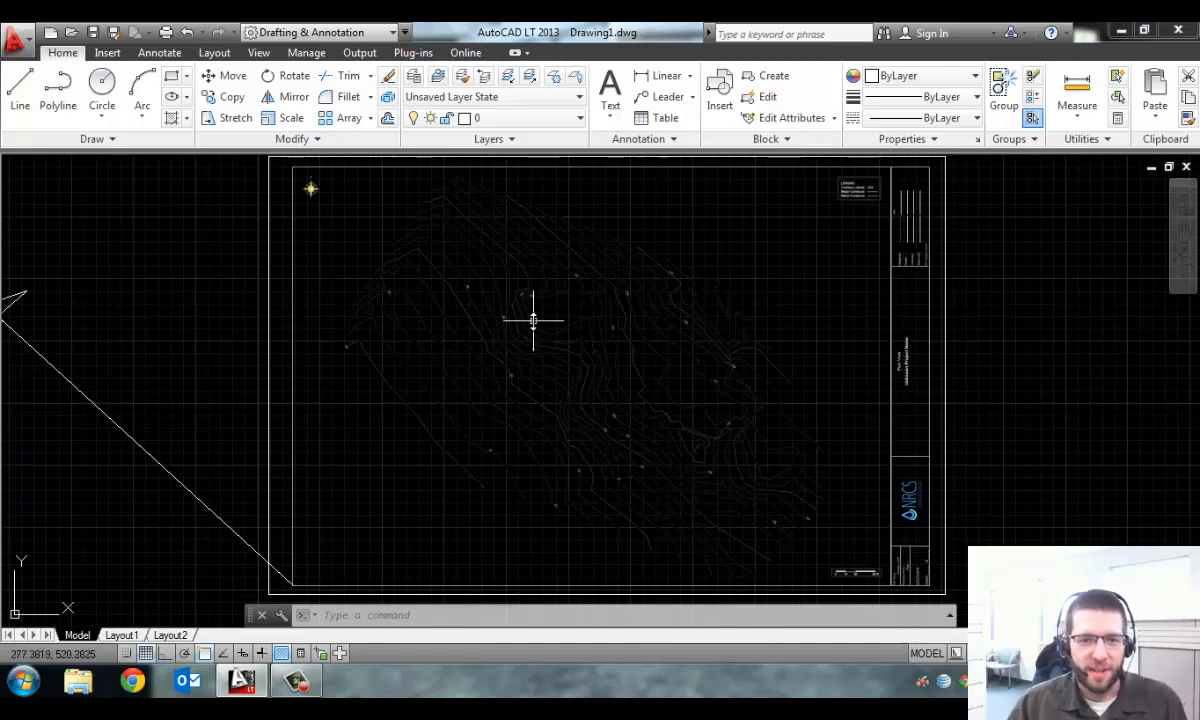
mouse_move(352, 218)
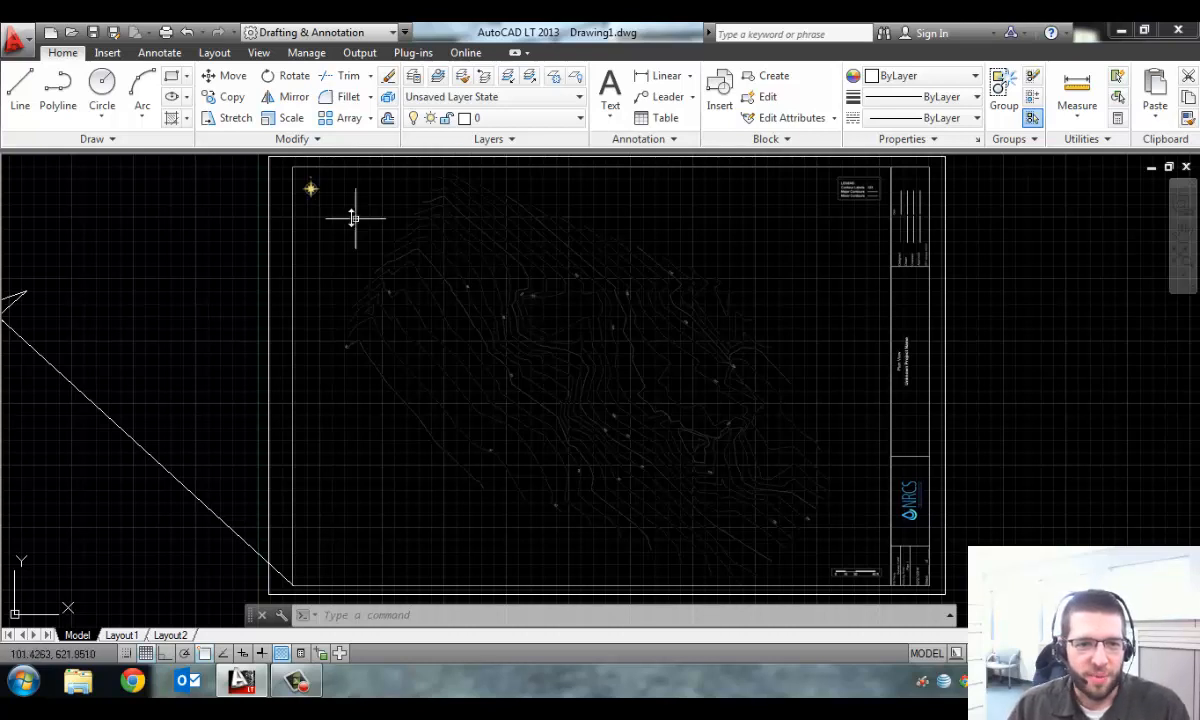
mouse_move(412, 412)
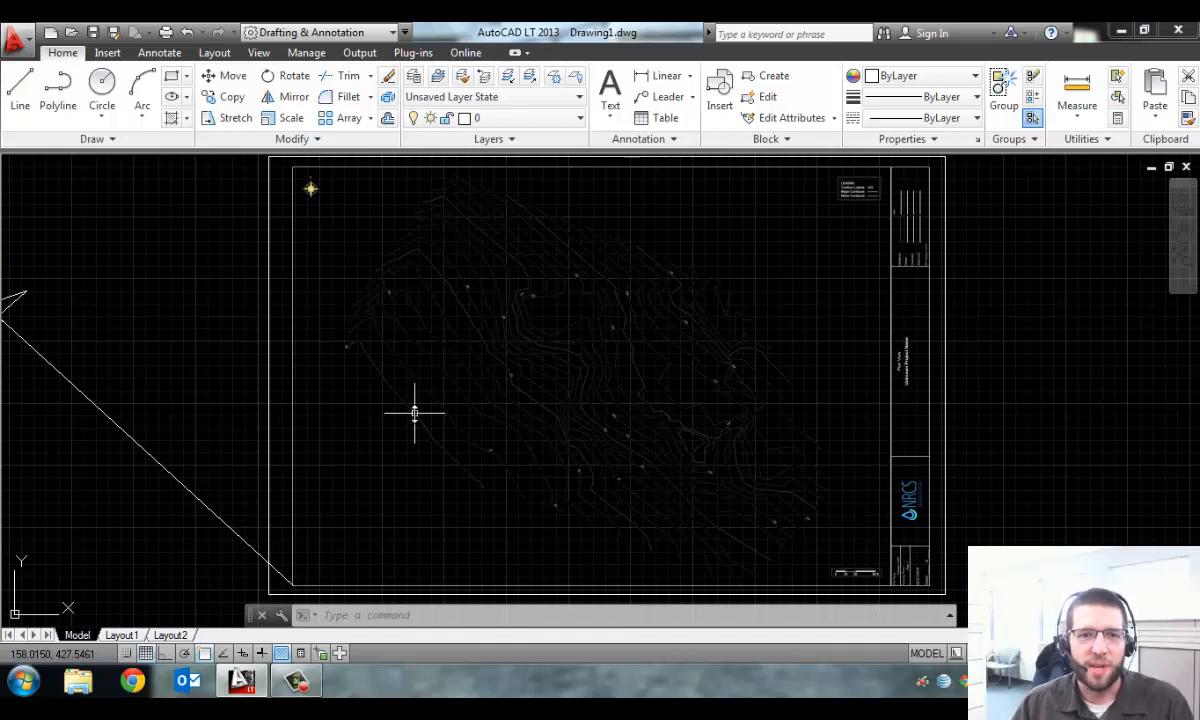
mouse_move(420, 414)
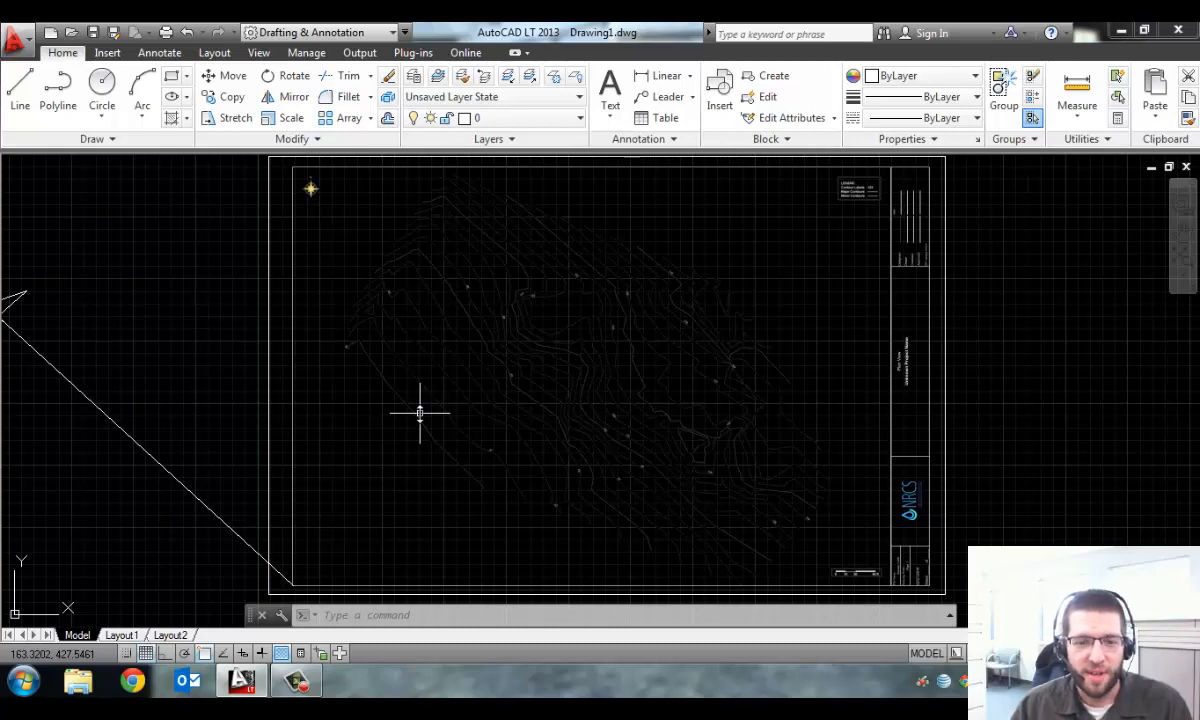
mouse_move(484, 298)
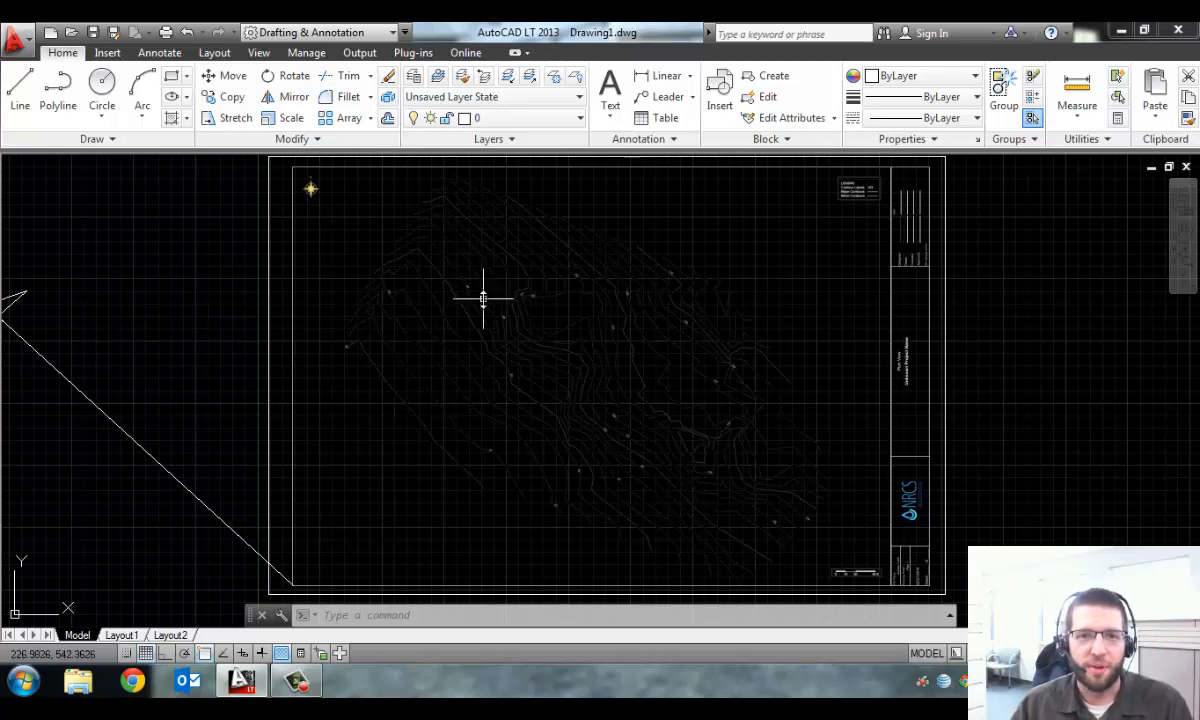
mouse_move(430, 374)
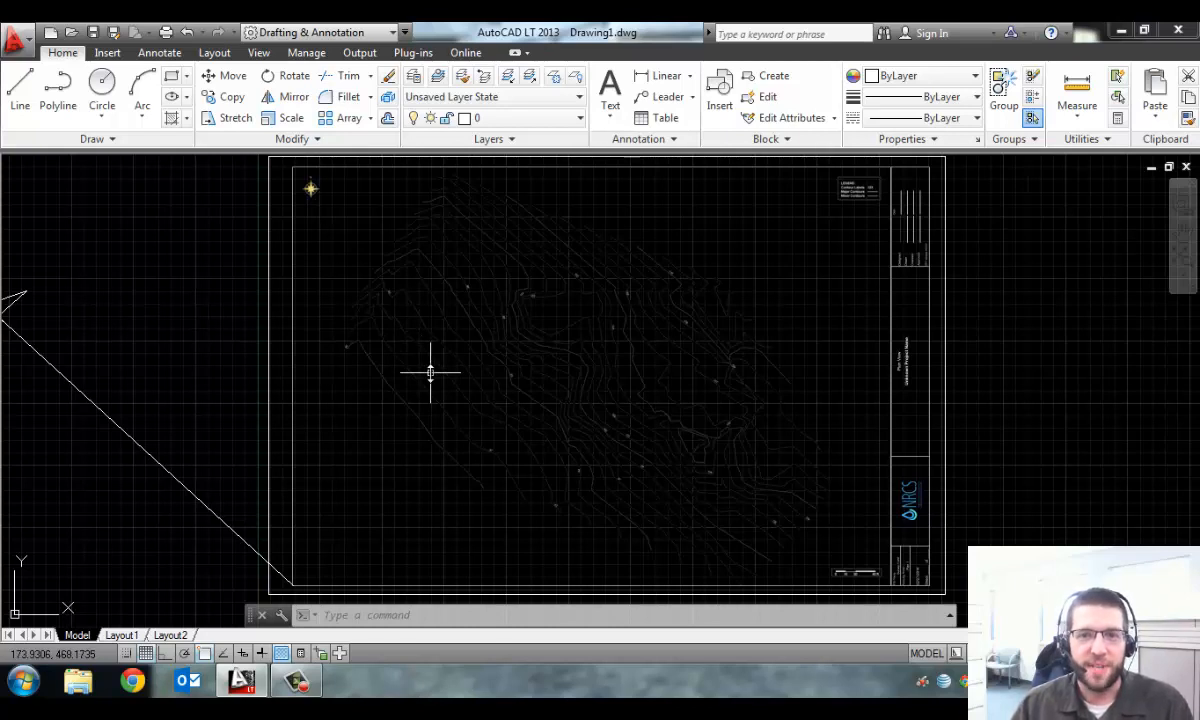
mouse_move(572, 384)
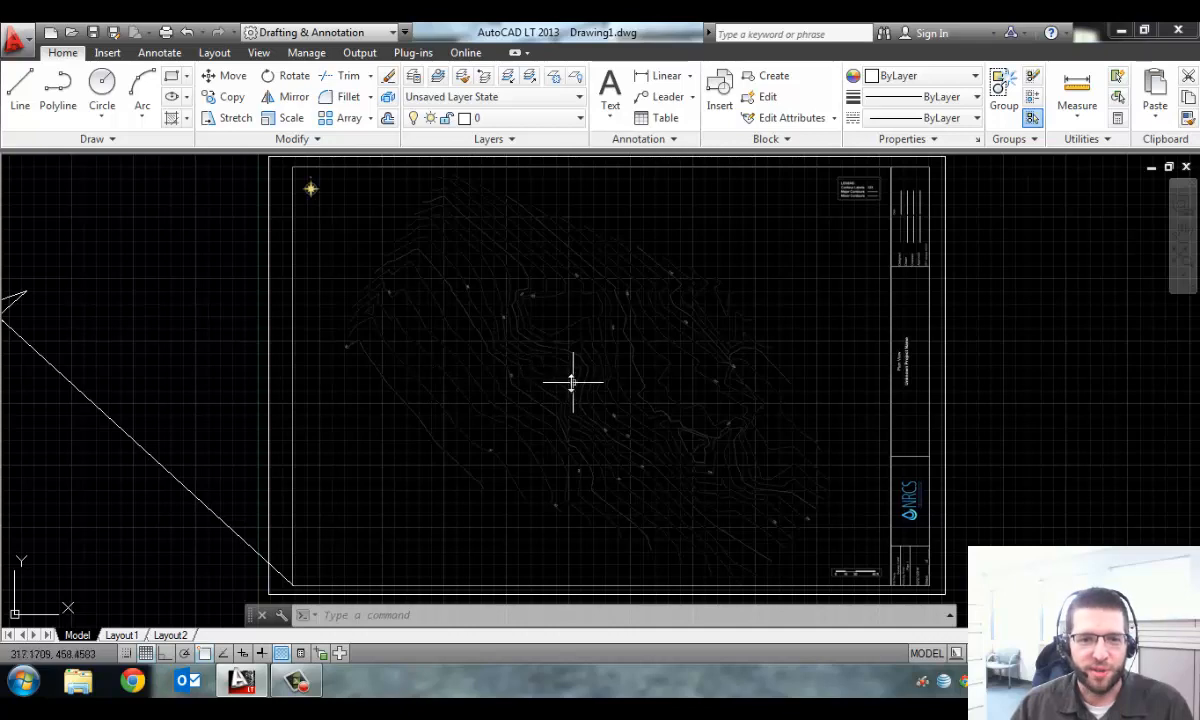
mouse_move(568, 370)
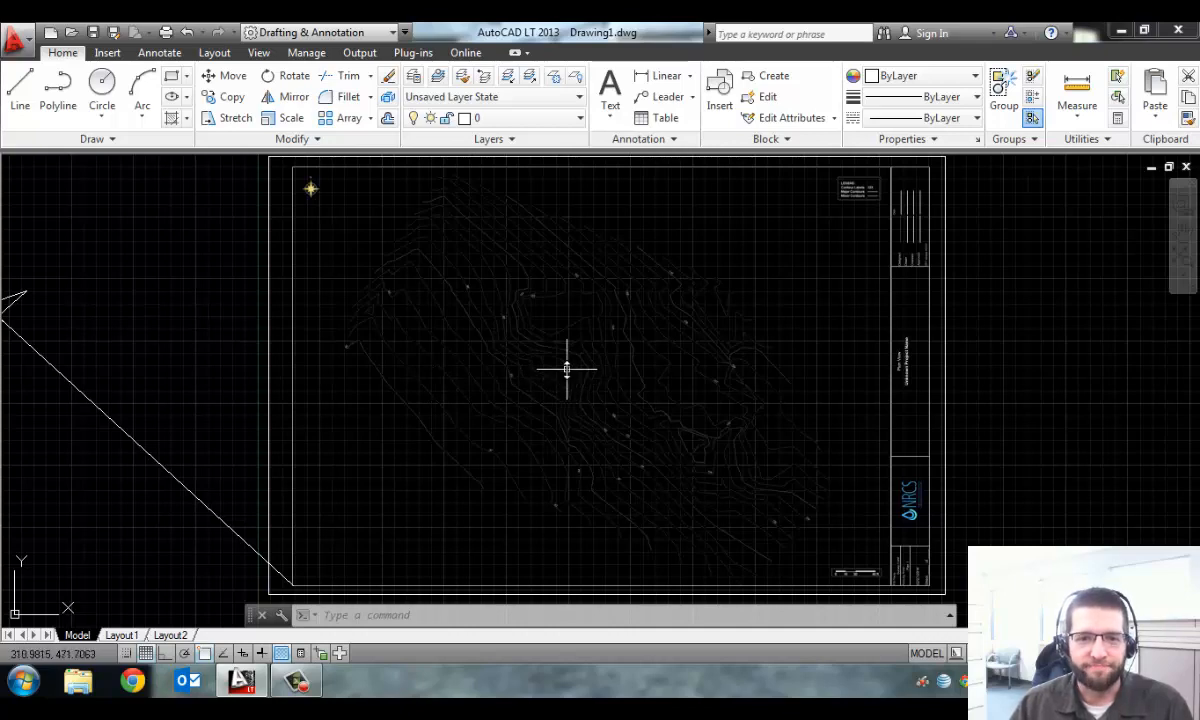